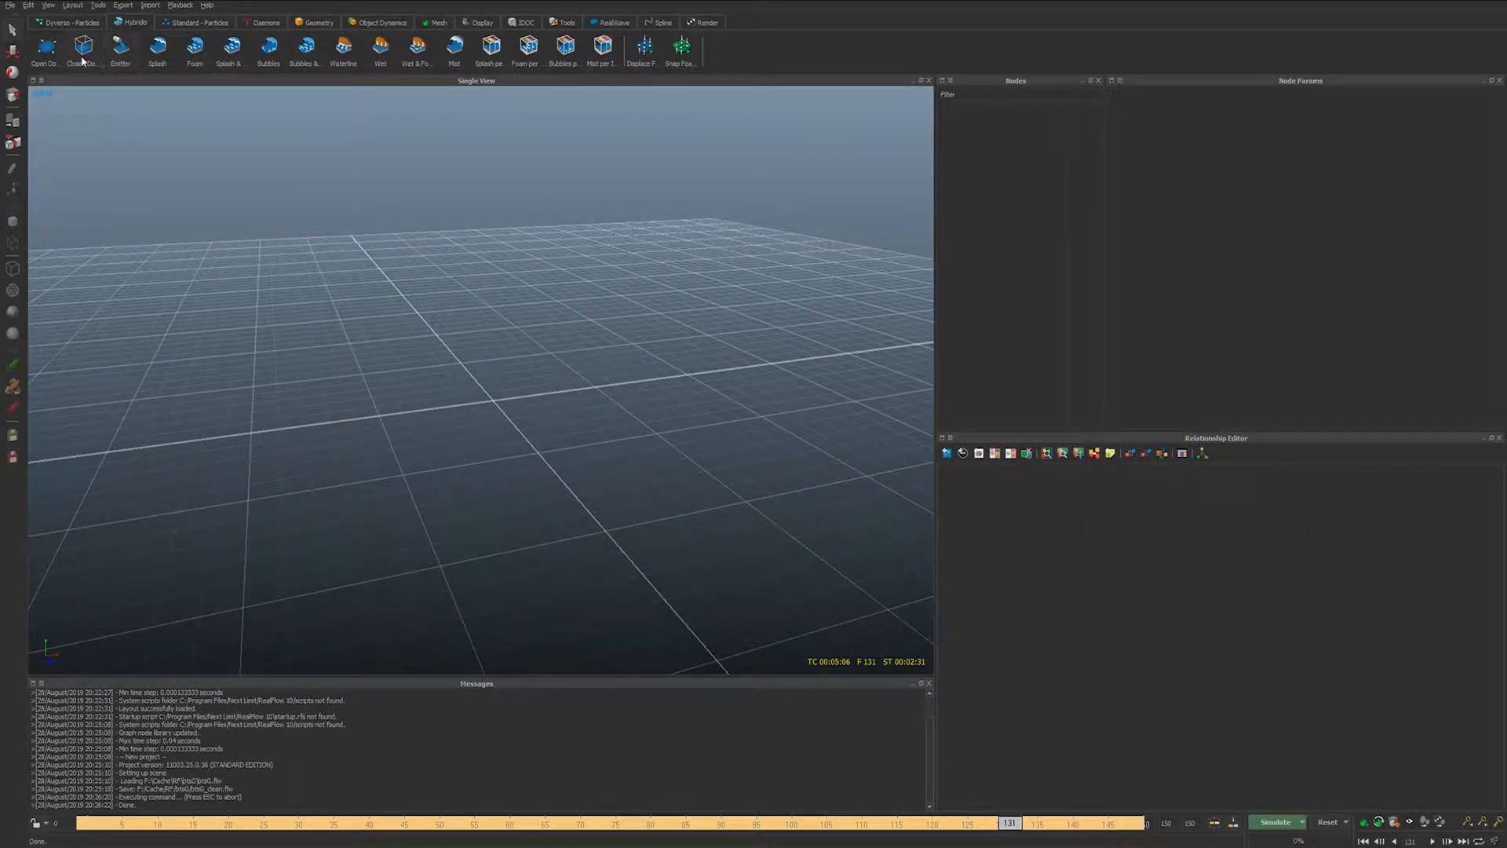
{"action": "mouse_move", "coordinate": [82, 46]}
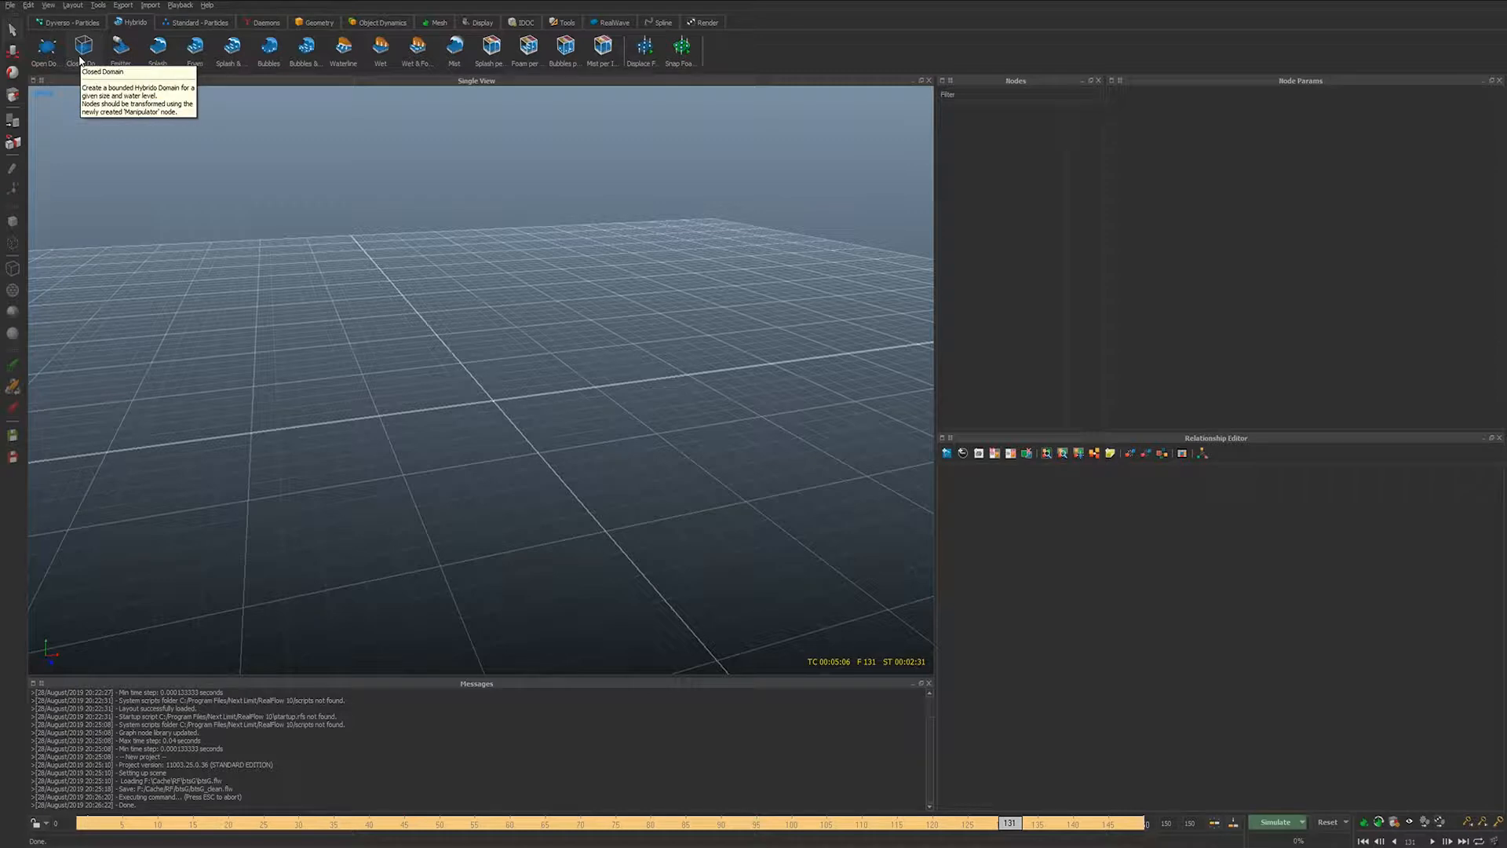
- Create a closed Hybrido domain at default size and hide the water node
{"action": "left_click", "coordinate": [82, 47]}
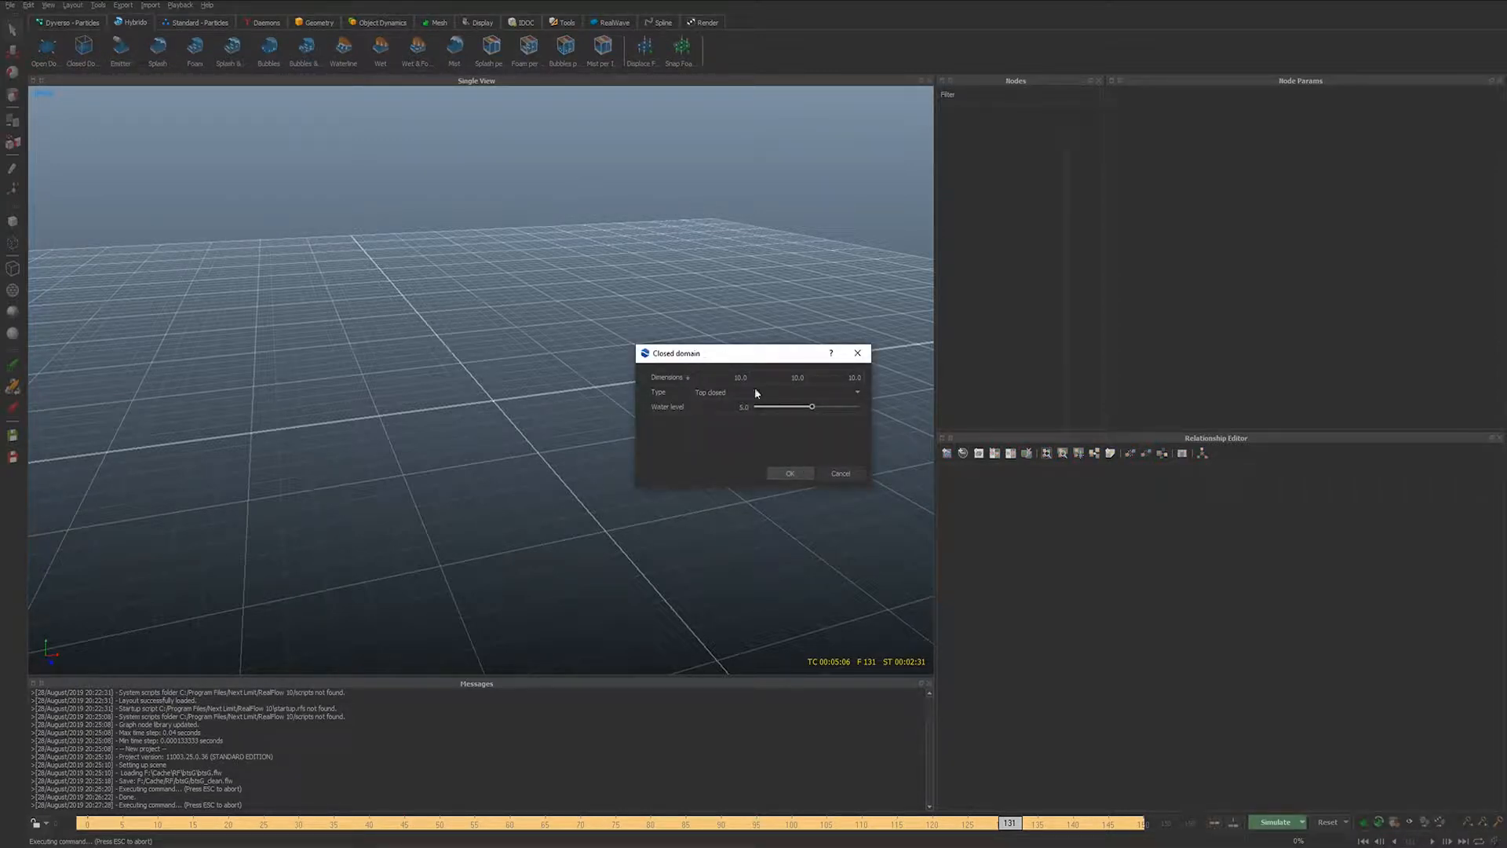
{"action": "left_click", "coordinate": [788, 473]}
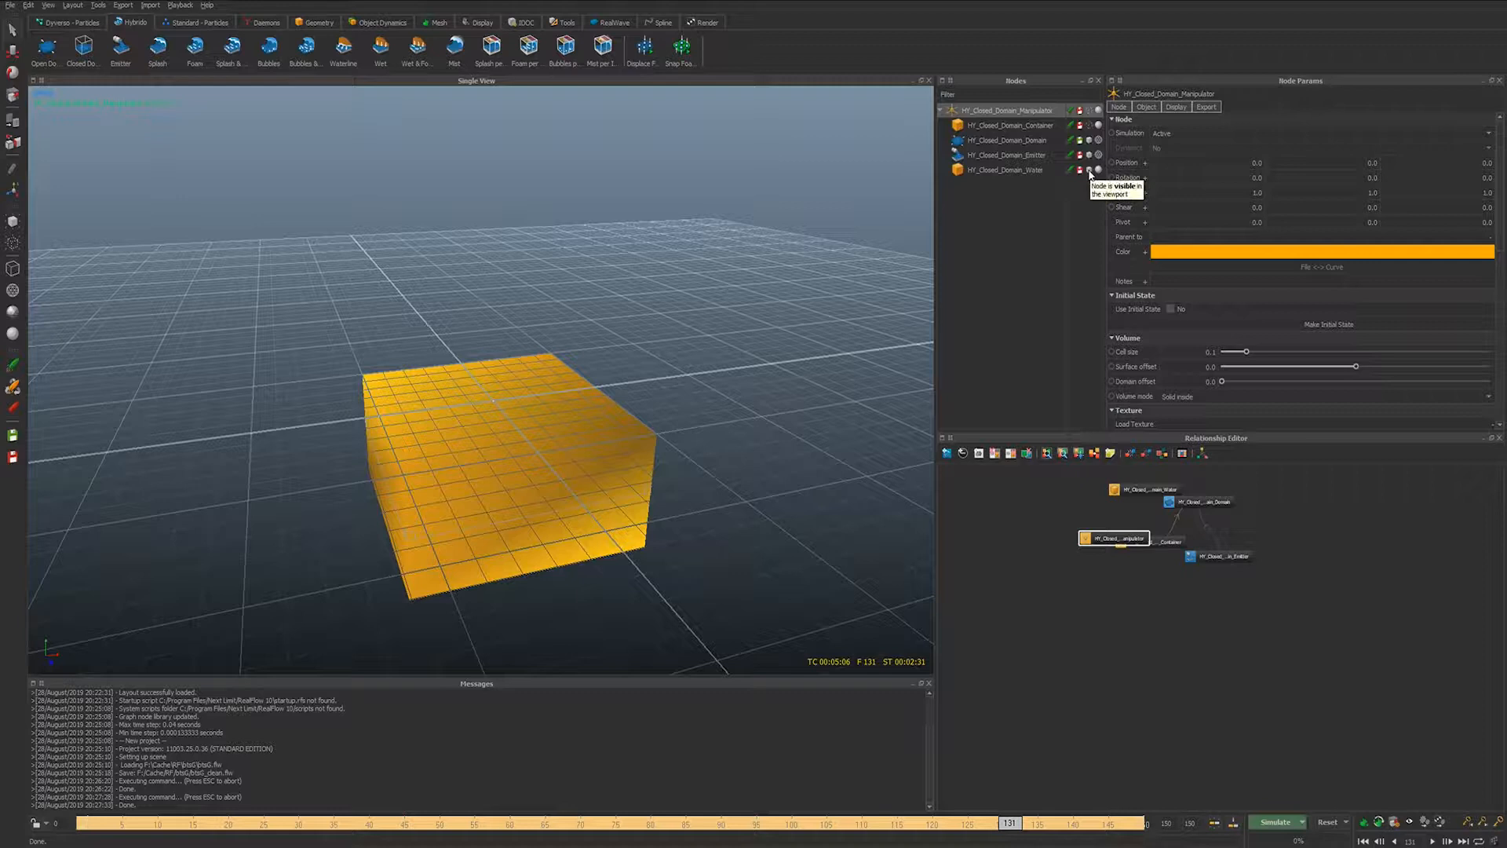
{"action": "left_click", "coordinate": [1007, 140]}
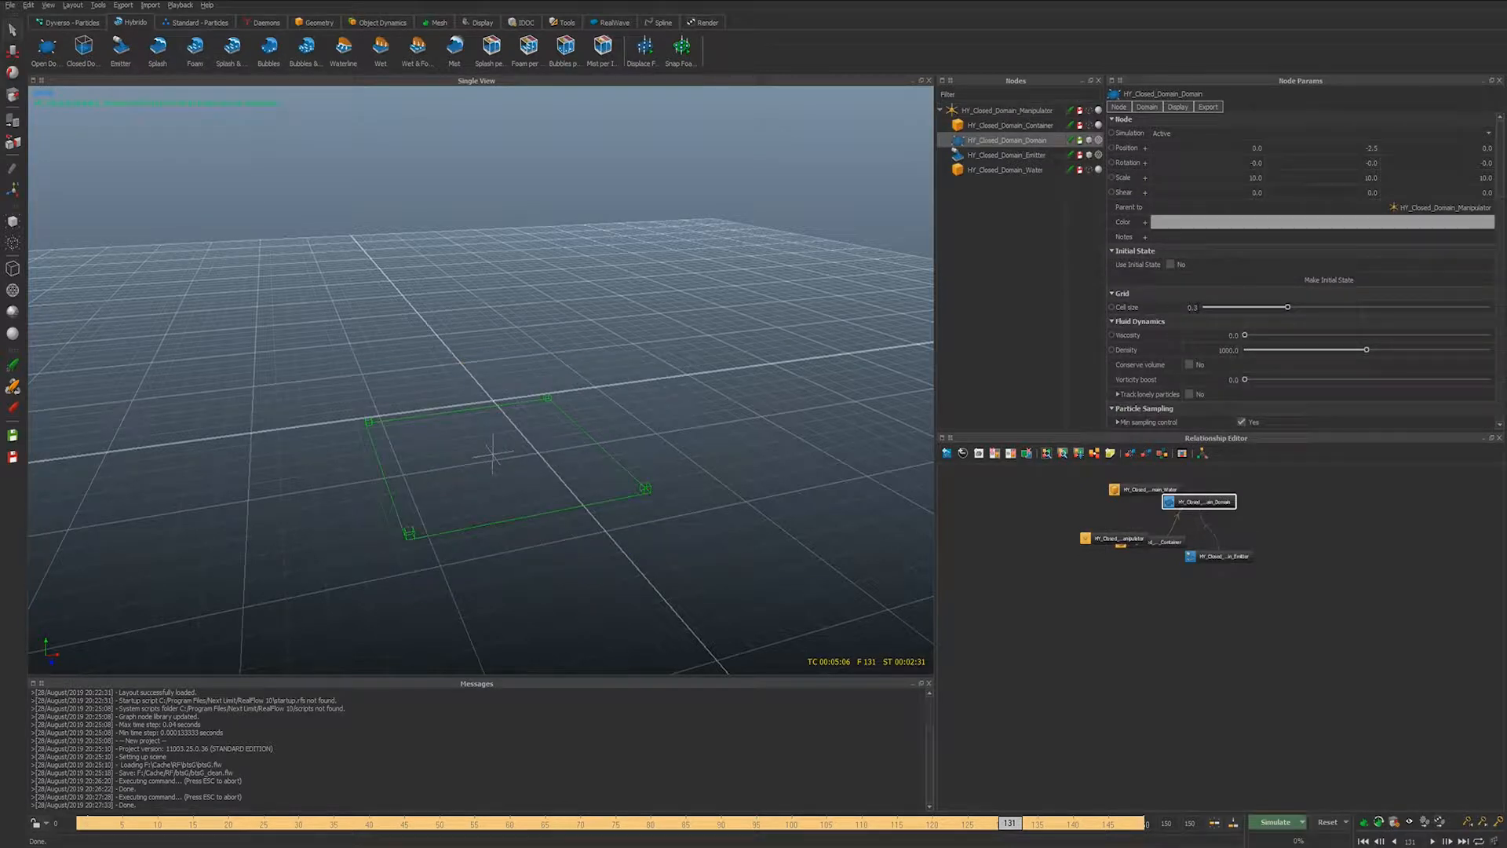
- Reset the simulation data and simulate a few frames to fill the pool
{"action": "left_click", "coordinate": [1328, 822]}
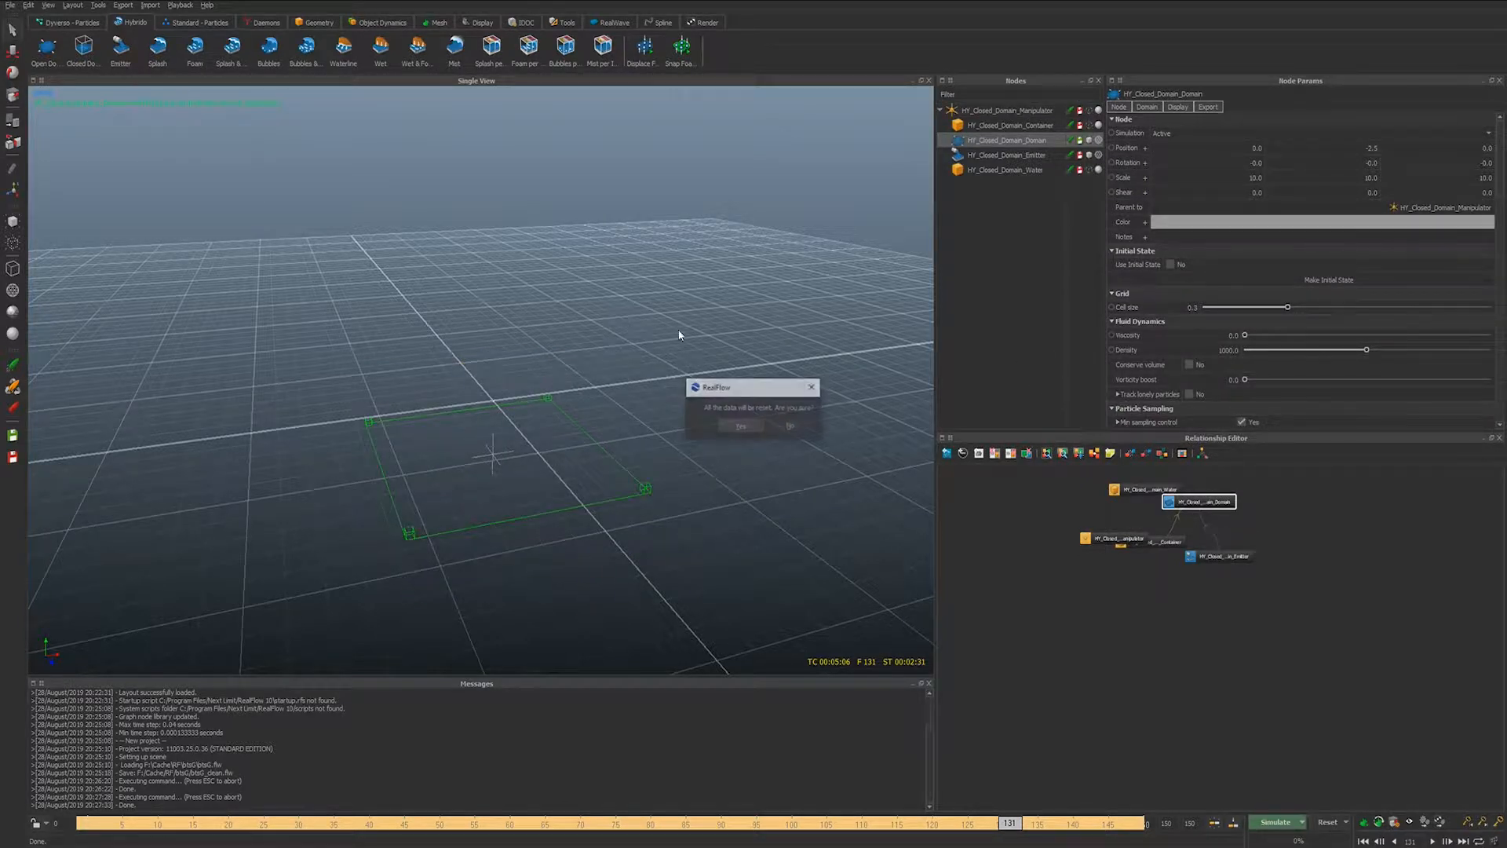
{"action": "left_click", "coordinate": [741, 425]}
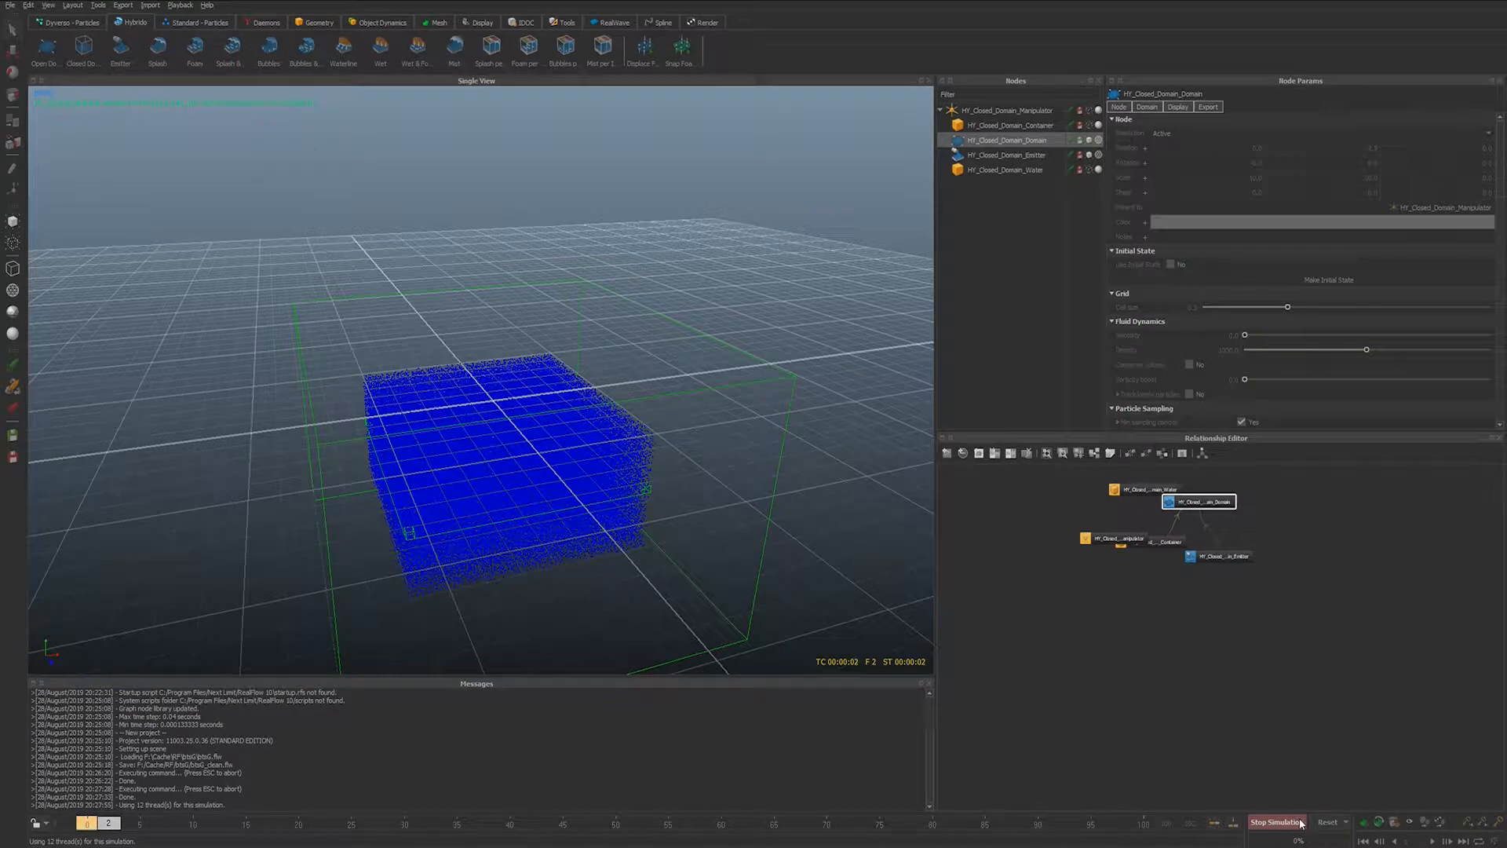
{"action": "left_click", "coordinate": [1276, 821]}
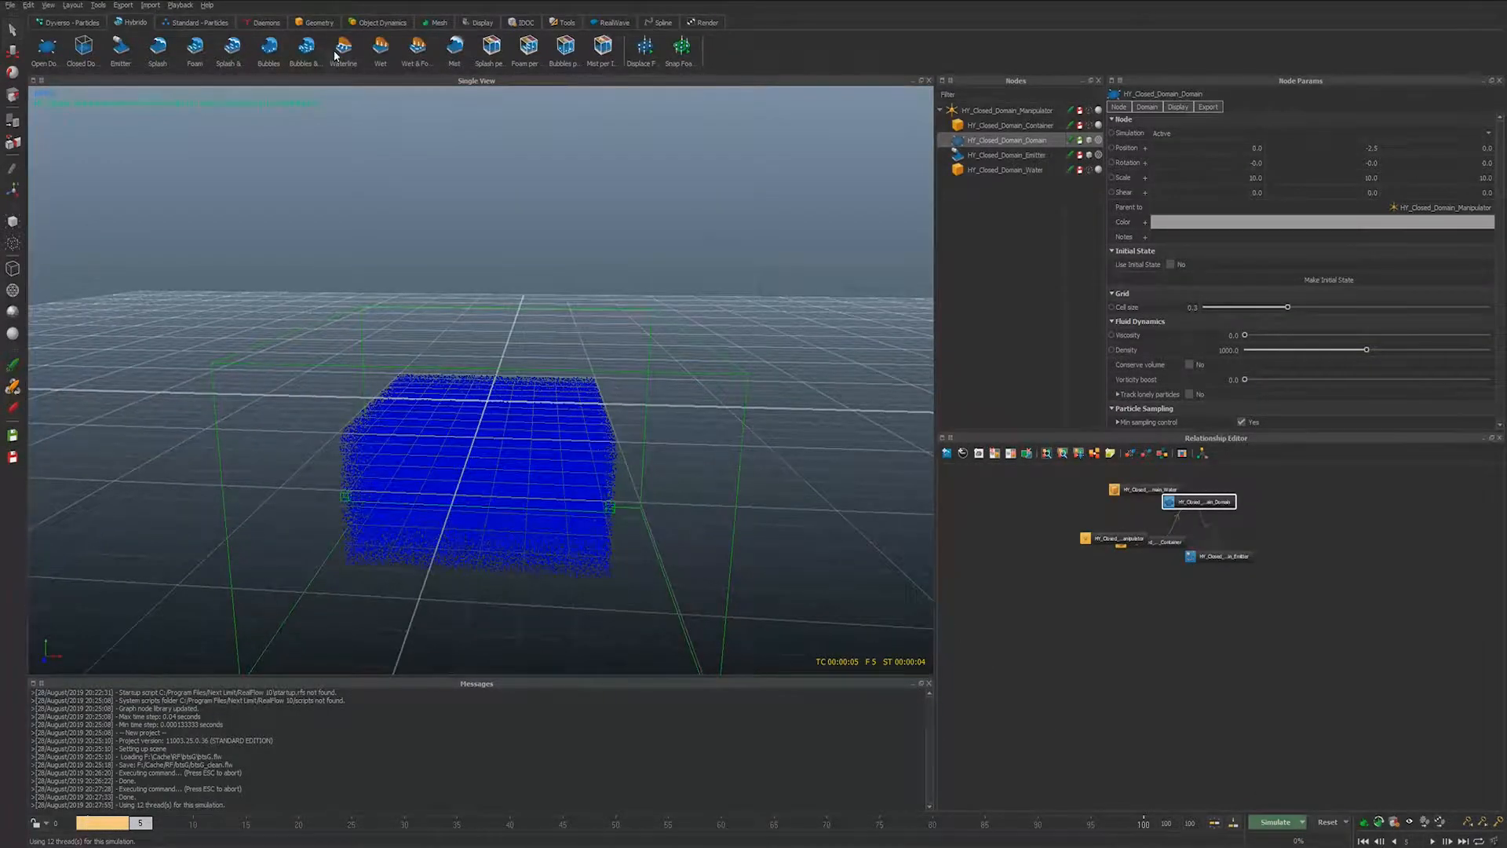
- Add a Cross geometry object, tilt it with the gizmo, and rewind to frame 0
{"action": "left_click", "coordinate": [317, 22]}
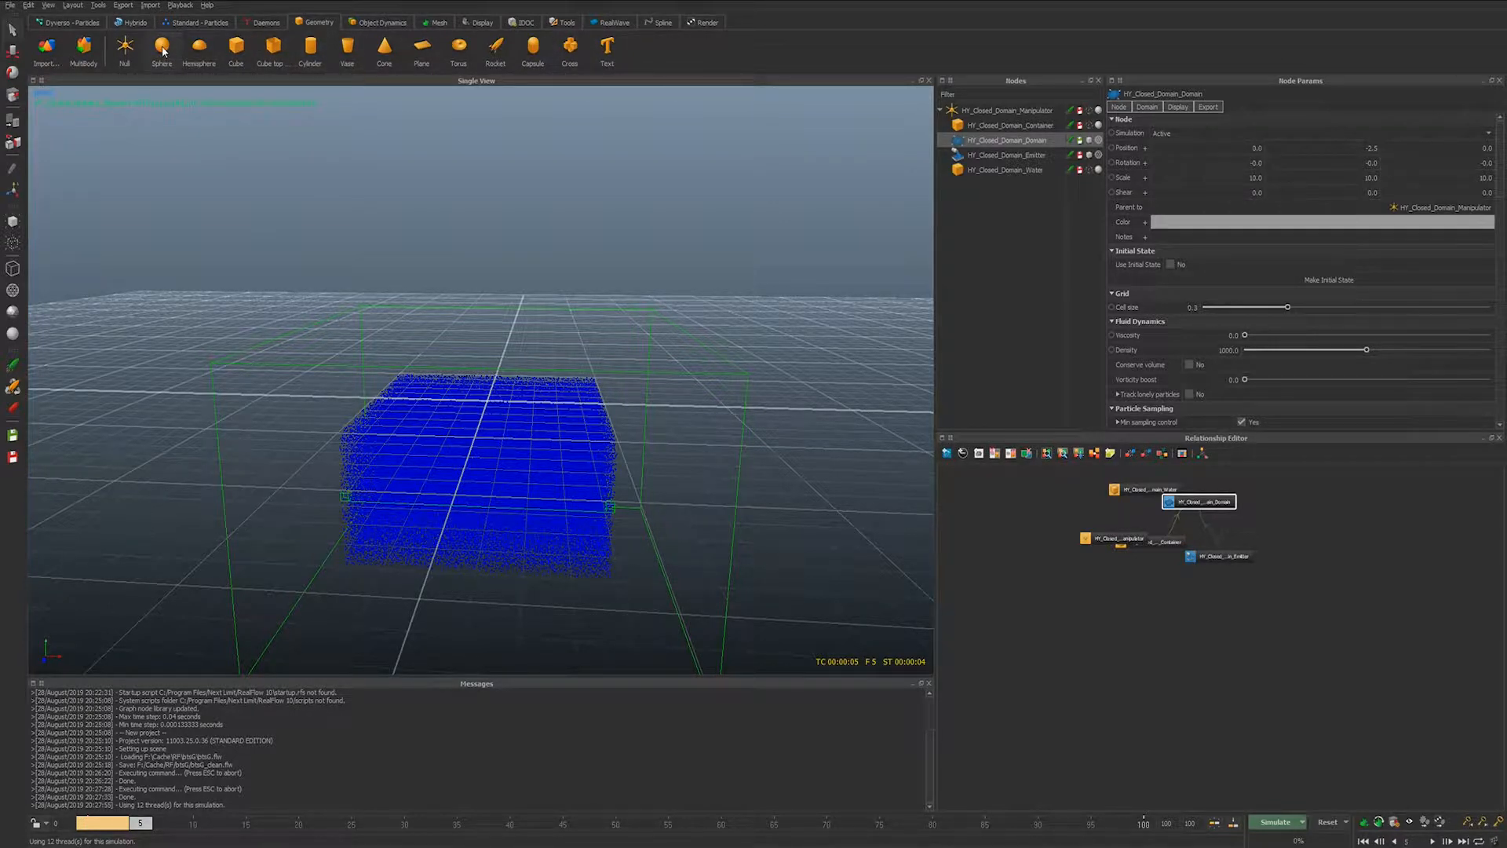
{"action": "left_click", "coordinate": [569, 46]}
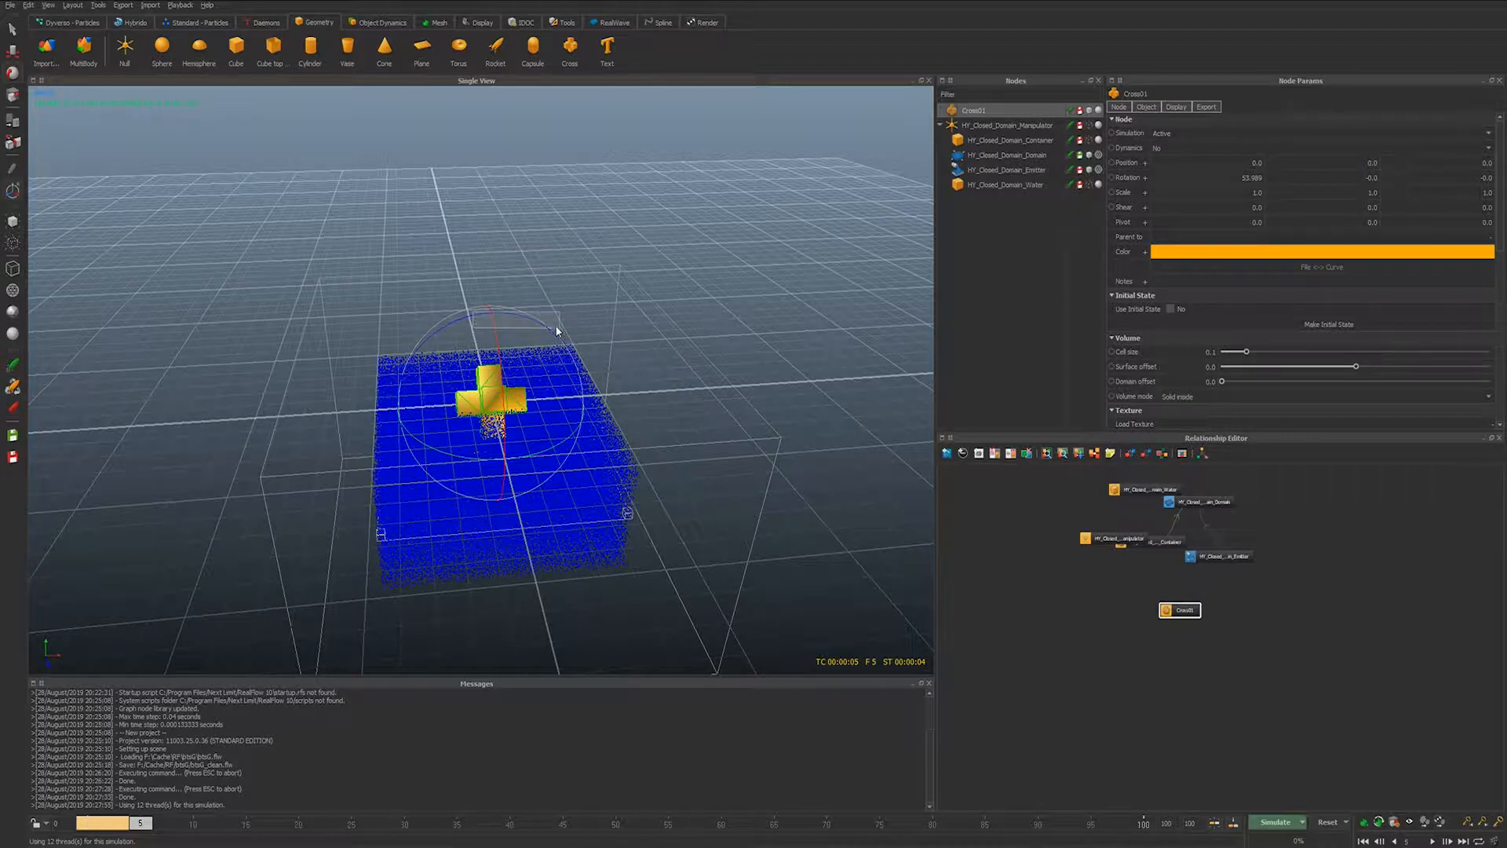
{"action": "mouse_move", "coordinate": [461, 318]}
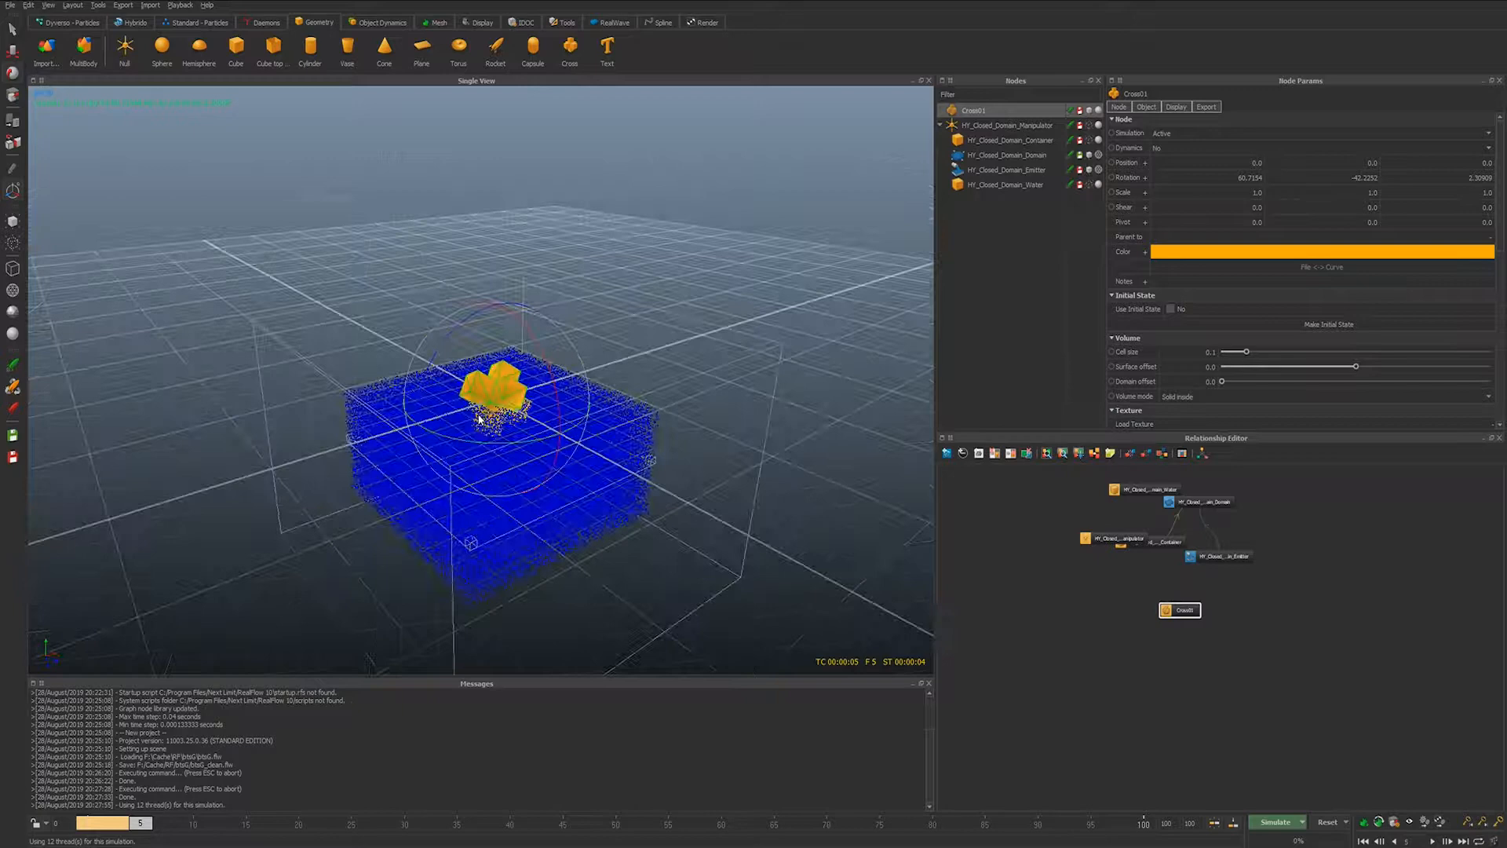
{"action": "left_click_drag", "start_coordinate": [481, 423], "coordinate": [536, 311]}
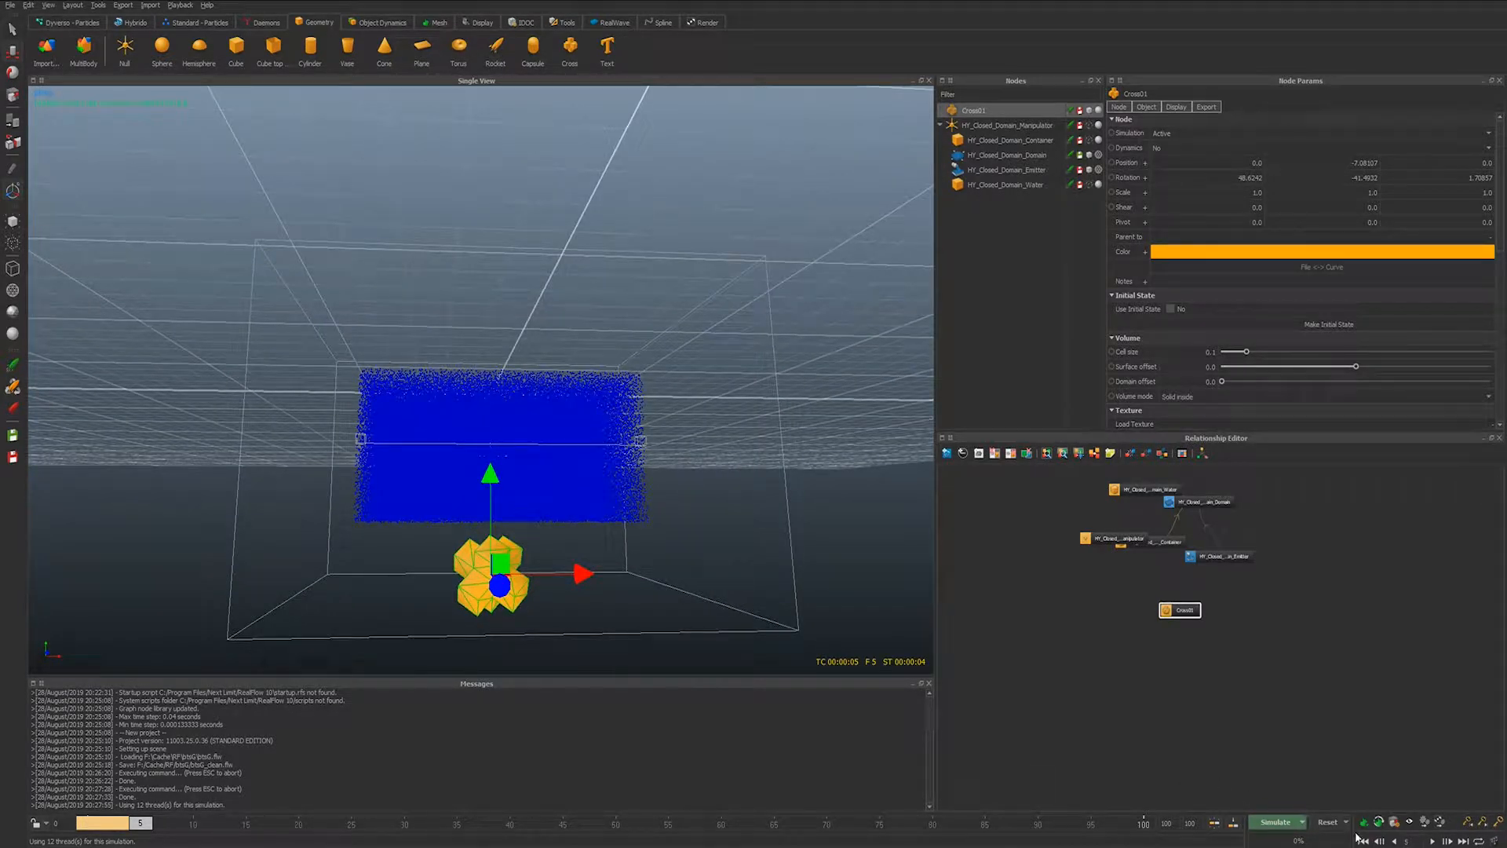
{"action": "left_click", "coordinate": [1328, 822]}
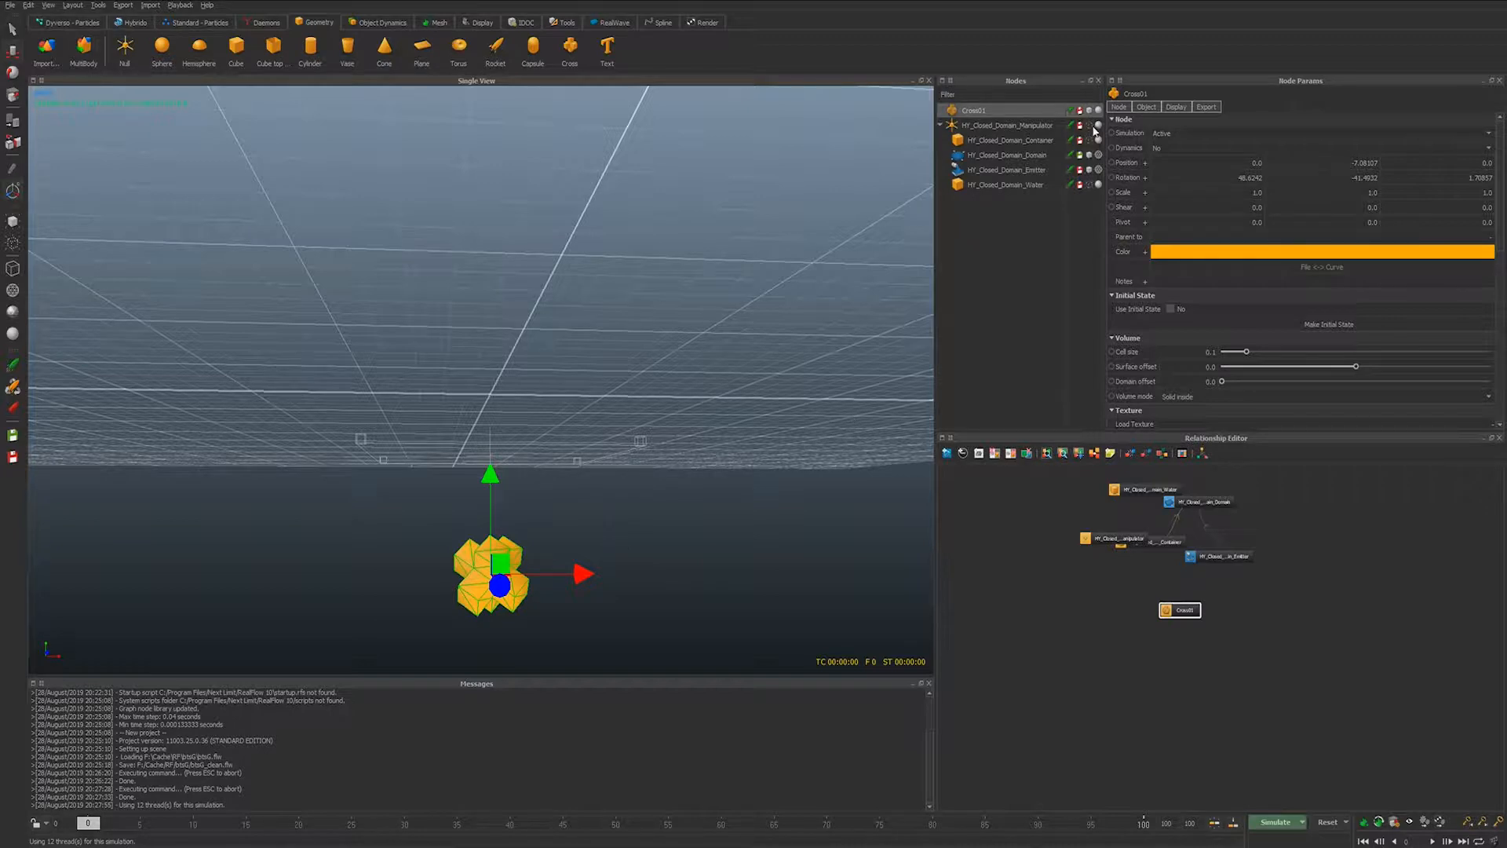
{"action": "mouse_move", "coordinate": [1151, 240]}
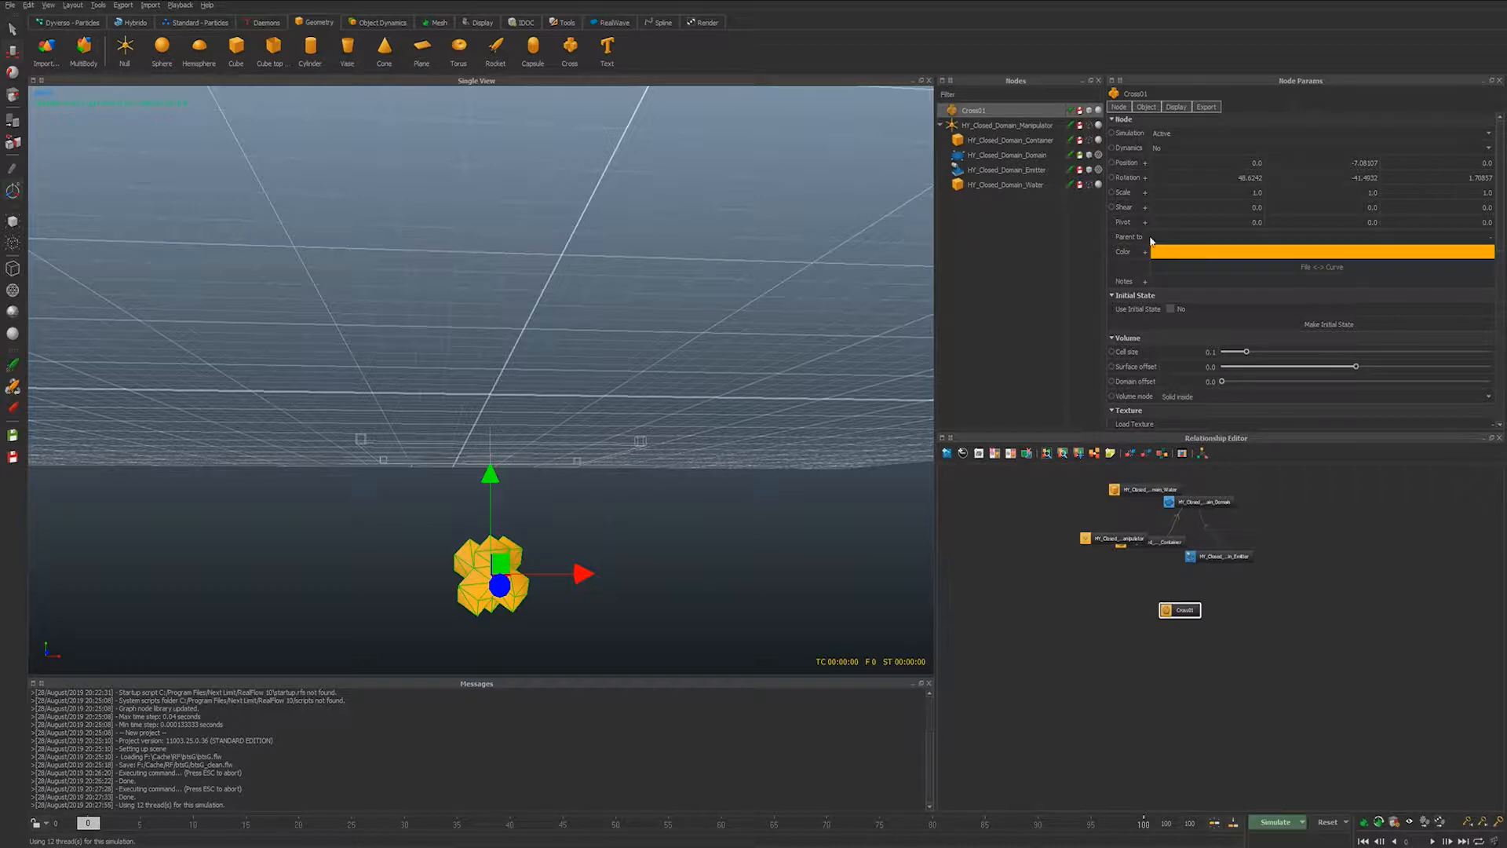
- Key the cross rising above the pool at frame 50, then reset and re-simulate
{"action": "left_click", "coordinate": [1144, 163]}
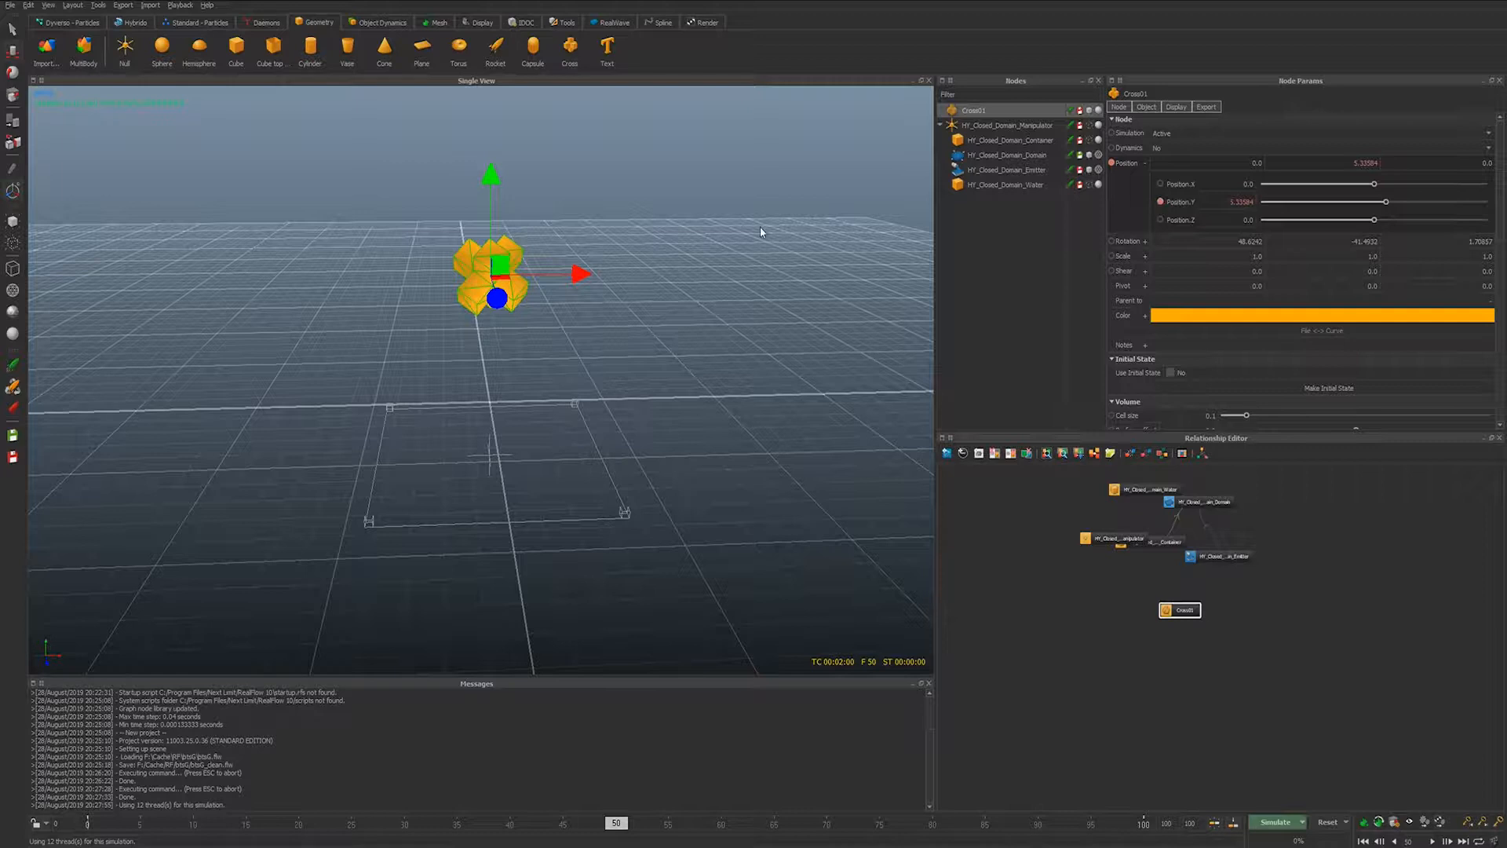
{"action": "left_click", "coordinate": [1328, 822]}
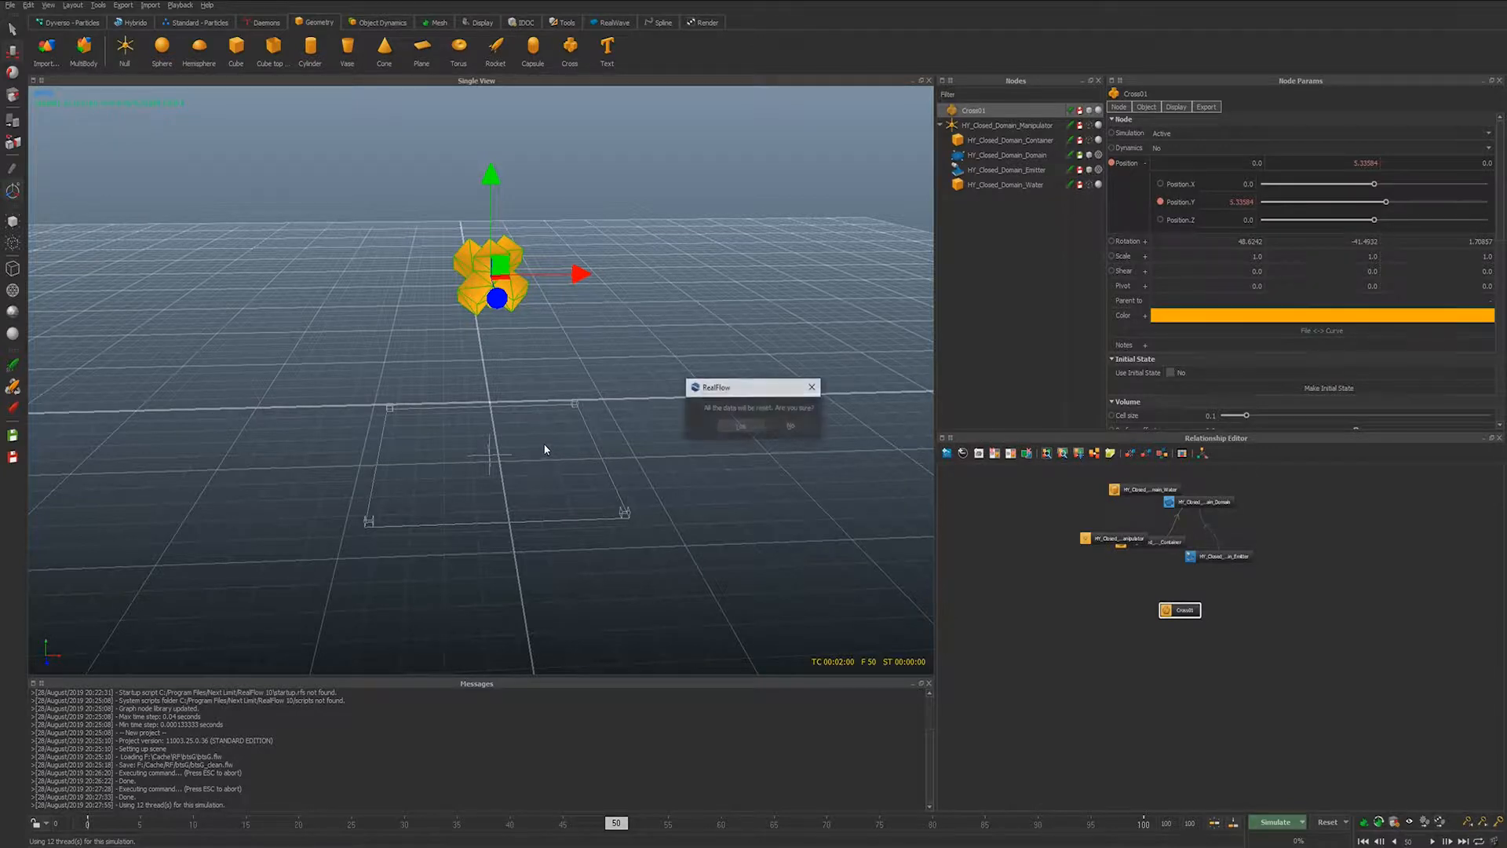
{"action": "left_click", "coordinate": [741, 426]}
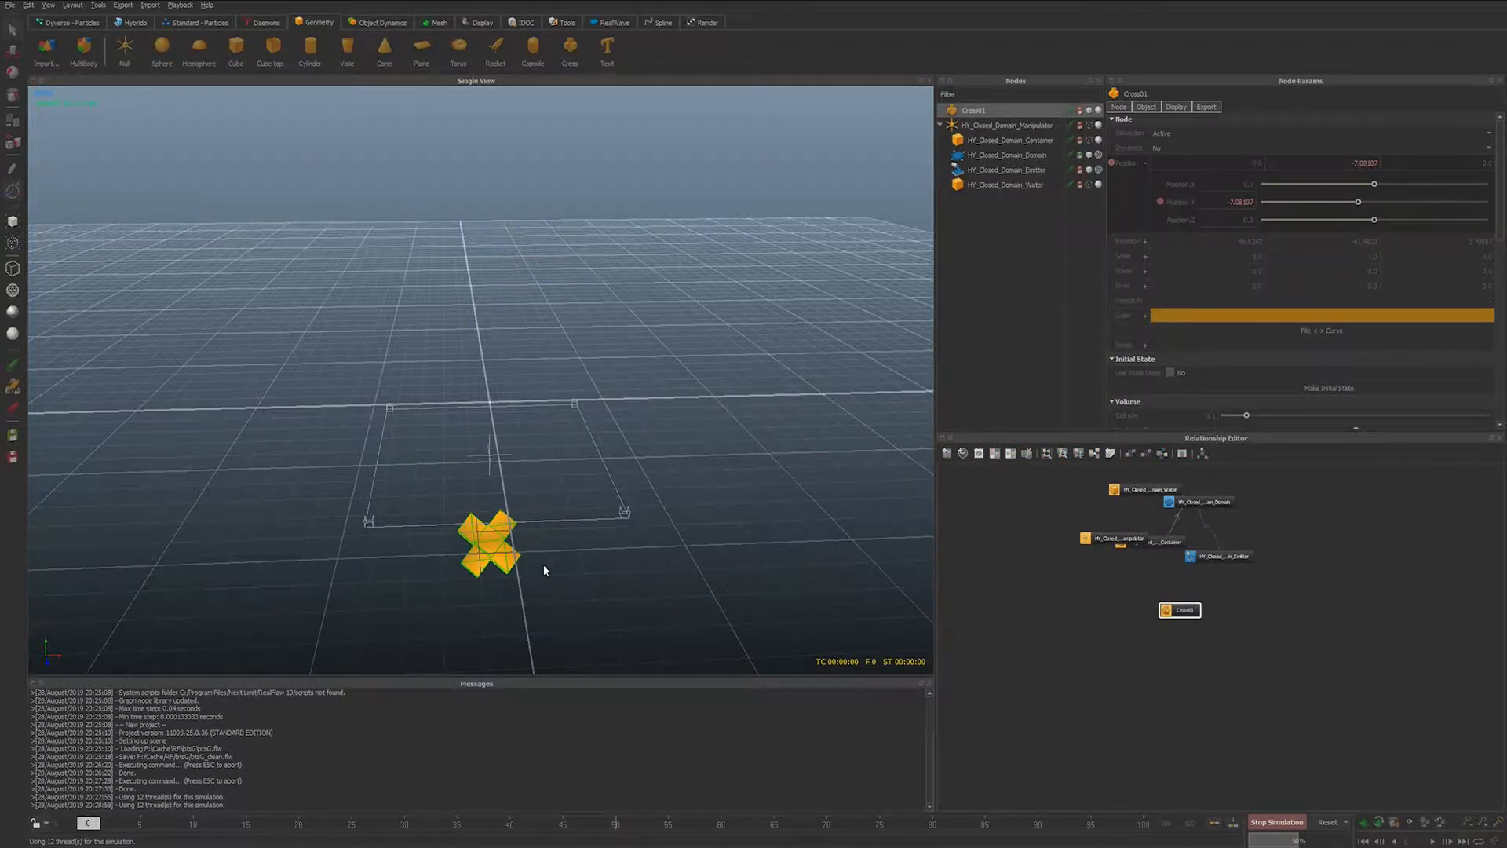
{"action": "left_click", "coordinate": [1276, 821]}
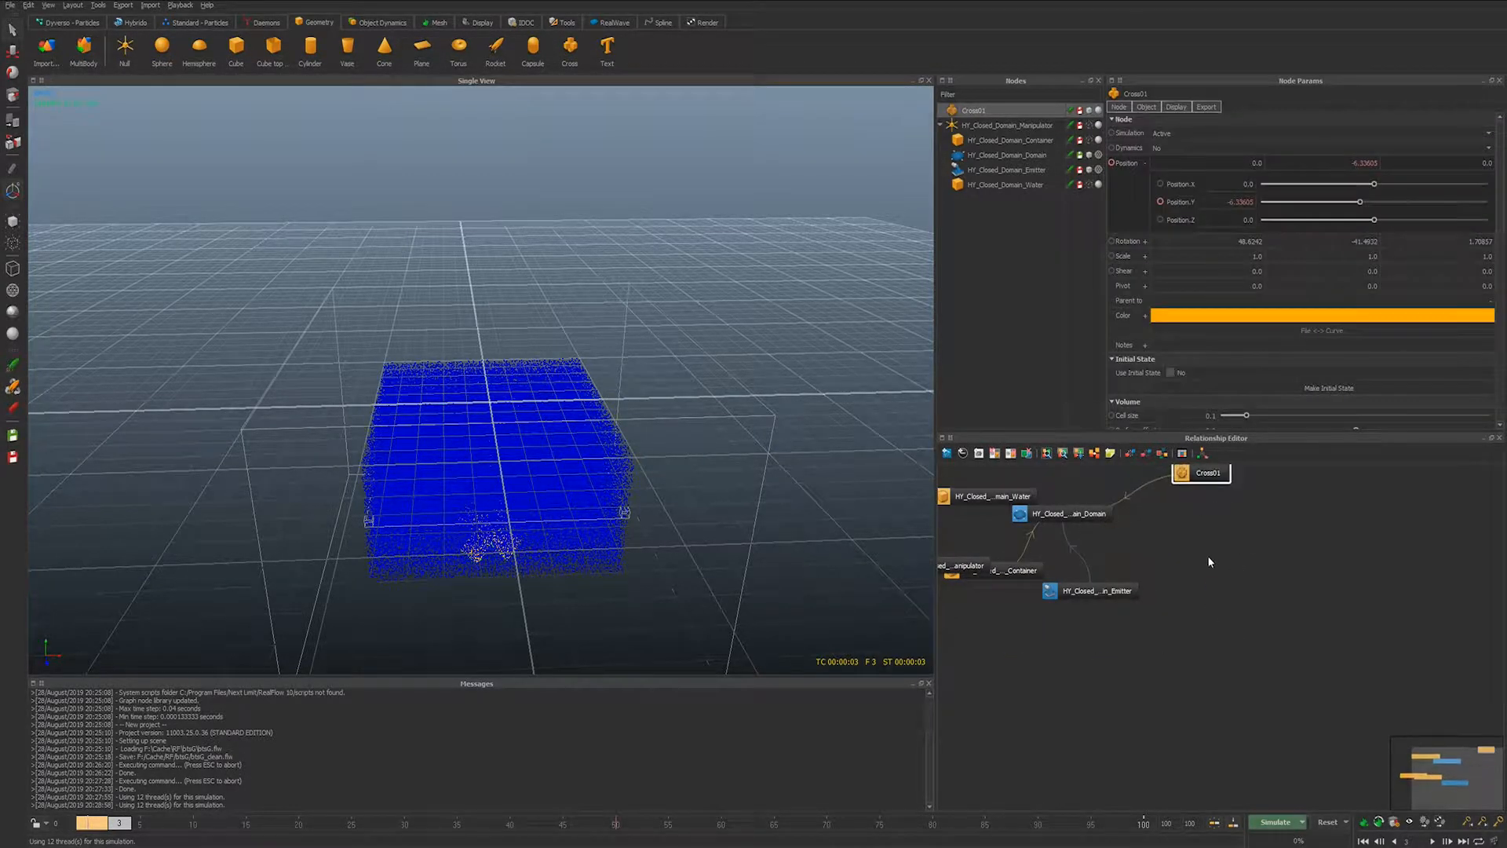
- Add gravity and a Drag Force daemon, then simulate the cross rising through the water
{"action": "scroll", "scroll_direction": "down", "scroll_amount": 3}
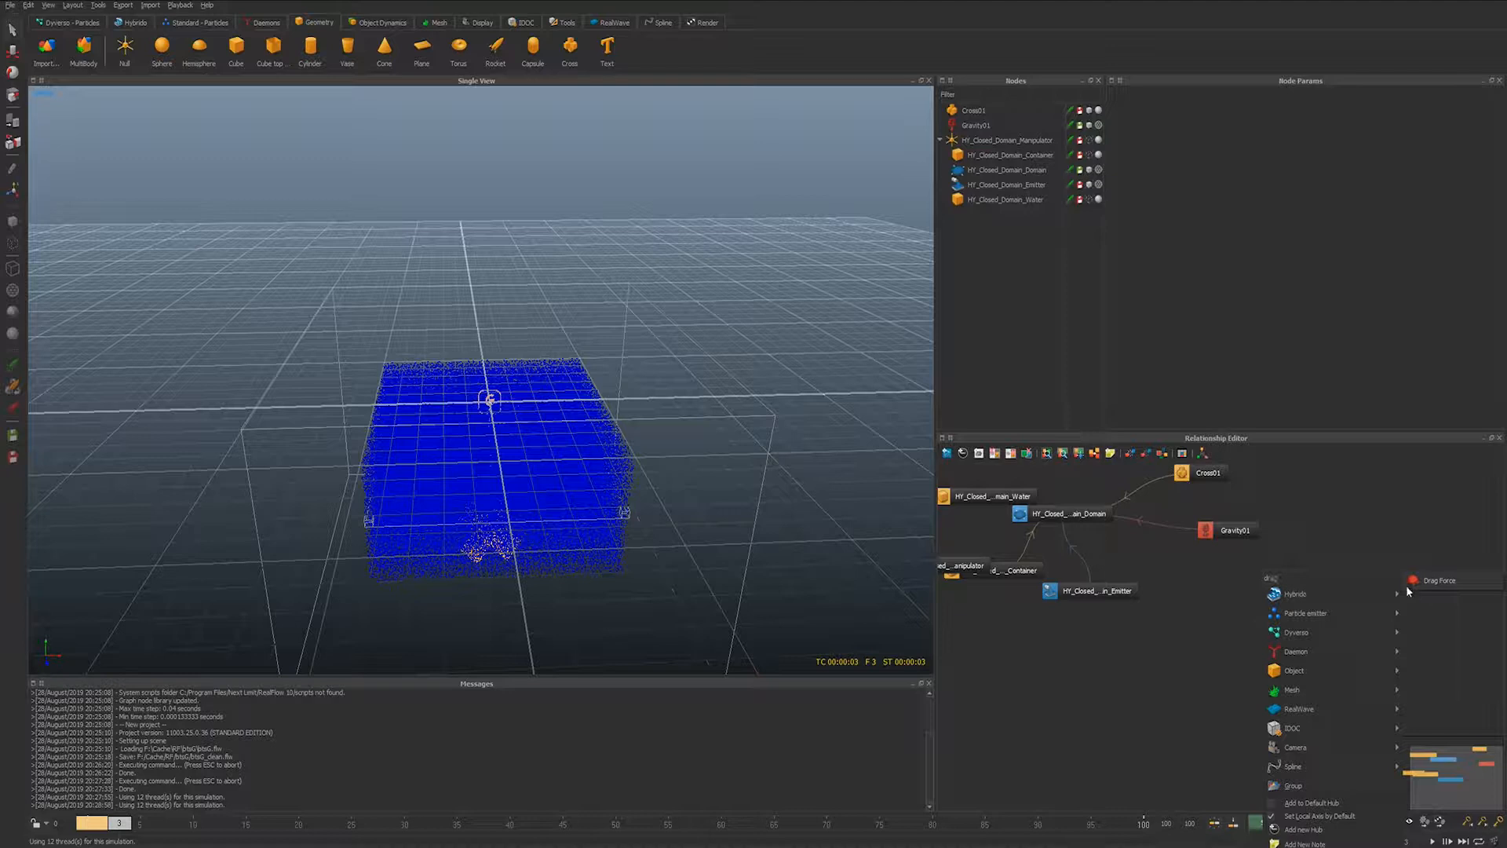
{"action": "left_click", "coordinate": [1439, 580]}
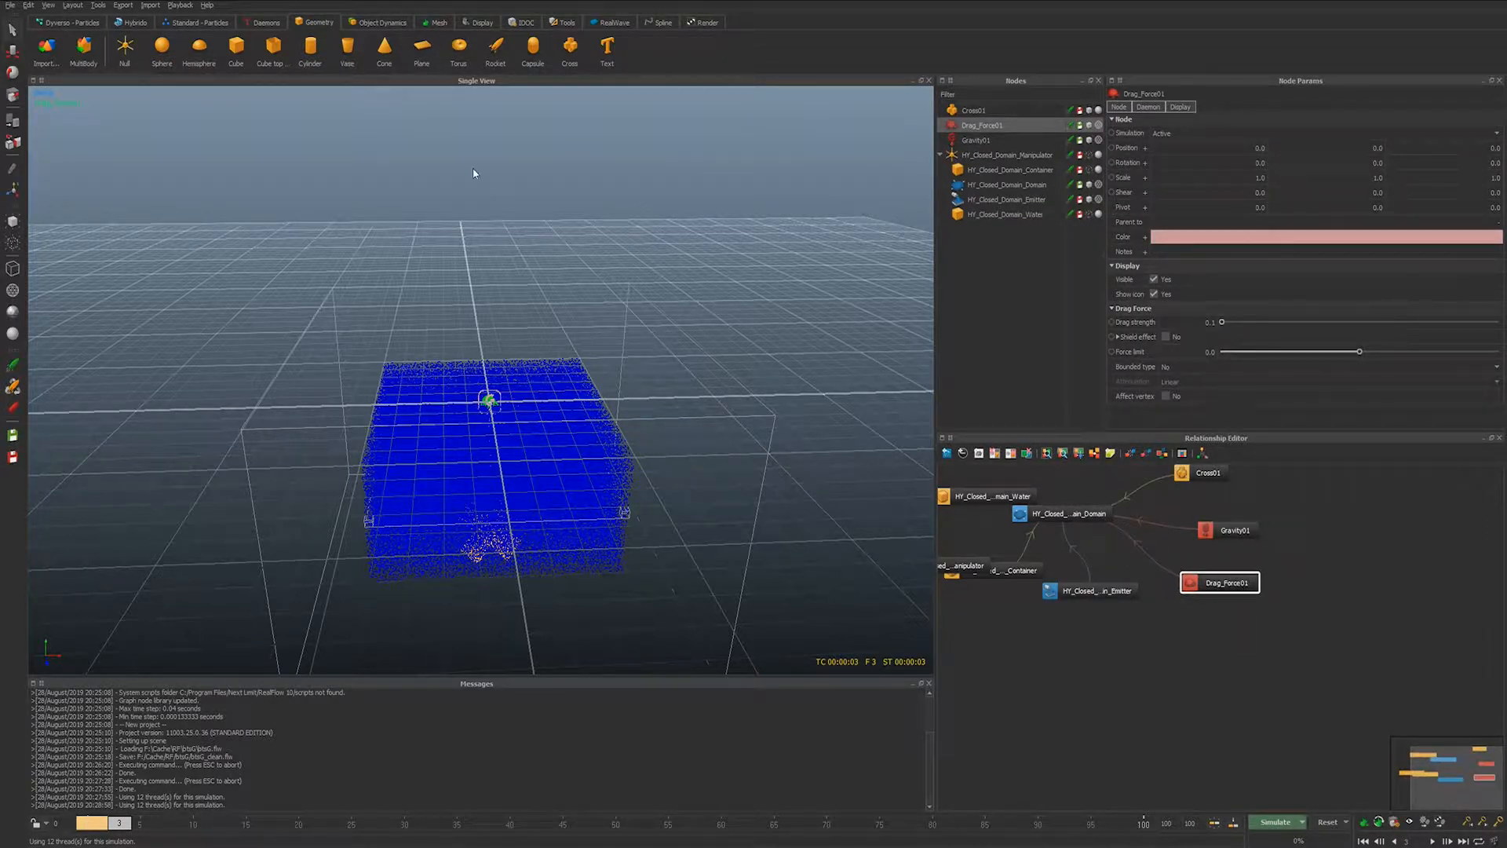
{"action": "left_click", "coordinate": [1275, 822]}
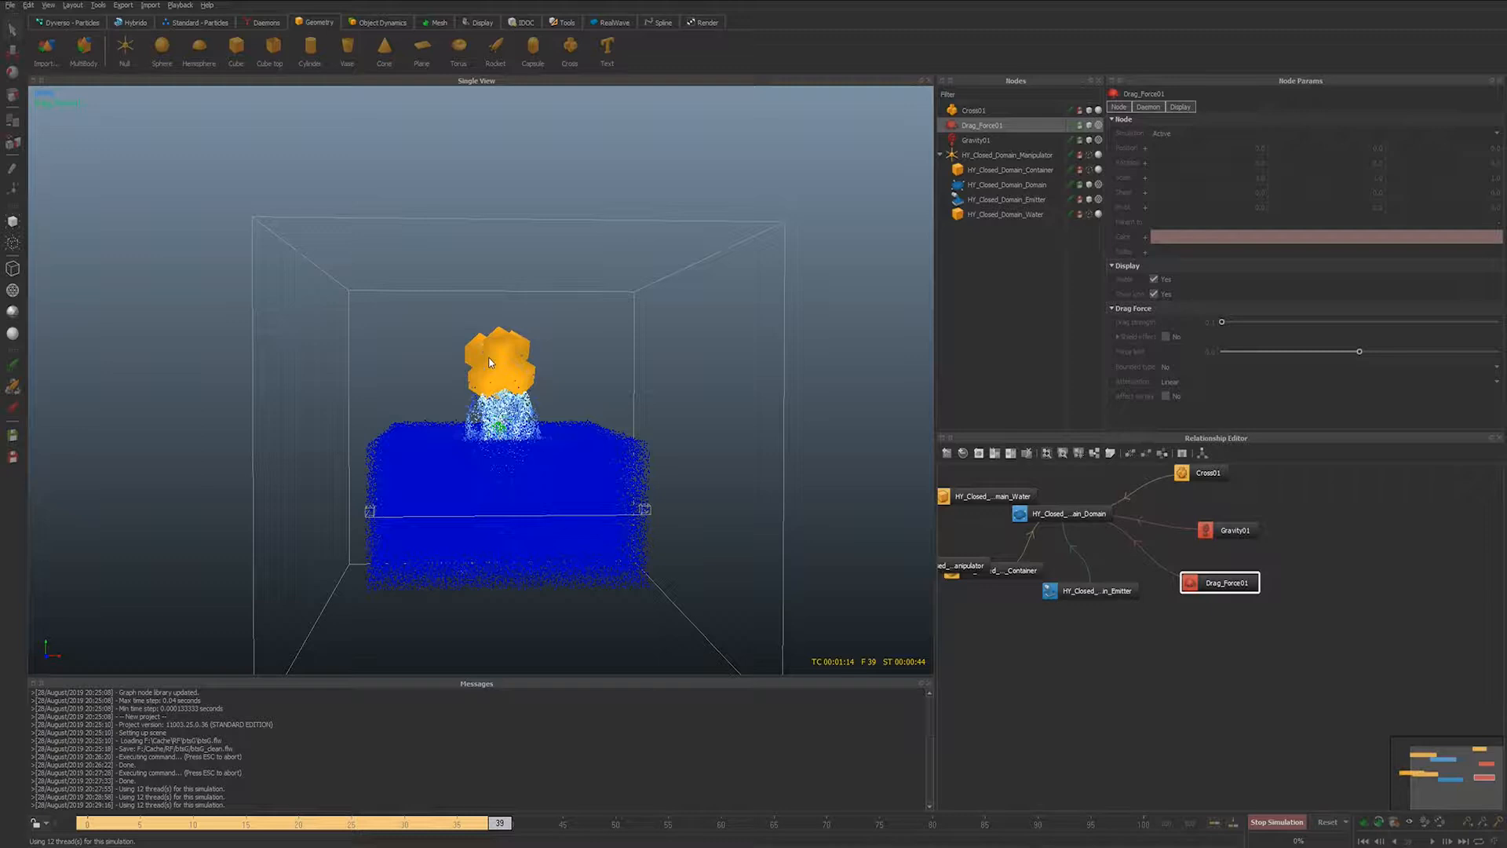
- Stop the simulation at frame 48 with the cross above the splashing water
{"action": "left_click", "coordinate": [1277, 822]}
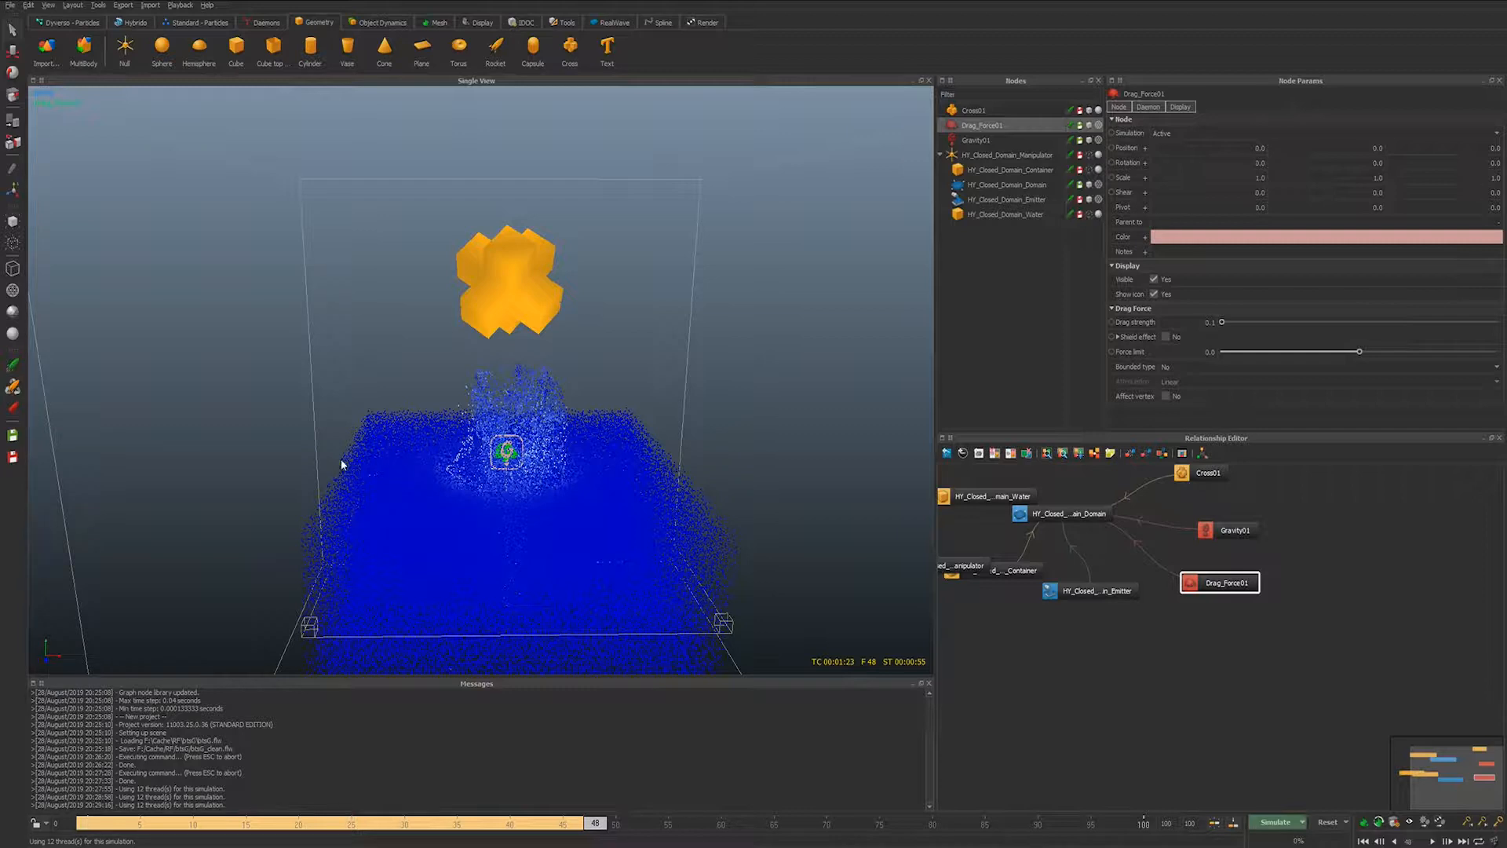
{"action": "mouse_move", "coordinate": [420, 476]}
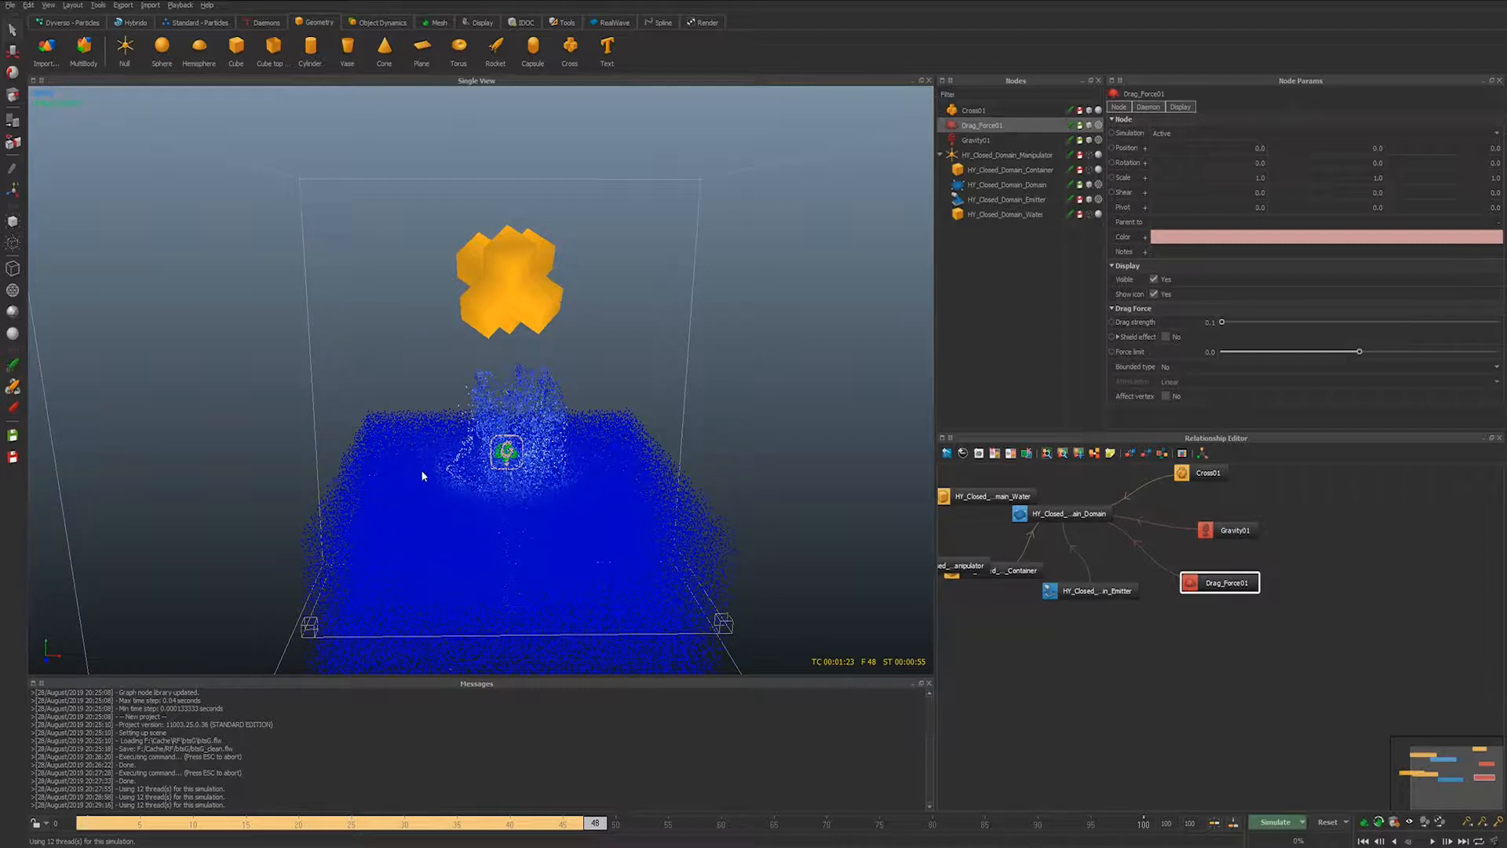
{"action": "mouse_move", "coordinate": [459, 530]}
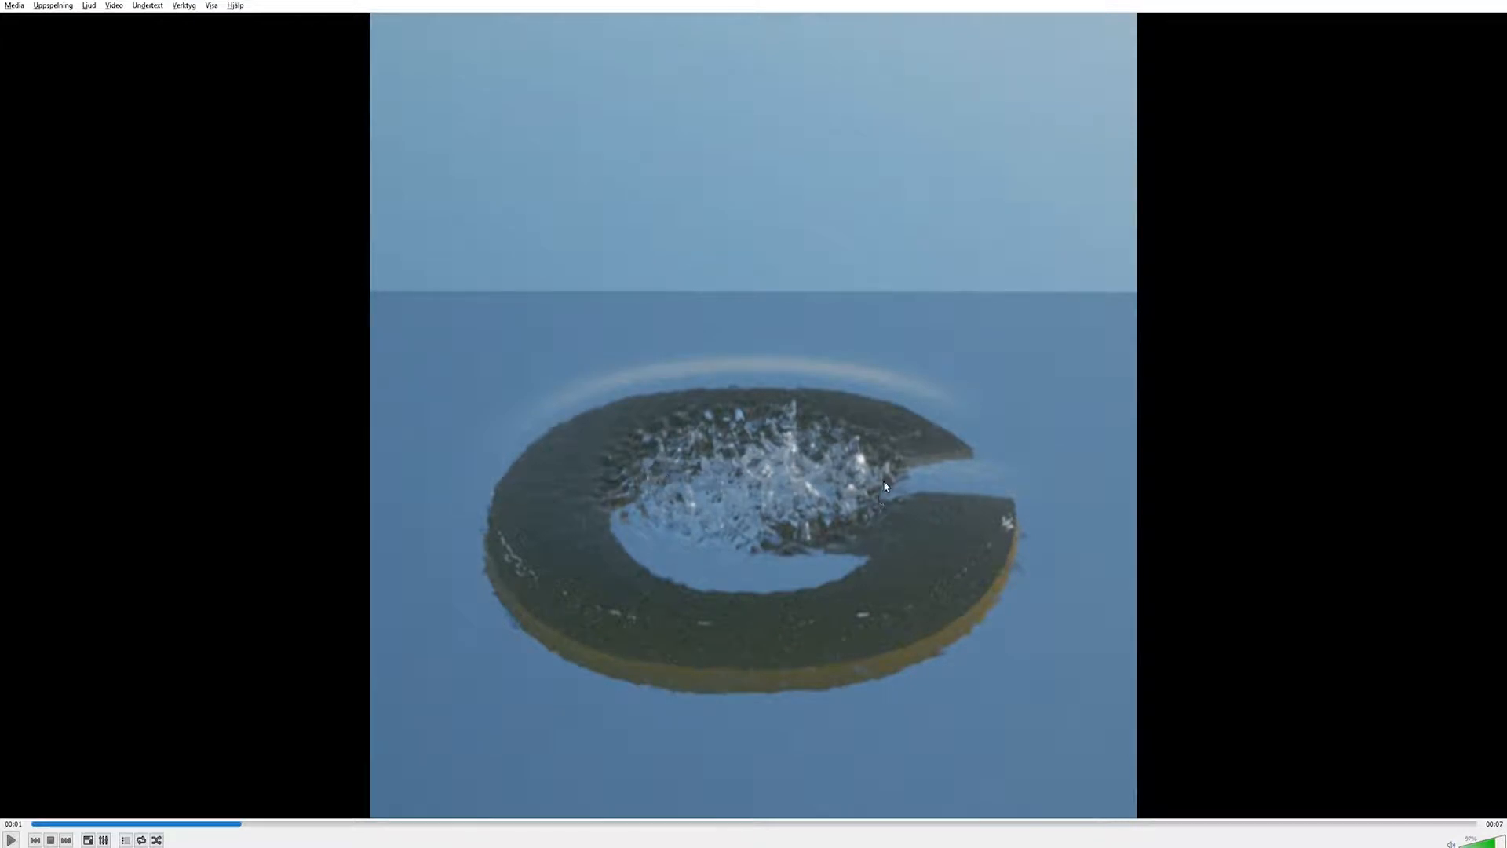
{"action": "mouse_move", "coordinate": [622, 369]}
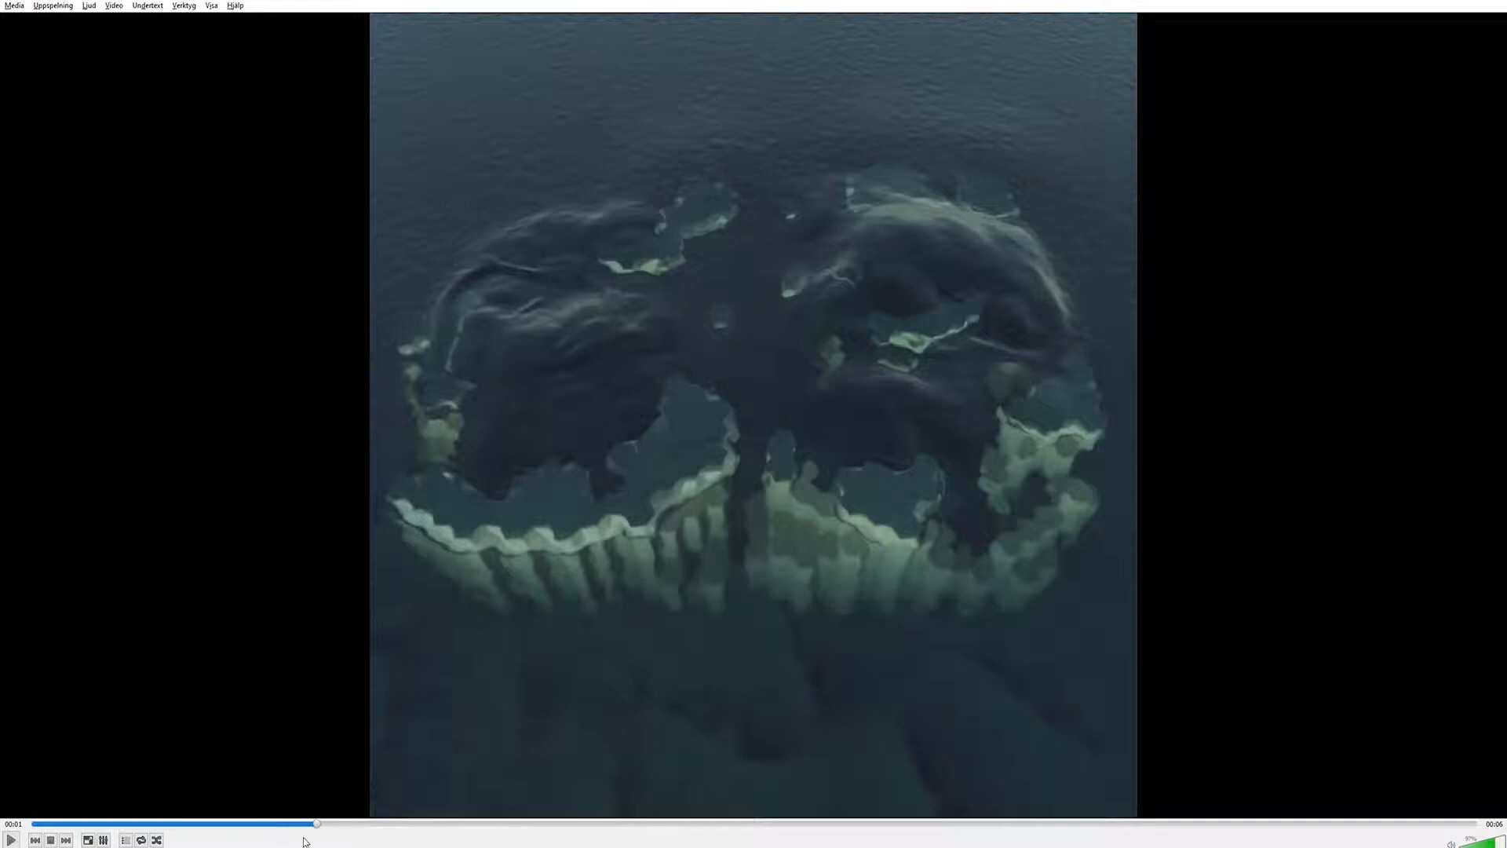
{"action": "mouse_move", "coordinate": [326, 726]}
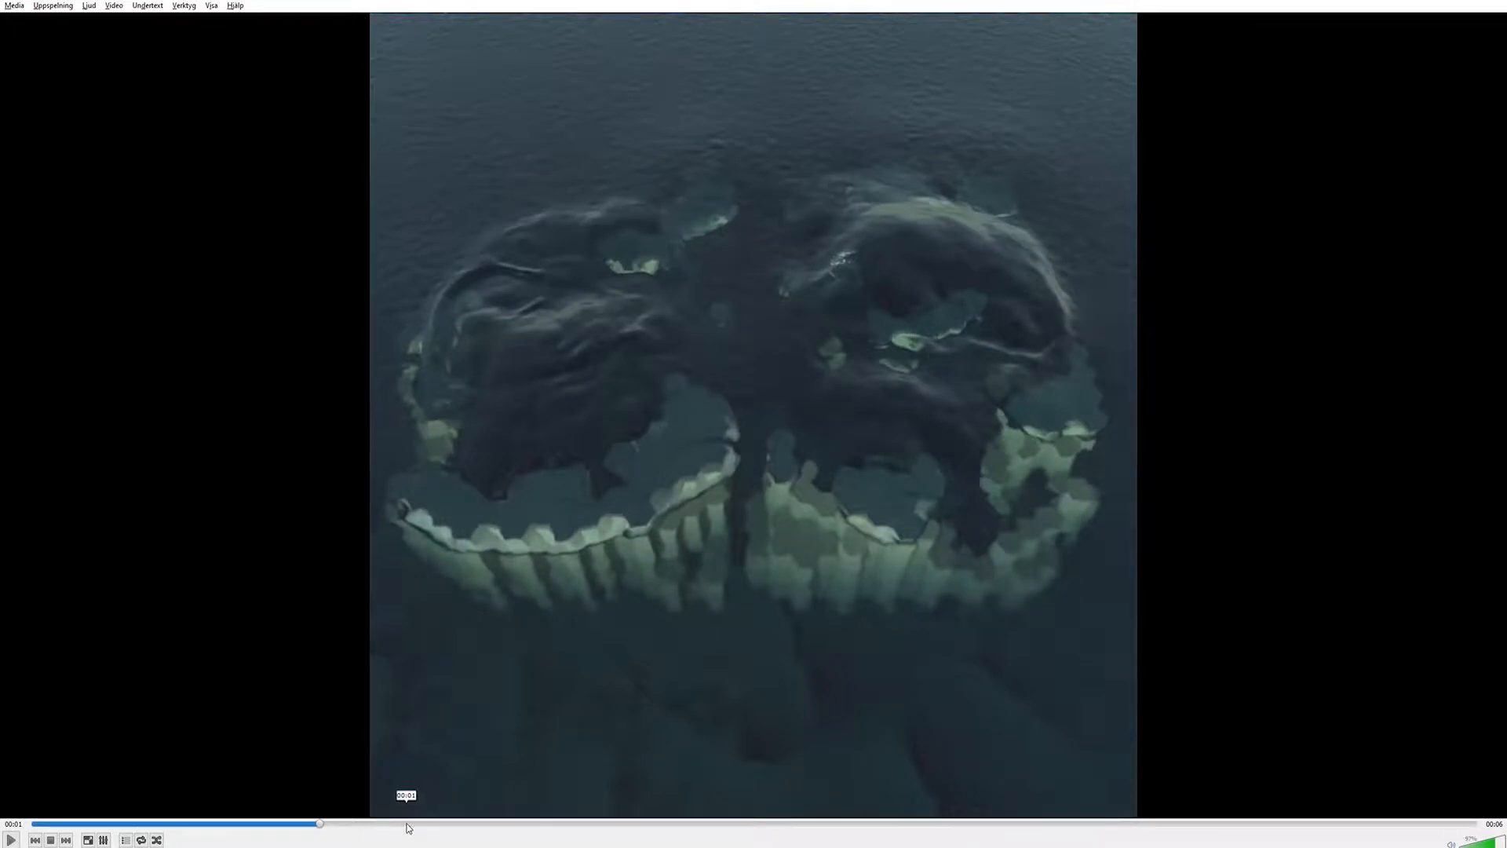
{"action": "mouse_move", "coordinate": [512, 737]}
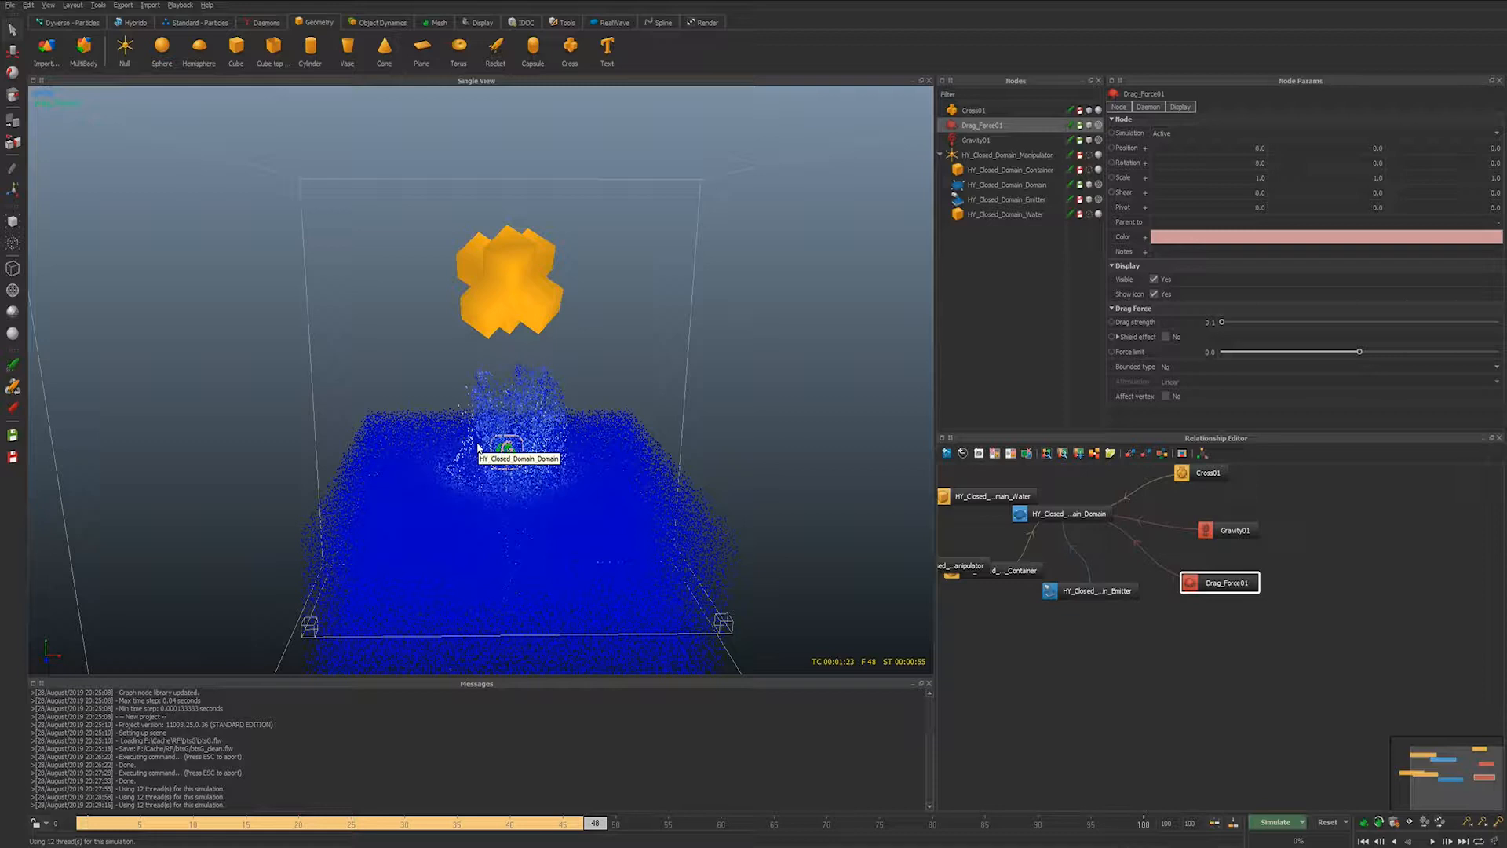
{"action": "mouse_move", "coordinate": [479, 449]}
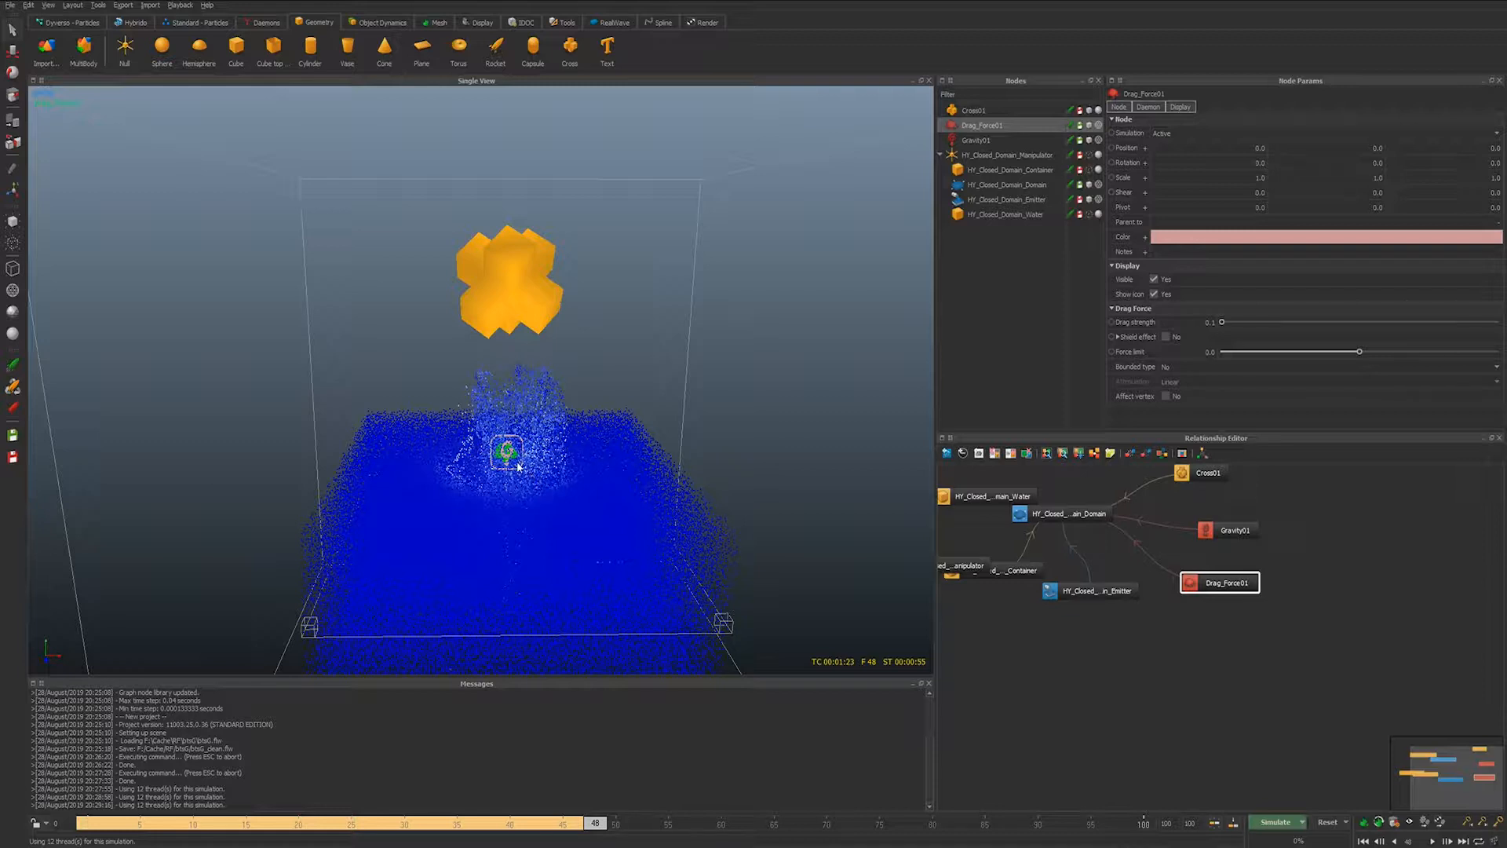
{"action": "mouse_move", "coordinate": [577, 500]}
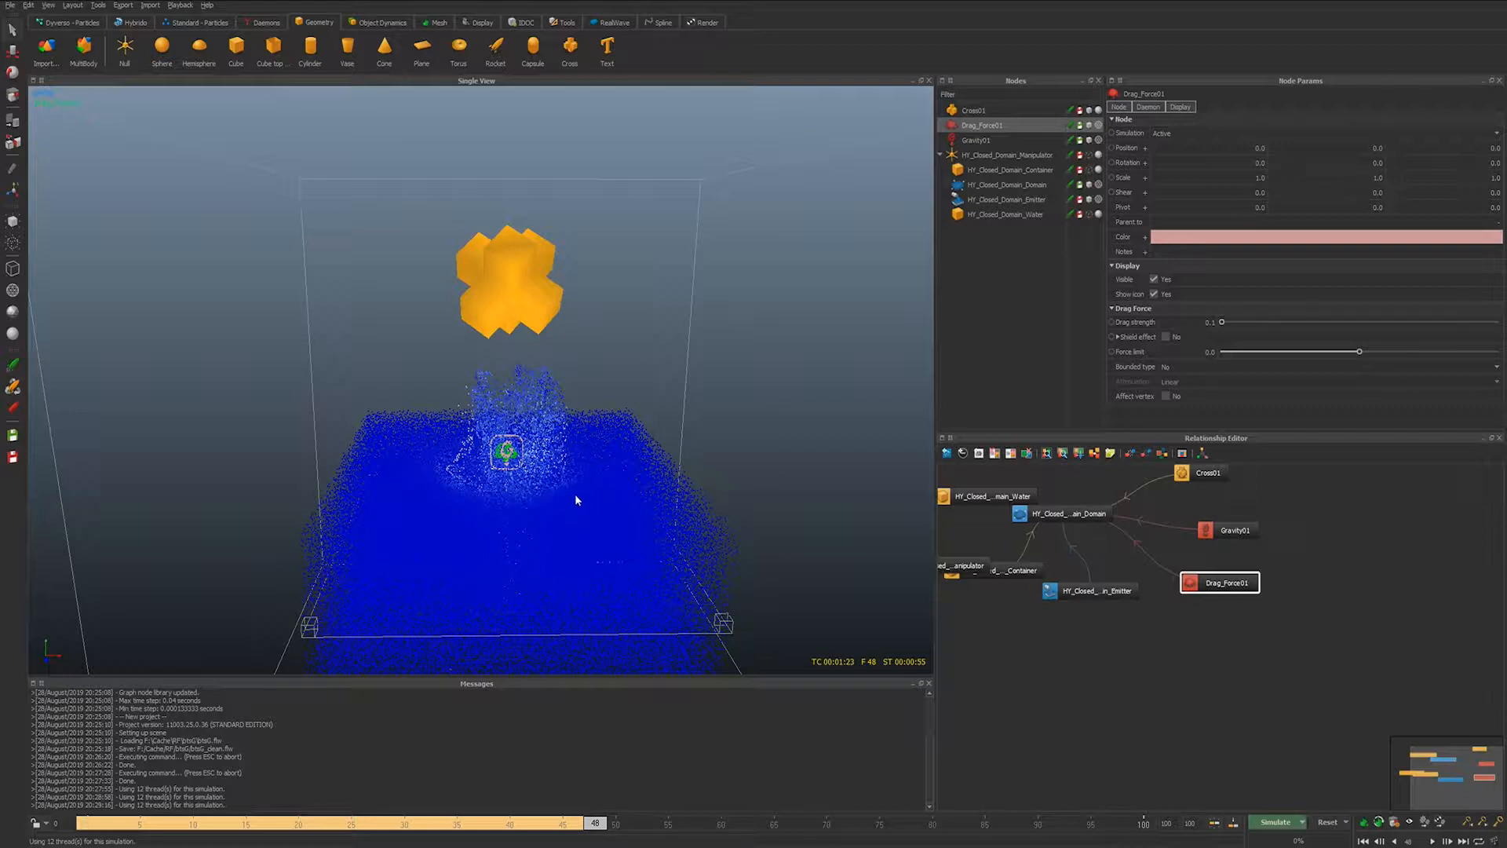
{"action": "mouse_move", "coordinate": [445, 438]}
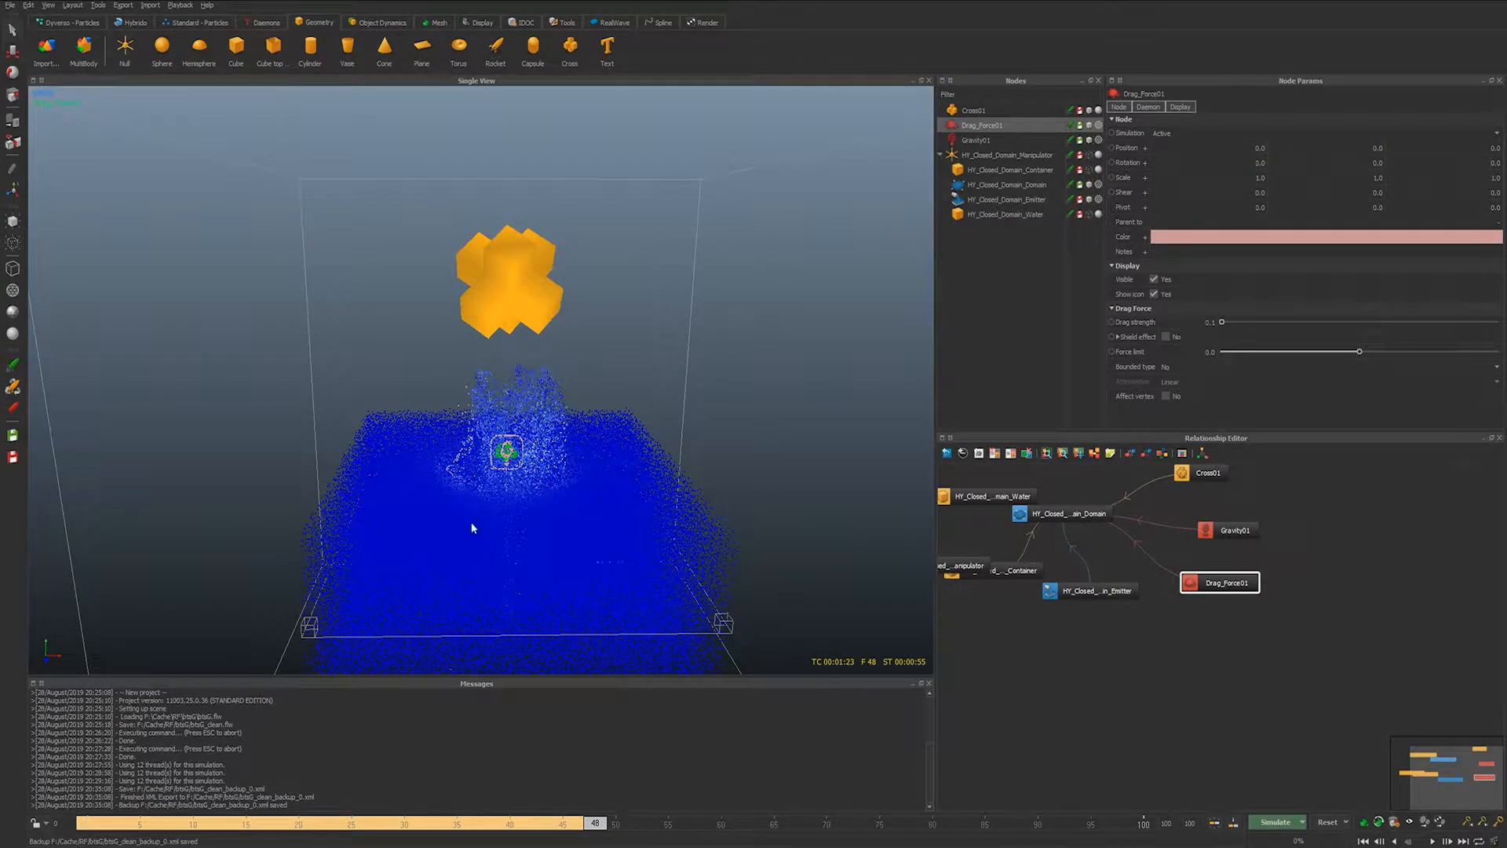
- Deselect the drag force and reset the simulation to frame 0
{"action": "left_click", "coordinate": [975, 110]}
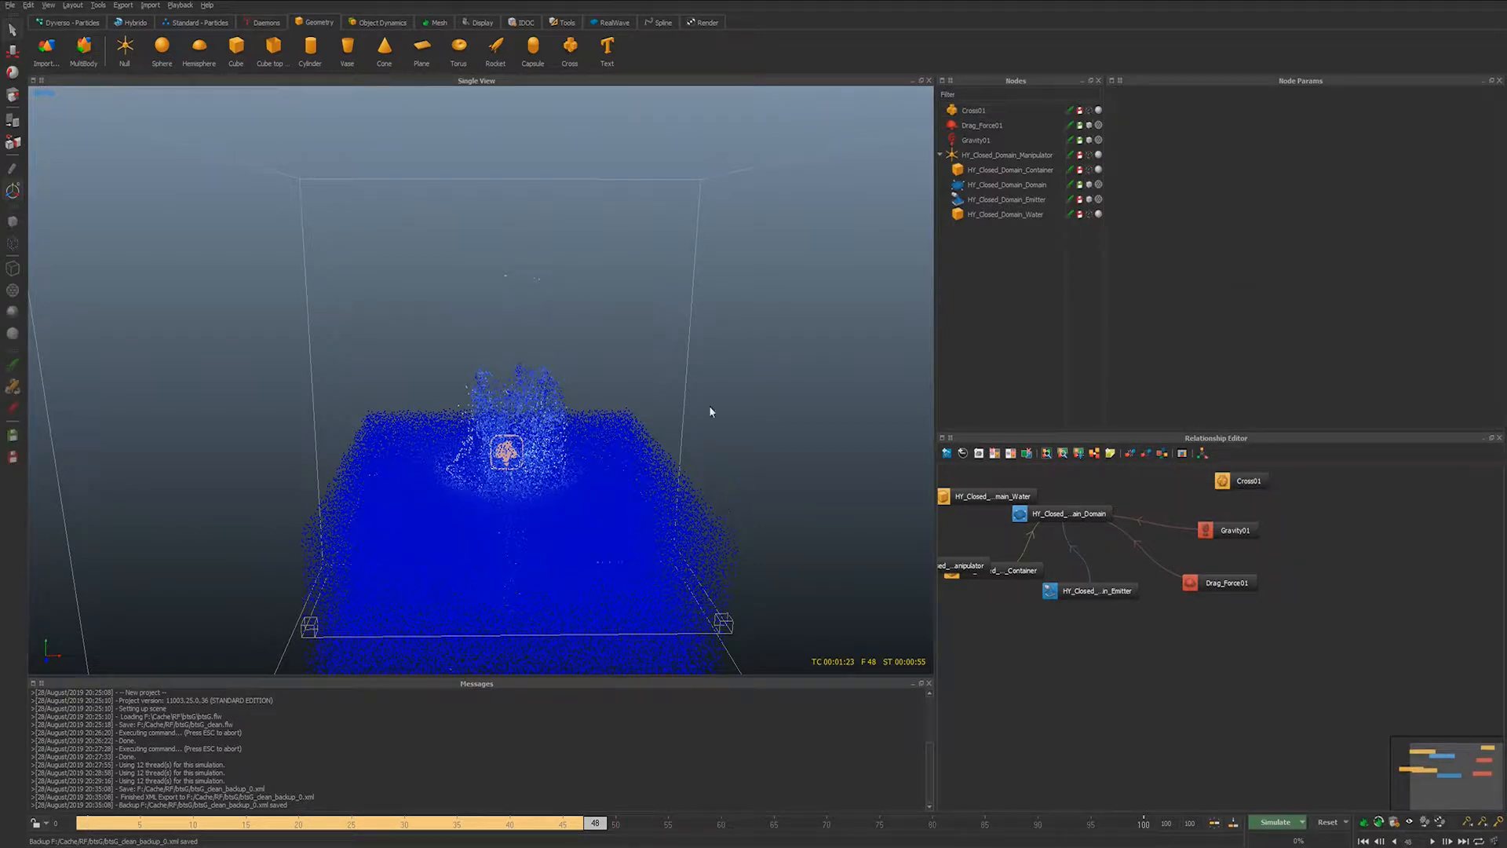
{"action": "left_click", "coordinate": [1362, 839]}
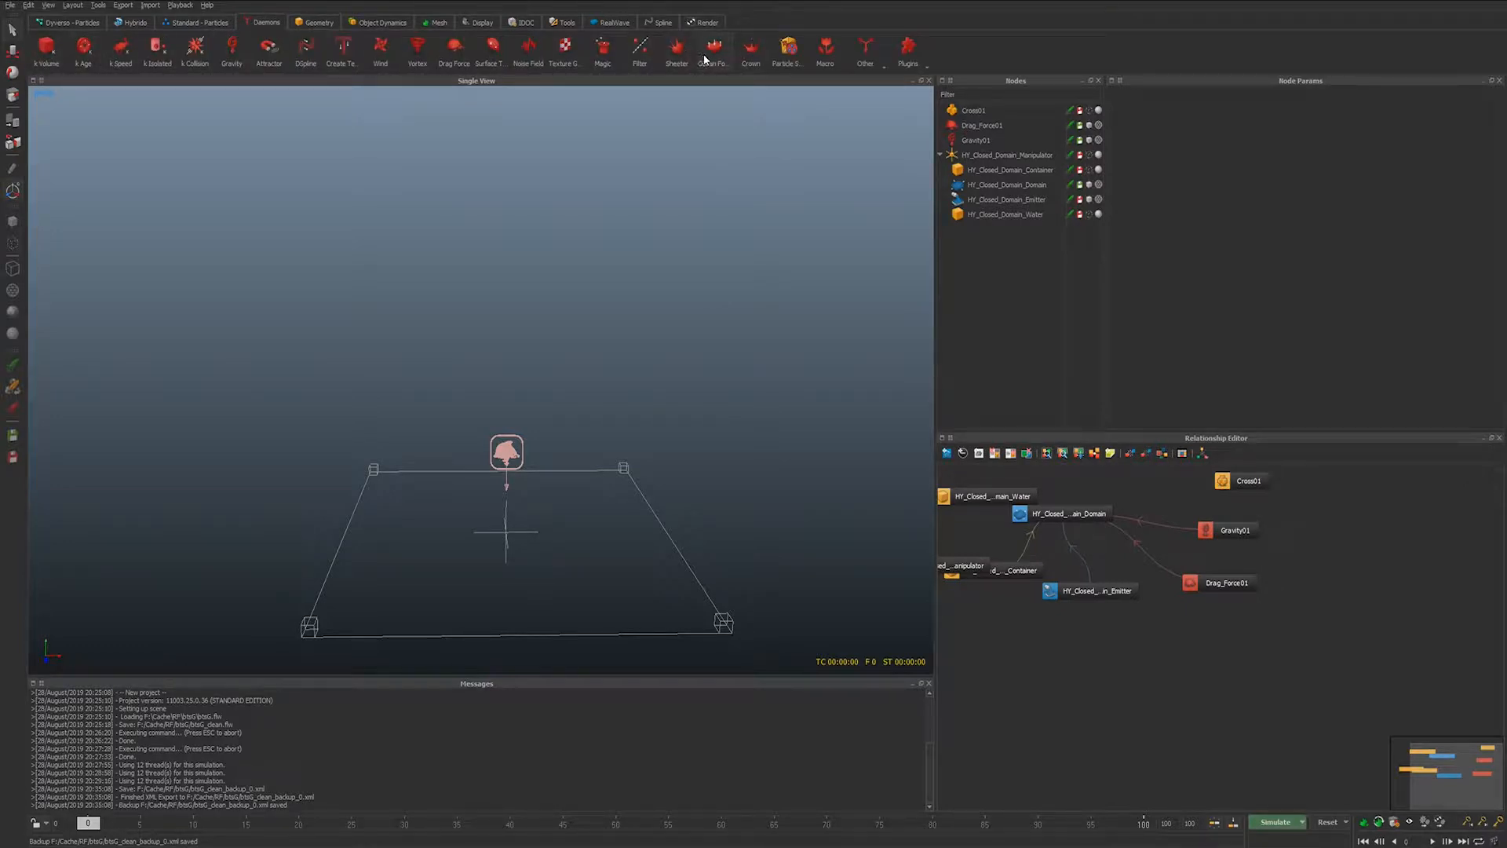
- Add an Ocean Force daemon and scroll Node Params to its Ocean Force settings
{"action": "left_click", "coordinate": [712, 45]}
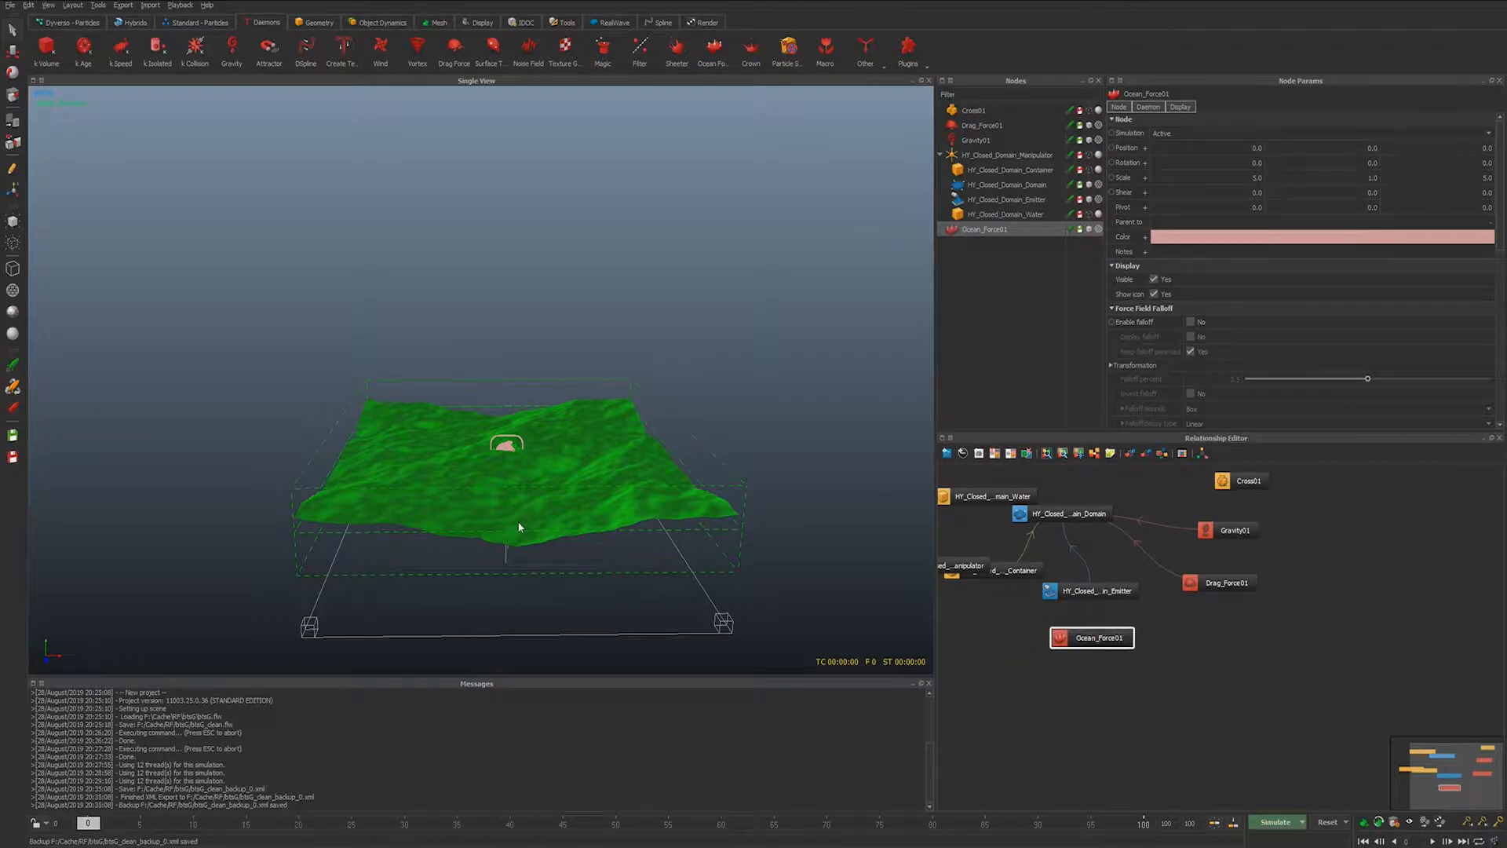
{"action": "mouse_move", "coordinate": [990, 596]}
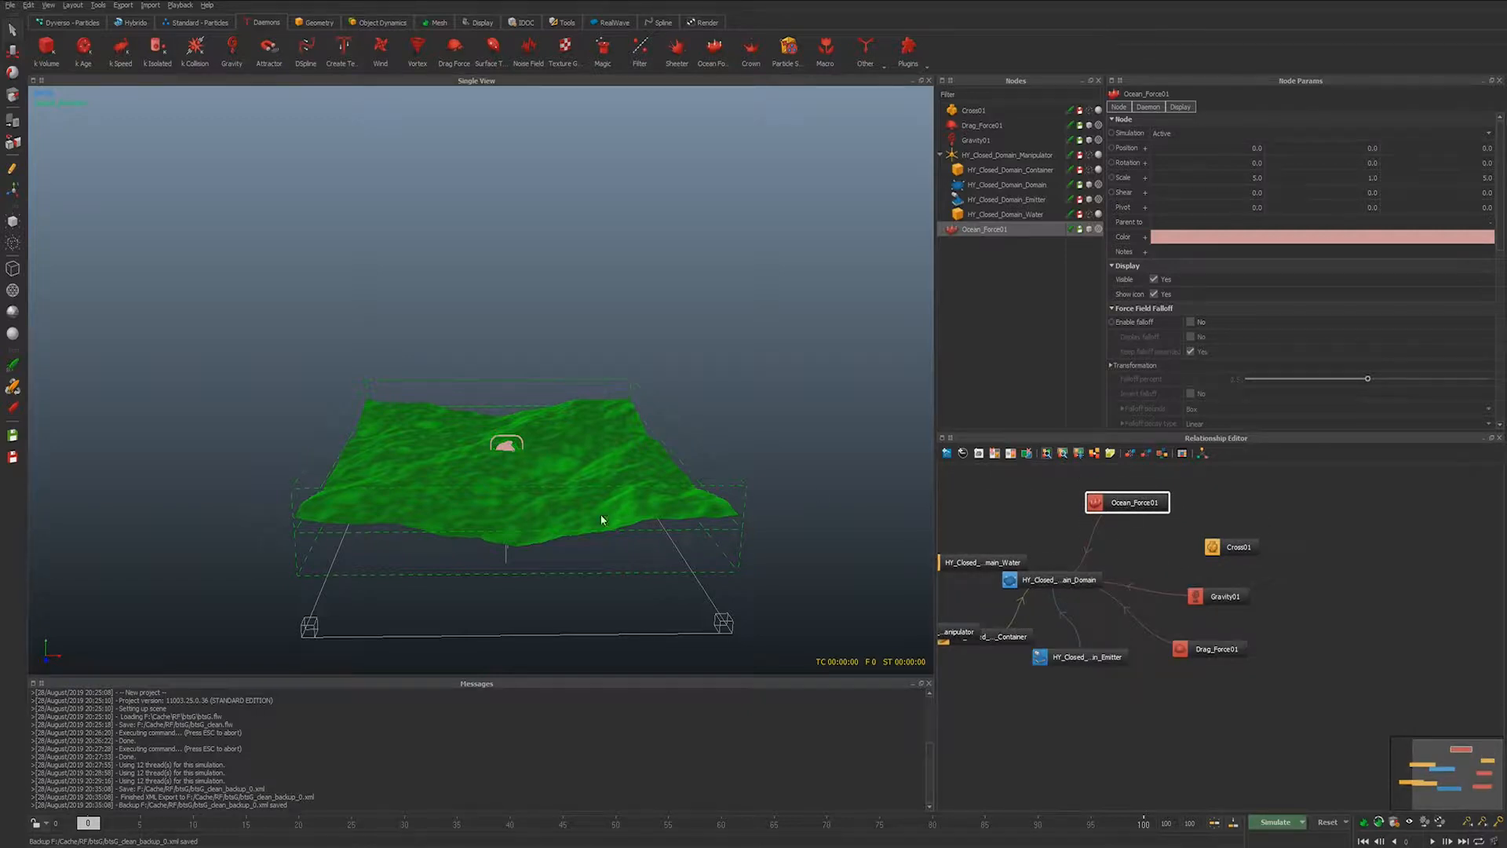
{"action": "mouse_move", "coordinate": [1062, 431]}
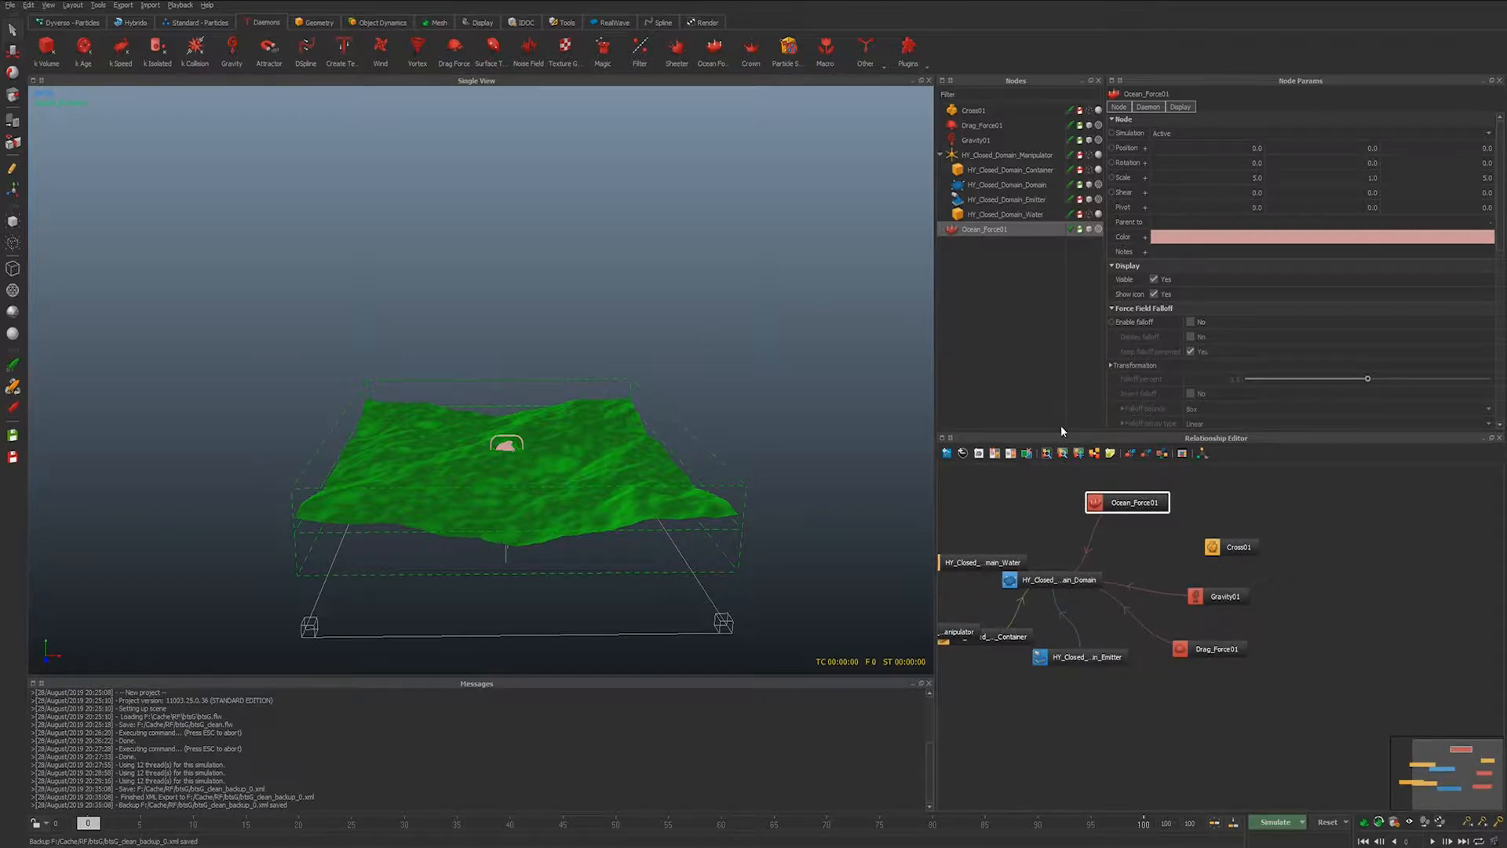
{"action": "scroll", "scroll_direction": "down", "scroll_amount": 3}
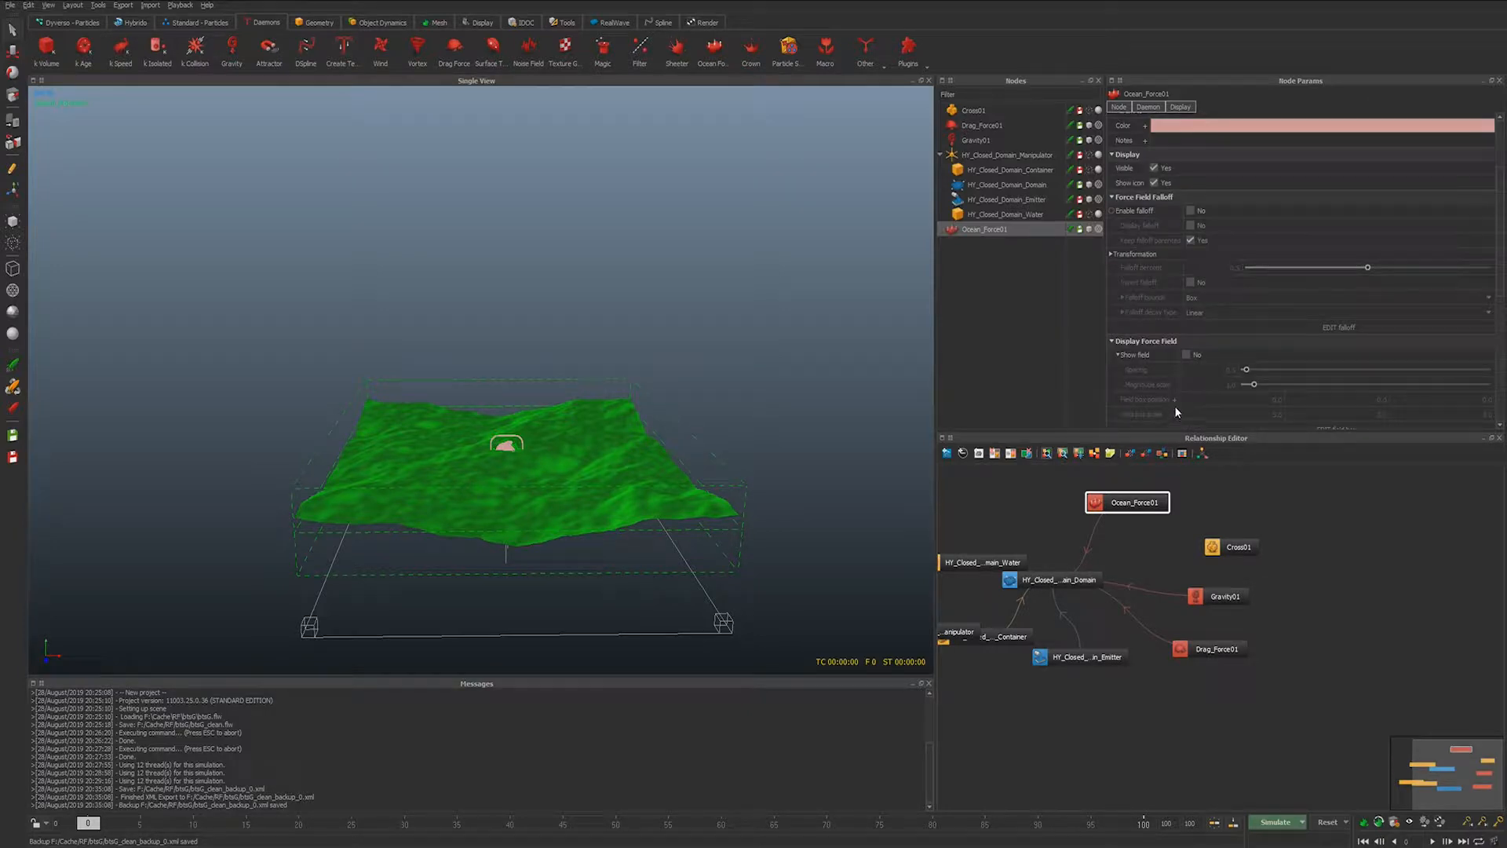
{"action": "scroll", "scroll_direction": "down", "scroll_amount": 3}
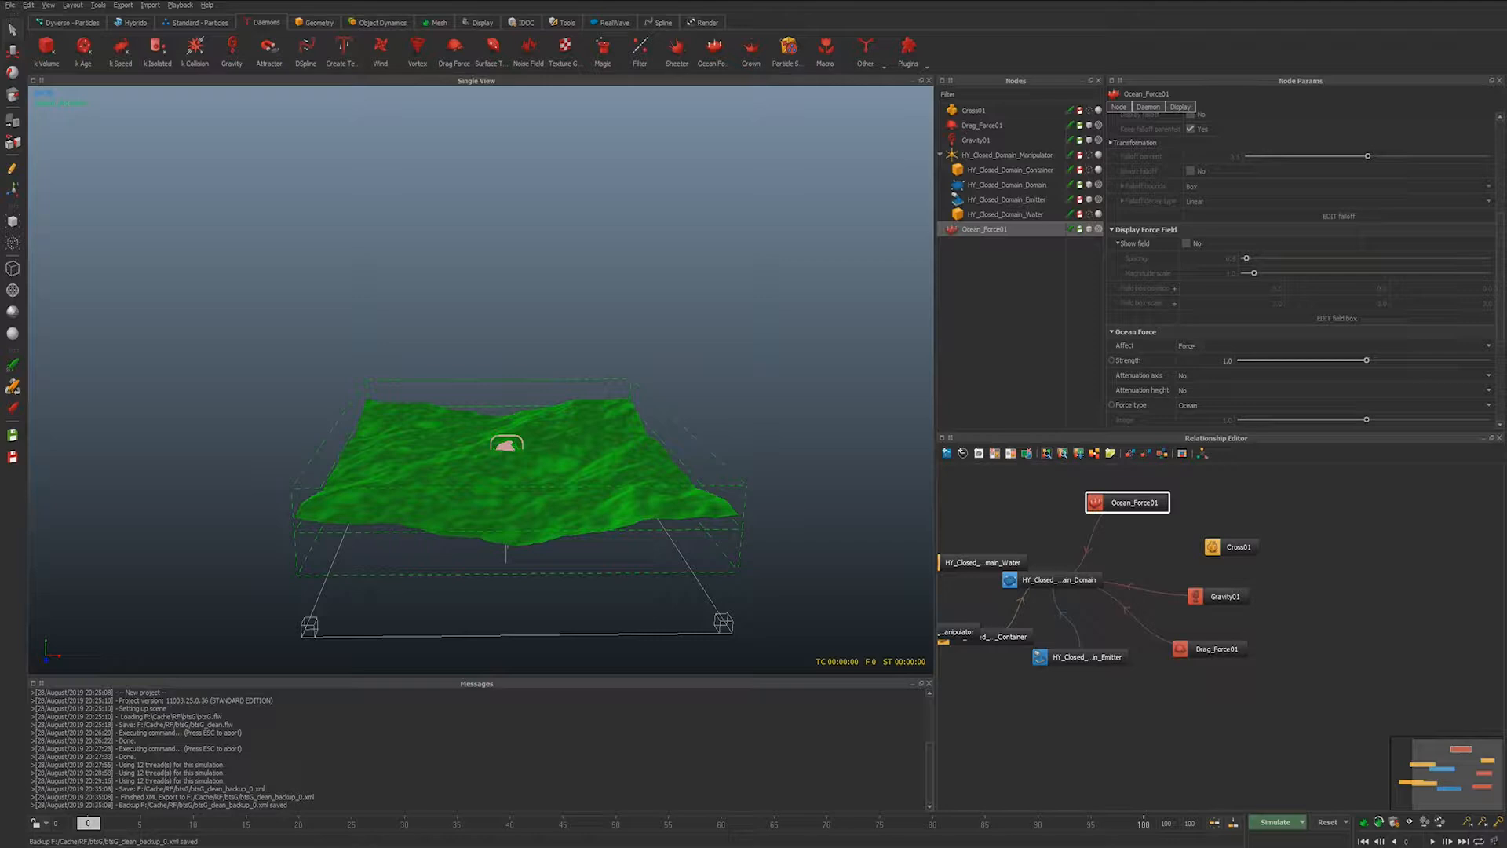
{"action": "mouse_move", "coordinate": [1178, 316]}
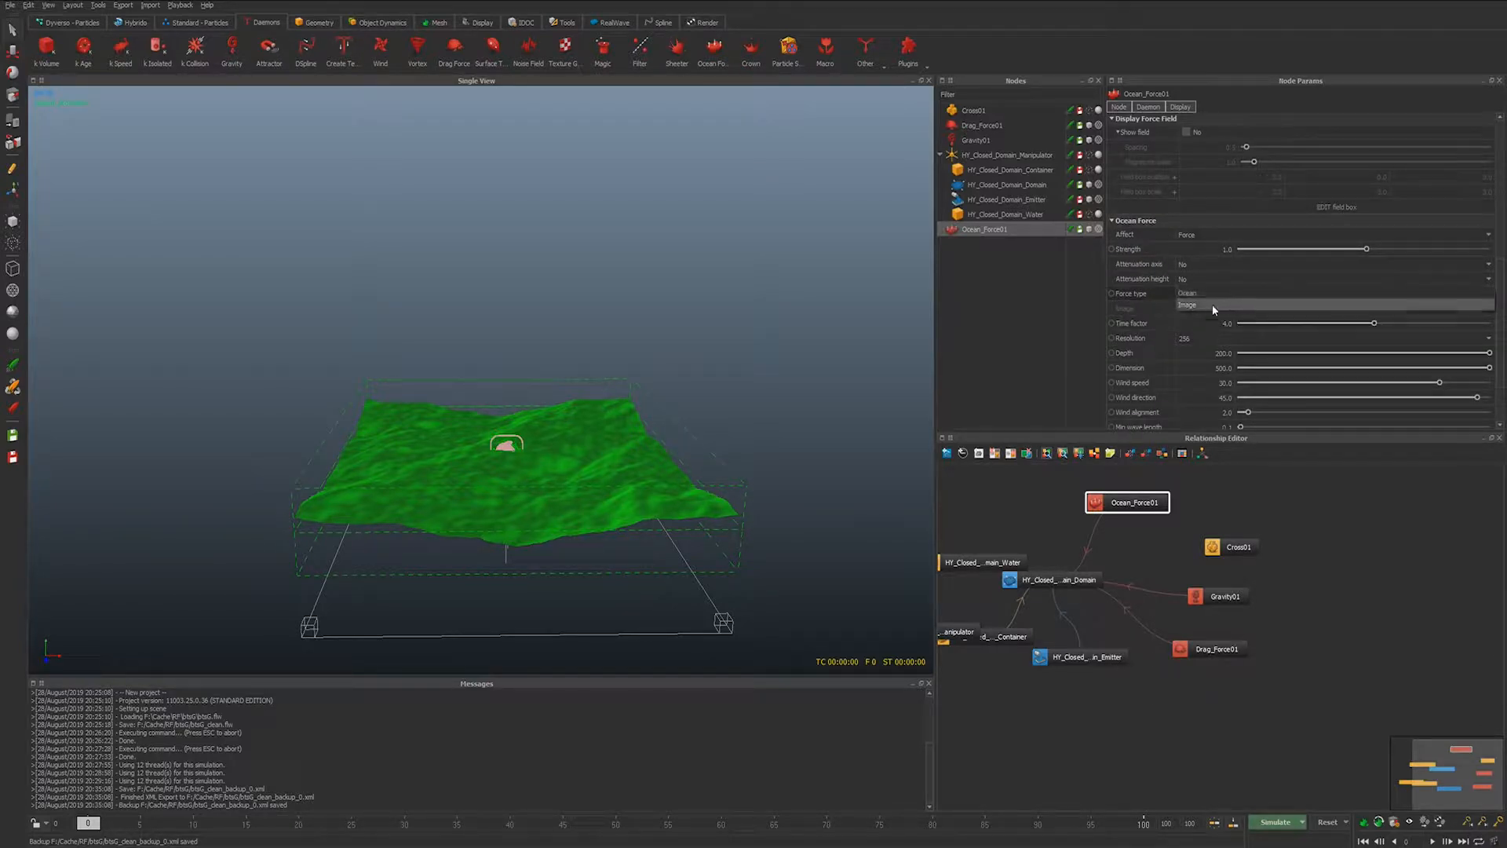
- Set the Ocean Force type to Image and choose Load texture for its Image parameter
{"action": "left_click", "coordinate": [1188, 305]}
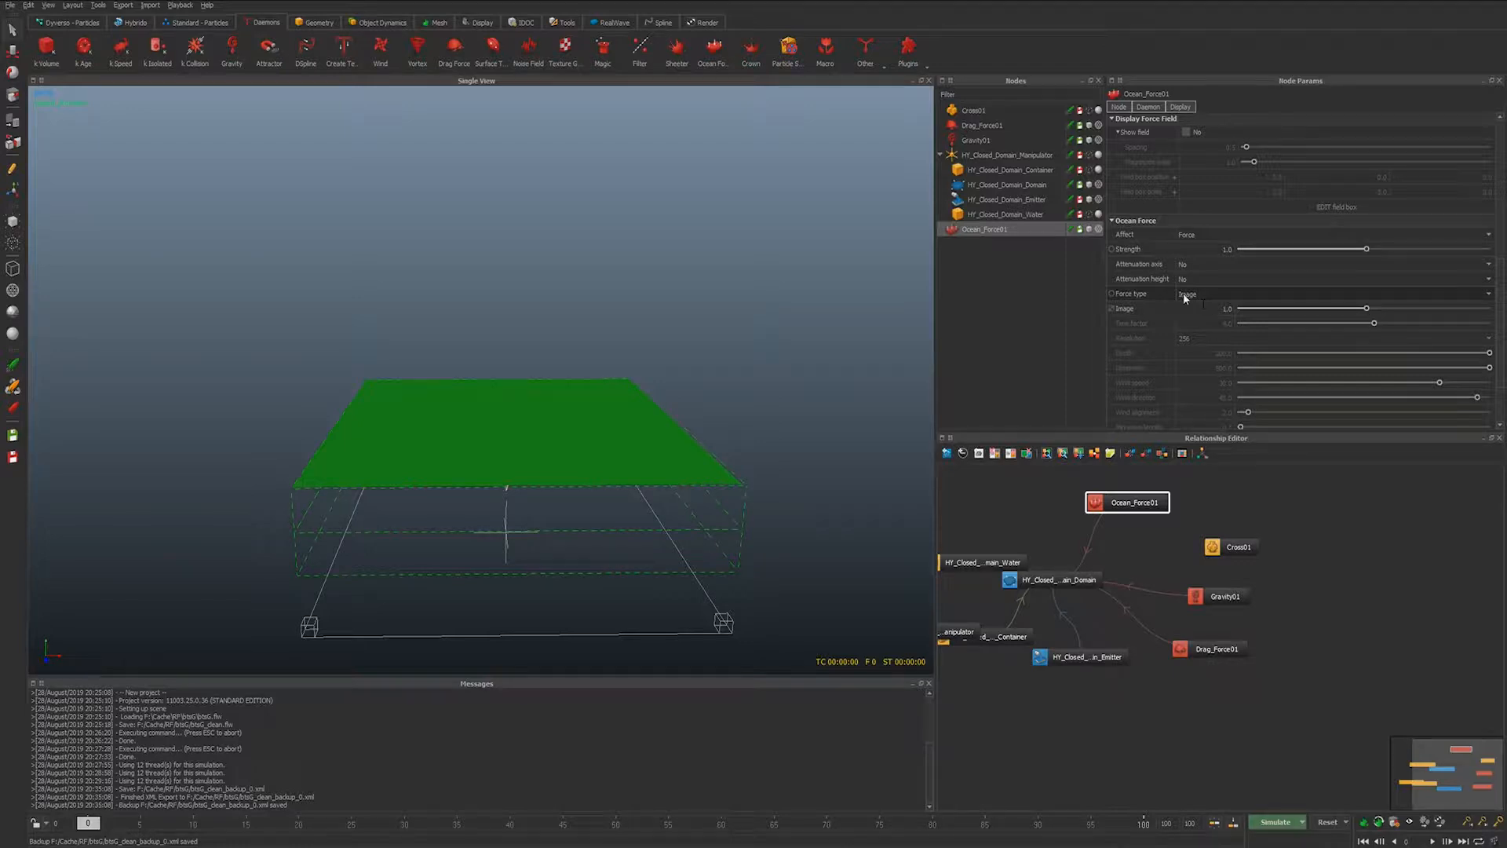
{"action": "mouse_move", "coordinate": [1220, 324]}
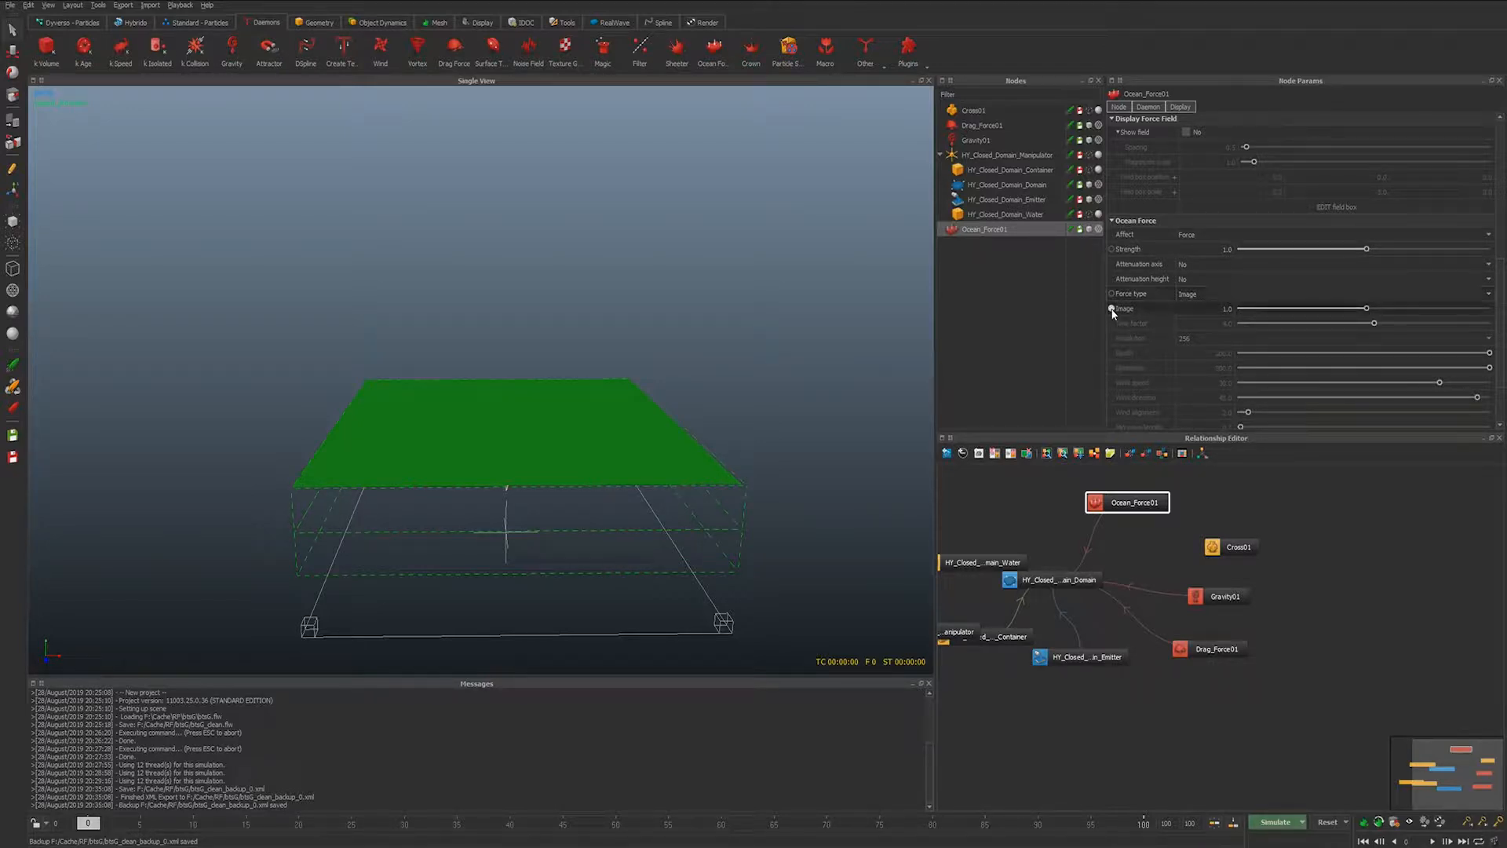
{"action": "right_click", "coordinate": [1125, 308]}
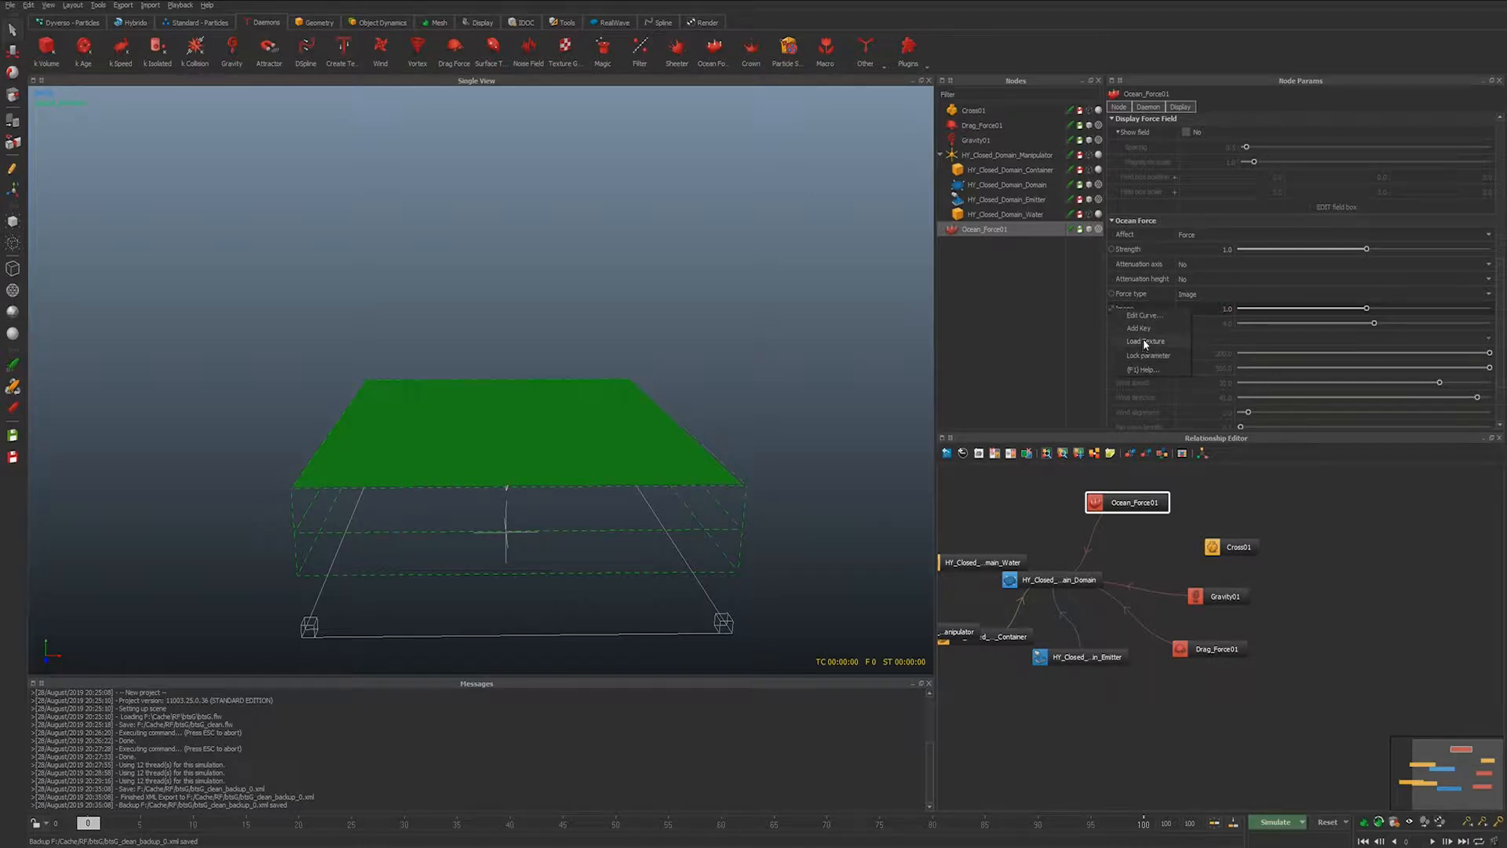
{"action": "left_click", "coordinate": [1144, 342]}
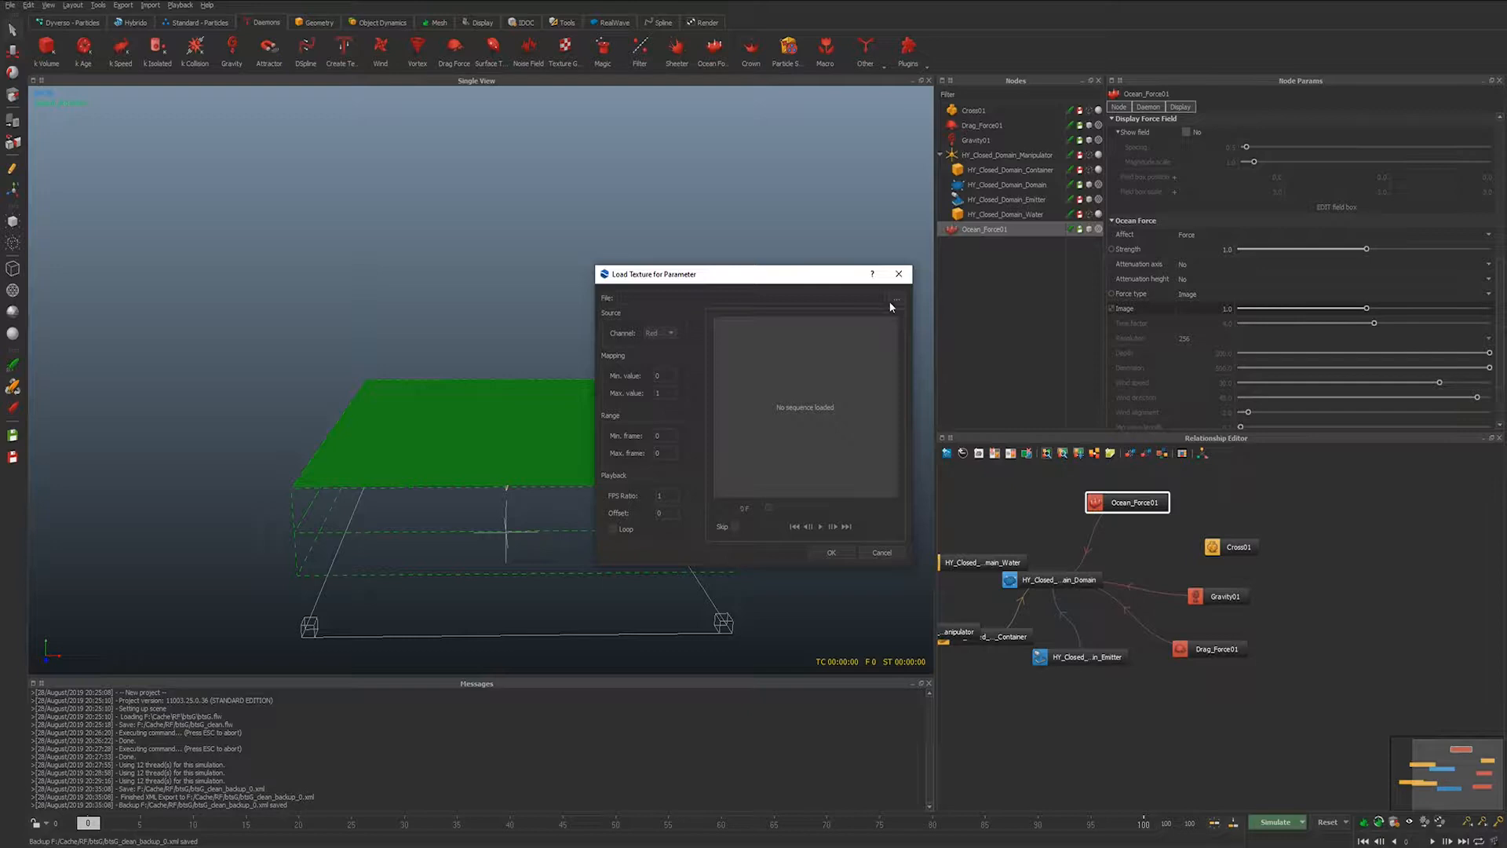
- Browse to the images folder and load the particles.0001 image sequence
{"action": "left_click", "coordinate": [891, 299]}
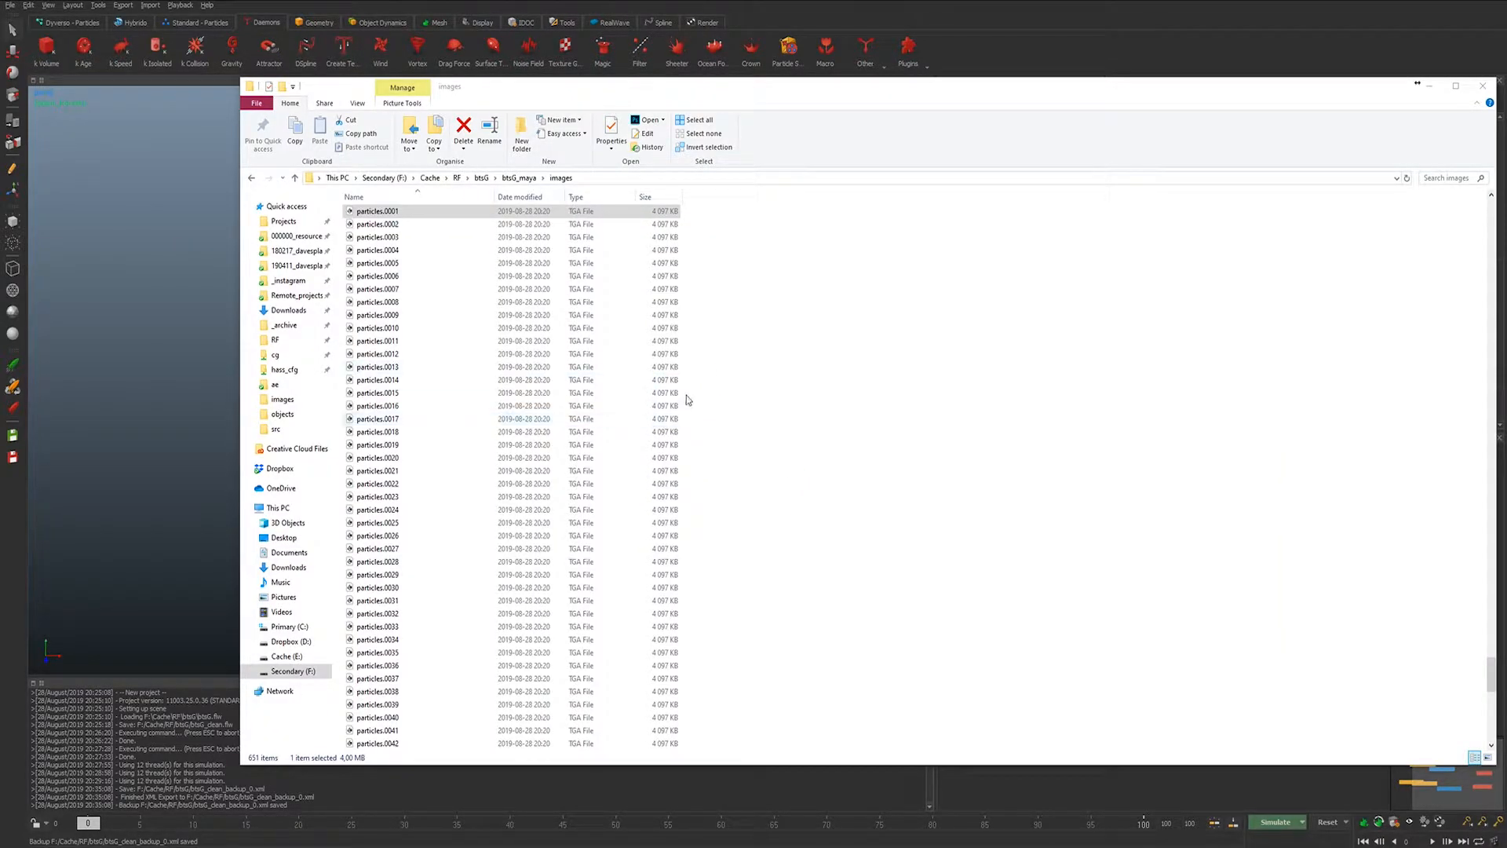
{"action": "double_click", "coordinate": [377, 210]}
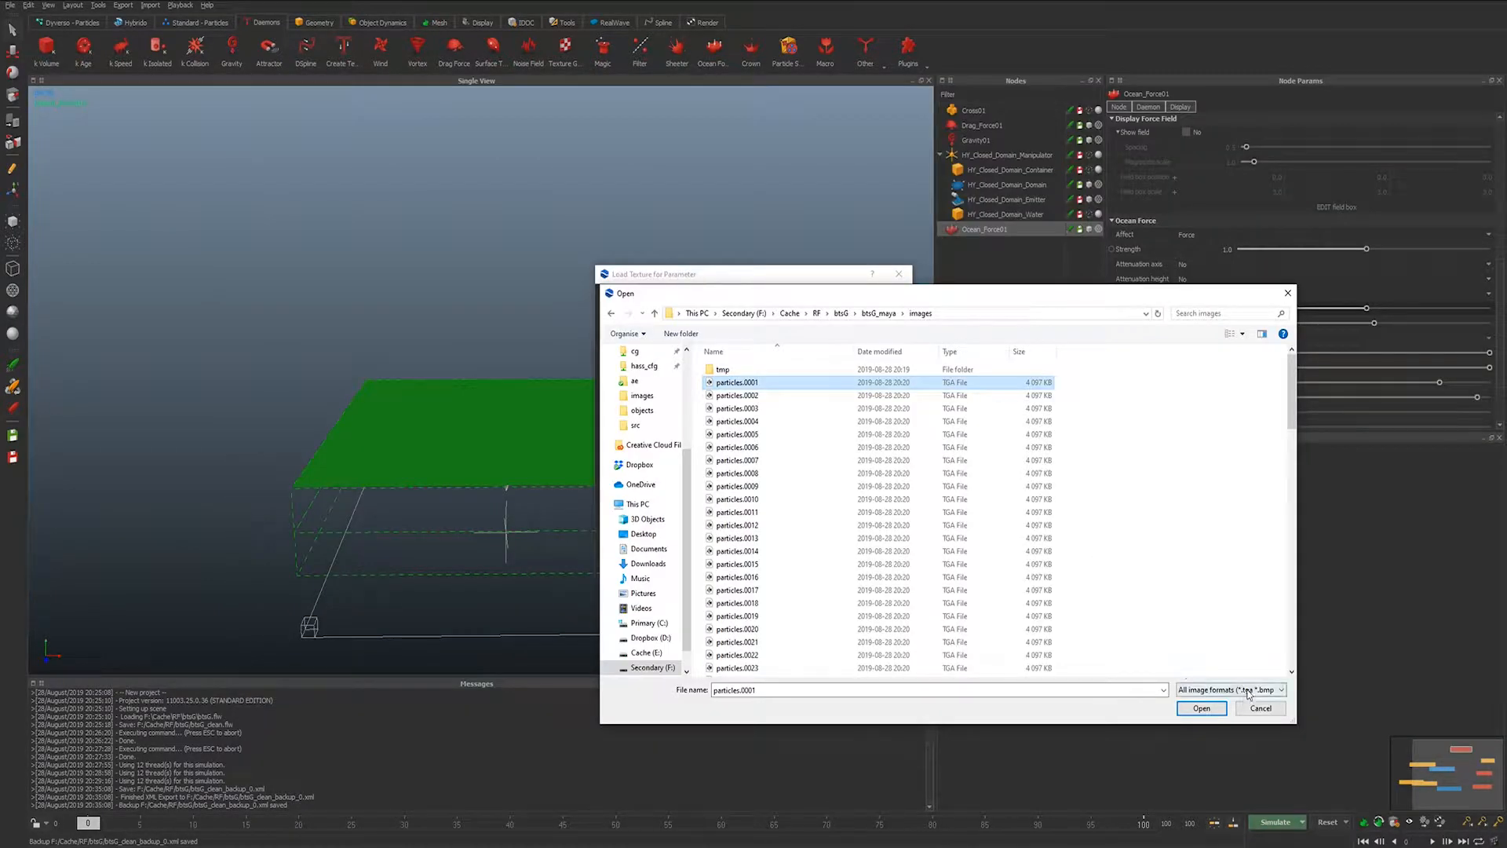
{"action": "left_click", "coordinate": [1230, 689]}
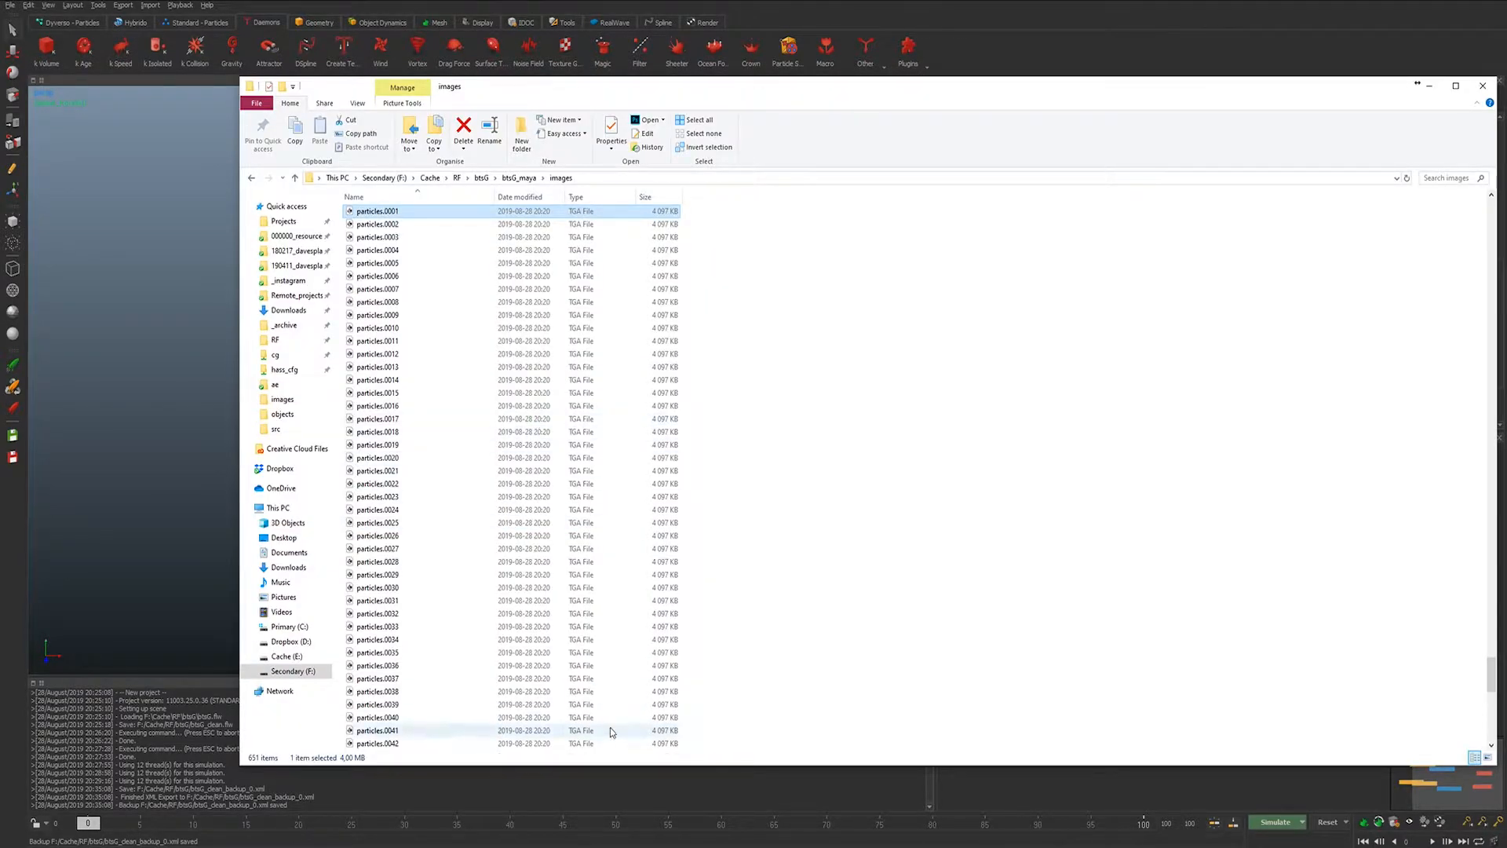
{"action": "double_click", "coordinate": [378, 210]}
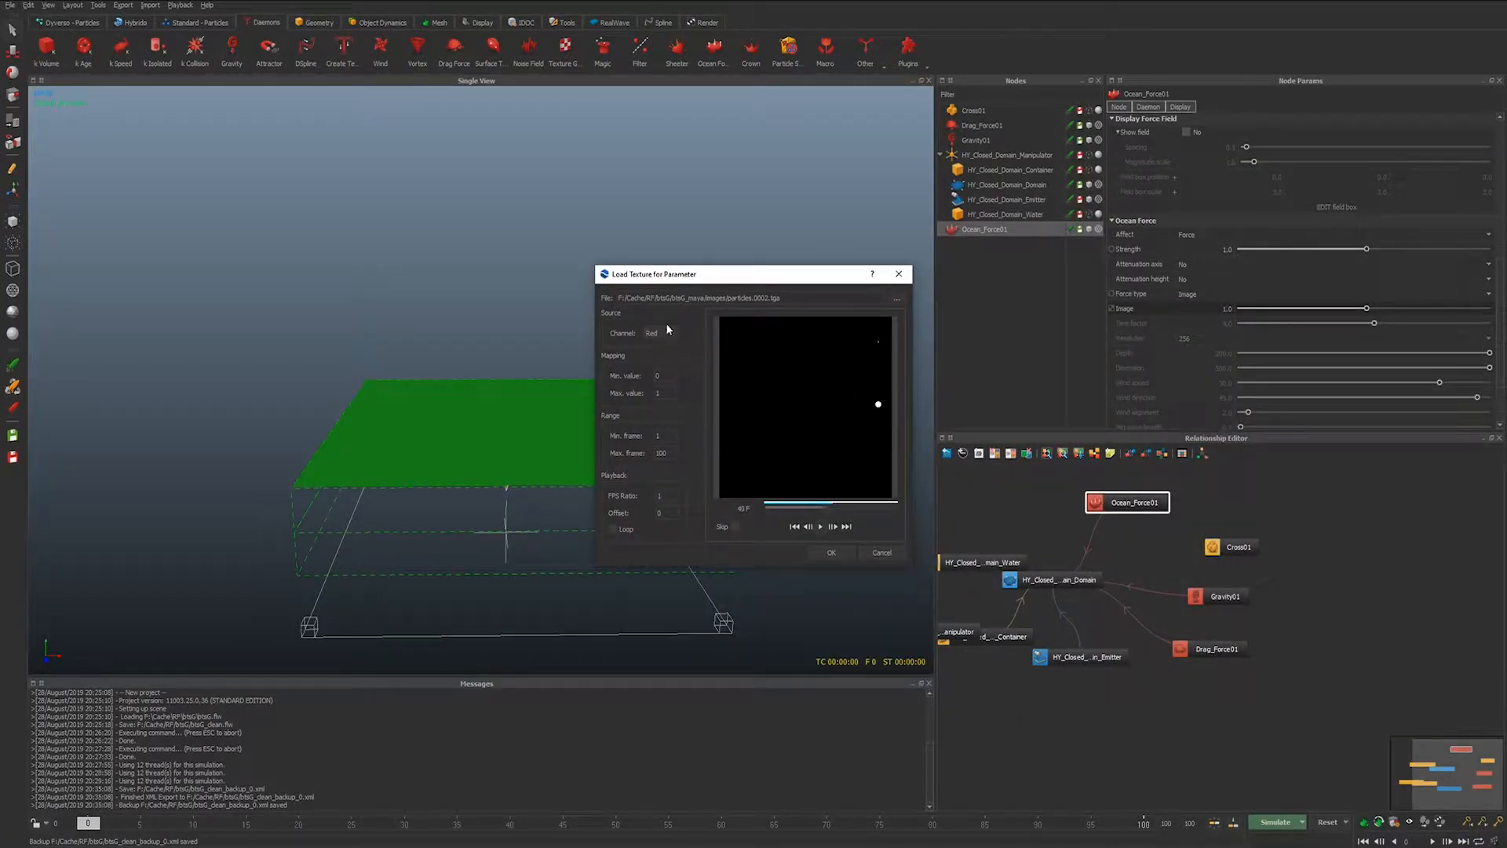
- Preview the texture's Green and Blue channels, return to Red, and play the sequence
{"action": "left_click", "coordinate": [818, 526]}
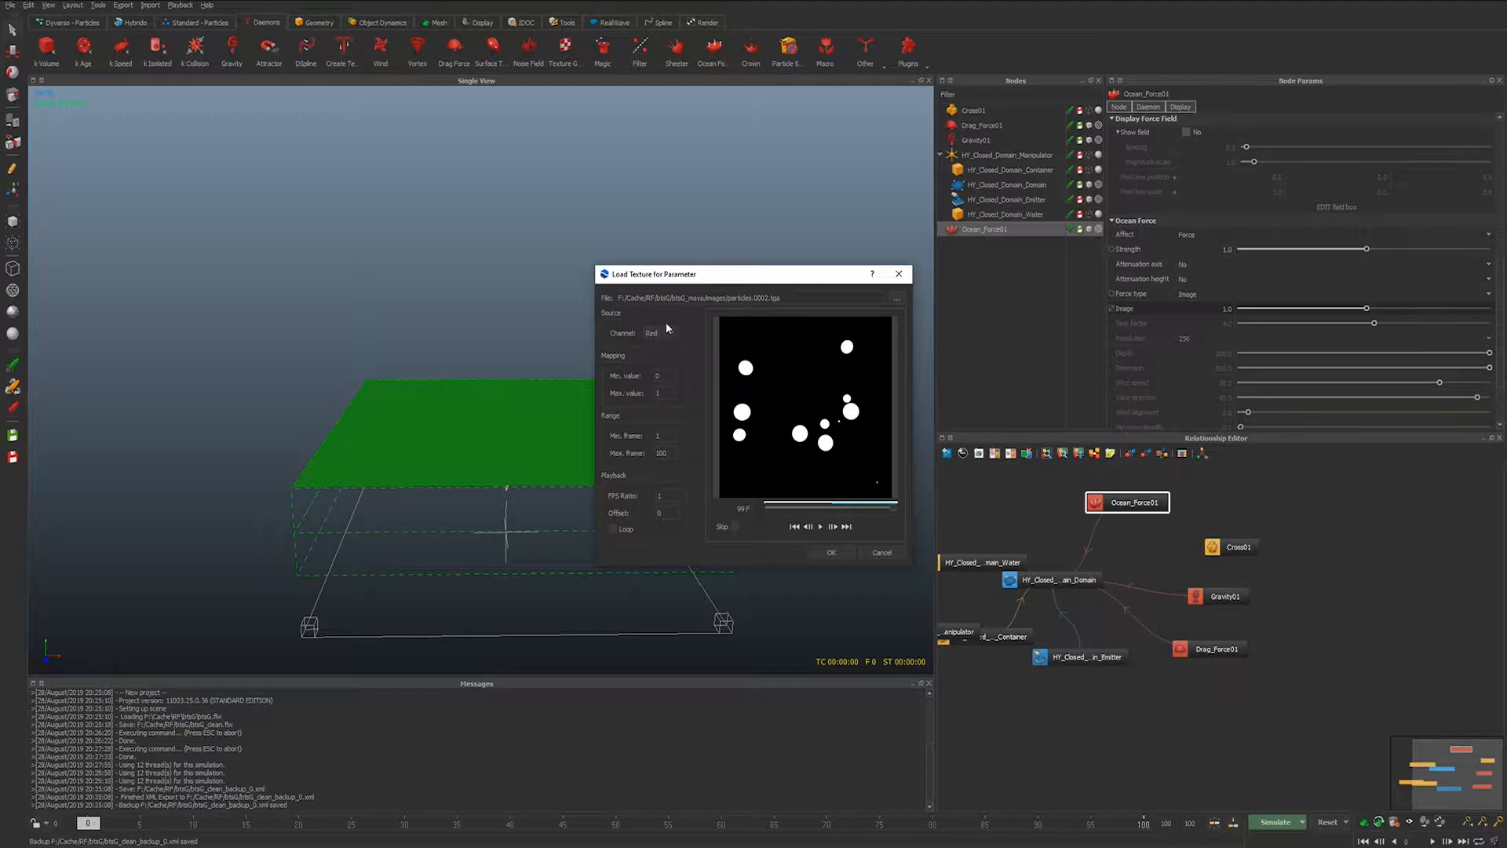
{"action": "left_click", "coordinate": [656, 333]}
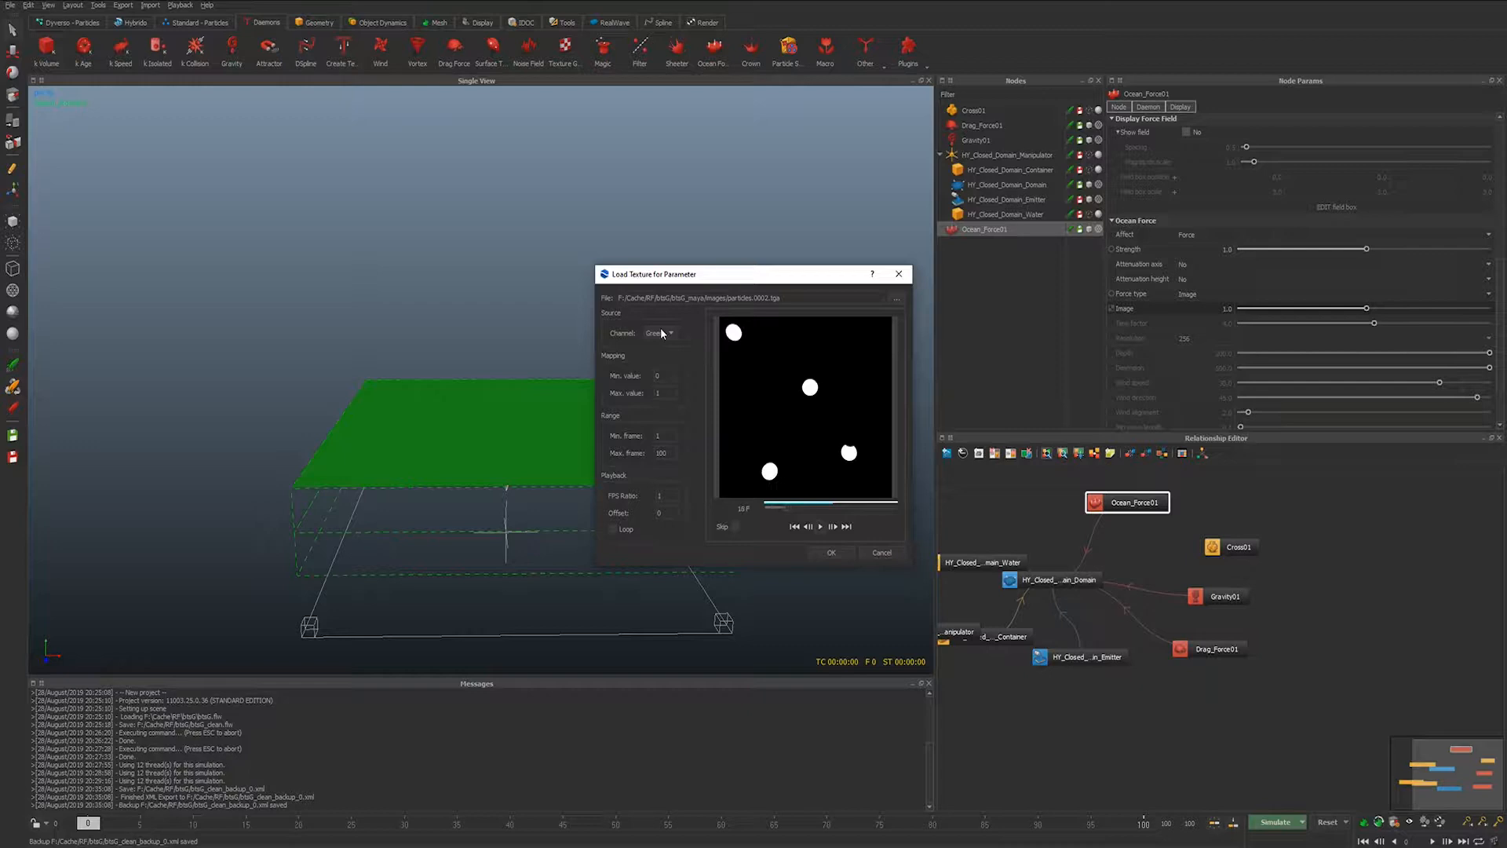
{"action": "left_click", "coordinate": [658, 333]}
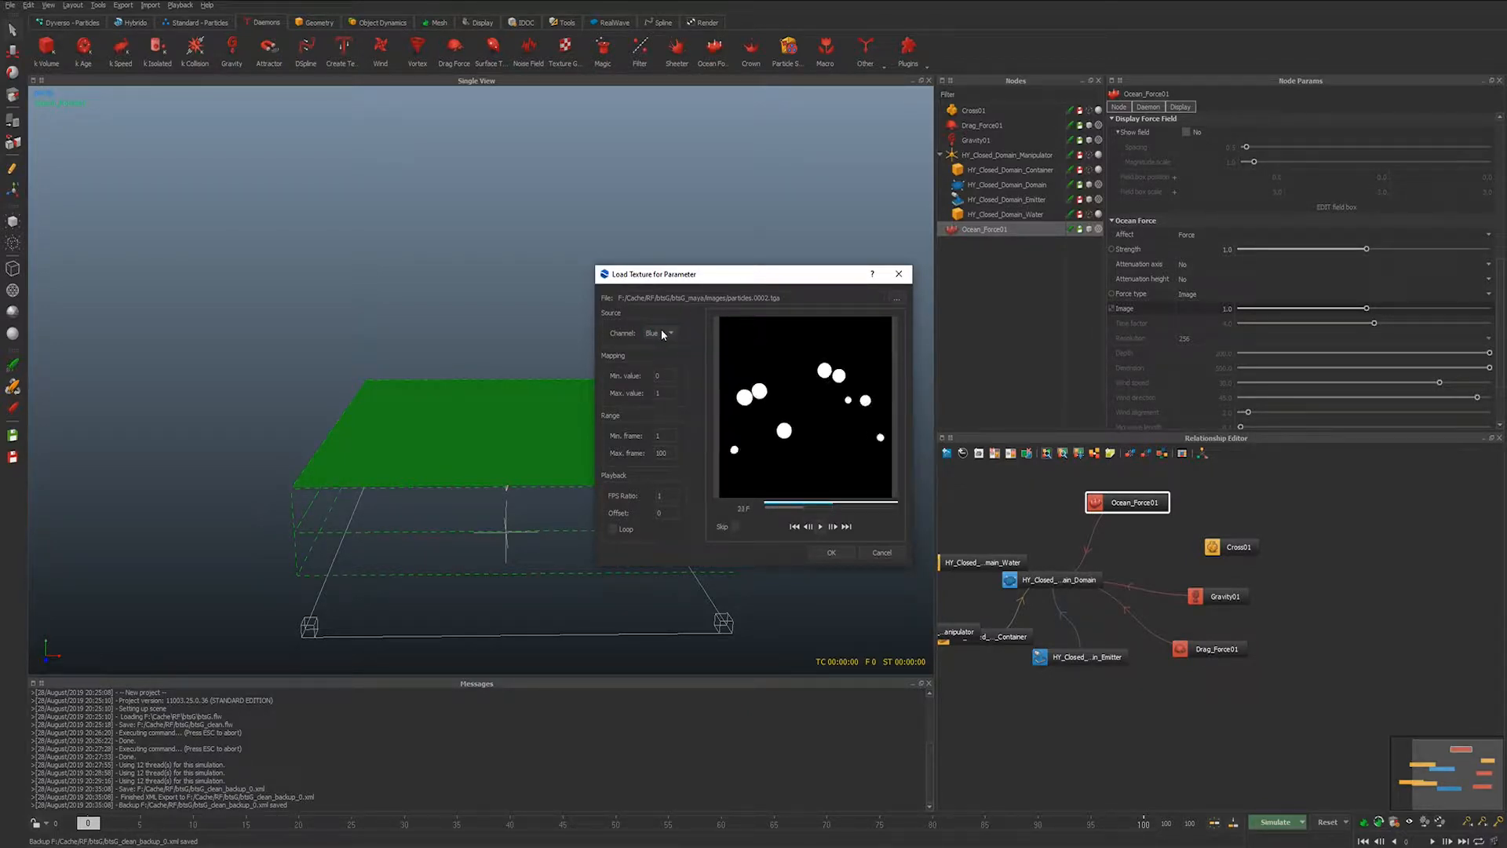
{"action": "left_click", "coordinate": [661, 333]}
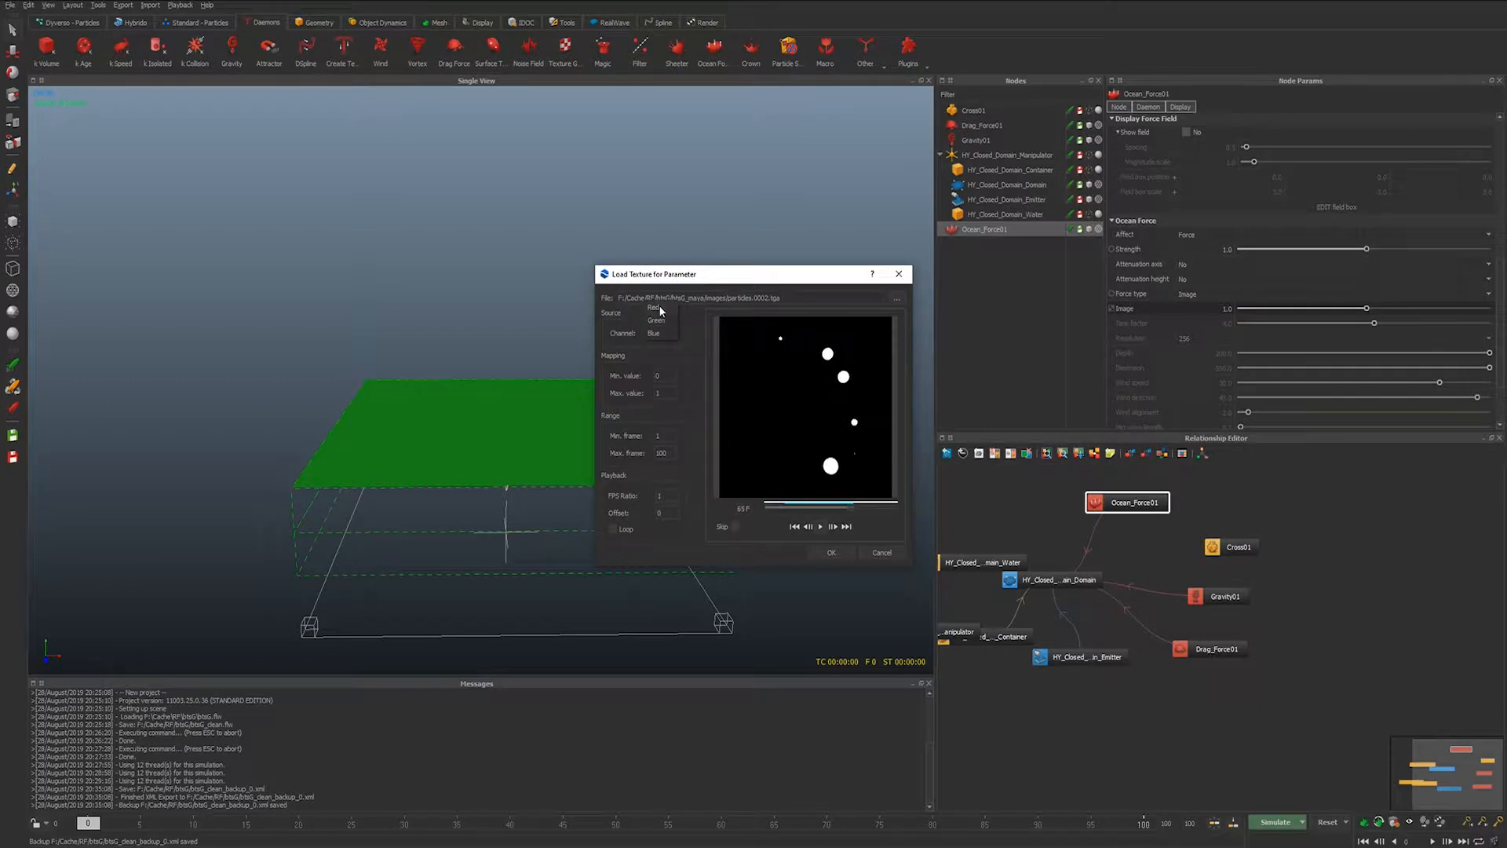
{"action": "left_click", "coordinate": [656, 307]}
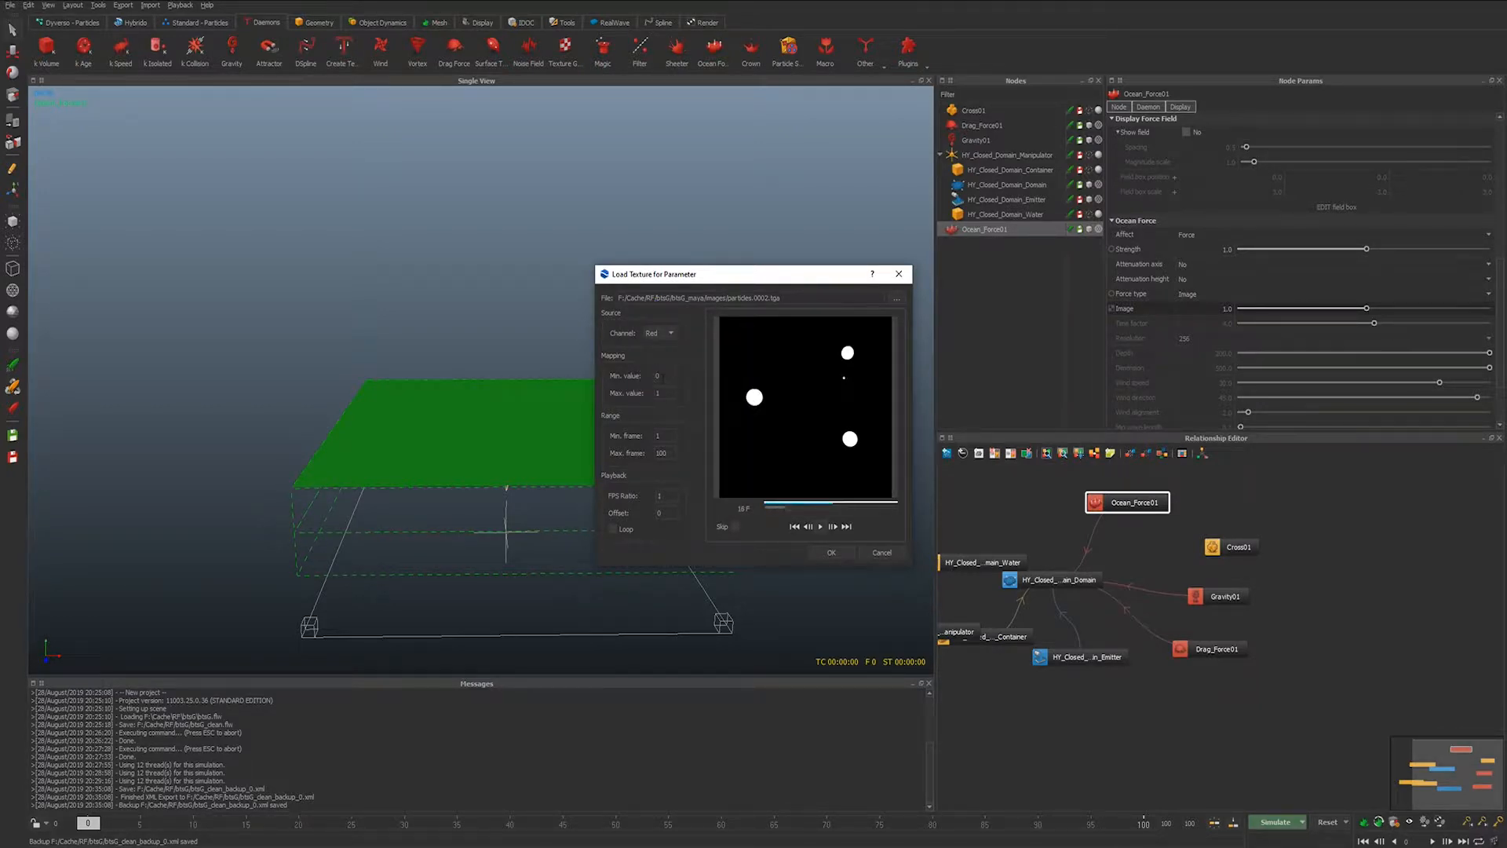
{"action": "left_click", "coordinate": [821, 526]}
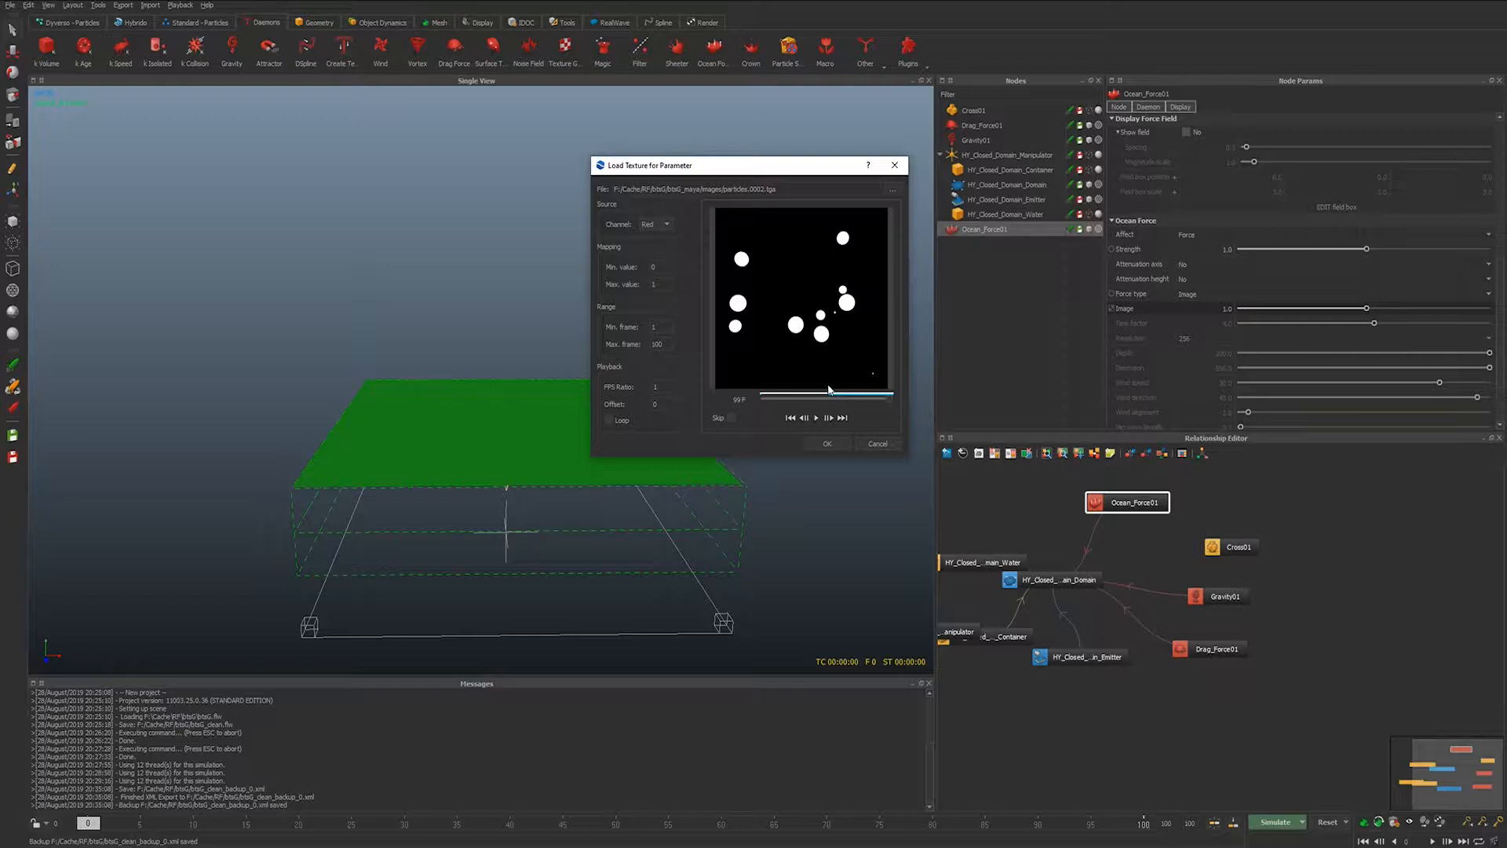
{"action": "mouse_move", "coordinate": [663, 252]}
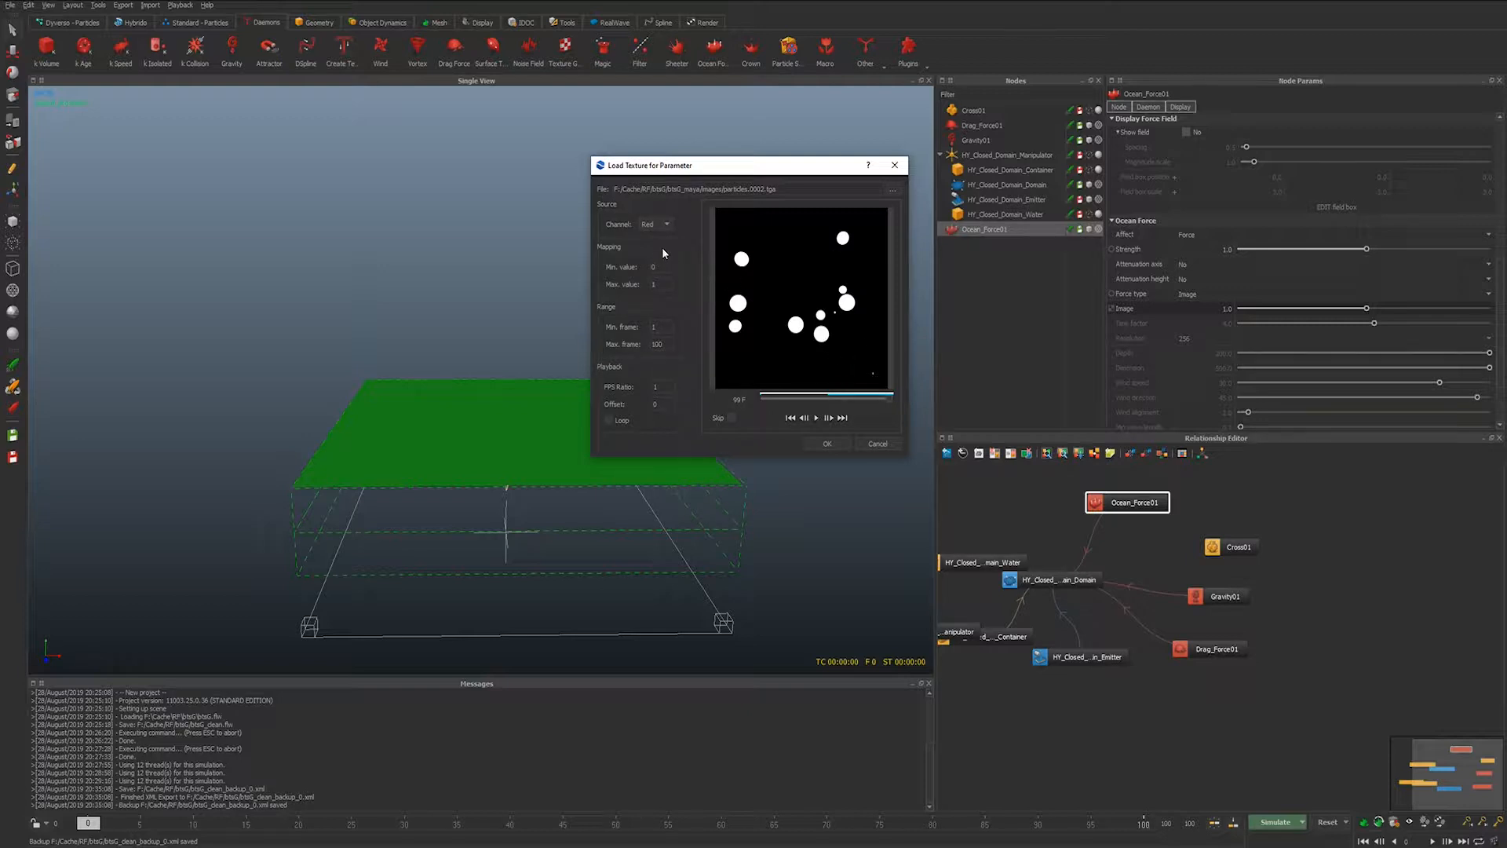
{"action": "mouse_move", "coordinate": [729, 241]}
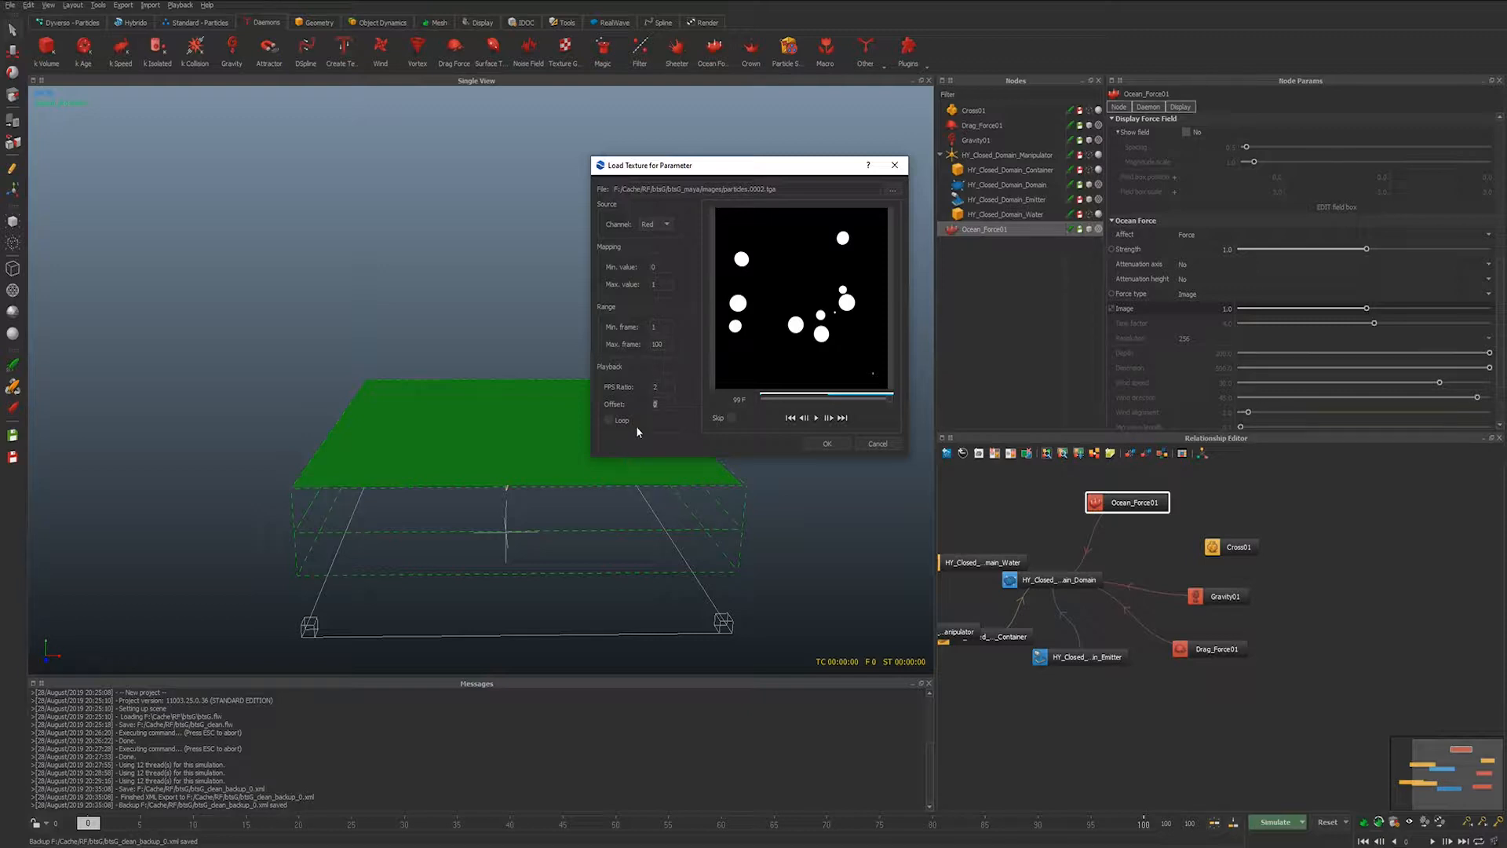
{"action": "mouse_move", "coordinate": [634, 424]}
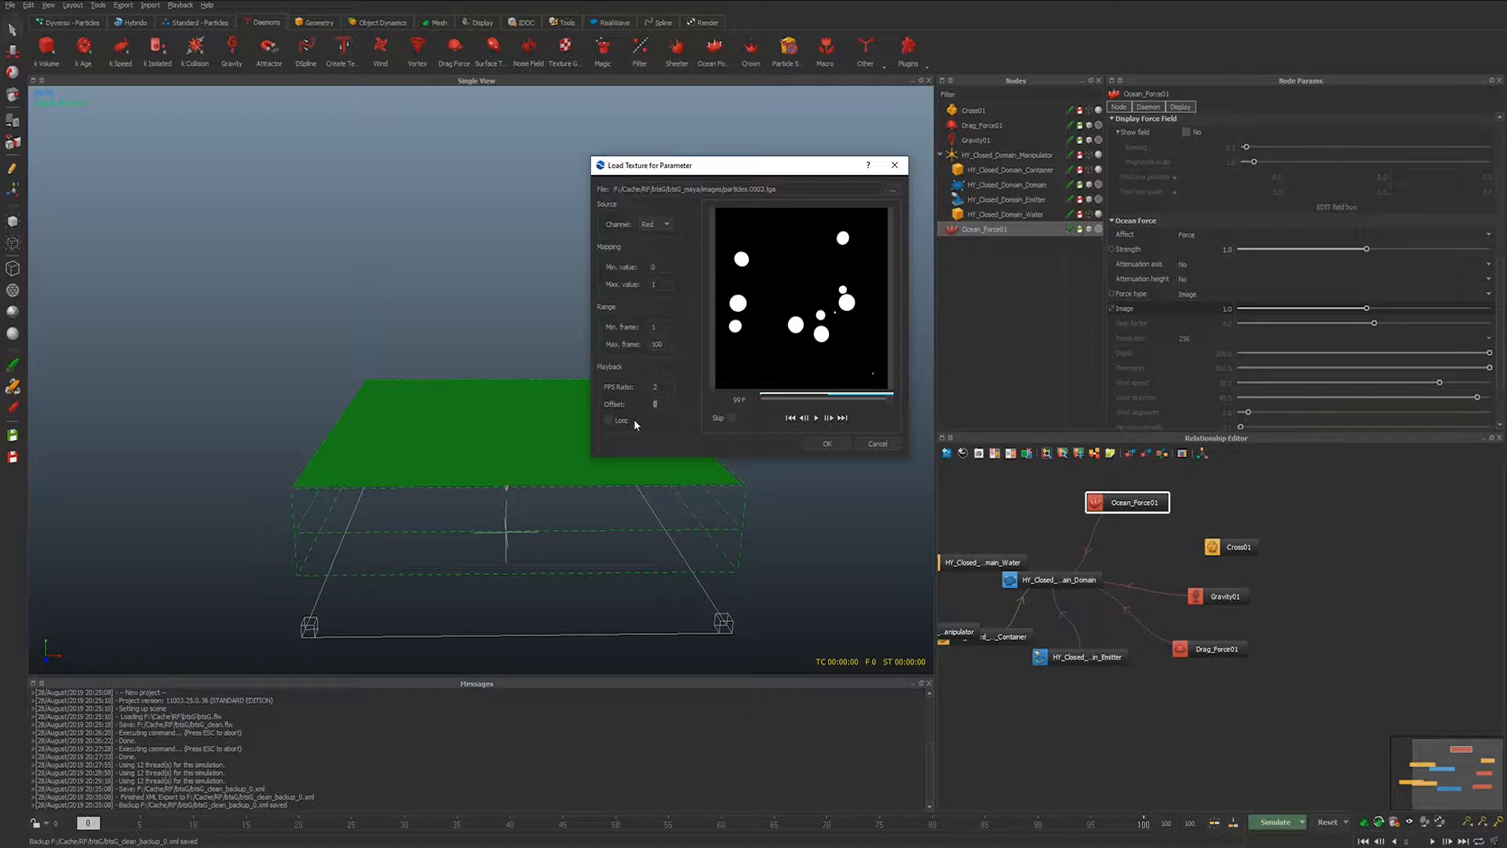
- Loop and preview the particles texture, set its offset to 50 frames, and confirm
{"action": "left_click", "coordinate": [609, 420]}
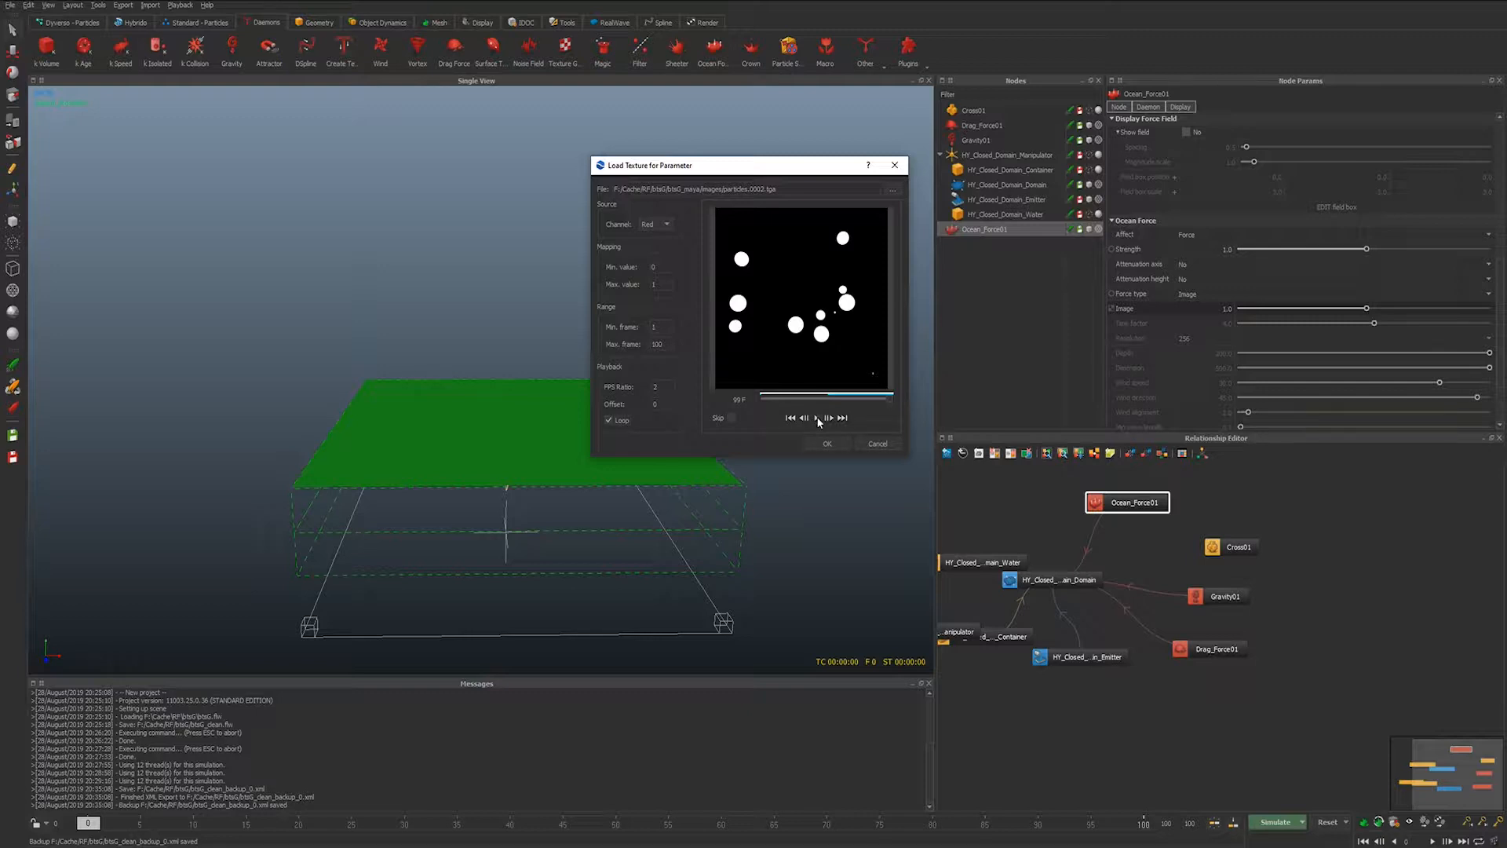
{"action": "left_click", "coordinate": [818, 416]}
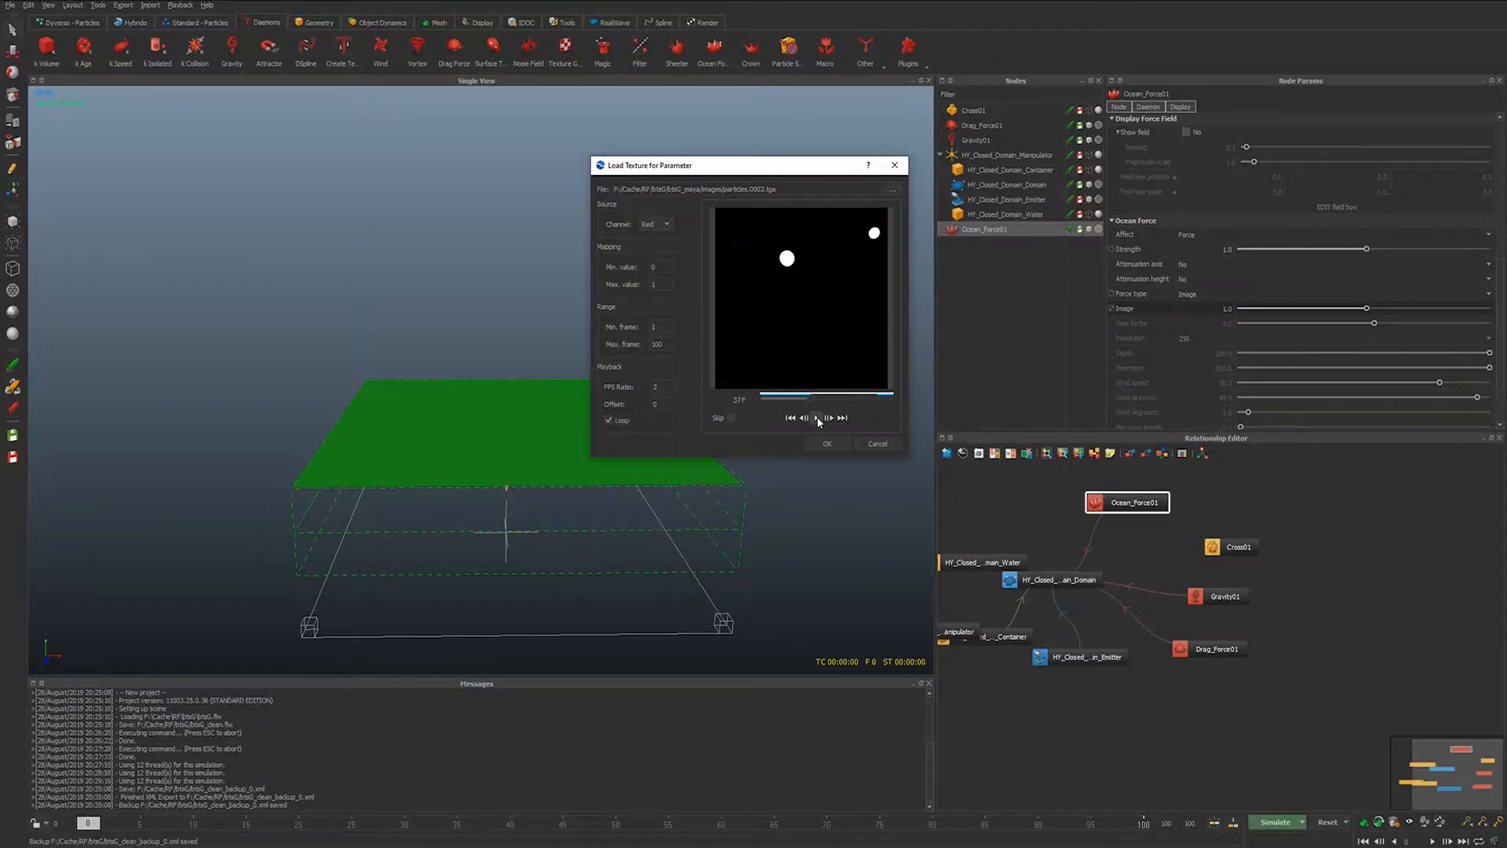
{"action": "left_click", "coordinate": [817, 417]}
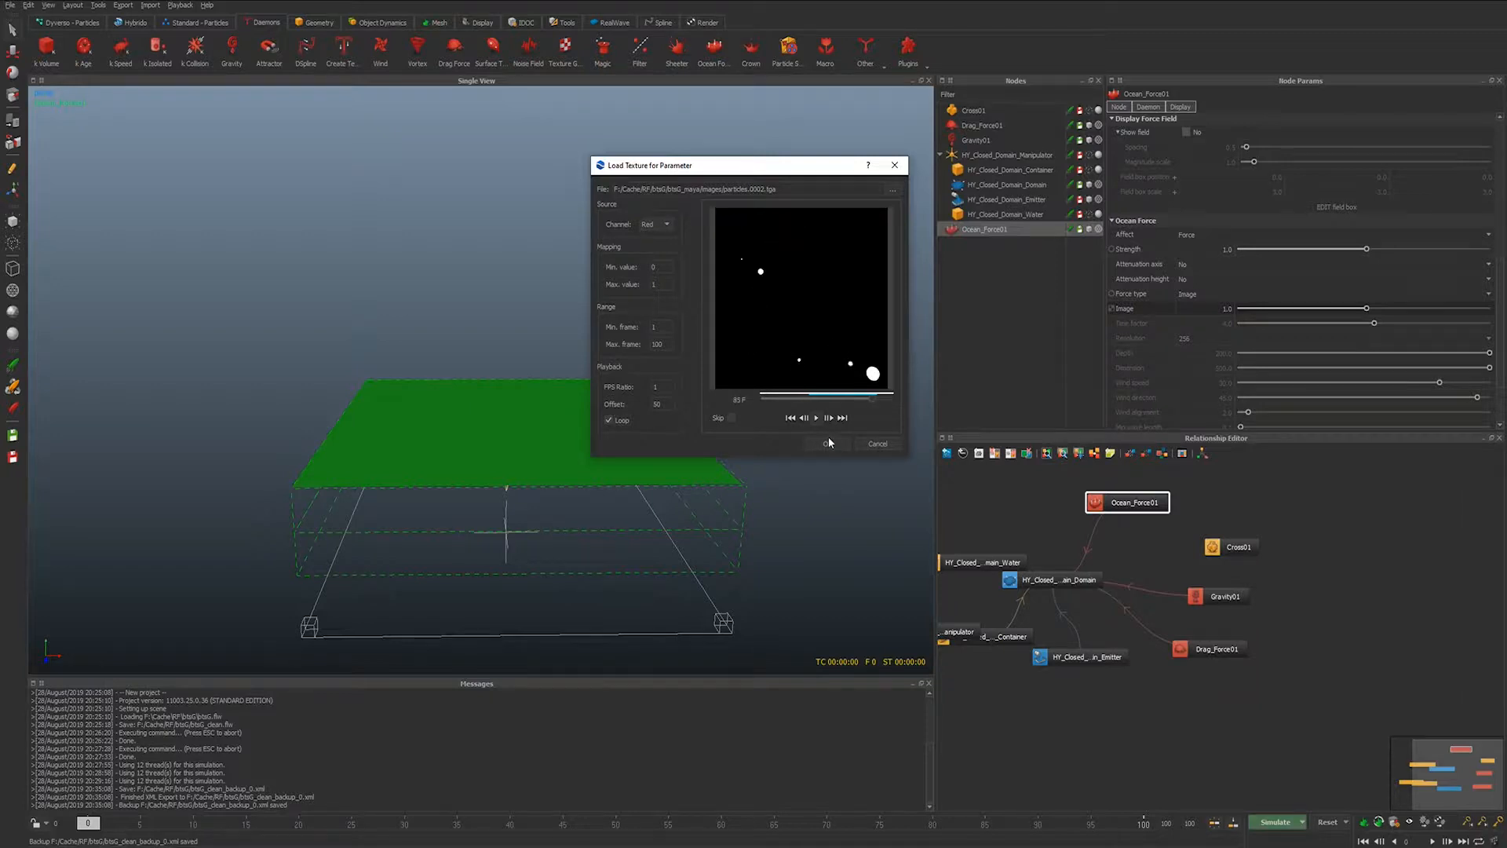
{"action": "left_click", "coordinate": [829, 443]}
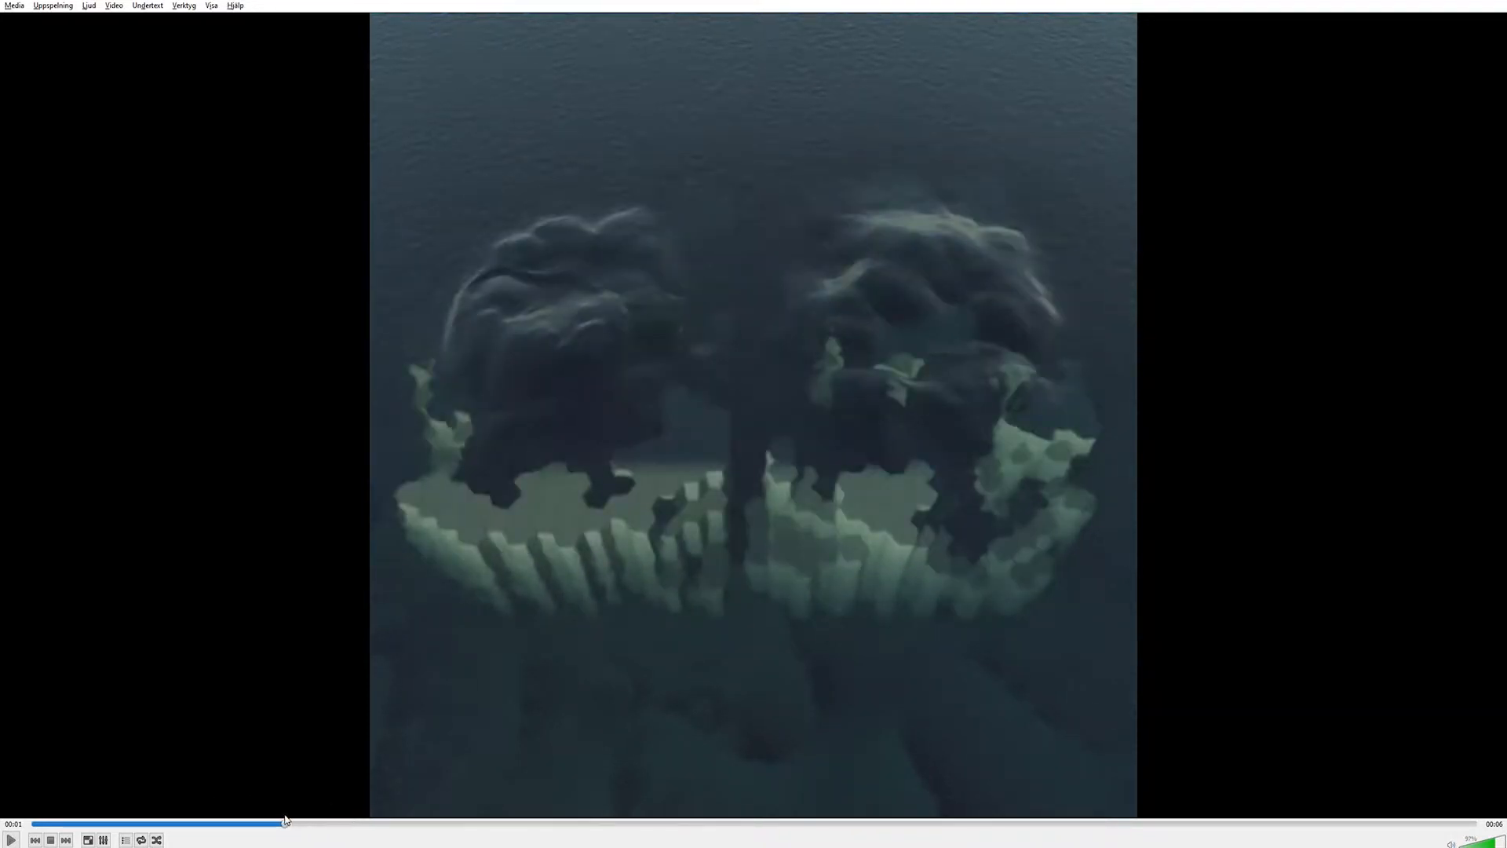
{"action": "mouse_move", "coordinate": [937, 452]}
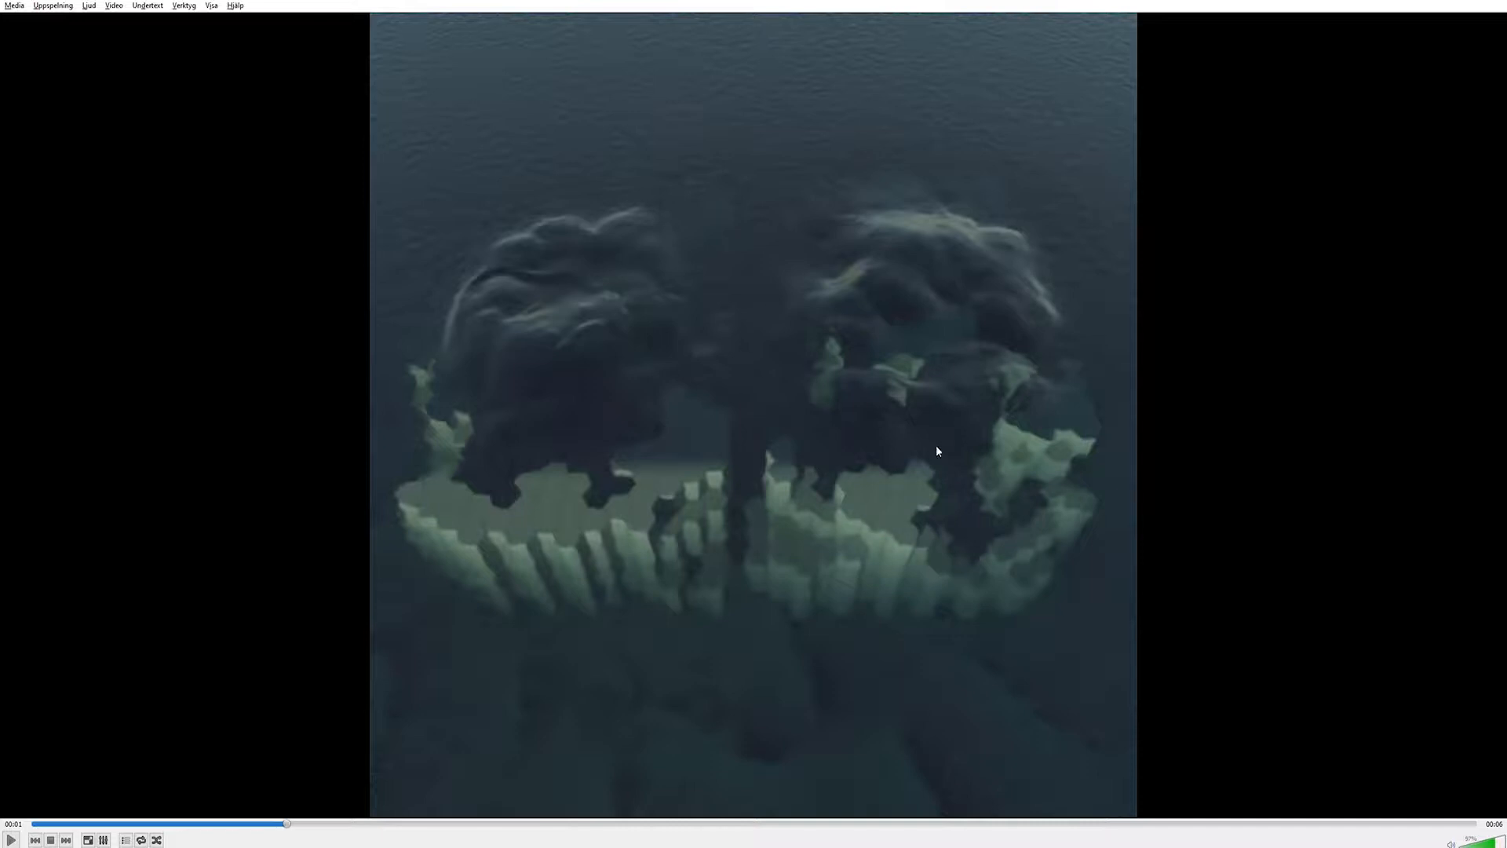
{"action": "mouse_move", "coordinate": [941, 428]}
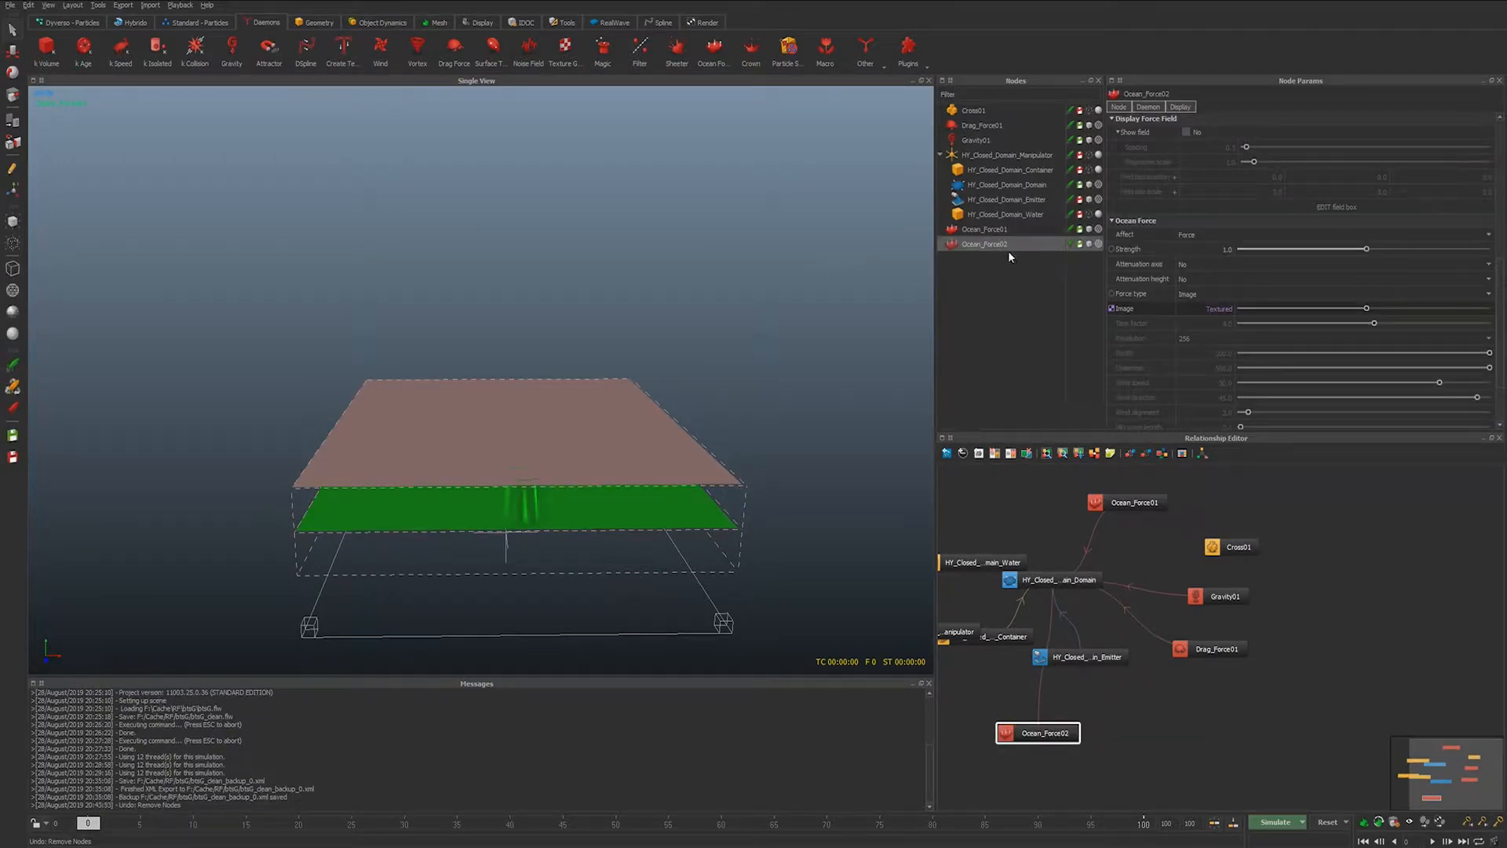
- Select Ocean_Force01 and simulate the hybrido pool until texture-driven bumps appear around frame 14
{"action": "left_click", "coordinate": [984, 228]}
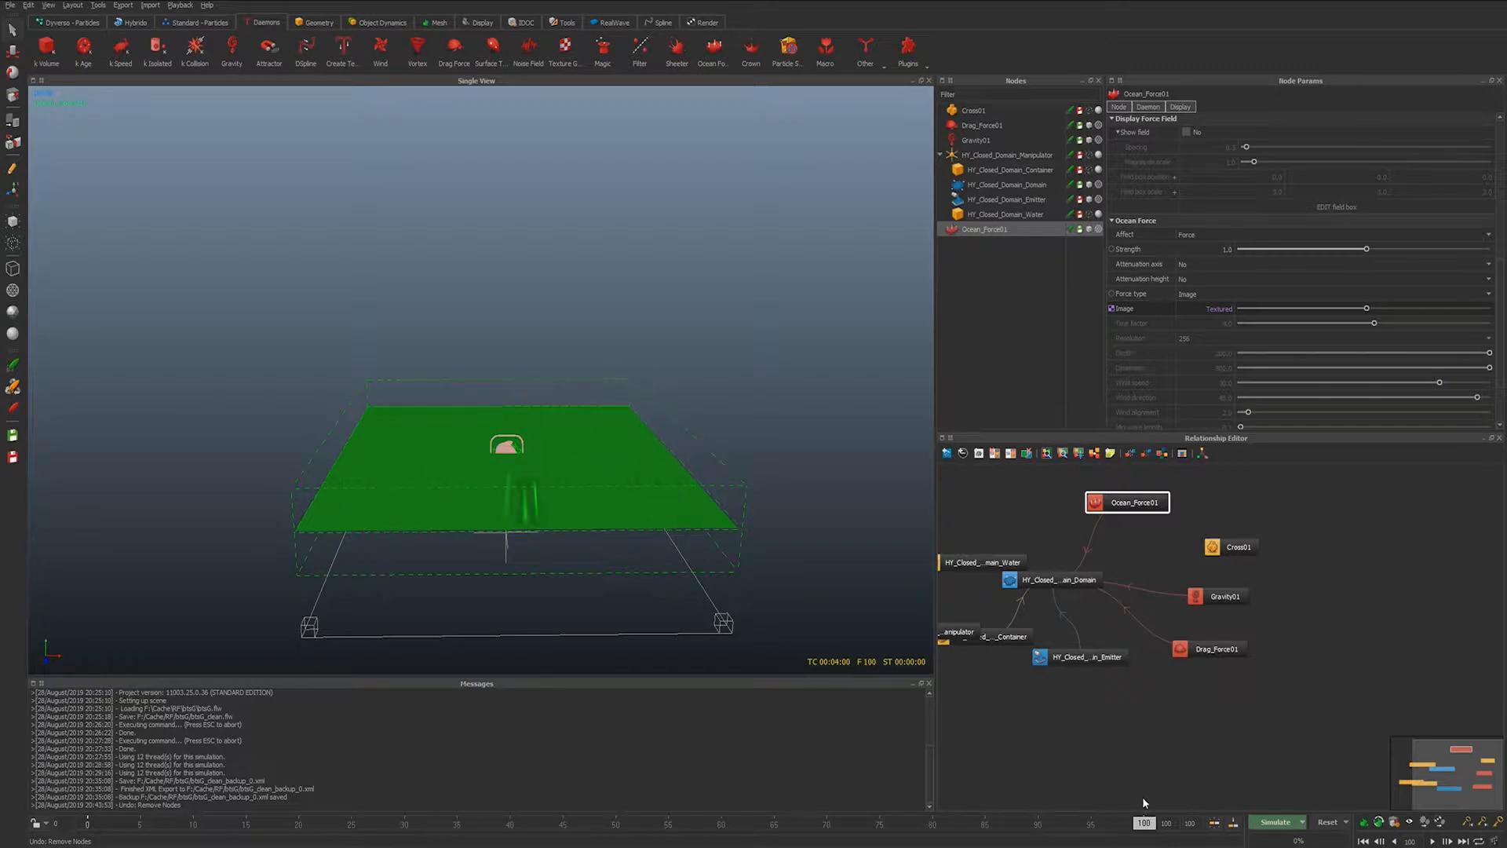
{"action": "left_click", "coordinate": [394, 823]}
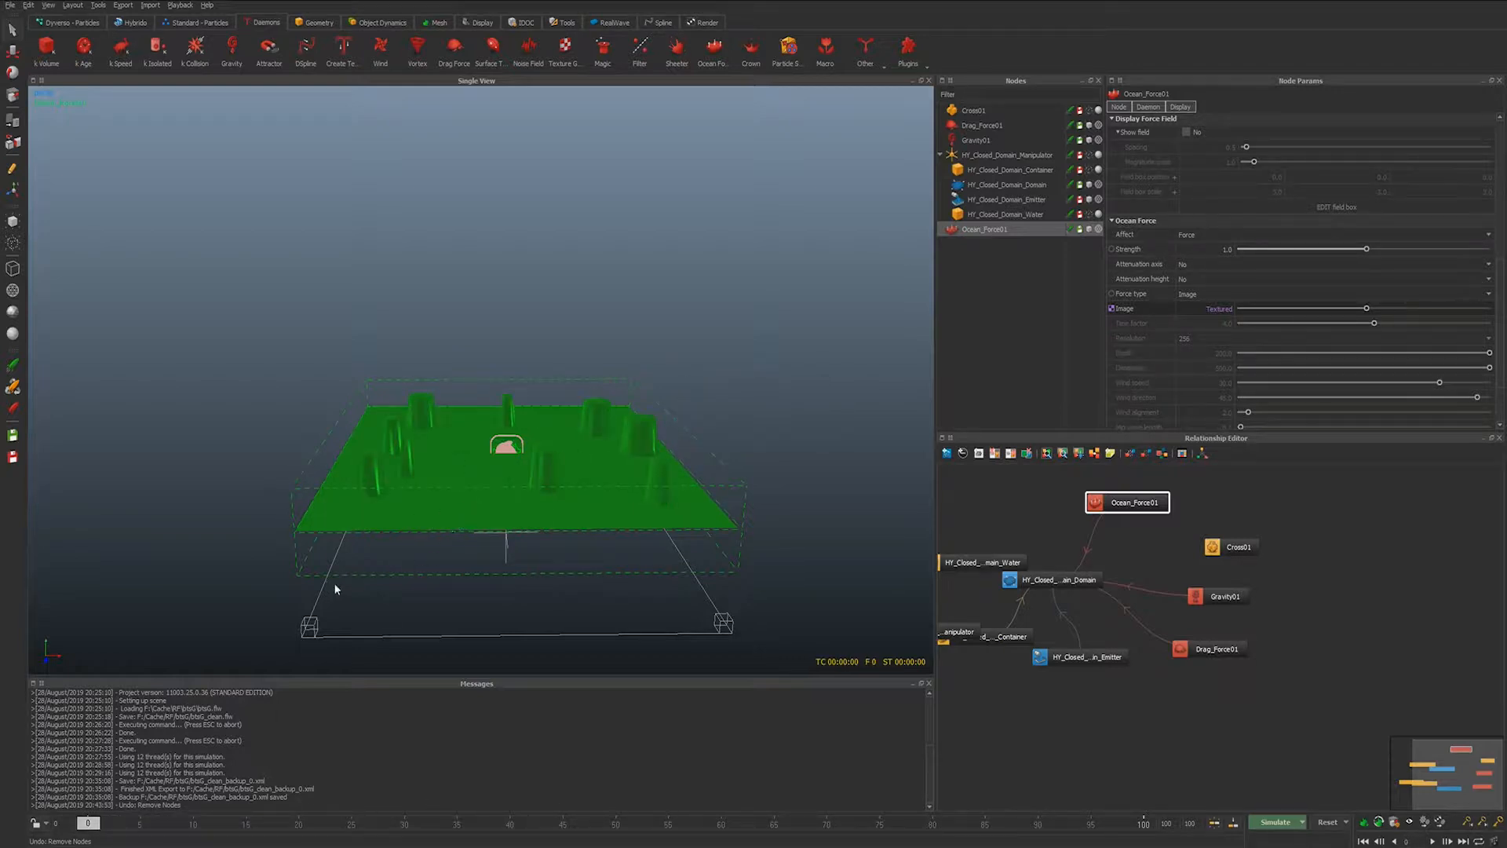
{"action": "left_click", "coordinate": [1275, 822]}
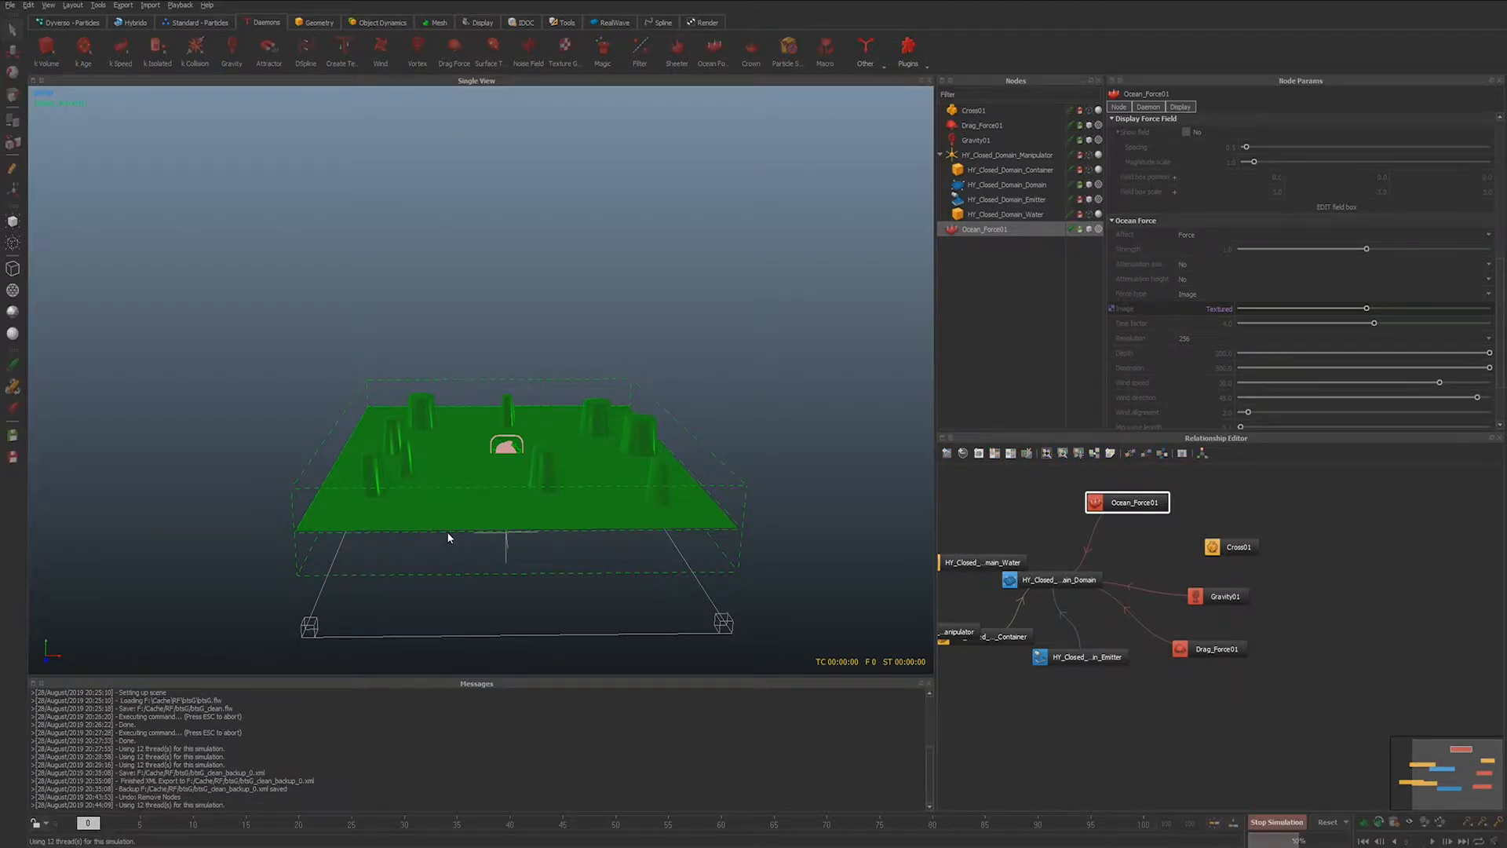
{"action": "left_click", "coordinate": [1274, 822]}
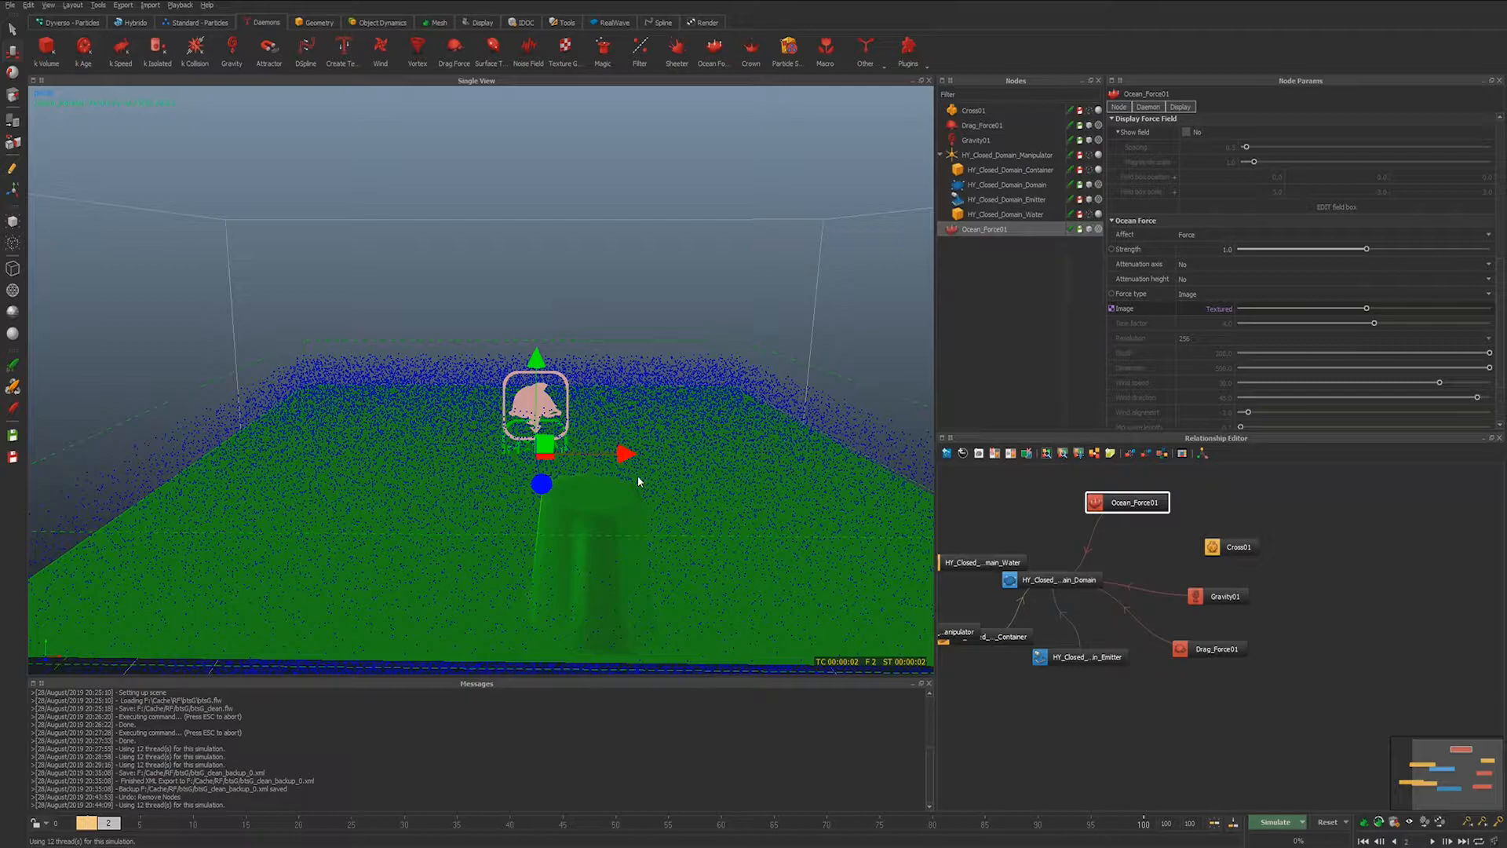
{"action": "mouse_move", "coordinate": [571, 488]}
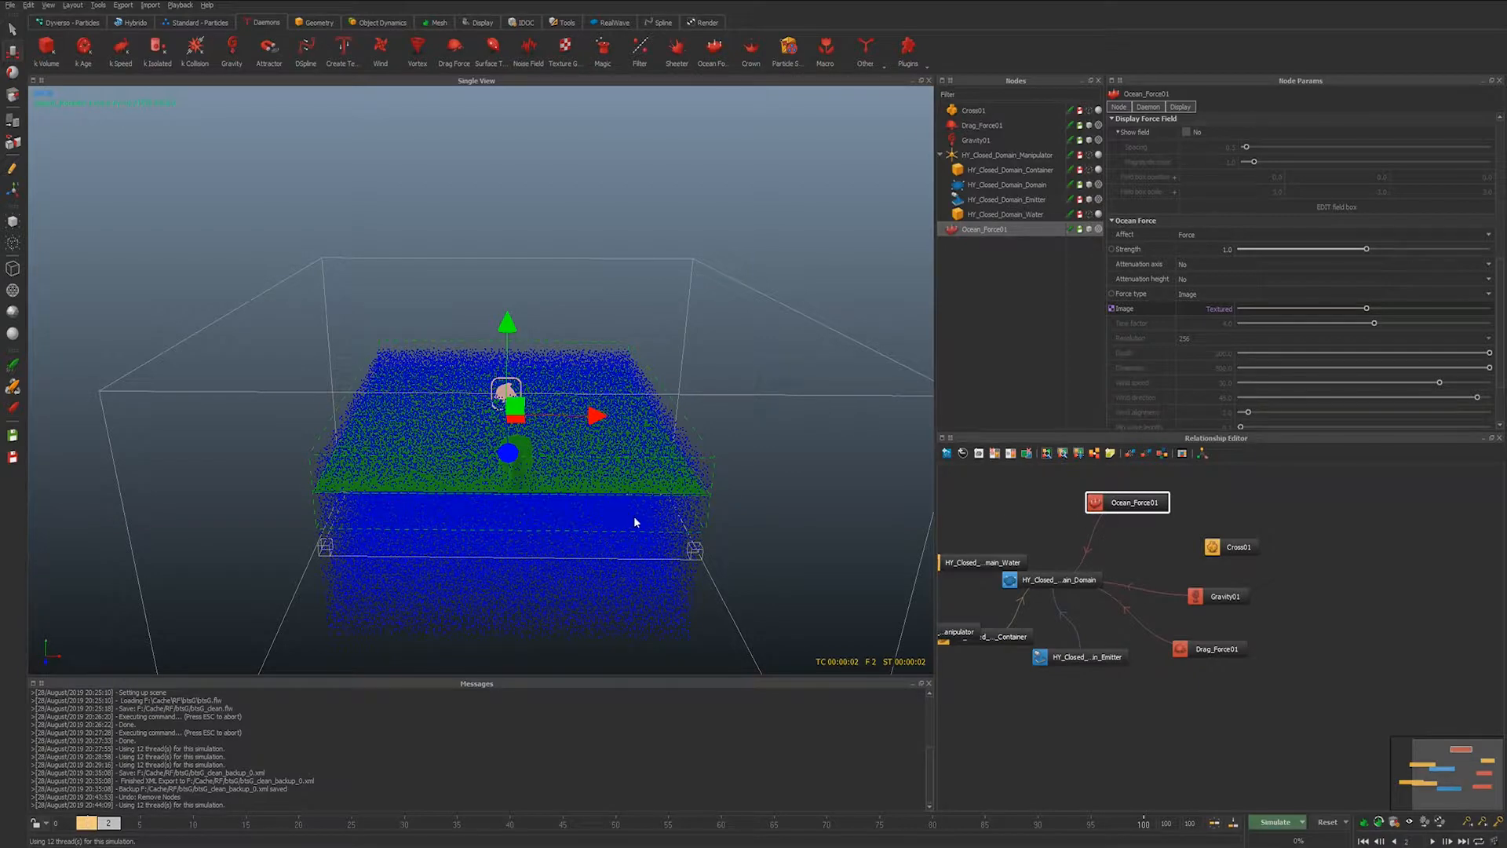
{"action": "left_click", "coordinate": [1275, 821]}
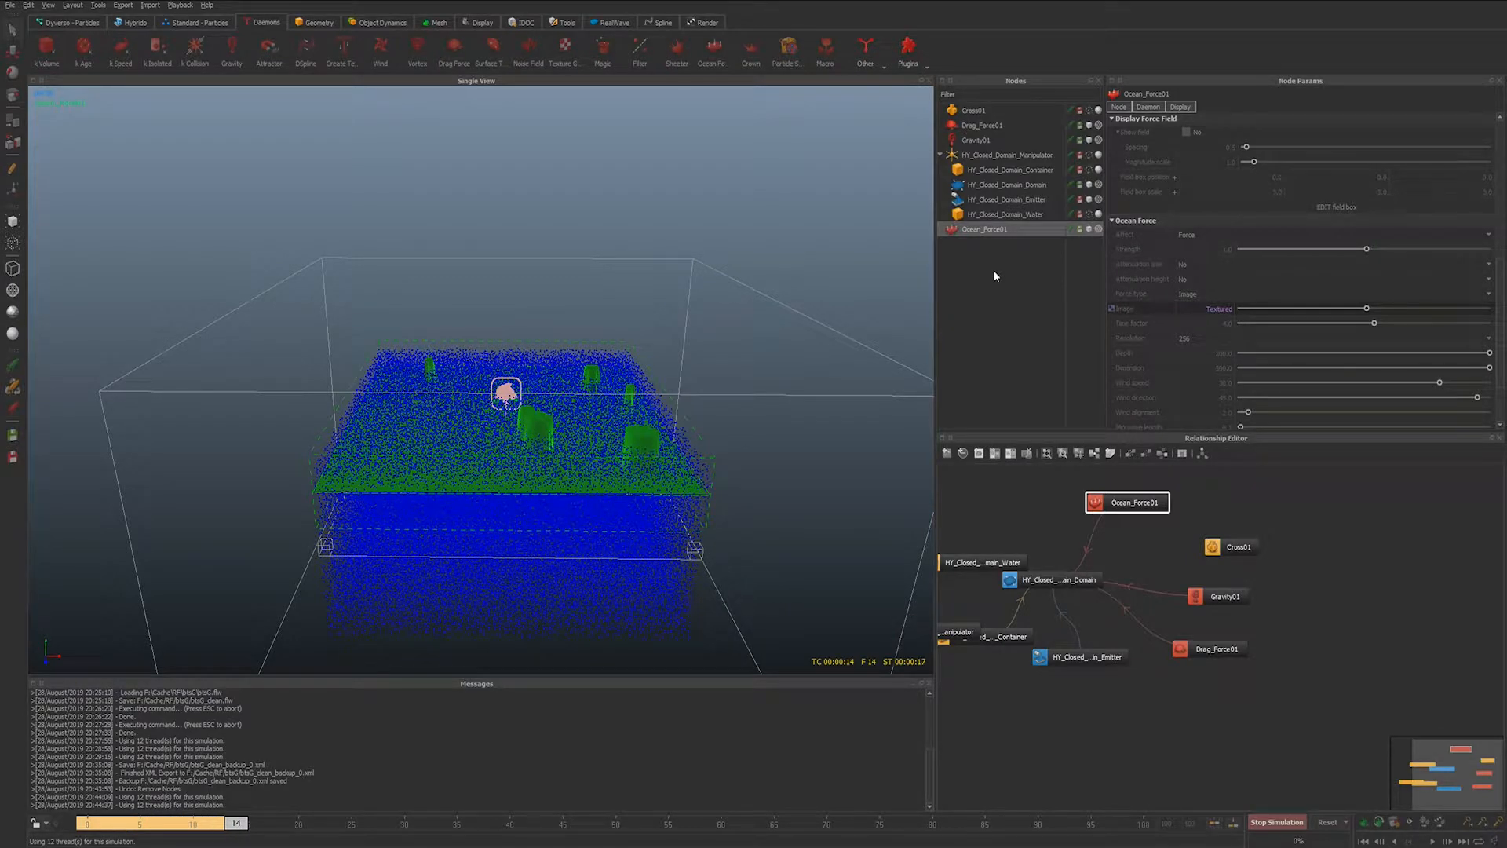
- Re-simulate with Ocean_Force01 at strength 50 for tall spikes, then add Ocean_Force02
{"action": "left_click", "coordinate": [1277, 822]}
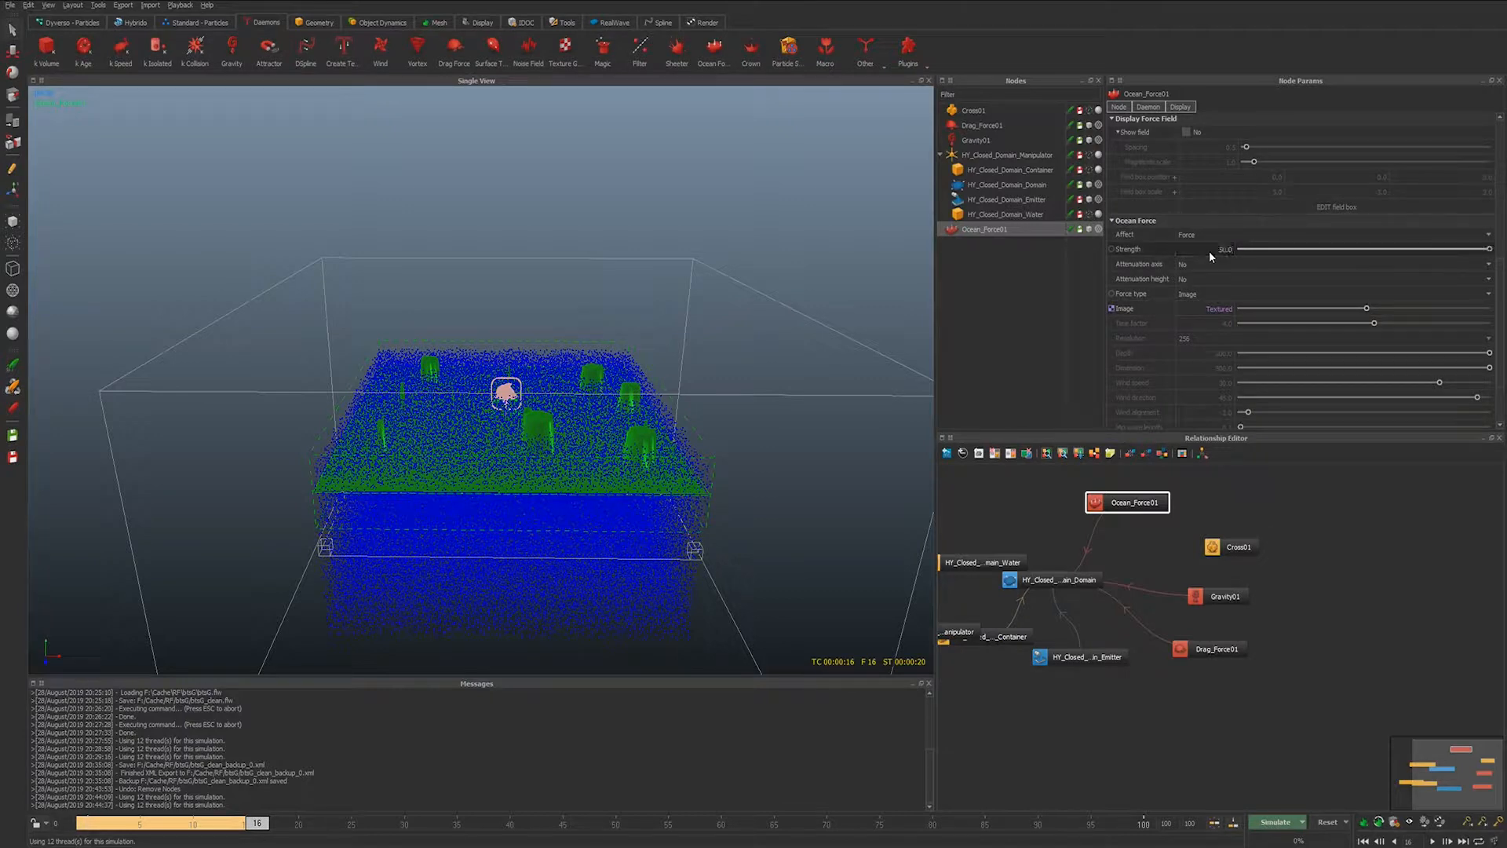
{"action": "left_click", "coordinate": [1276, 822]}
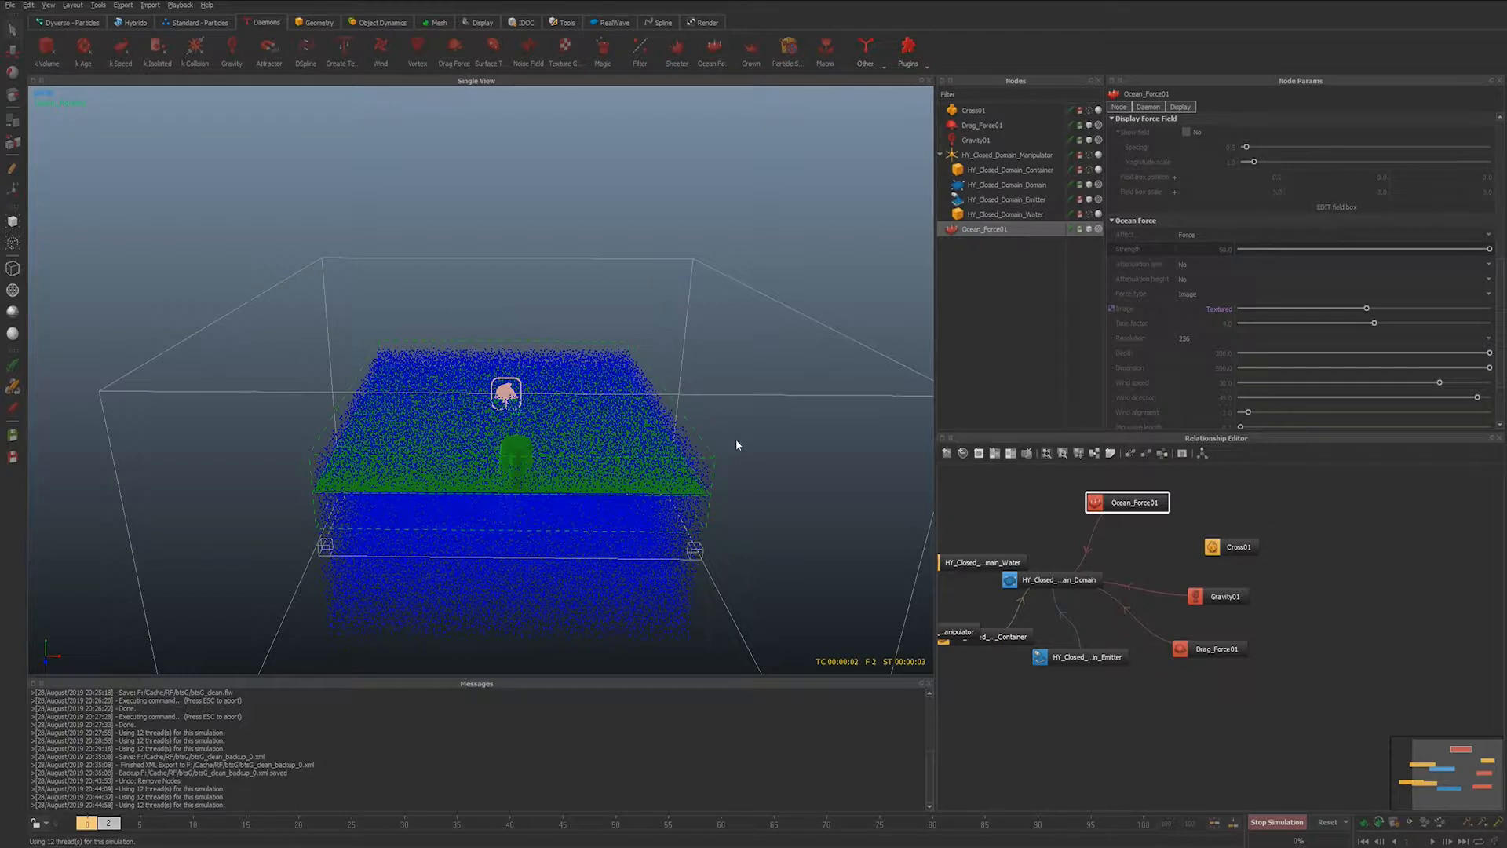
{"action": "left_click", "coordinate": [1406, 840]}
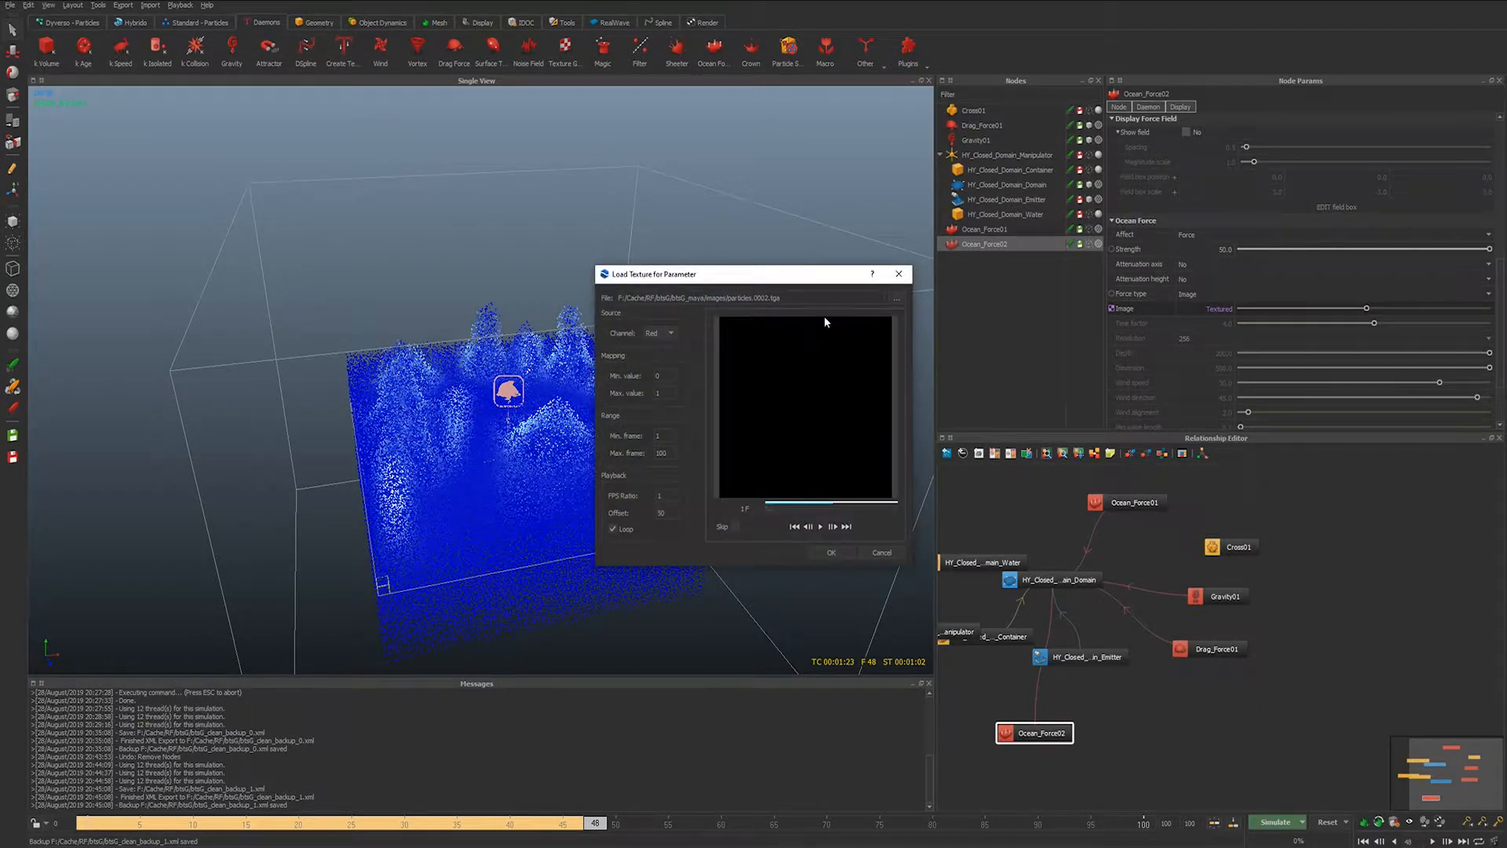
- Use the green image channel for Ocean_Force02, then load Ocean_Force03's texture at strength 40
{"action": "left_click", "coordinate": [659, 332]}
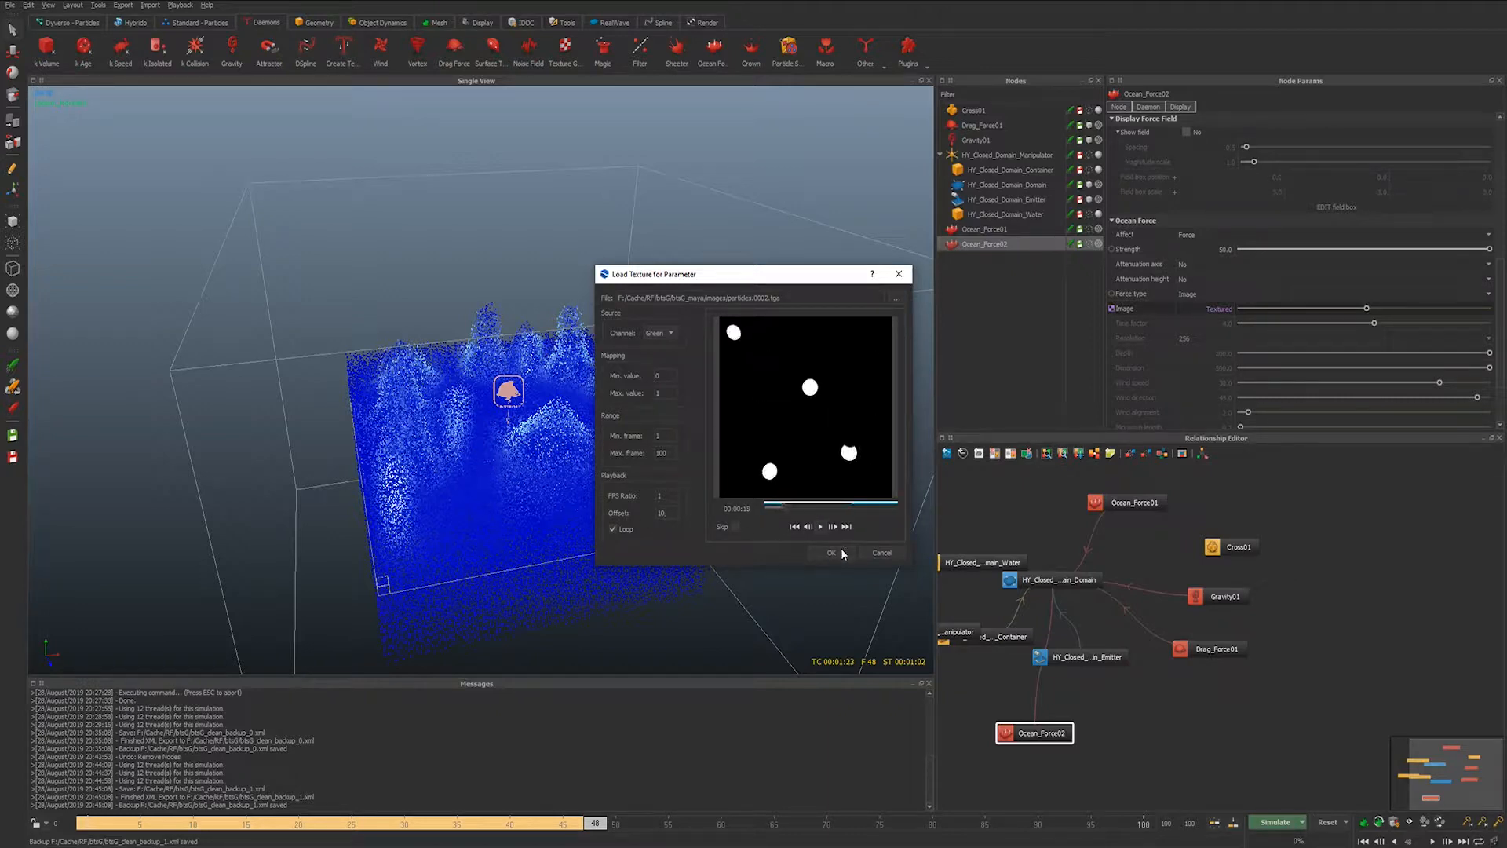
{"action": "left_click", "coordinate": [830, 553]}
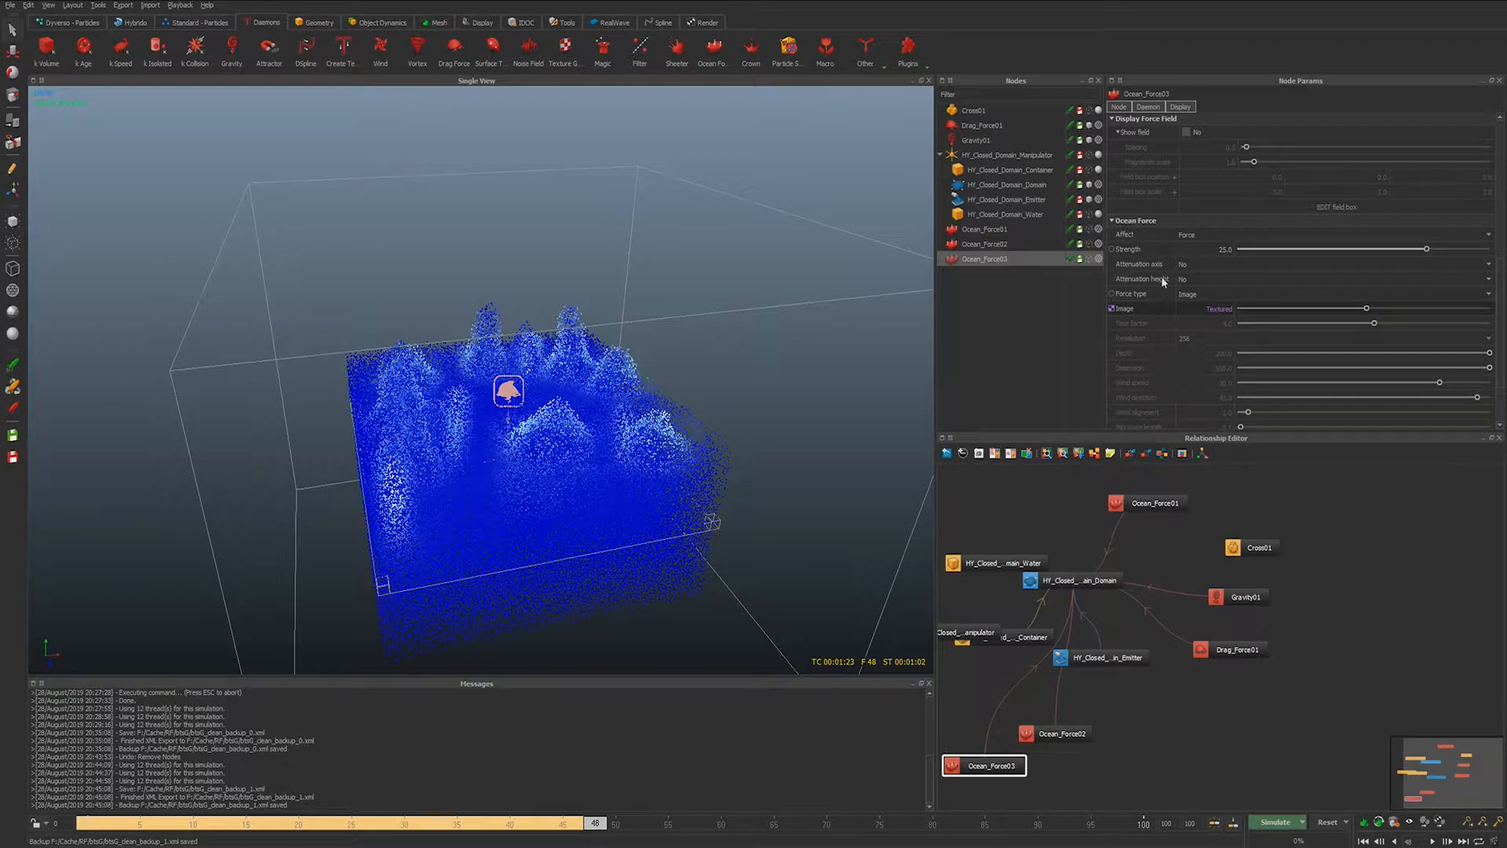
{"action": "left_click", "coordinate": [1217, 309]}
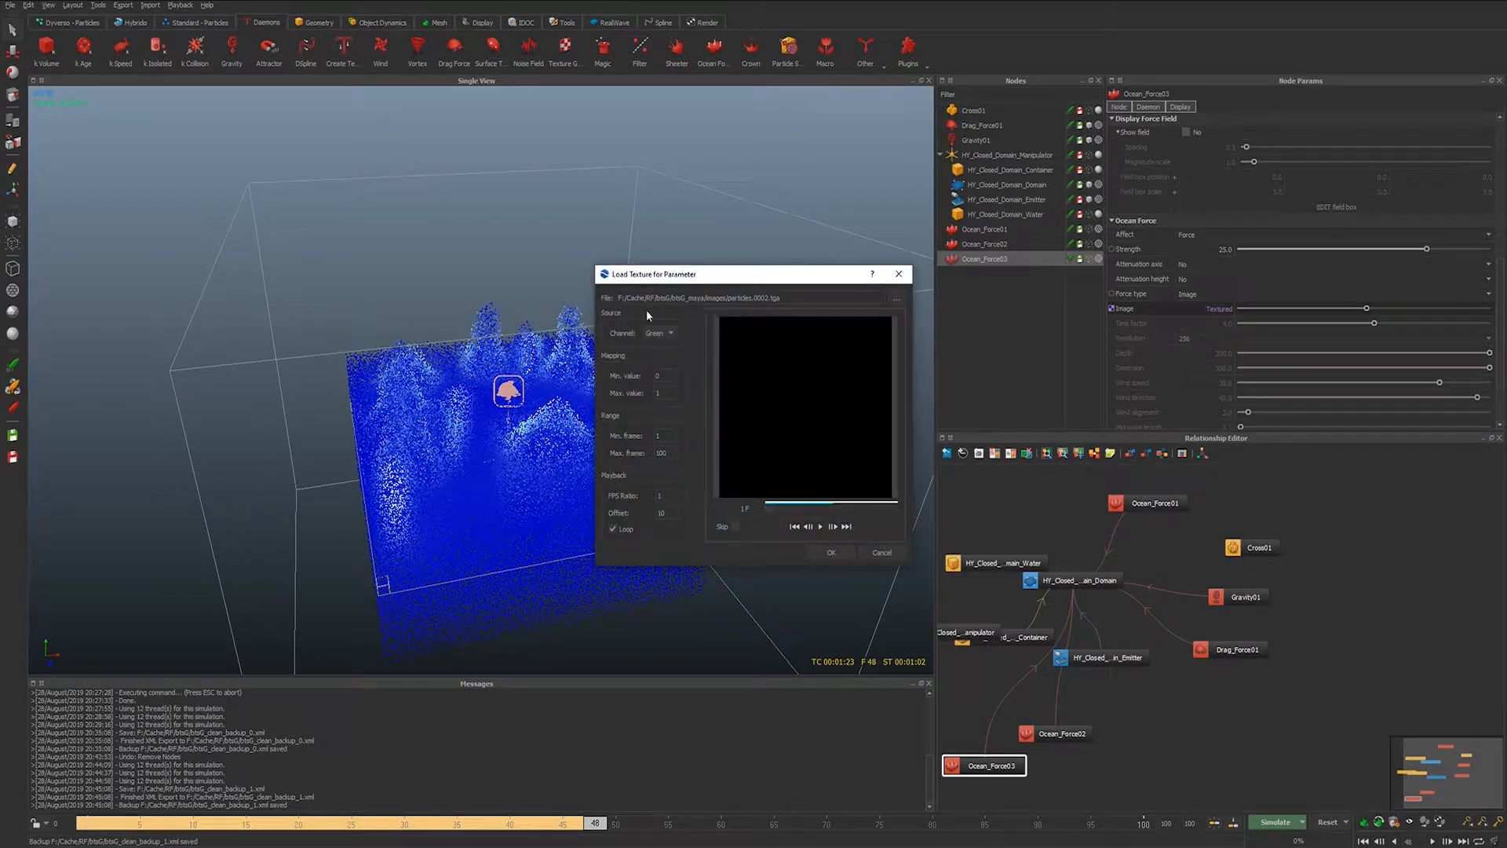
{"action": "left_click", "coordinate": [659, 332]}
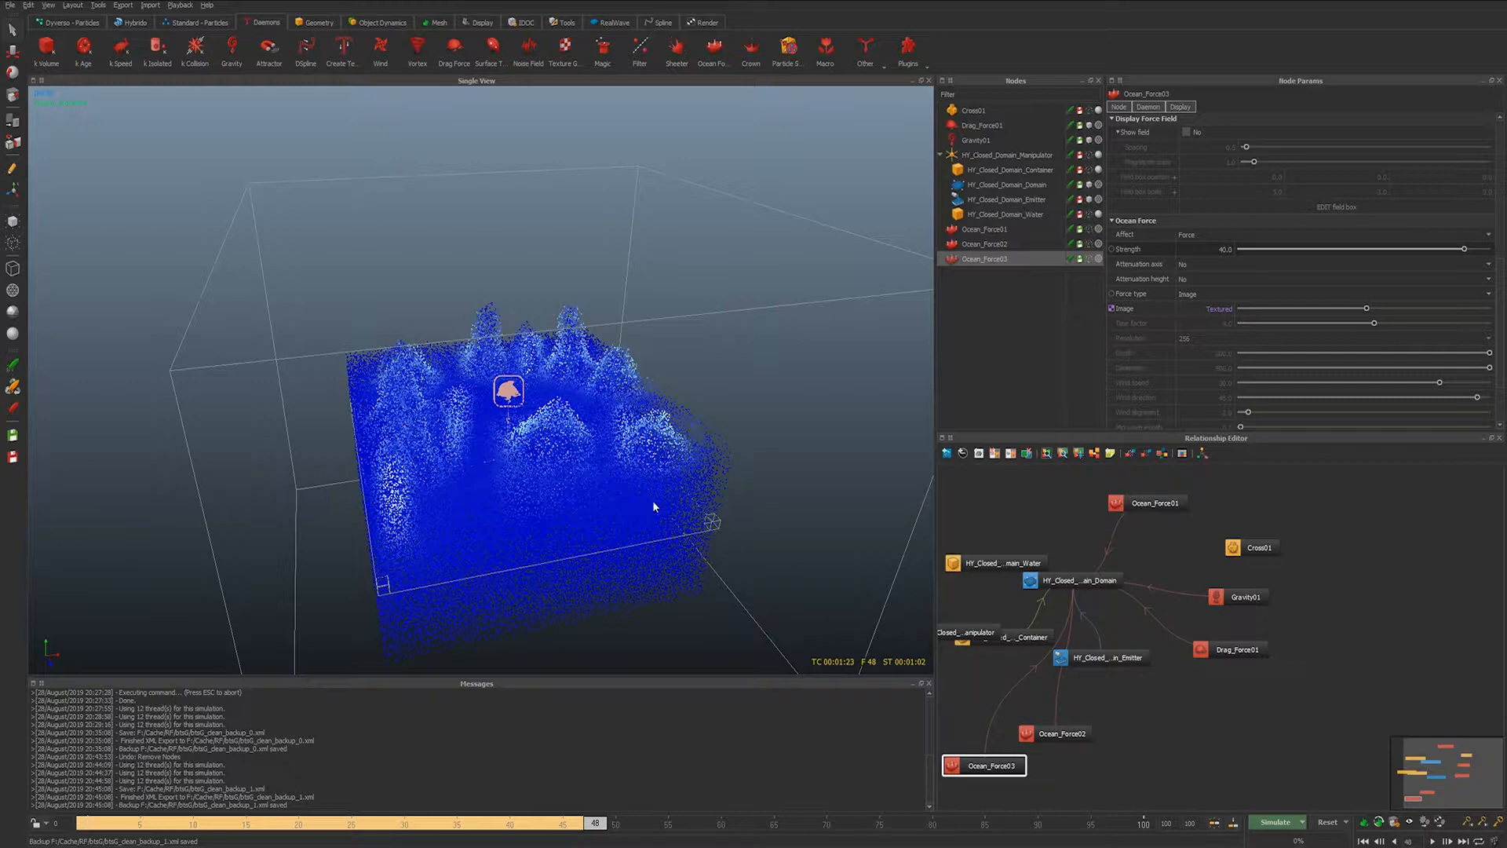
{"action": "left_click", "coordinate": [1273, 822]}
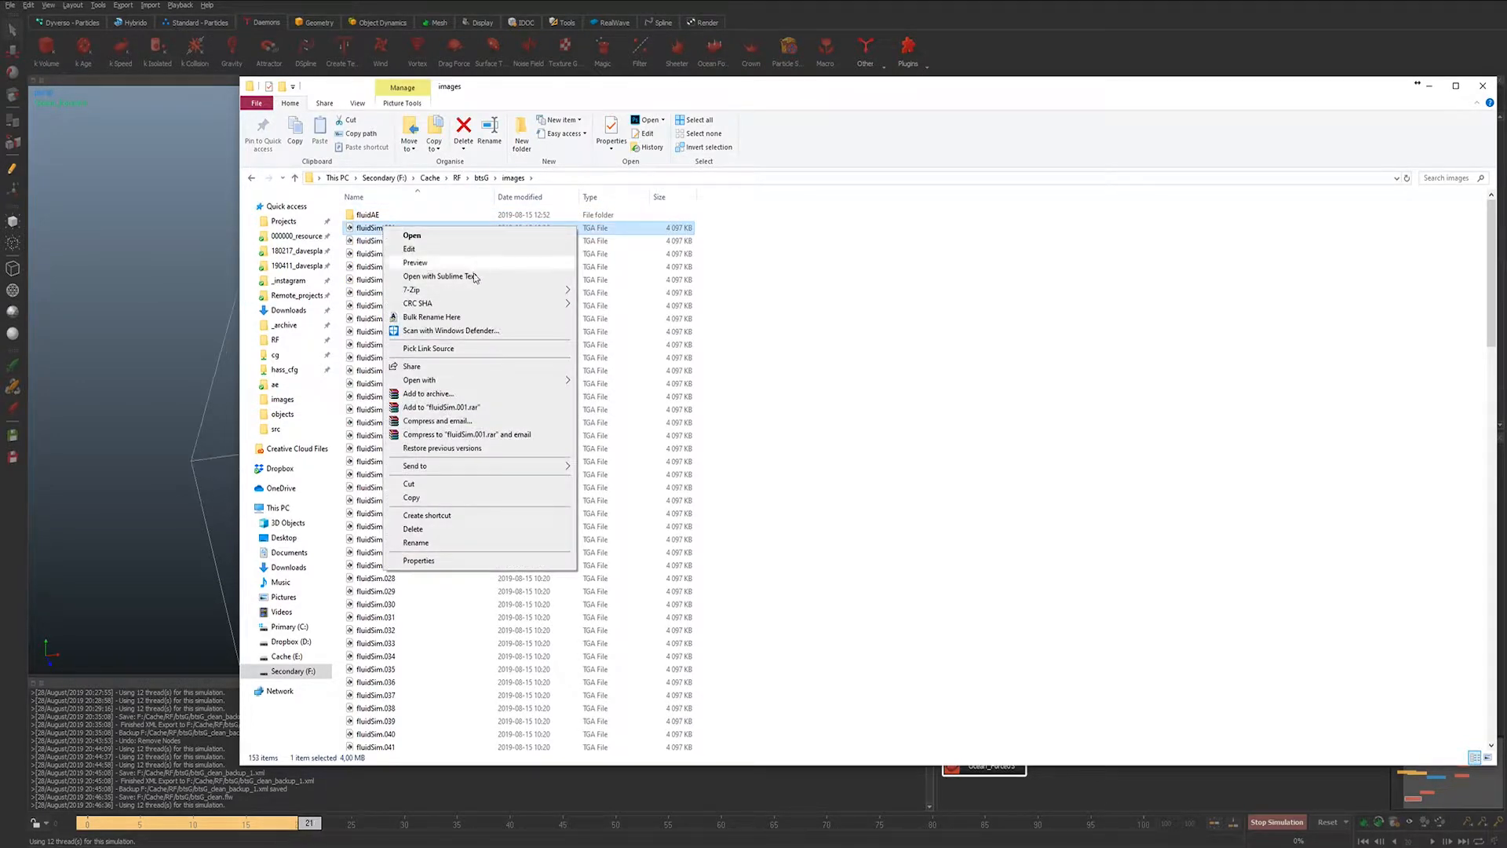
- View the fluidSim TGA sequence in RV, then load and scrub fluidSim_top
{"action": "left_click", "coordinate": [411, 236]}
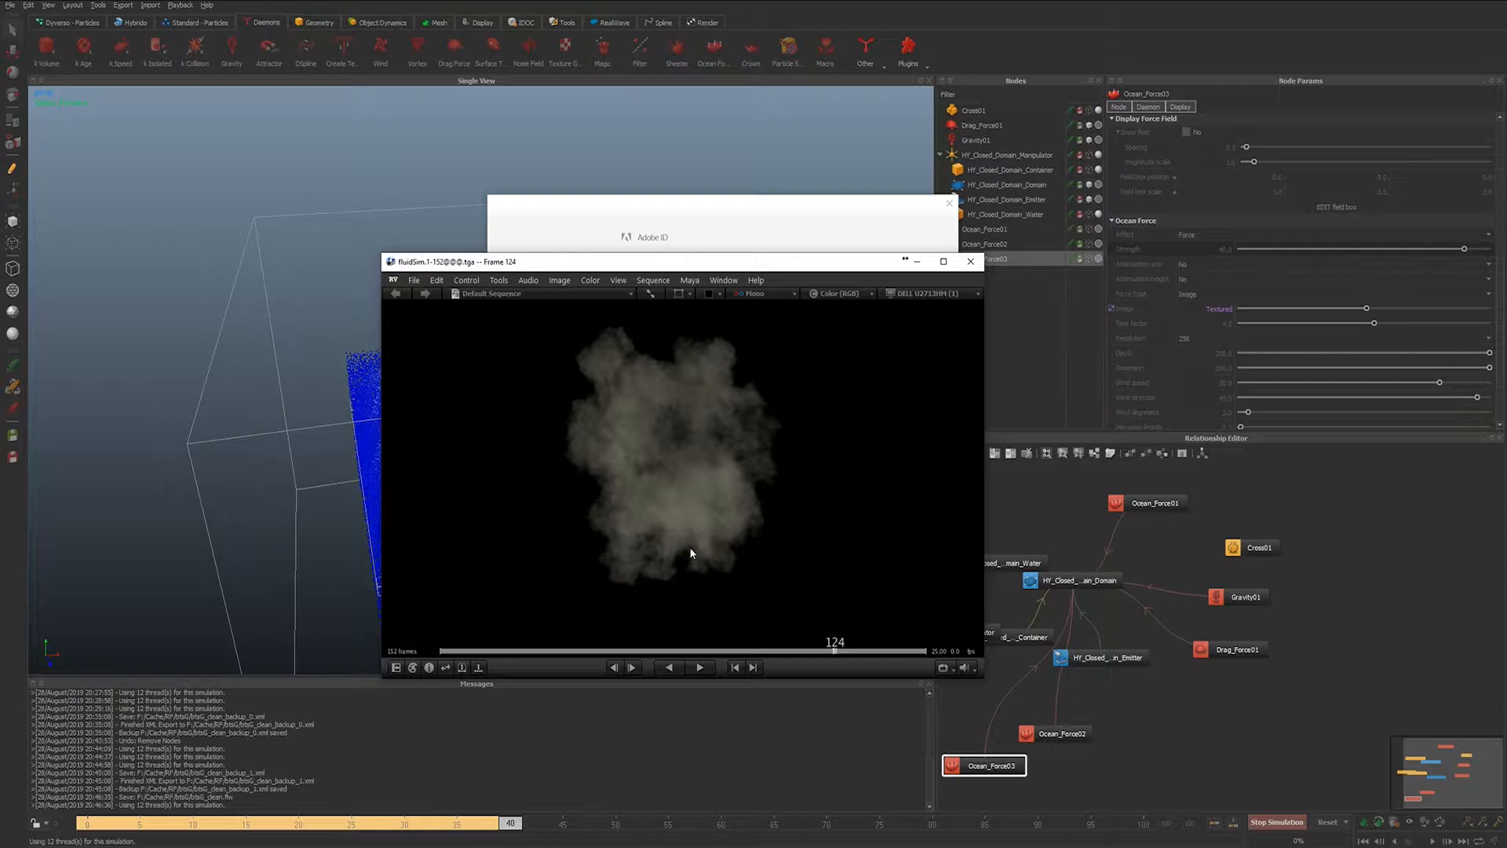
{"action": "left_click", "coordinate": [413, 279]}
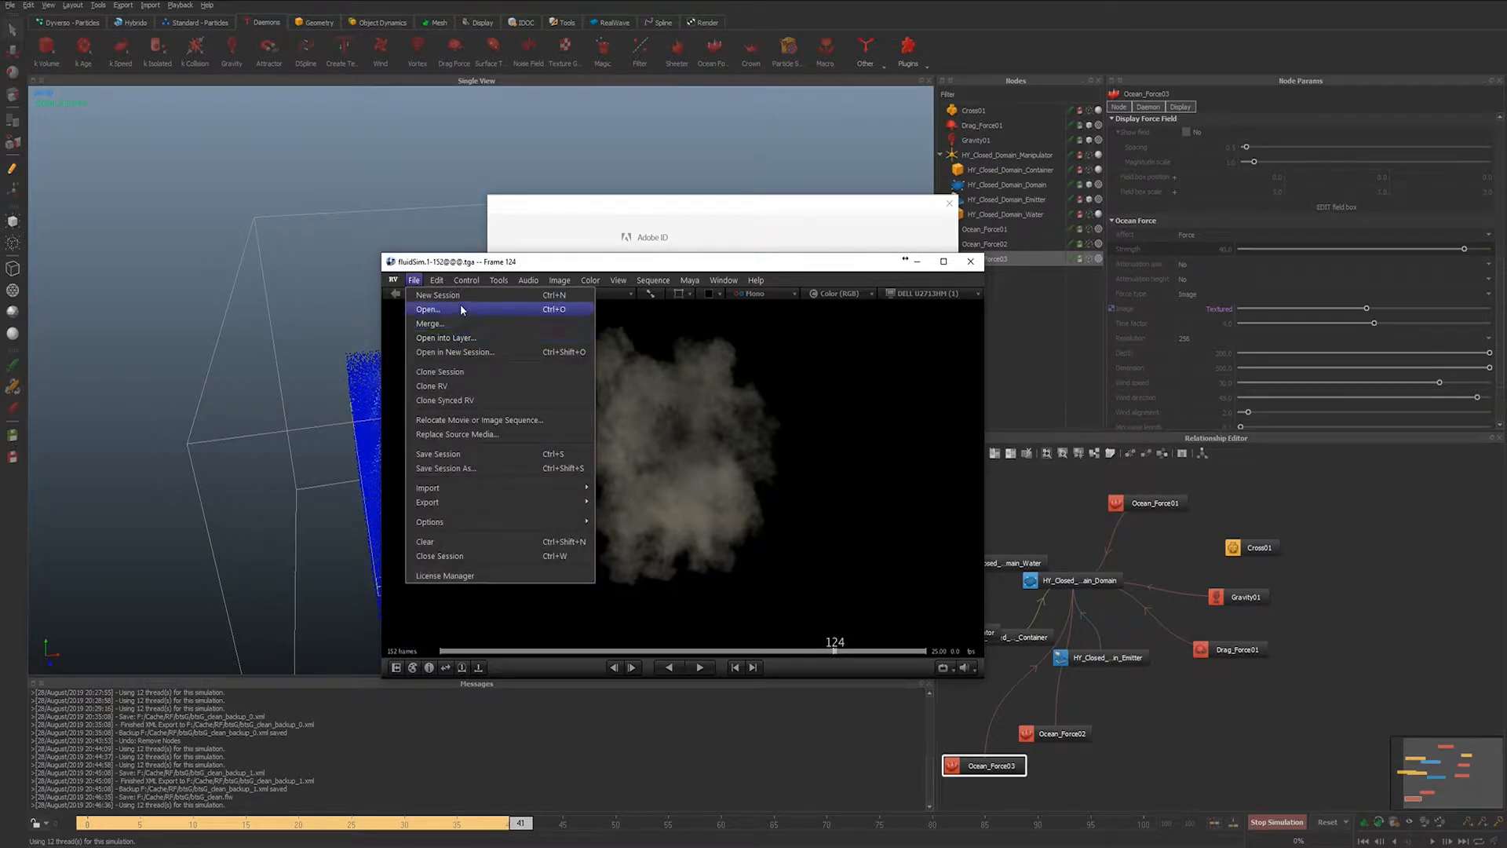
{"action": "left_click", "coordinate": [427, 308]}
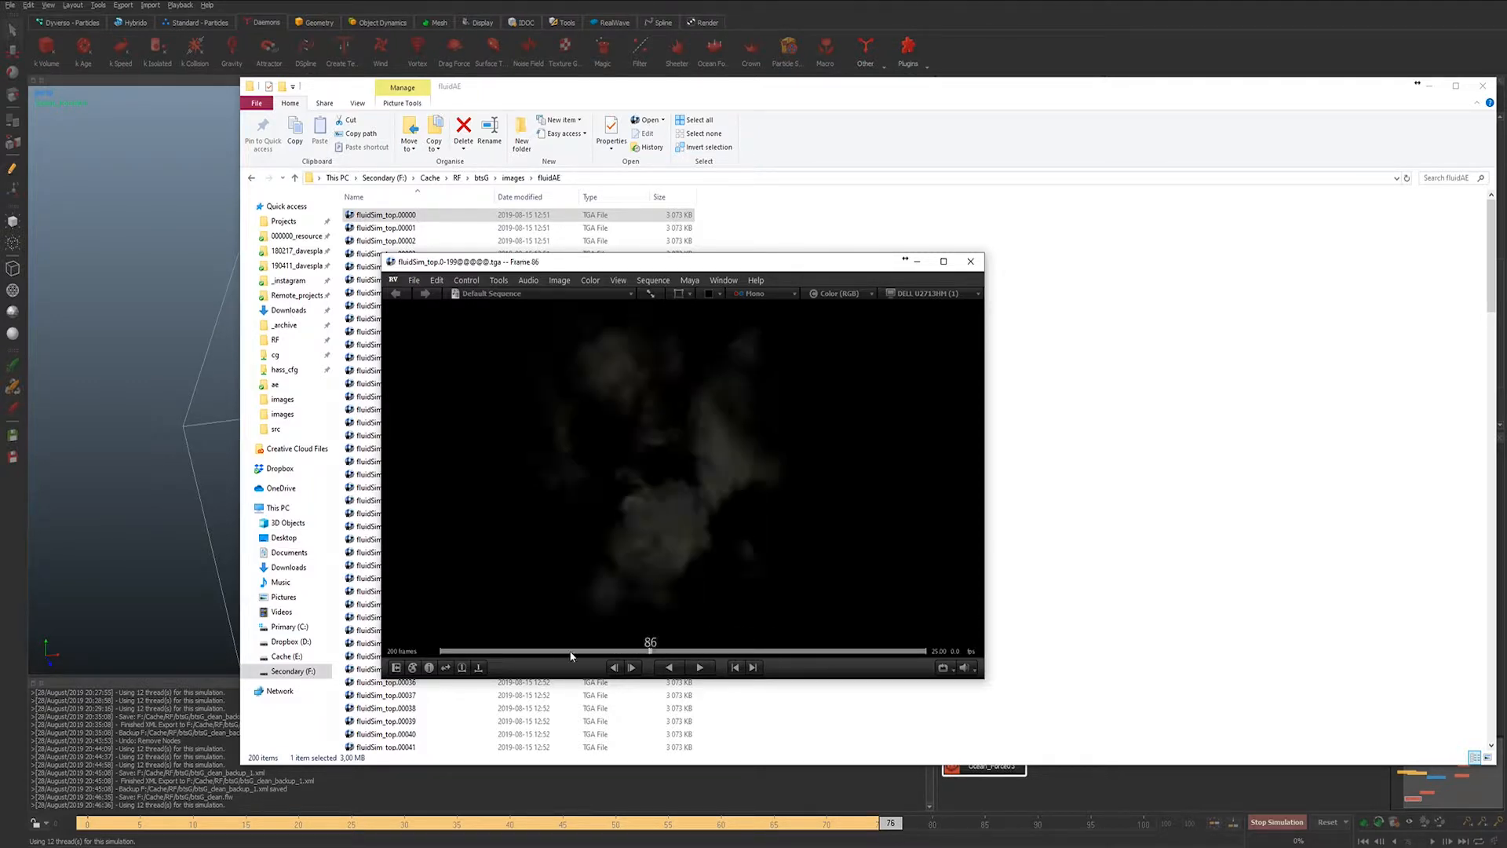
{"action": "left_click", "coordinate": [699, 667]}
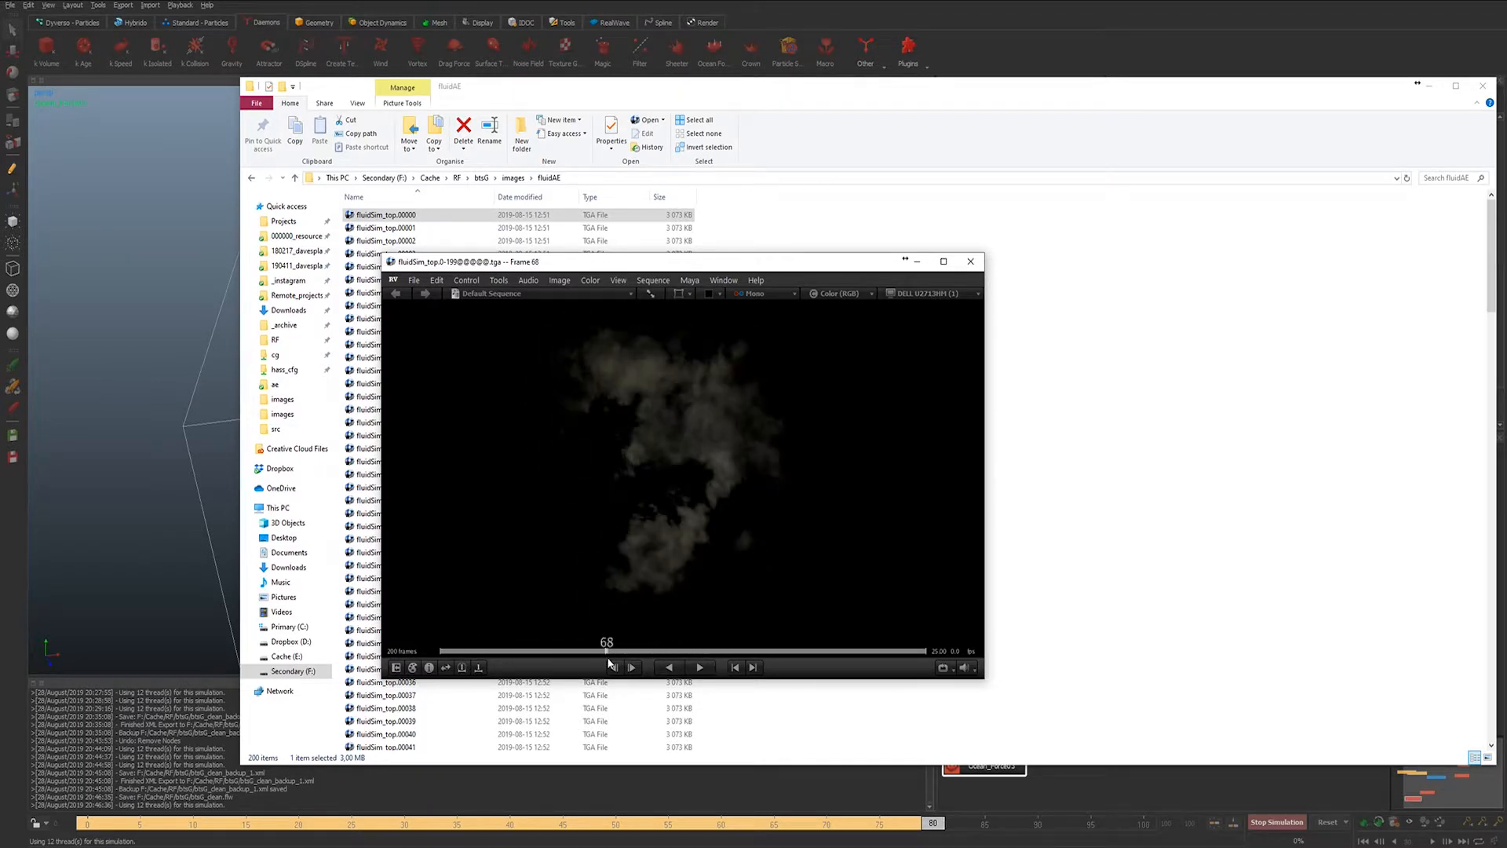
{"action": "left_click", "coordinate": [970, 261]}
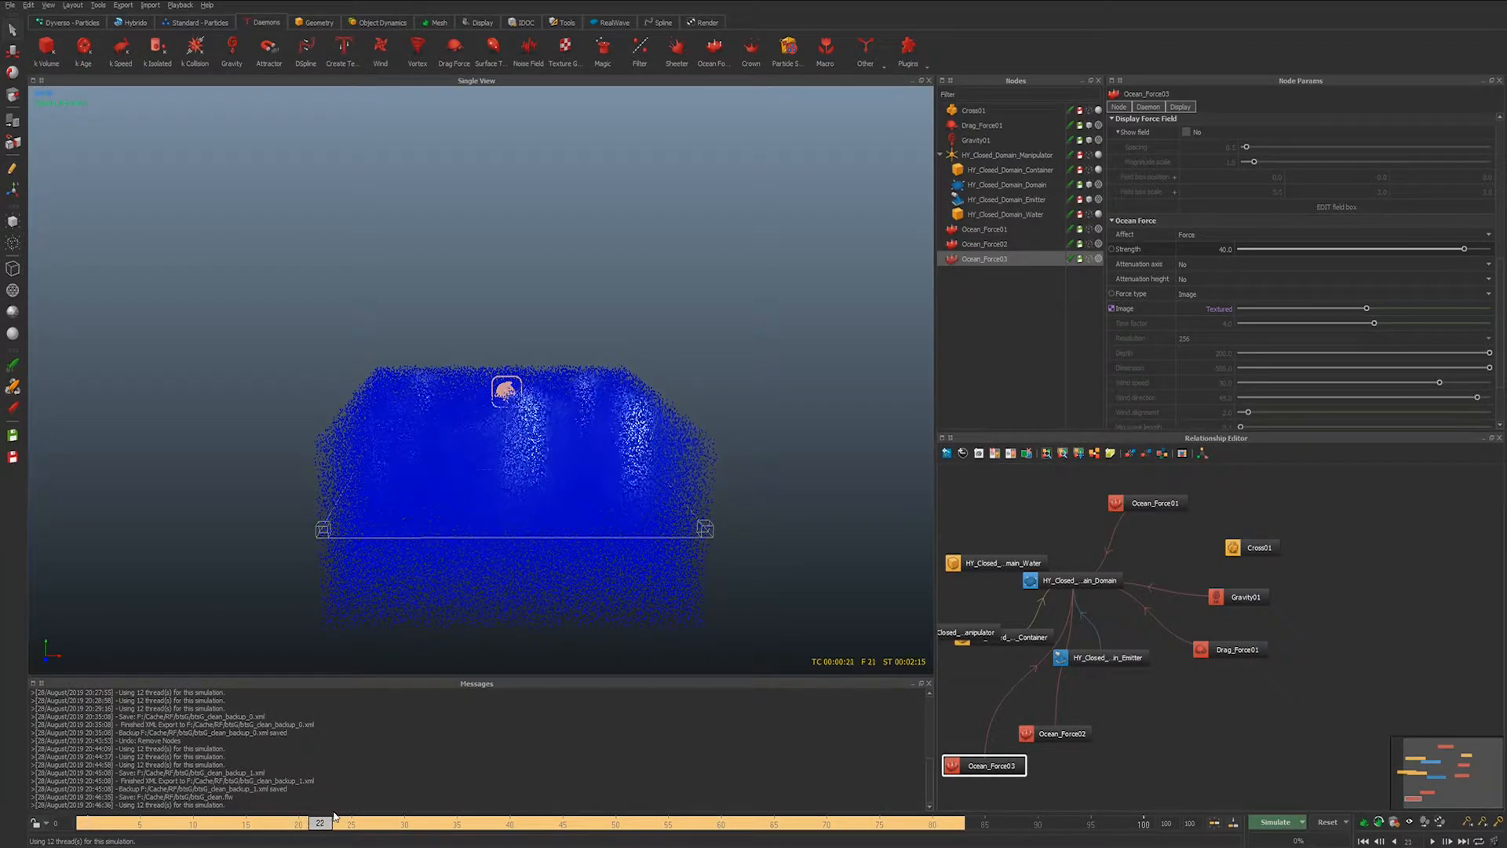
{"action": "left_click", "coordinate": [150, 822]}
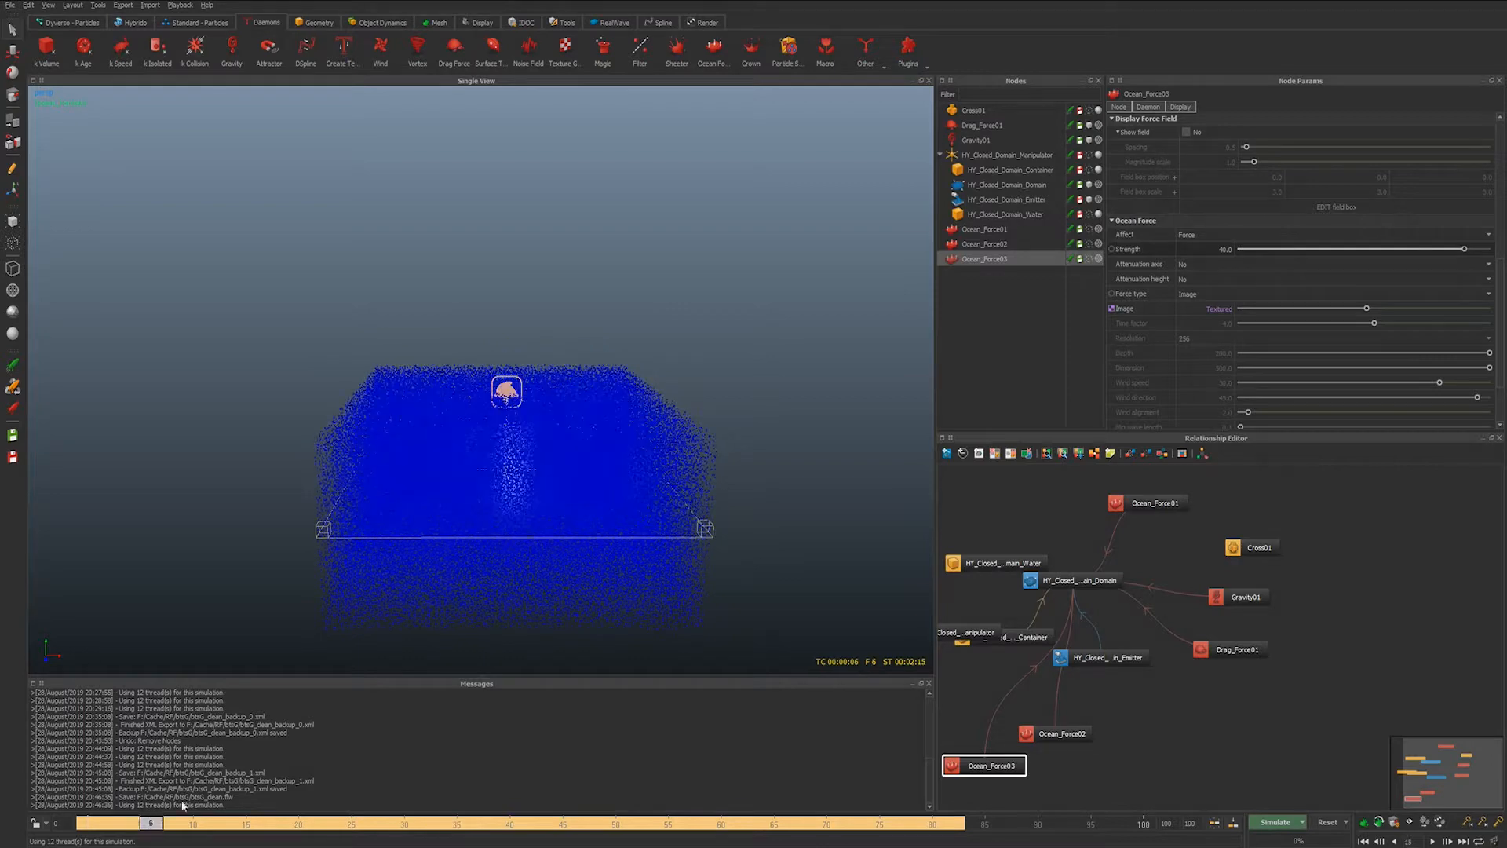
{"action": "left_click", "coordinate": [383, 822]}
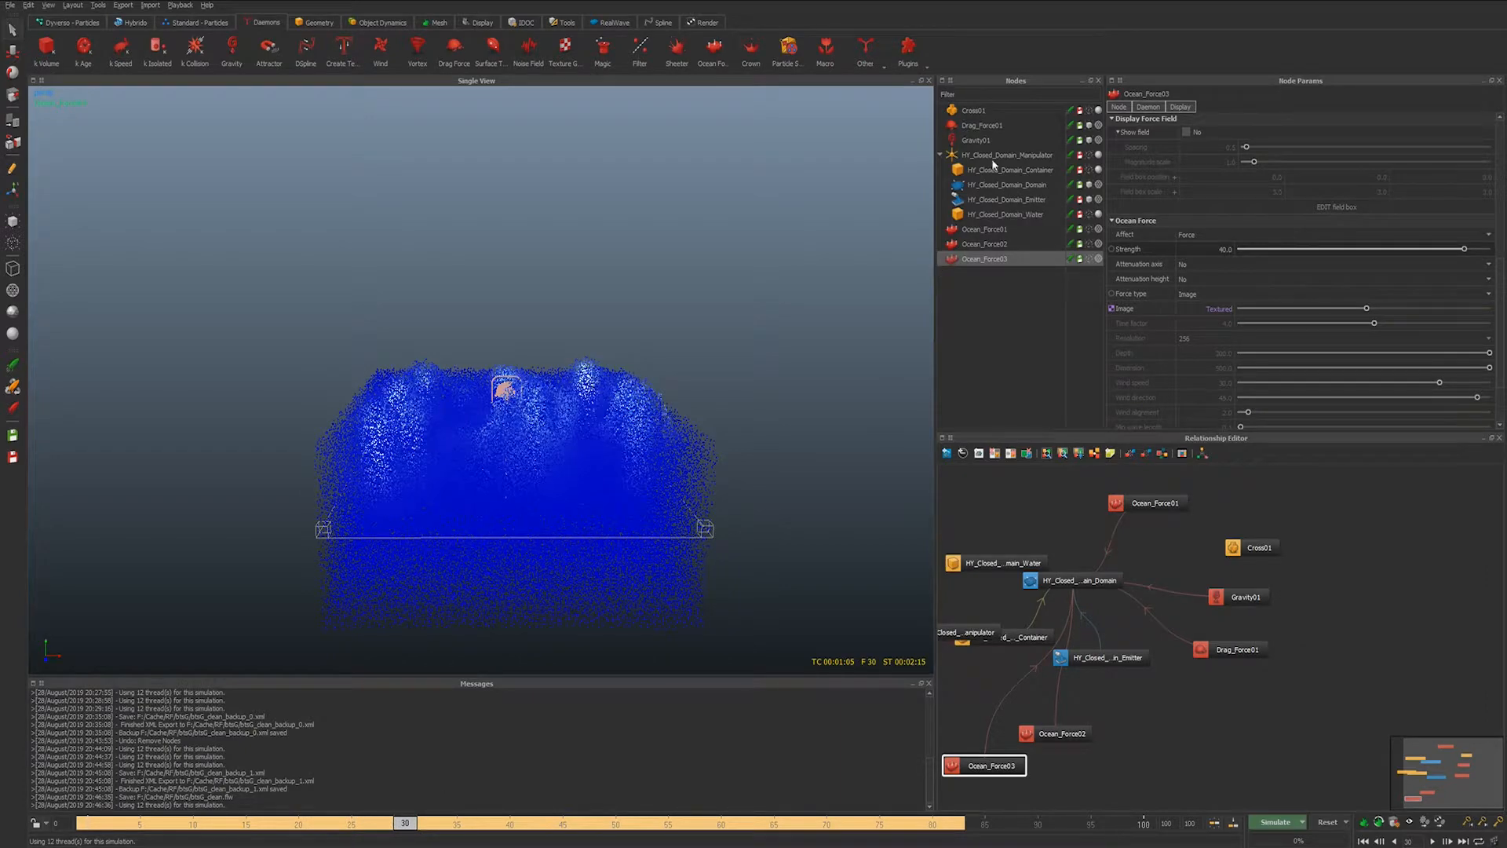
{"action": "left_click", "coordinate": [973, 110]}
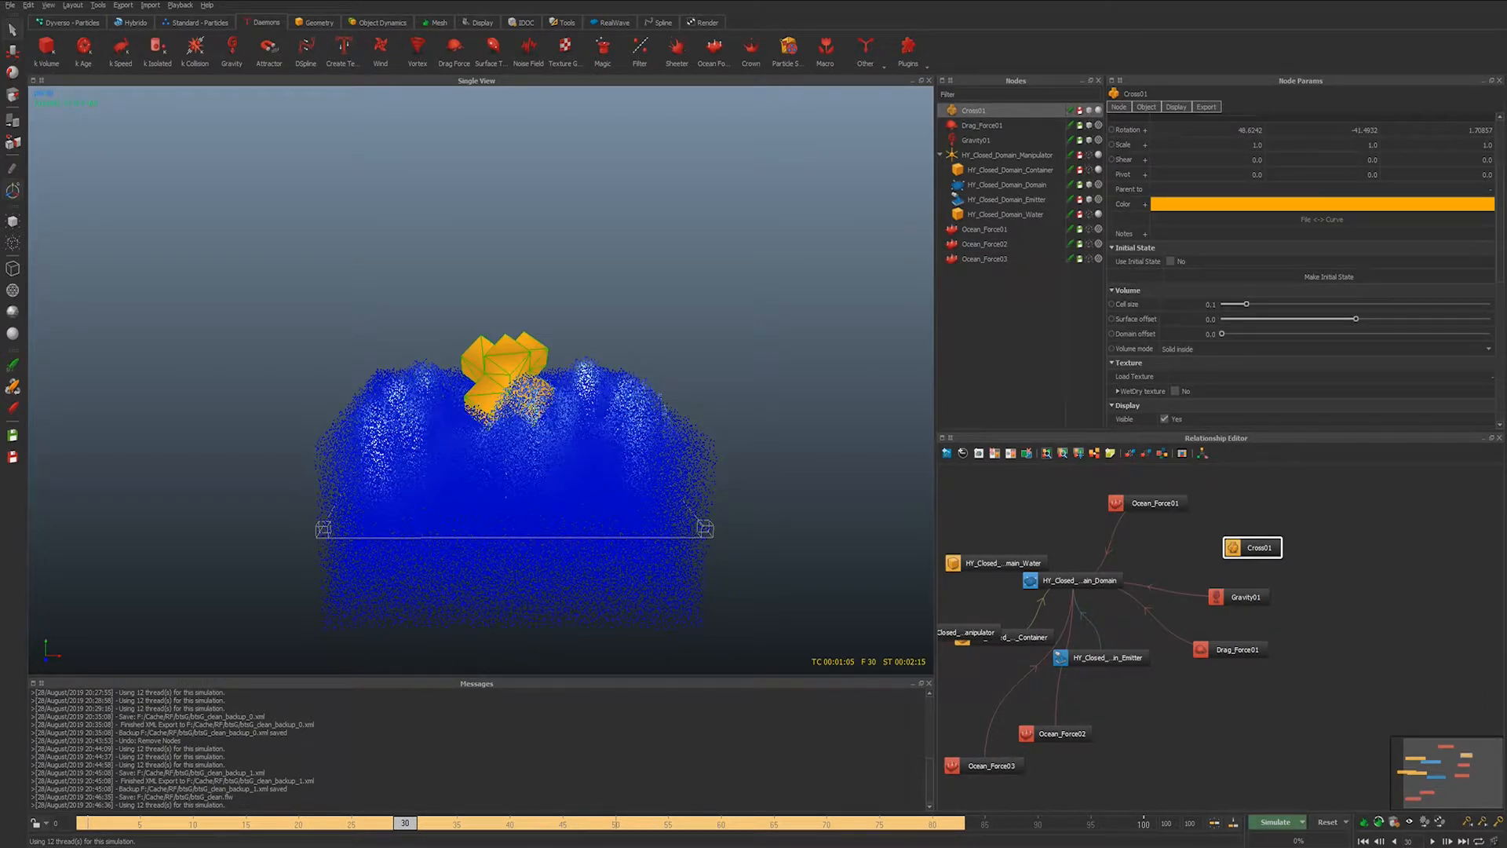
{"action": "left_click", "coordinate": [385, 821]}
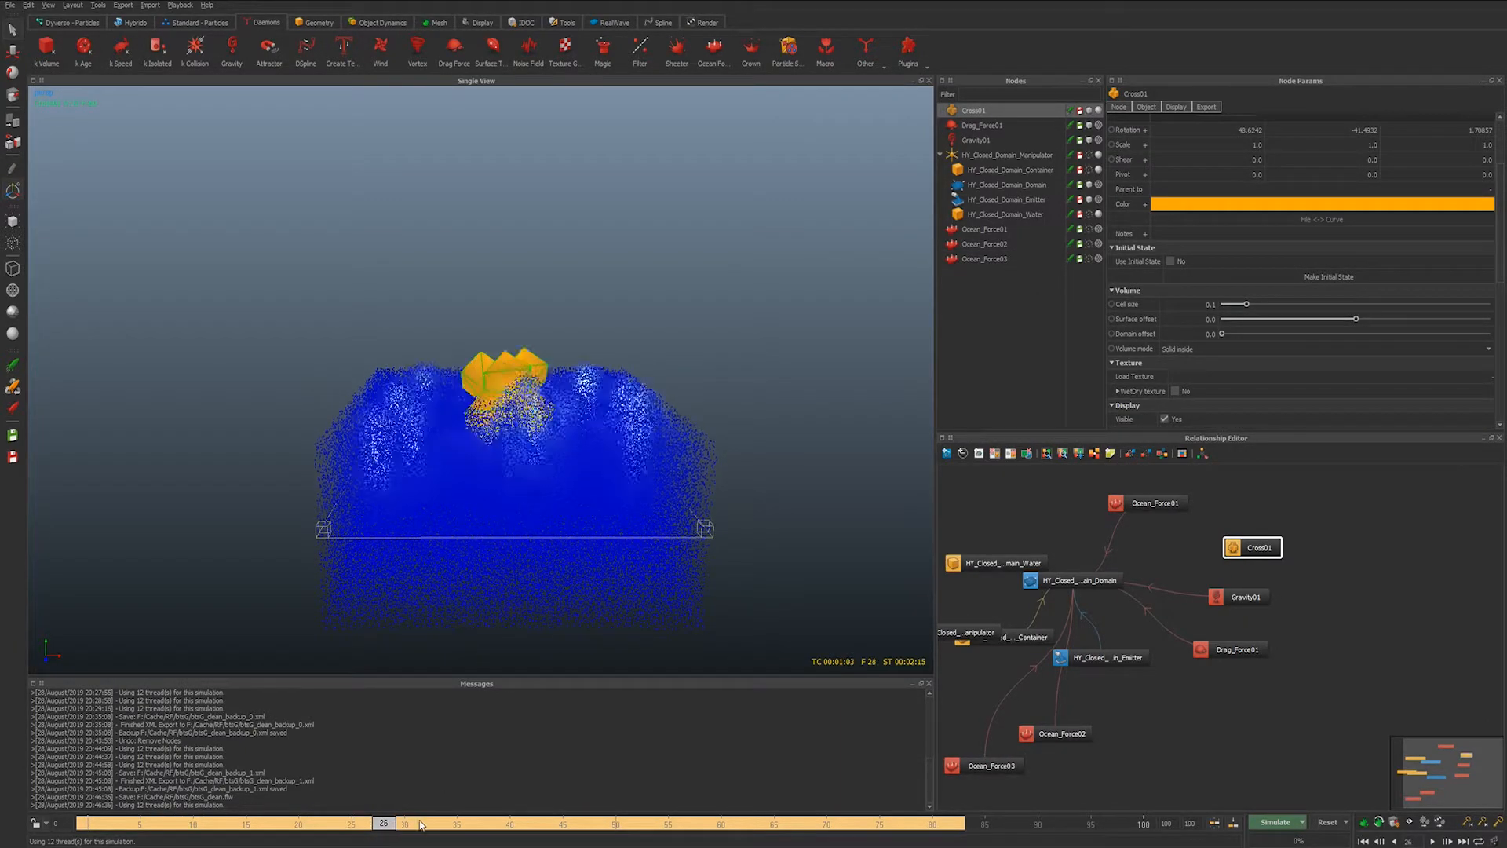
{"action": "left_click", "coordinate": [309, 823]}
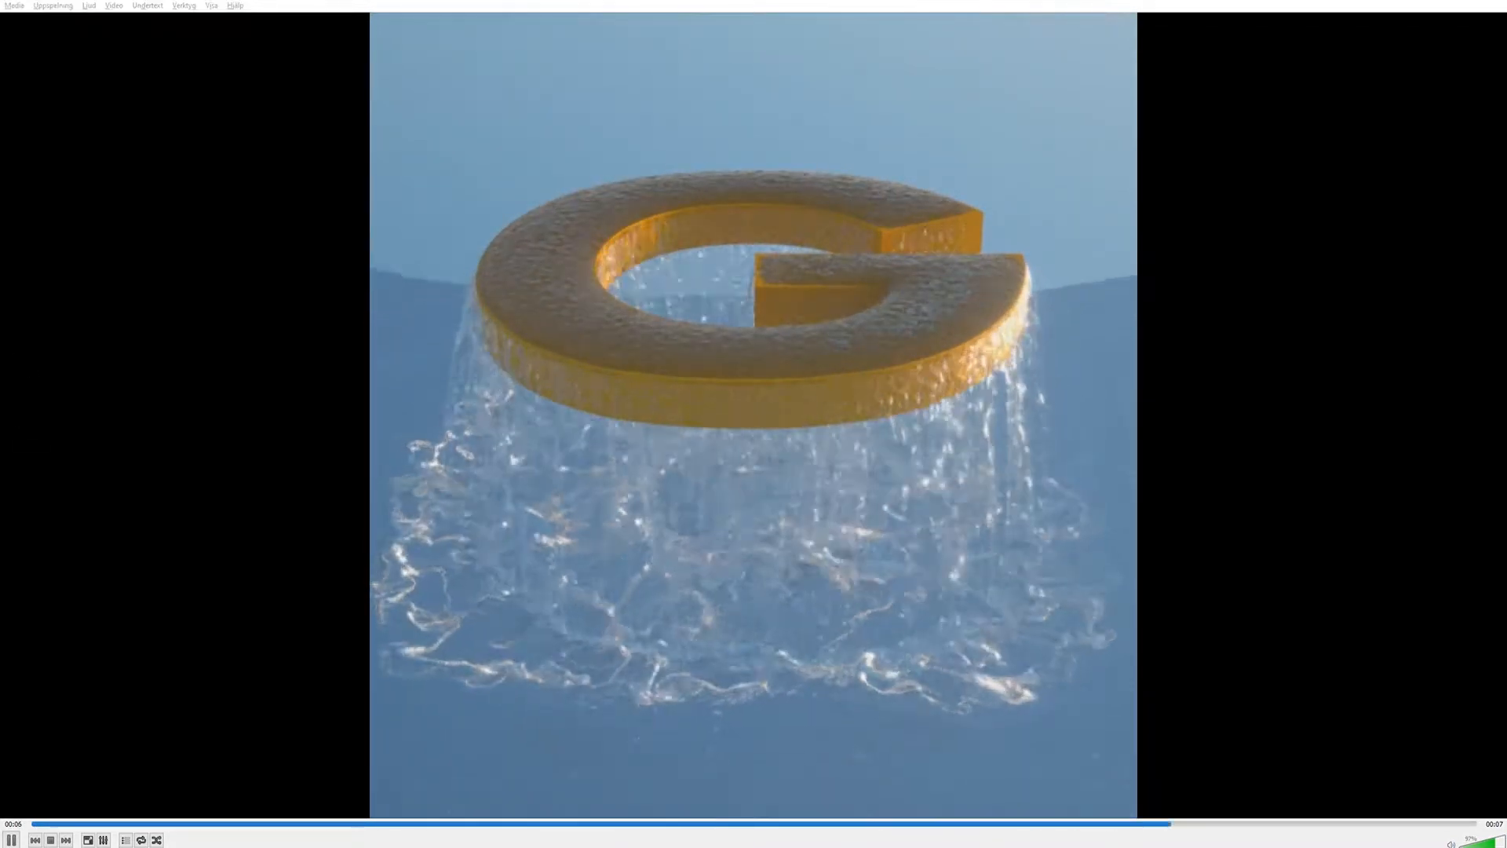
- Skip through the VLC renders to the 190826_teaserG.mp4 hexagon tiles clip
{"action": "left_click", "coordinate": [904, 824]}
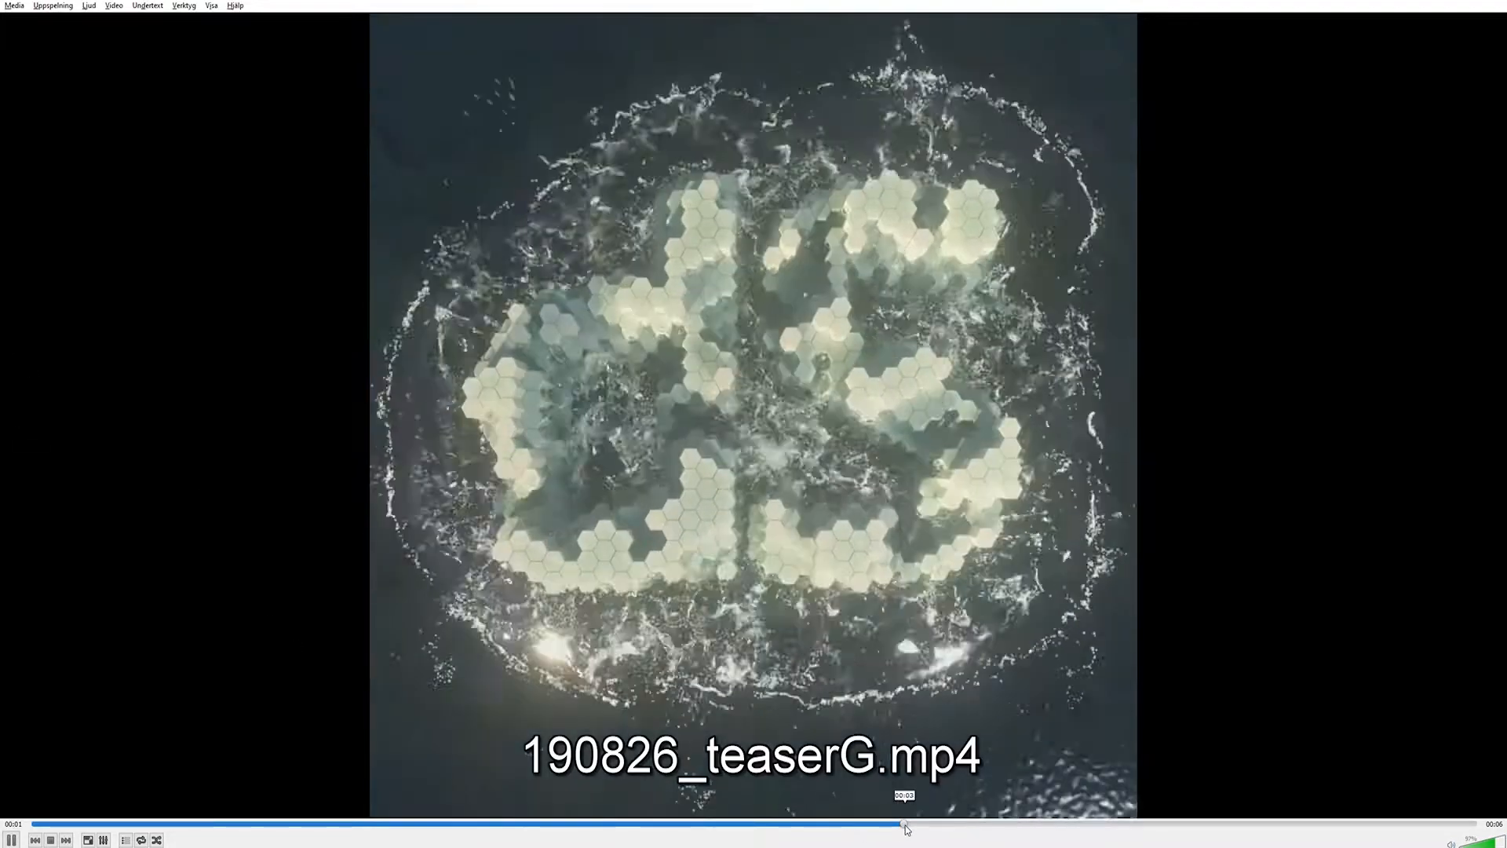
{"action": "left_click", "coordinate": [714, 826]}
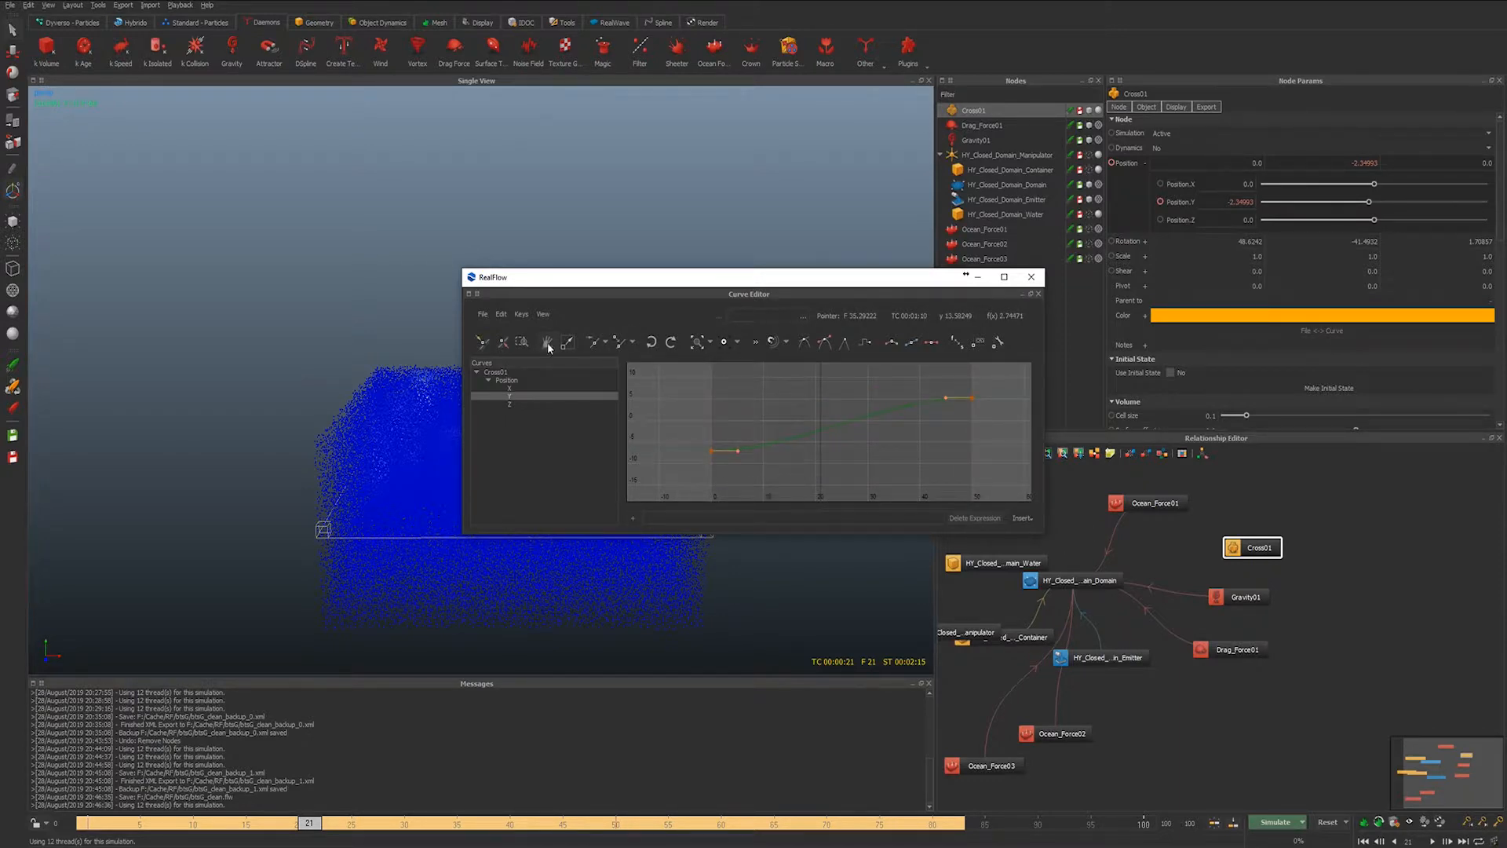
- Shift Cross01's position keys by 20 frames and check the risen cross at frame 51
{"action": "left_click", "coordinate": [546, 342]}
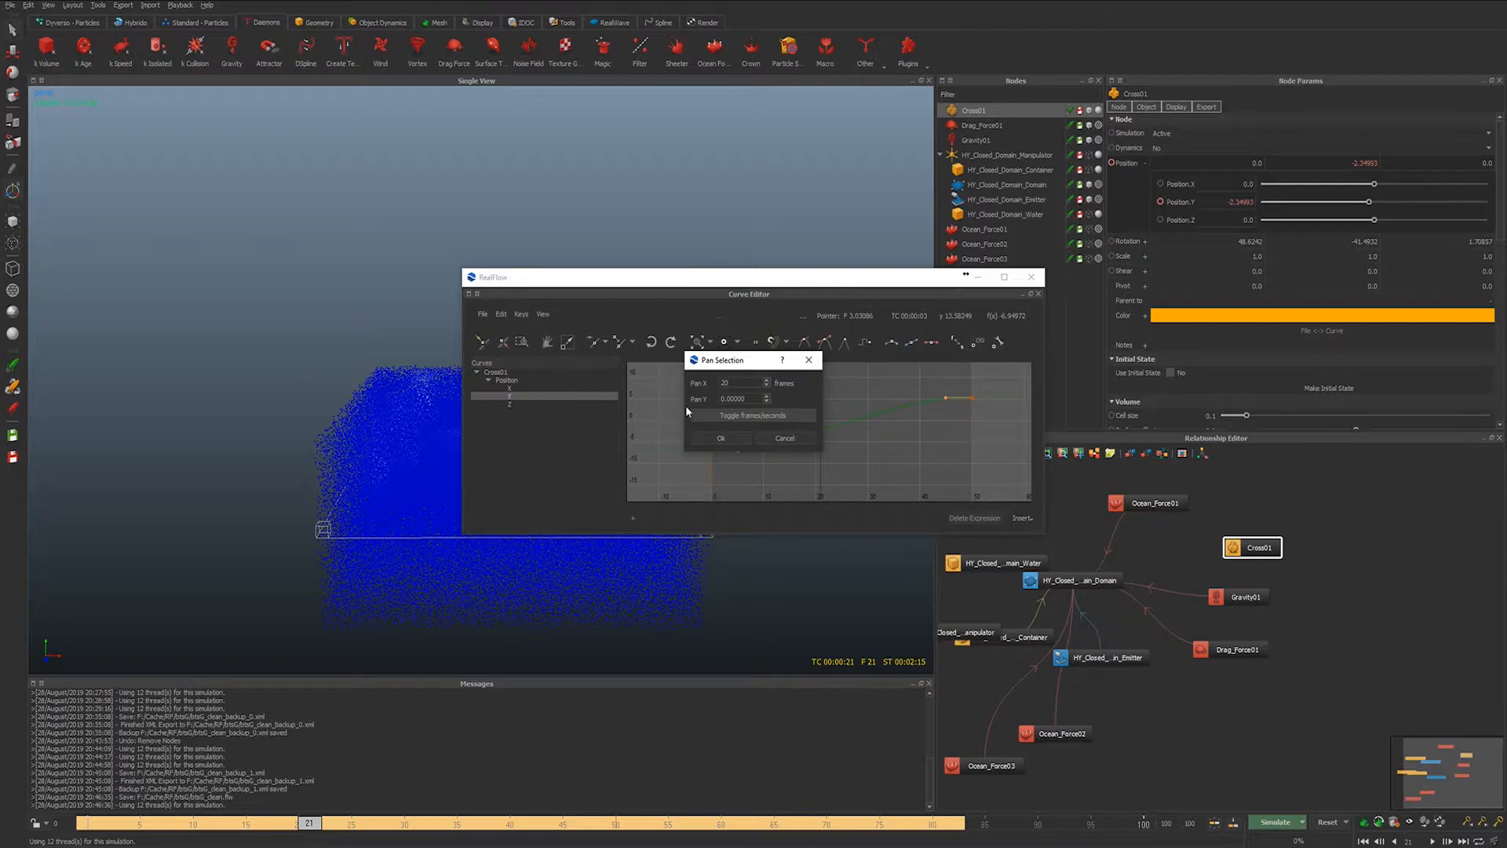
{"action": "left_click", "coordinate": [720, 438]}
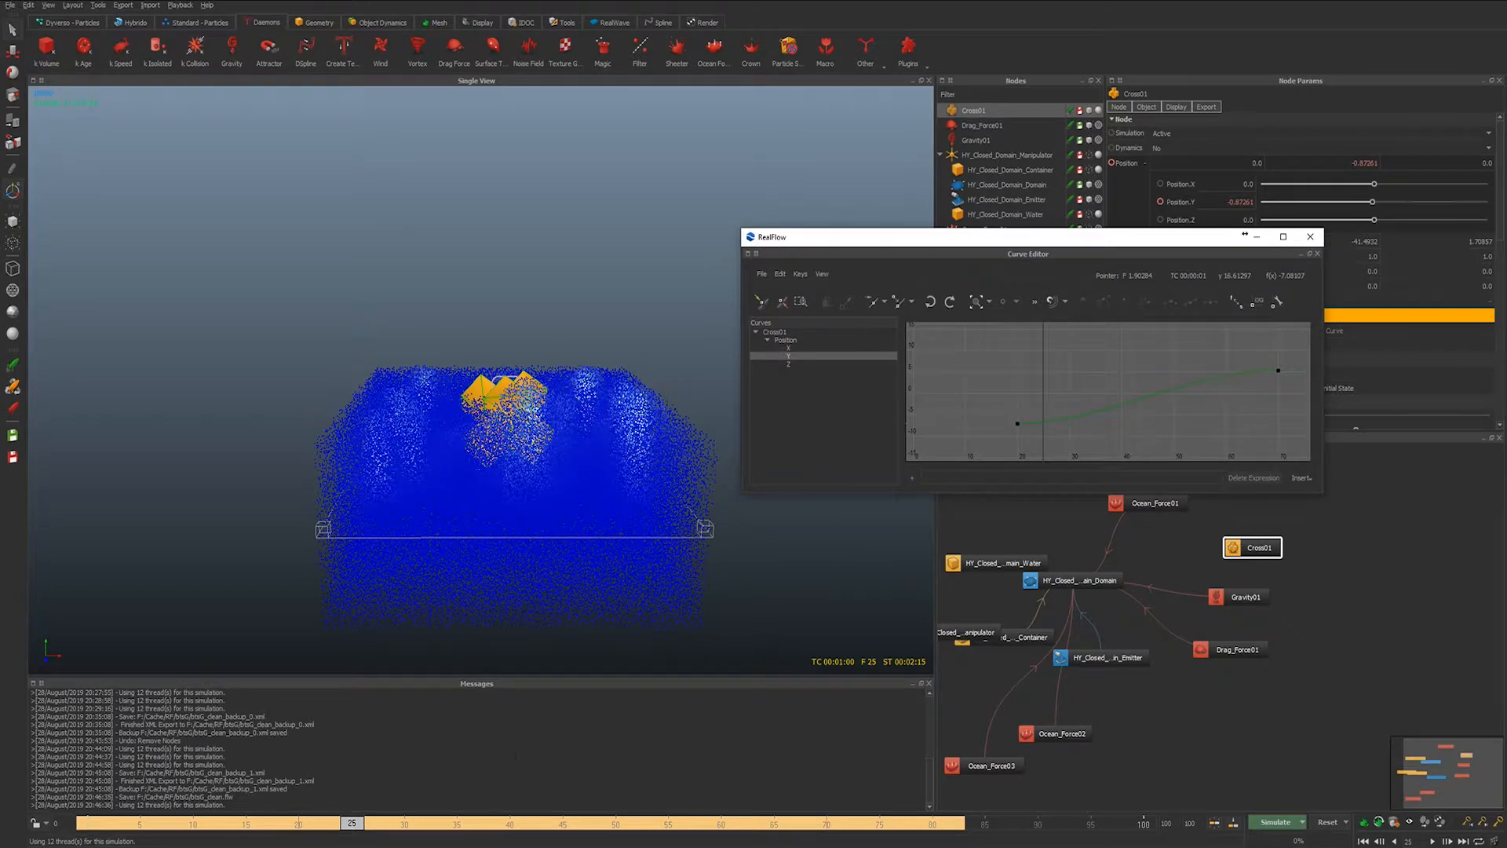
{"action": "left_click", "coordinate": [425, 824]}
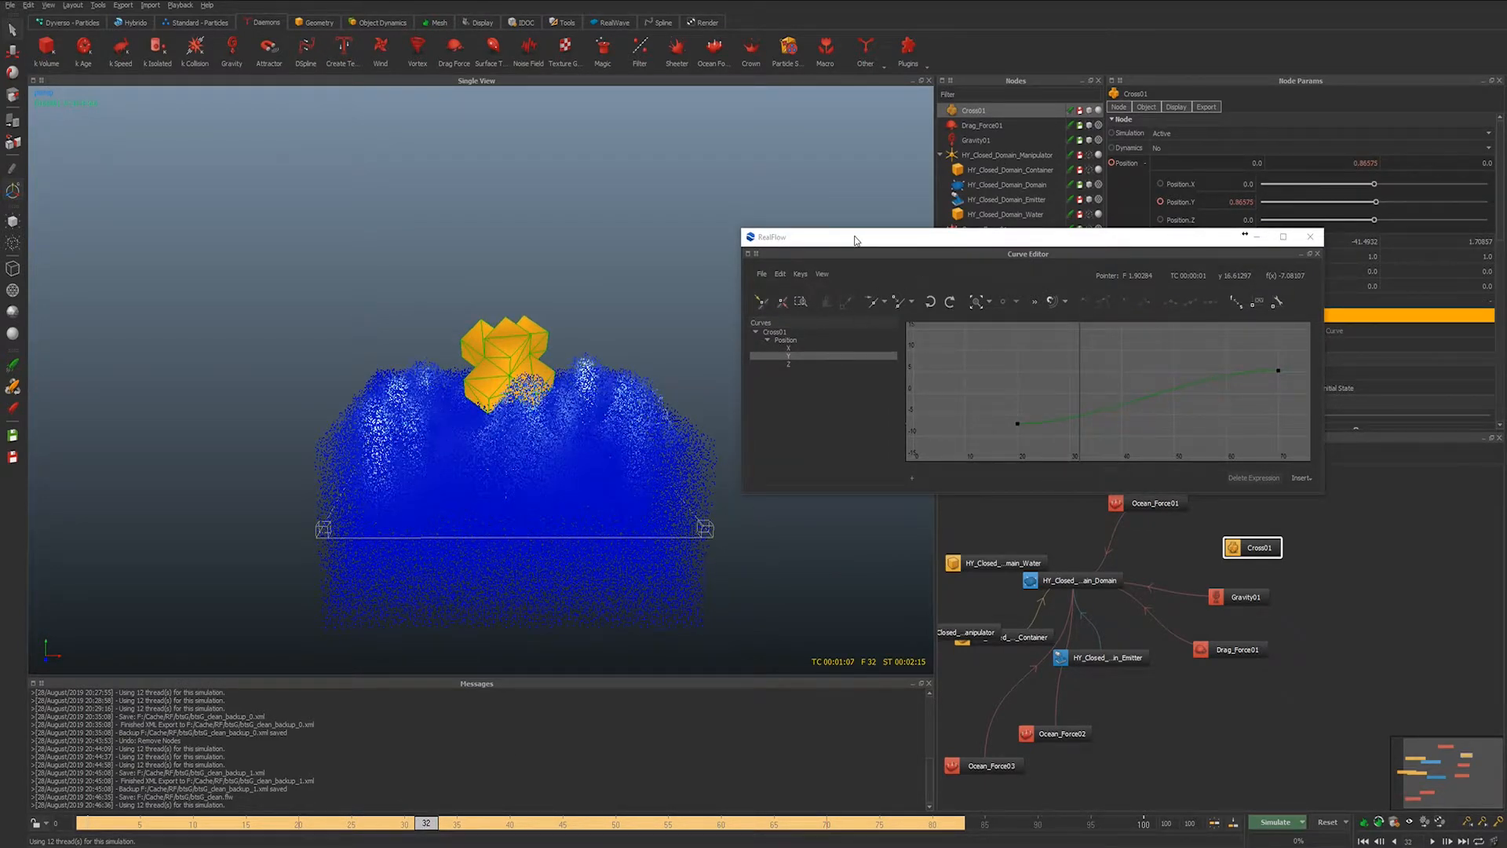
{"action": "left_click", "coordinate": [1361, 840]}
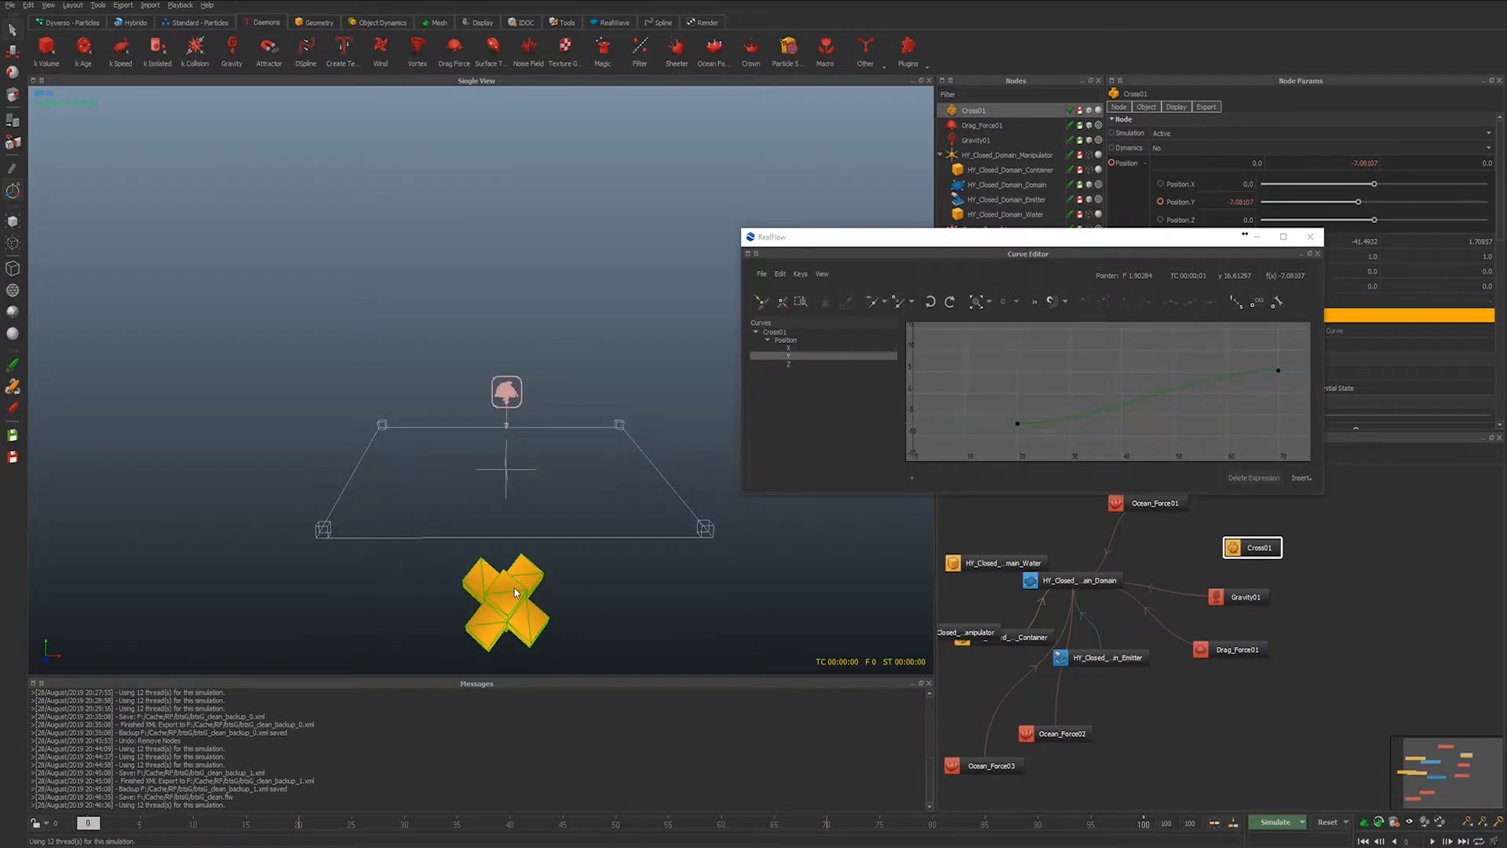
{"action": "left_click", "coordinate": [1441, 839]}
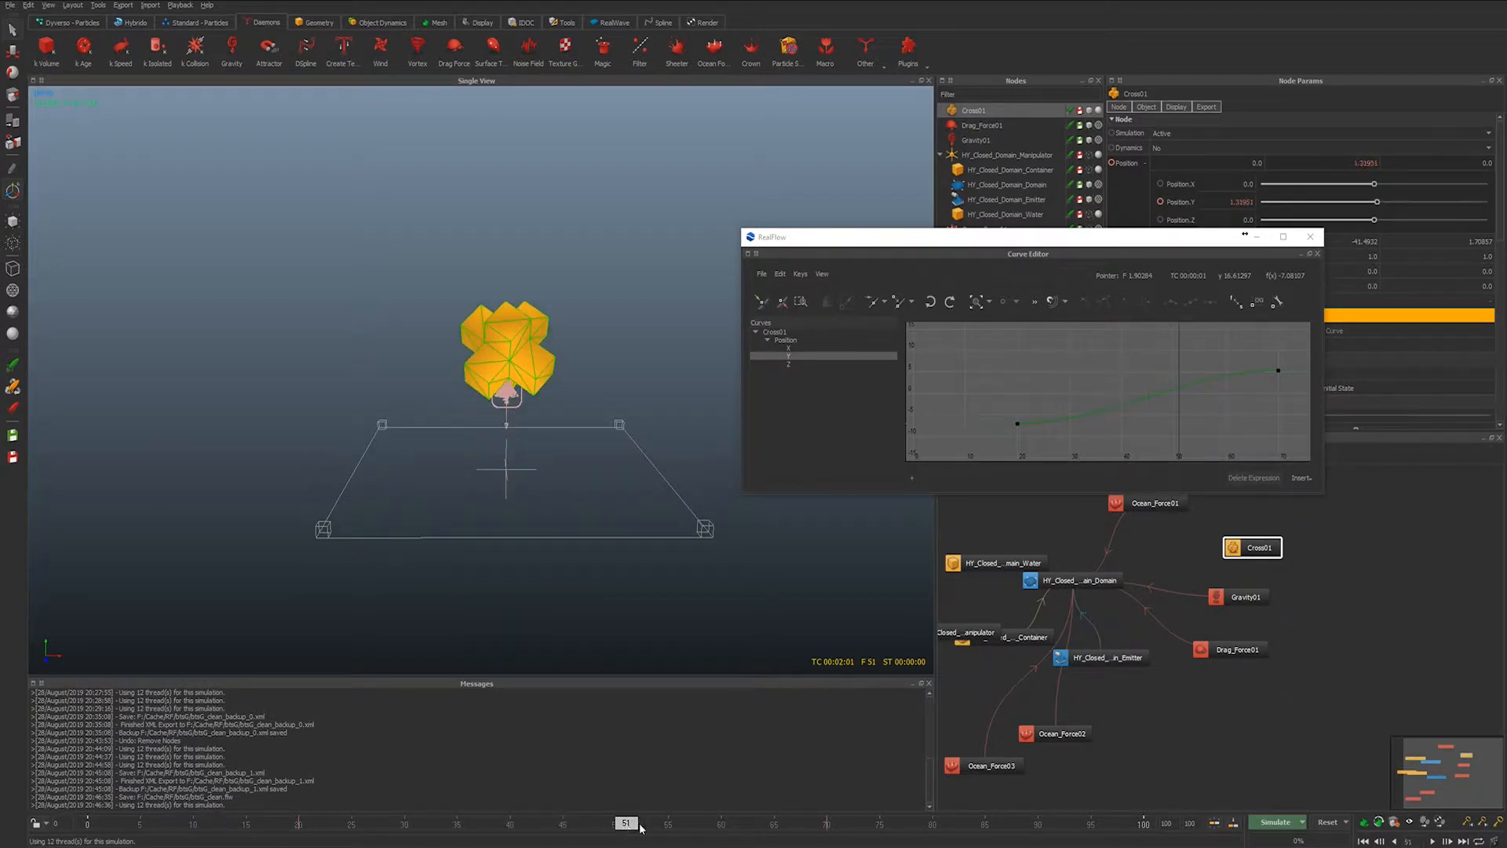
- Step back to frame 43, start the pool simulation, and close the curve editor
{"action": "left_click", "coordinate": [277, 821]}
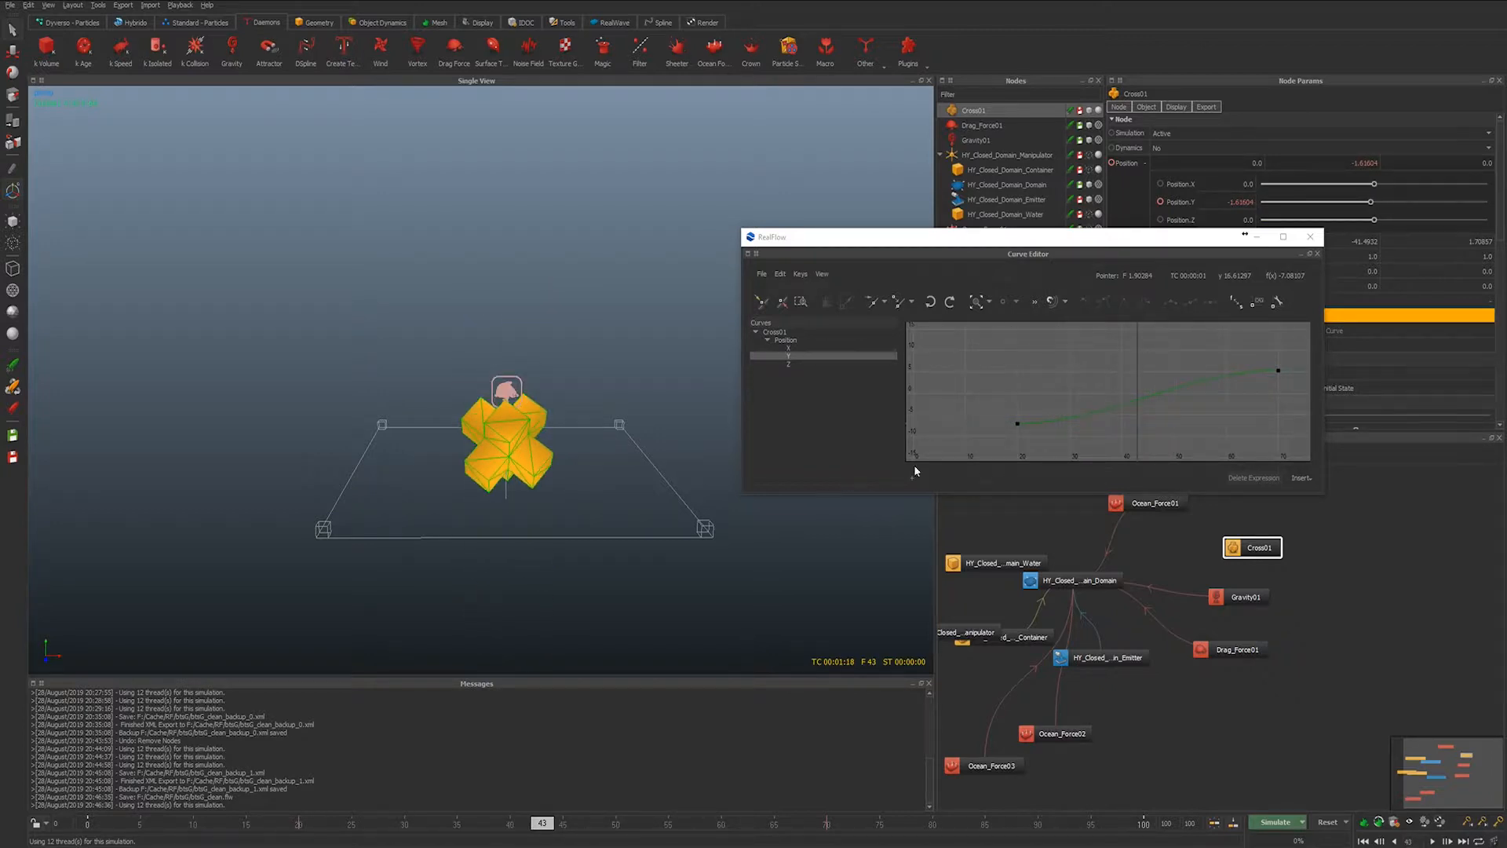
{"action": "mouse_move", "coordinate": [709, 455]}
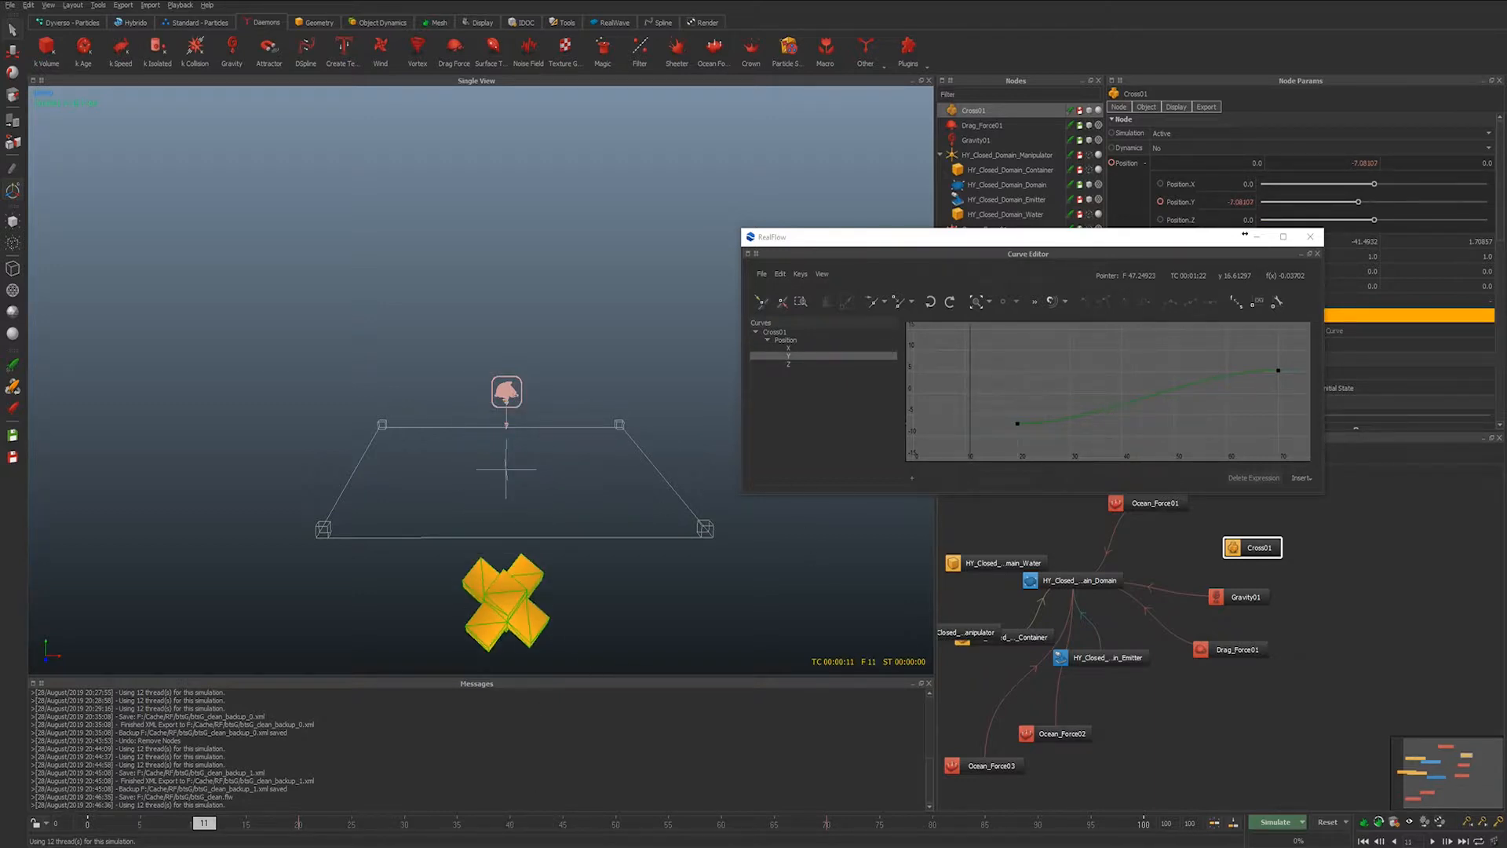
{"action": "left_click", "coordinate": [1277, 821]}
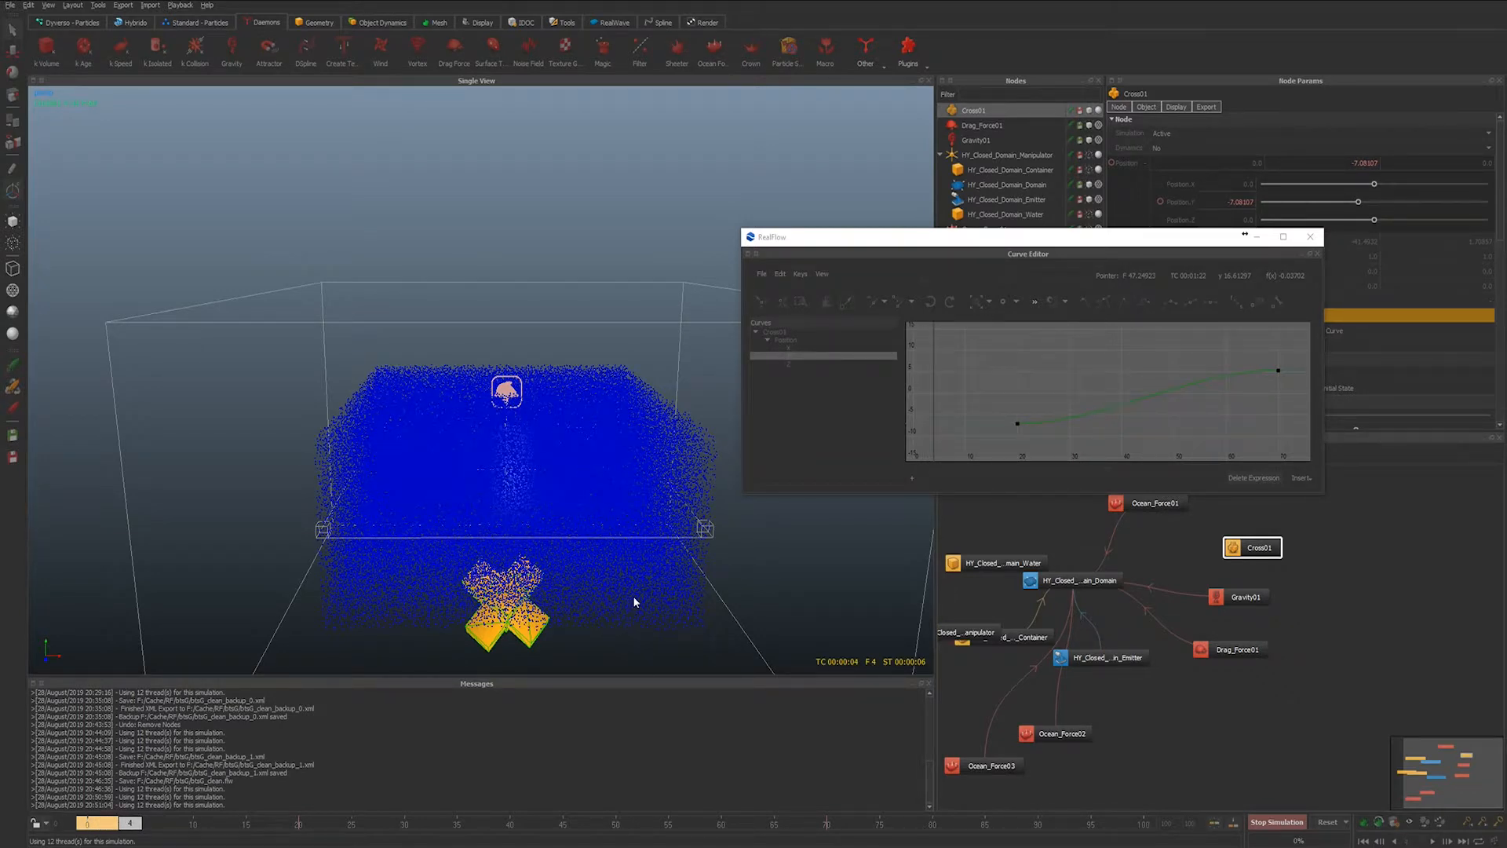
{"action": "left_click", "coordinate": [1276, 821]}
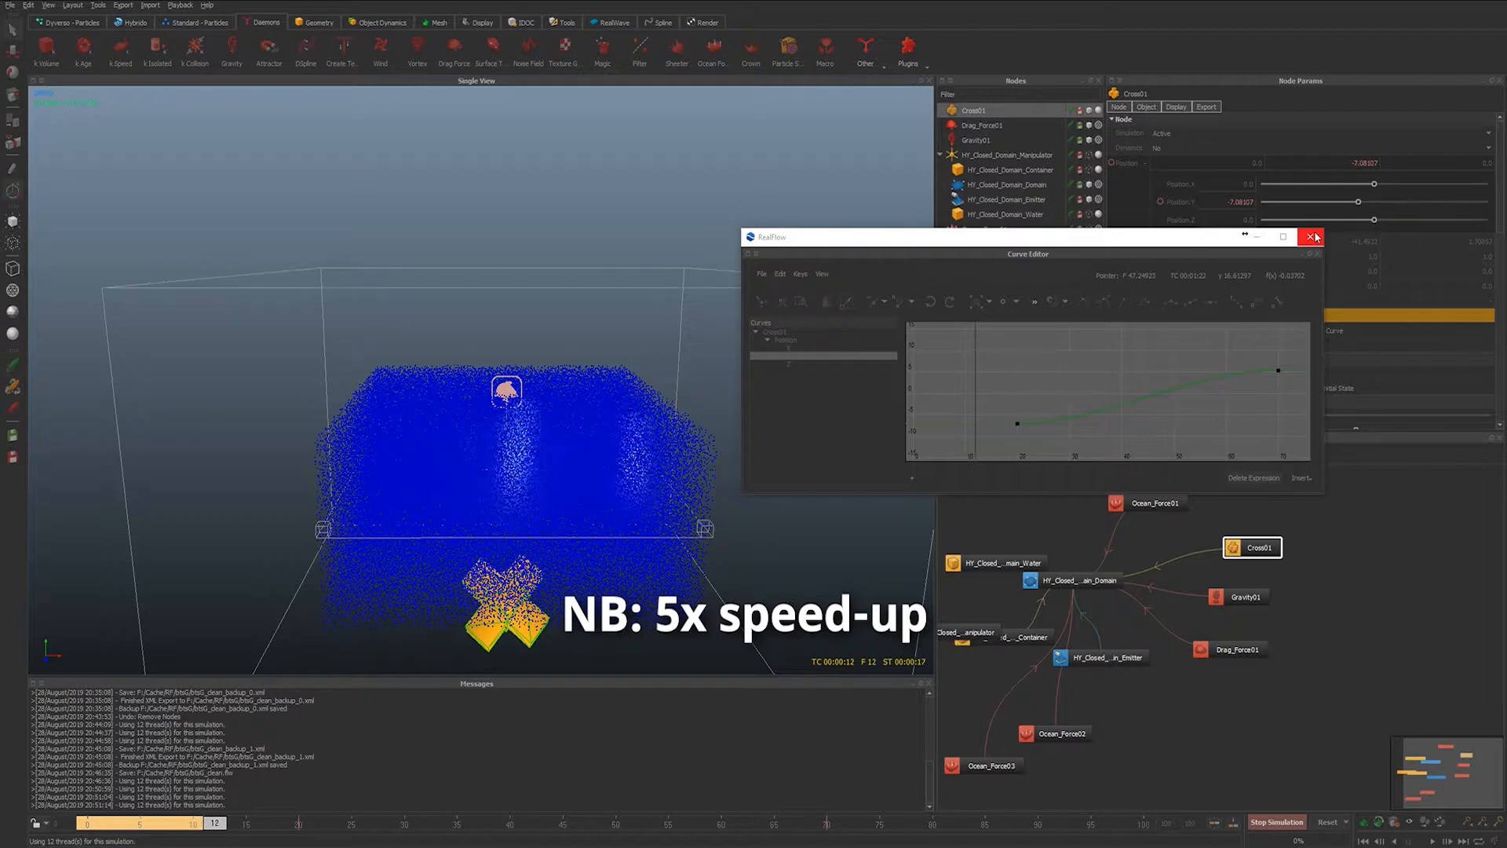
{"action": "left_click", "coordinate": [1314, 236]}
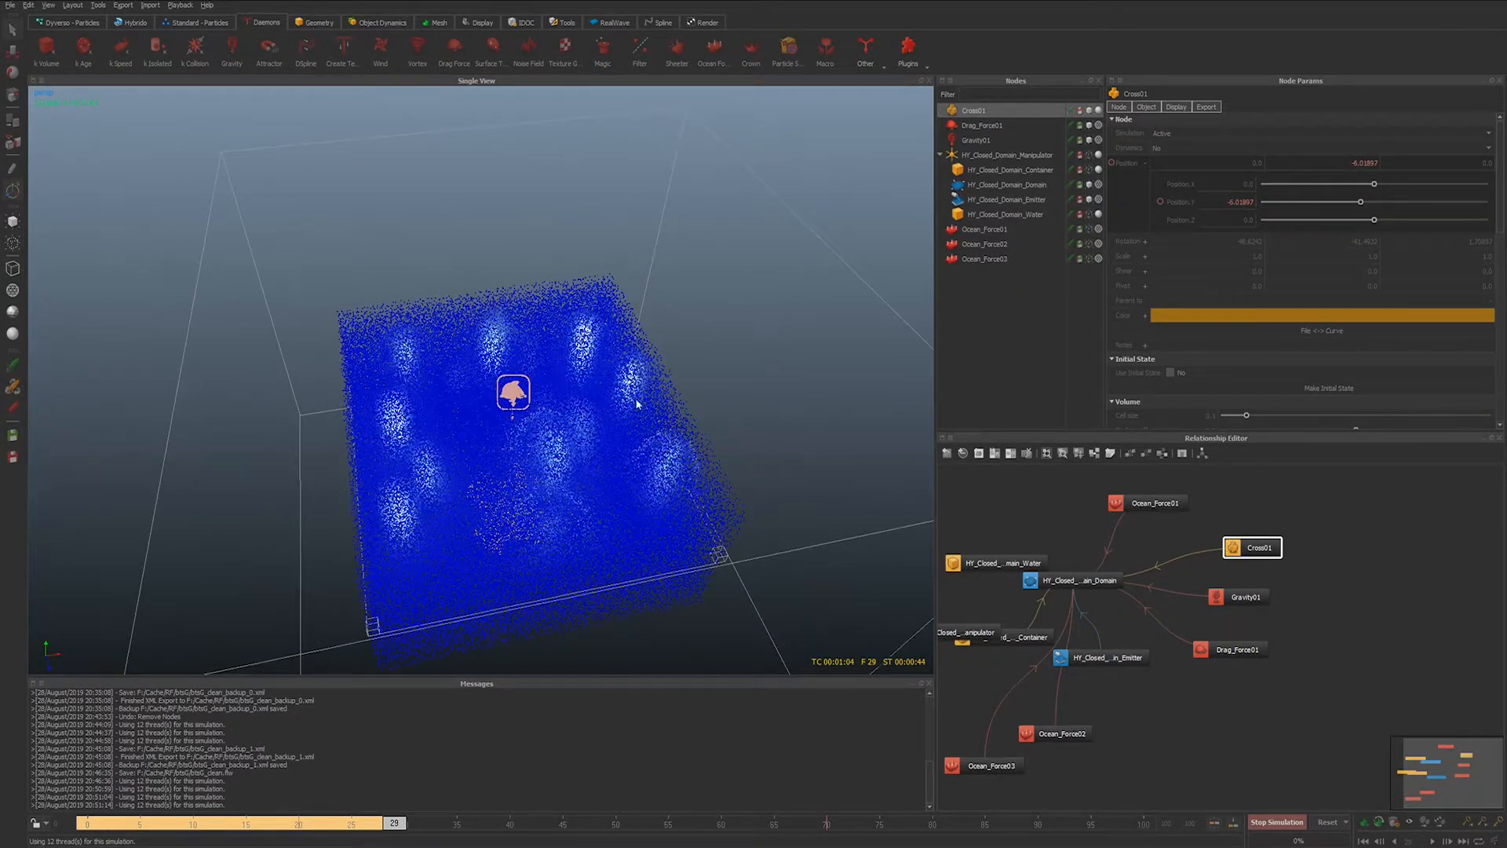
- Select Ocean_Force01 in the Nodes panel to display its parameters
{"action": "left_click", "coordinate": [985, 228]}
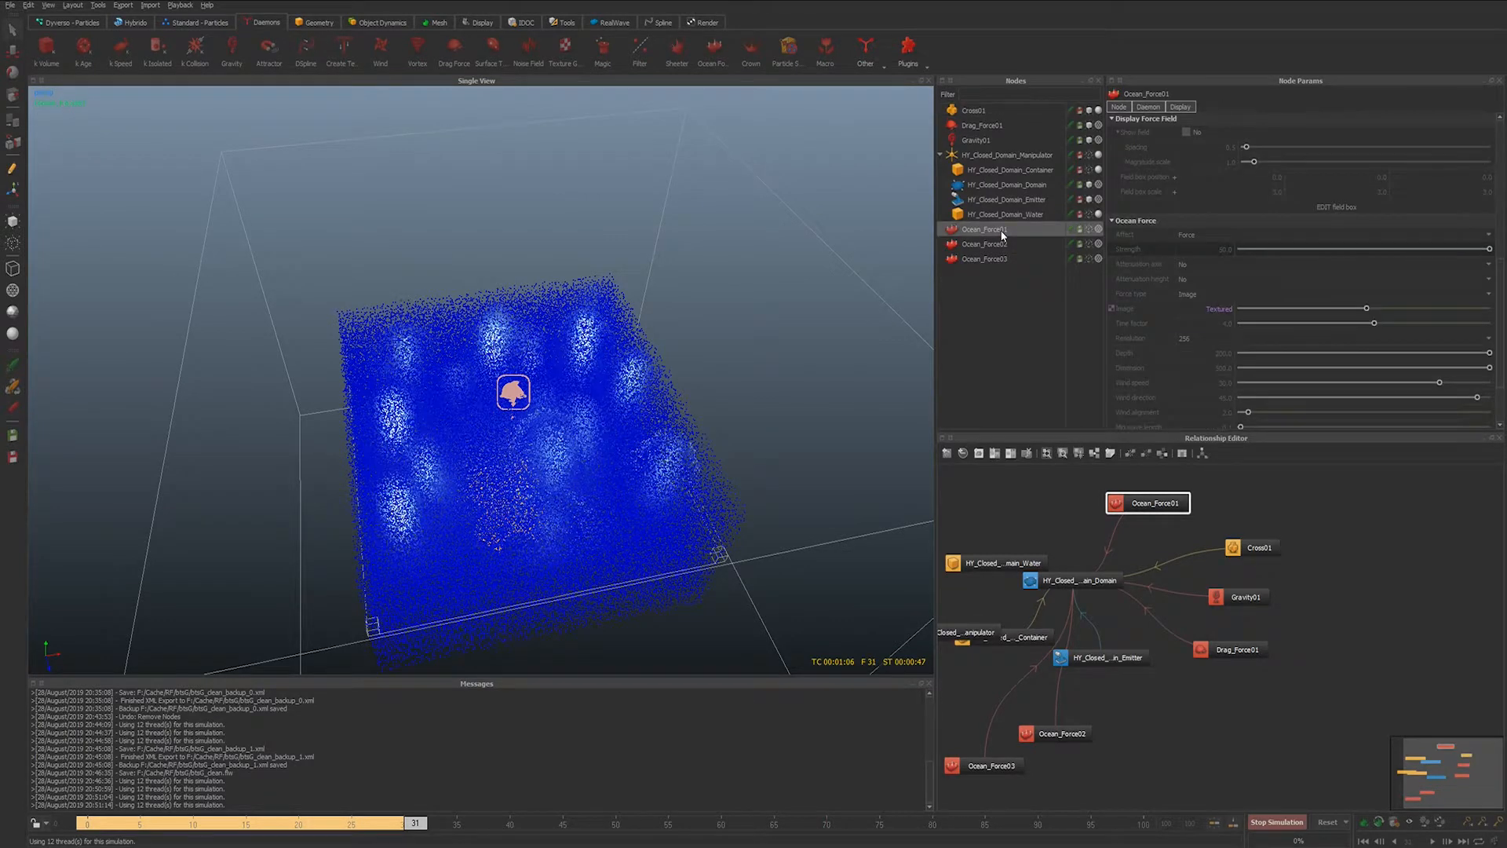
{"action": "mouse_move", "coordinate": [758, 484]}
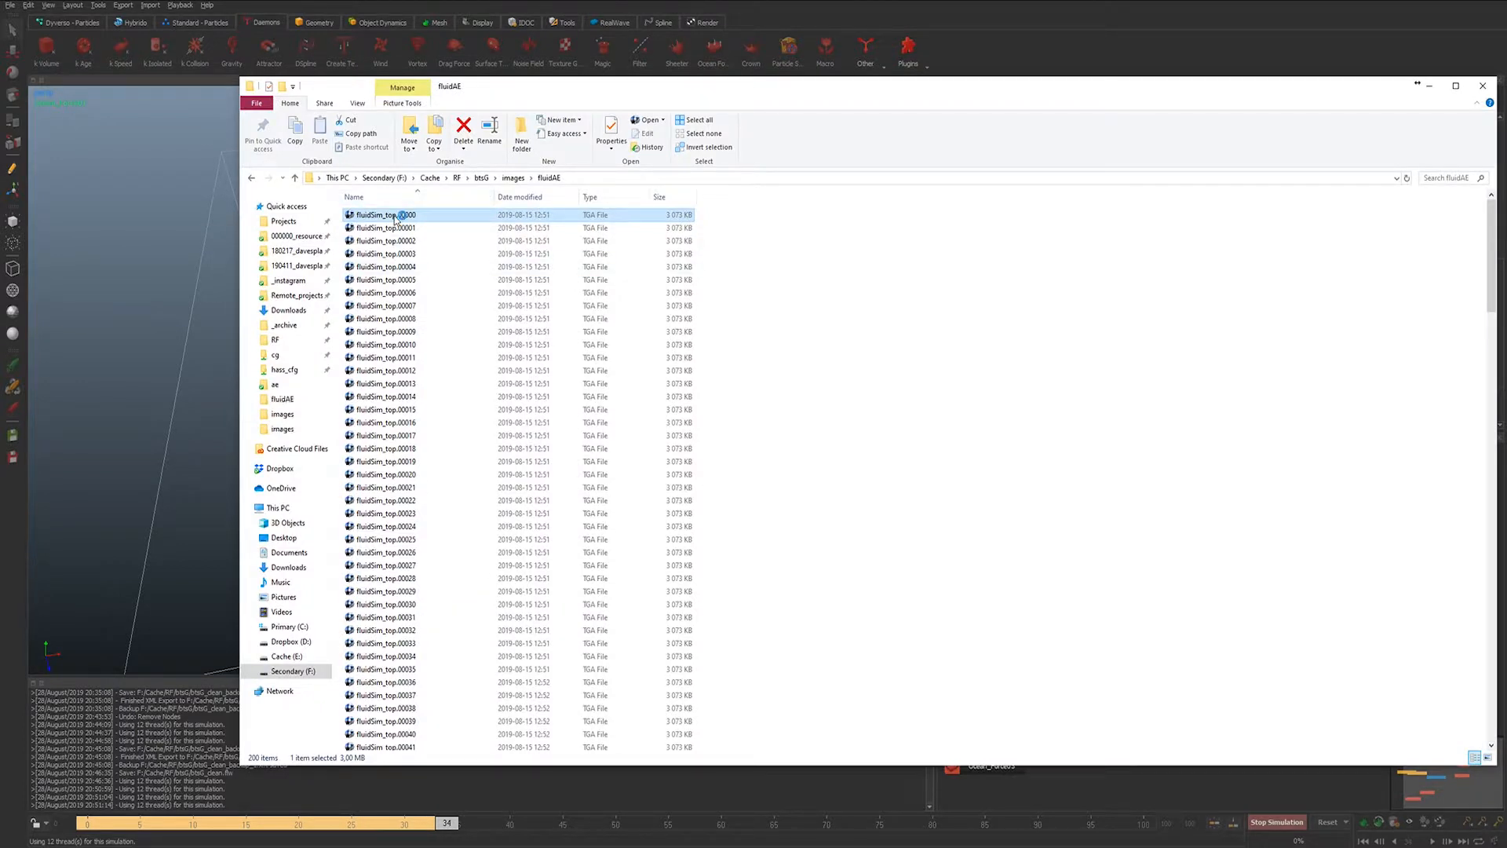
- Open fluidSim_top.00000 in FCheck and play the smoke sequence
{"action": "double_click", "coordinate": [385, 215]}
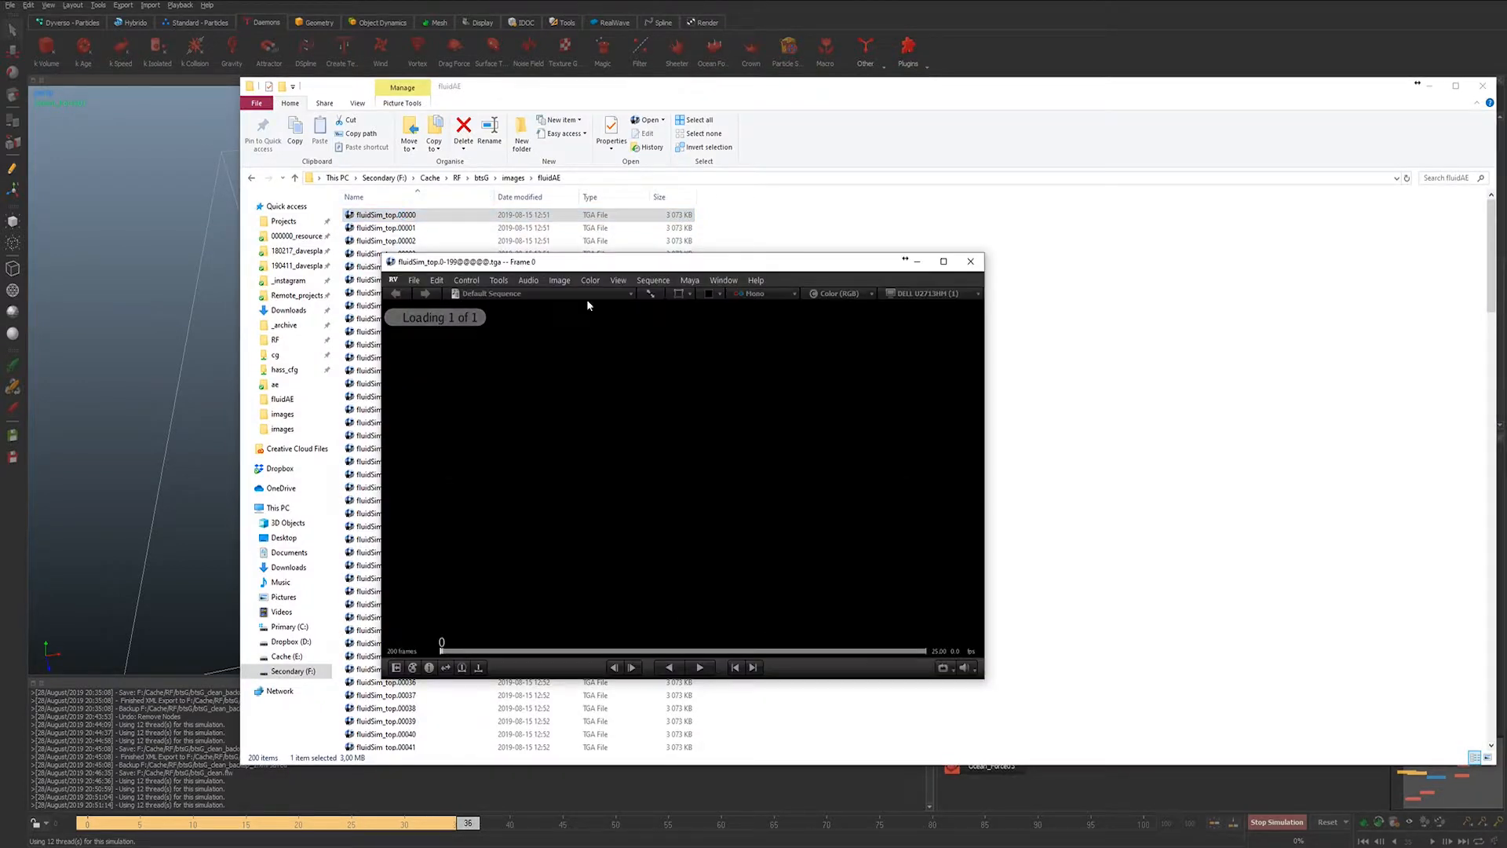
{"action": "left_click", "coordinate": [631, 667]}
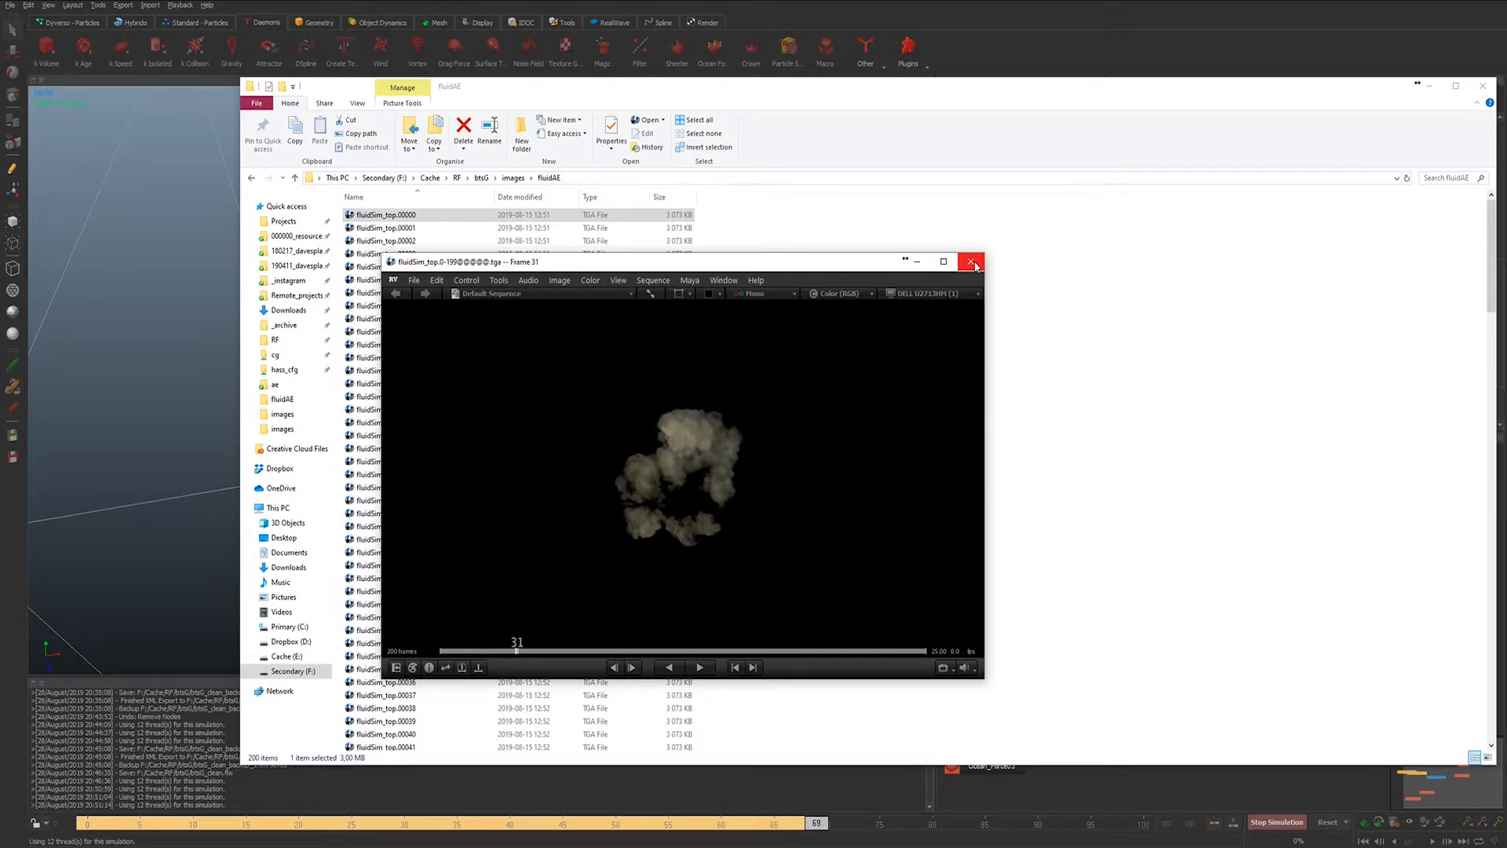
{"action": "mouse_move", "coordinate": [971, 261]}
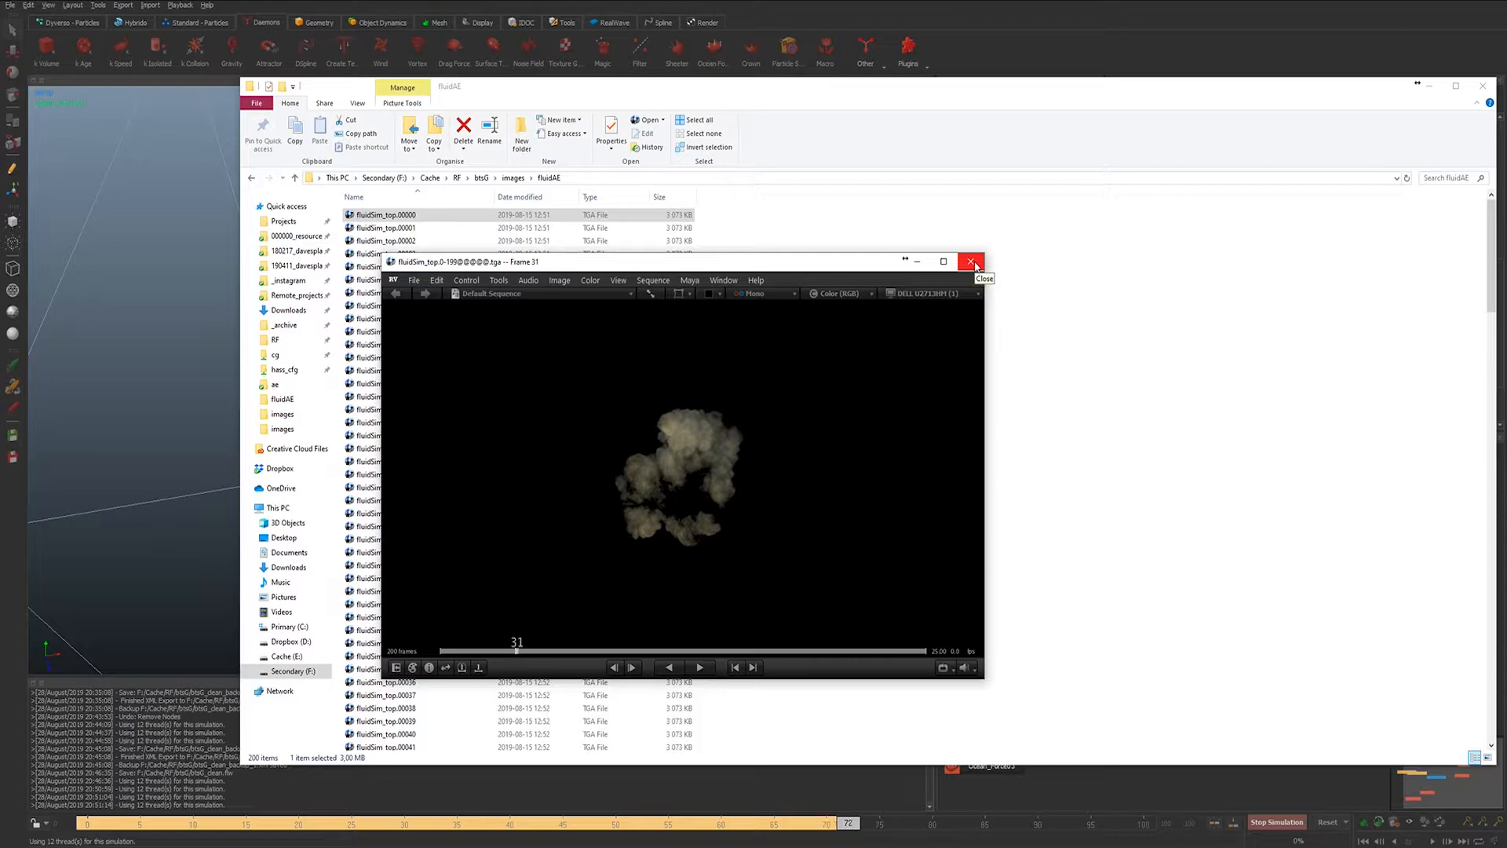
- Close FCheck, stop the simulation, scrub early and mid frames, then restart simulating
{"action": "left_click", "coordinate": [972, 262]}
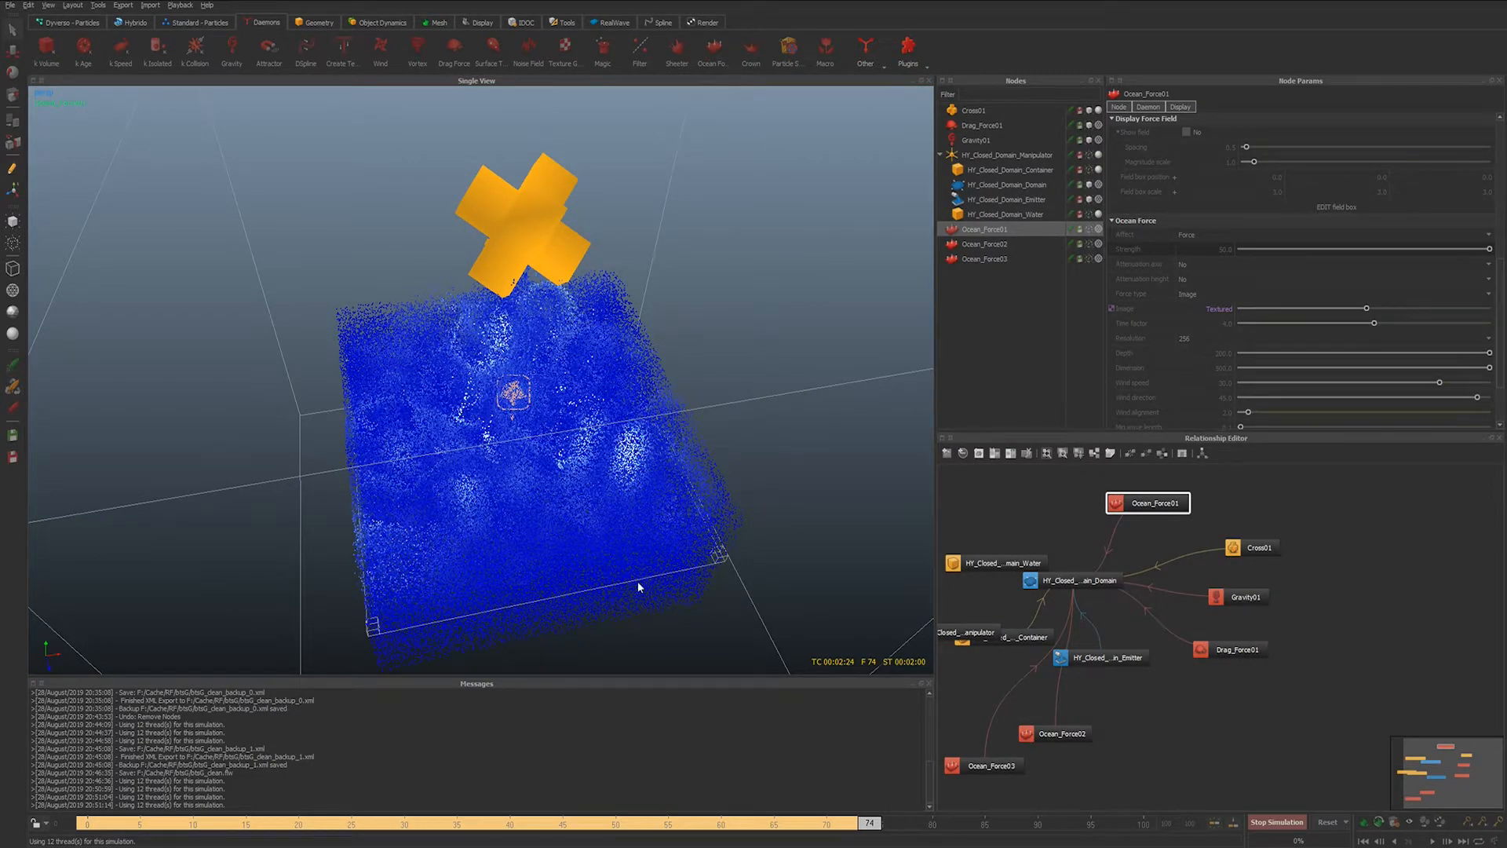
{"action": "left_click", "coordinate": [1276, 822]}
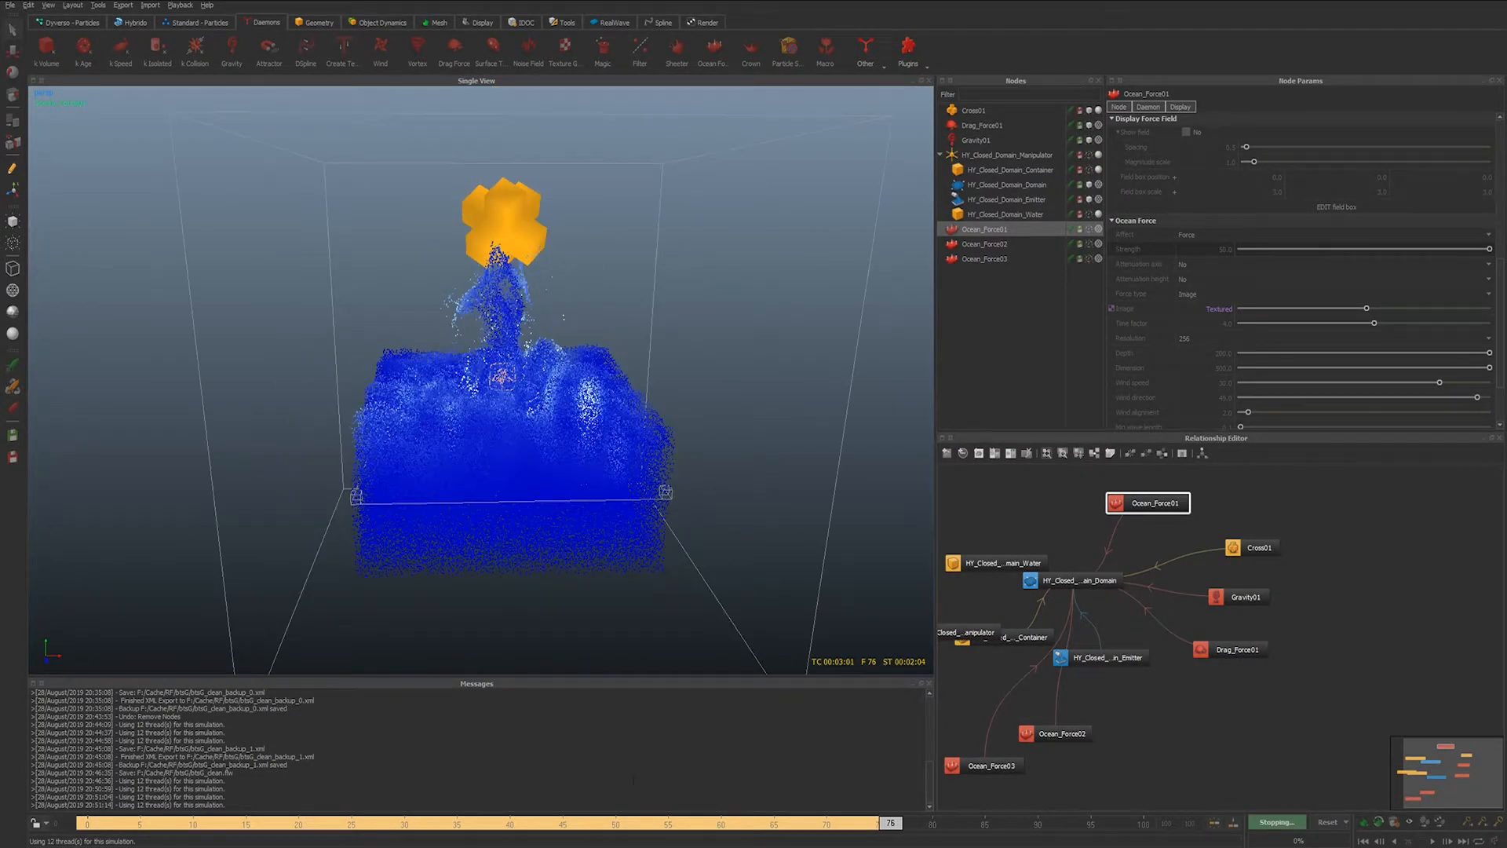
{"action": "left_click", "coordinate": [257, 822]}
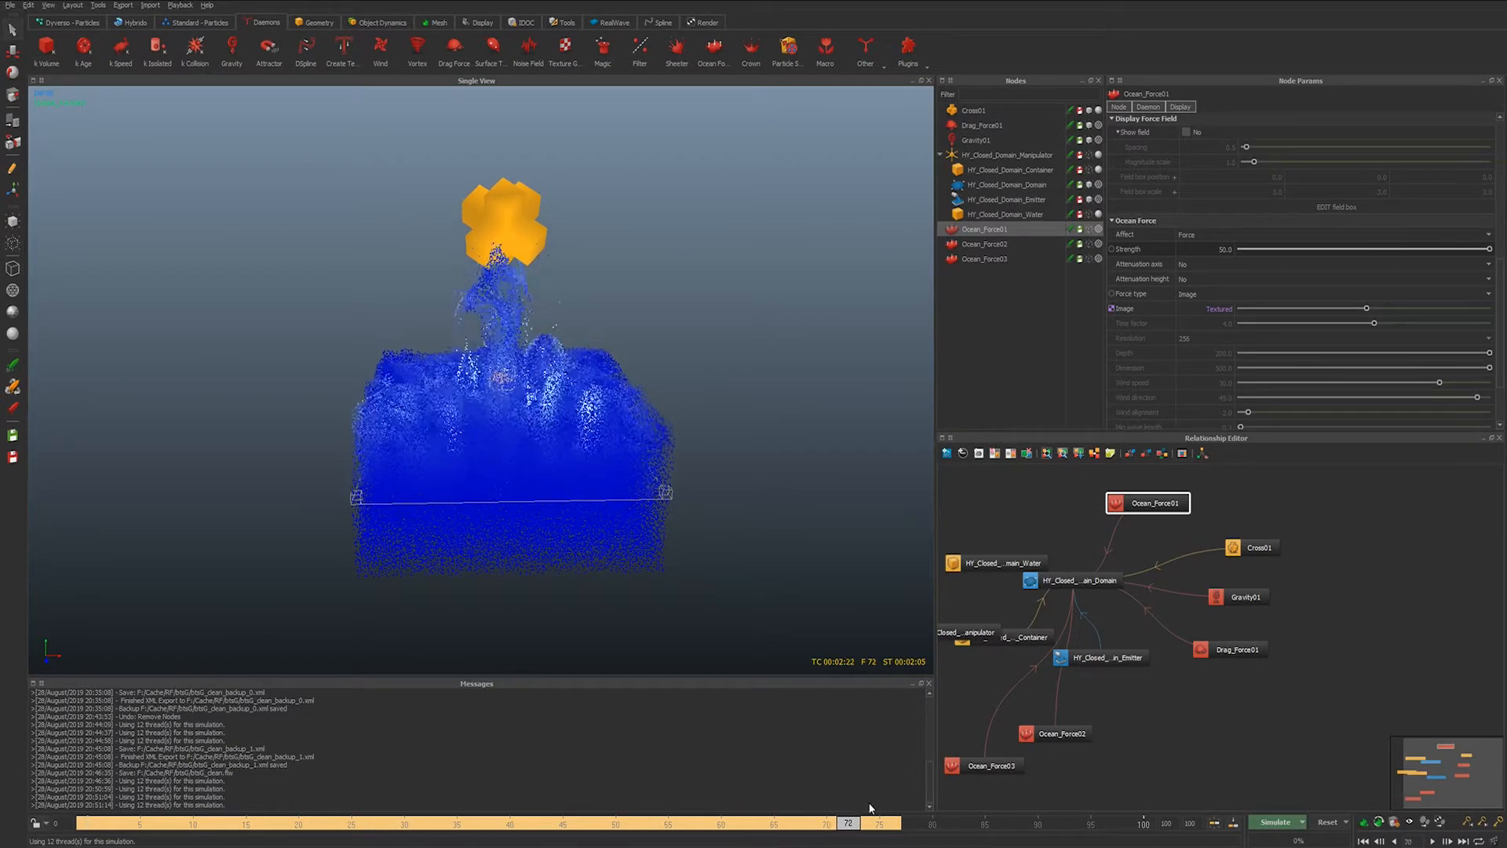
{"action": "left_click", "coordinate": [605, 822]}
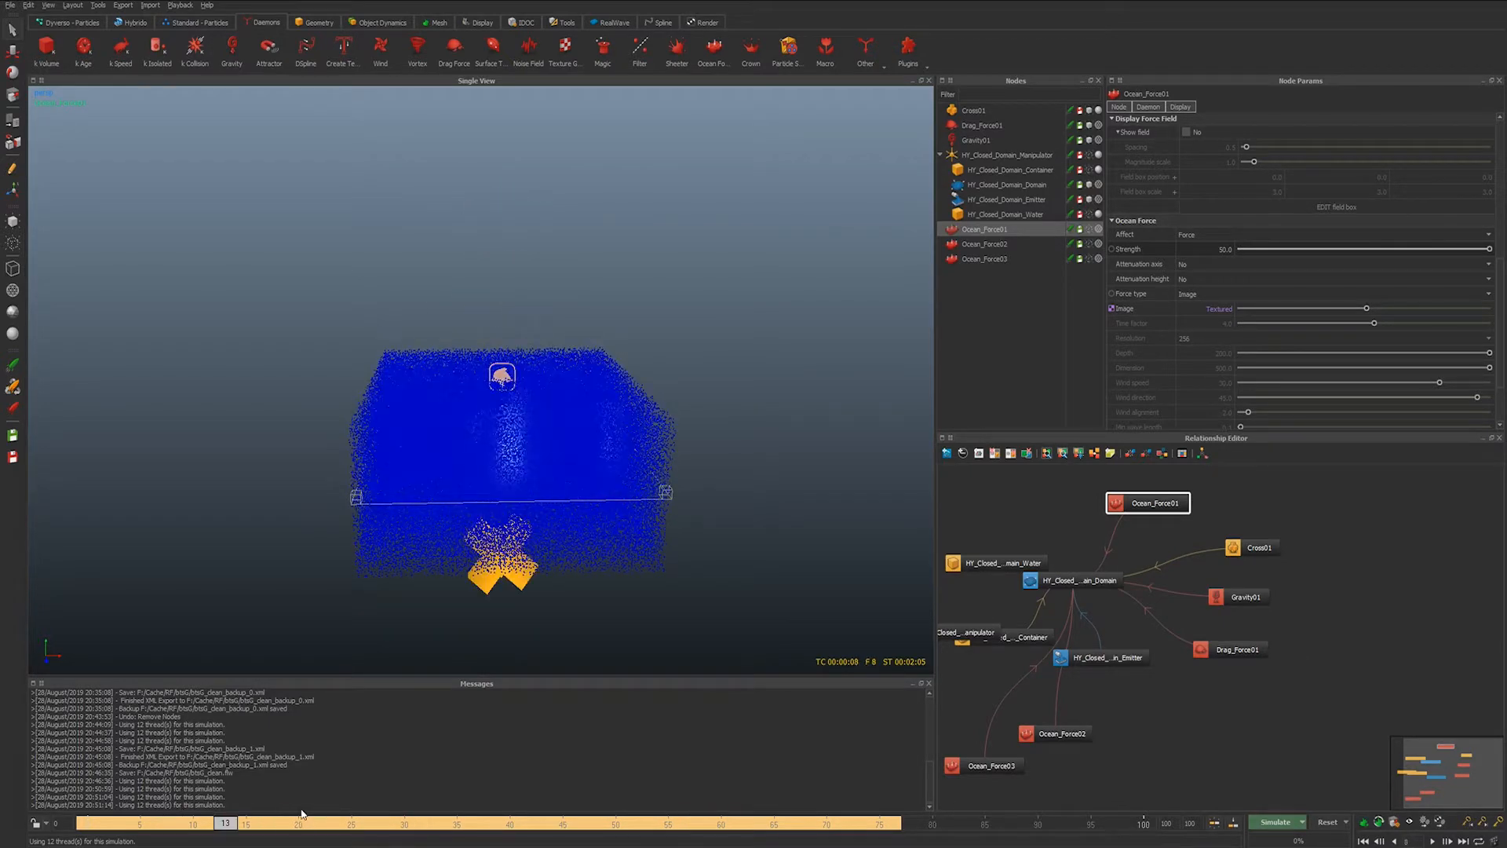
{"action": "left_click", "coordinate": [785, 822]}
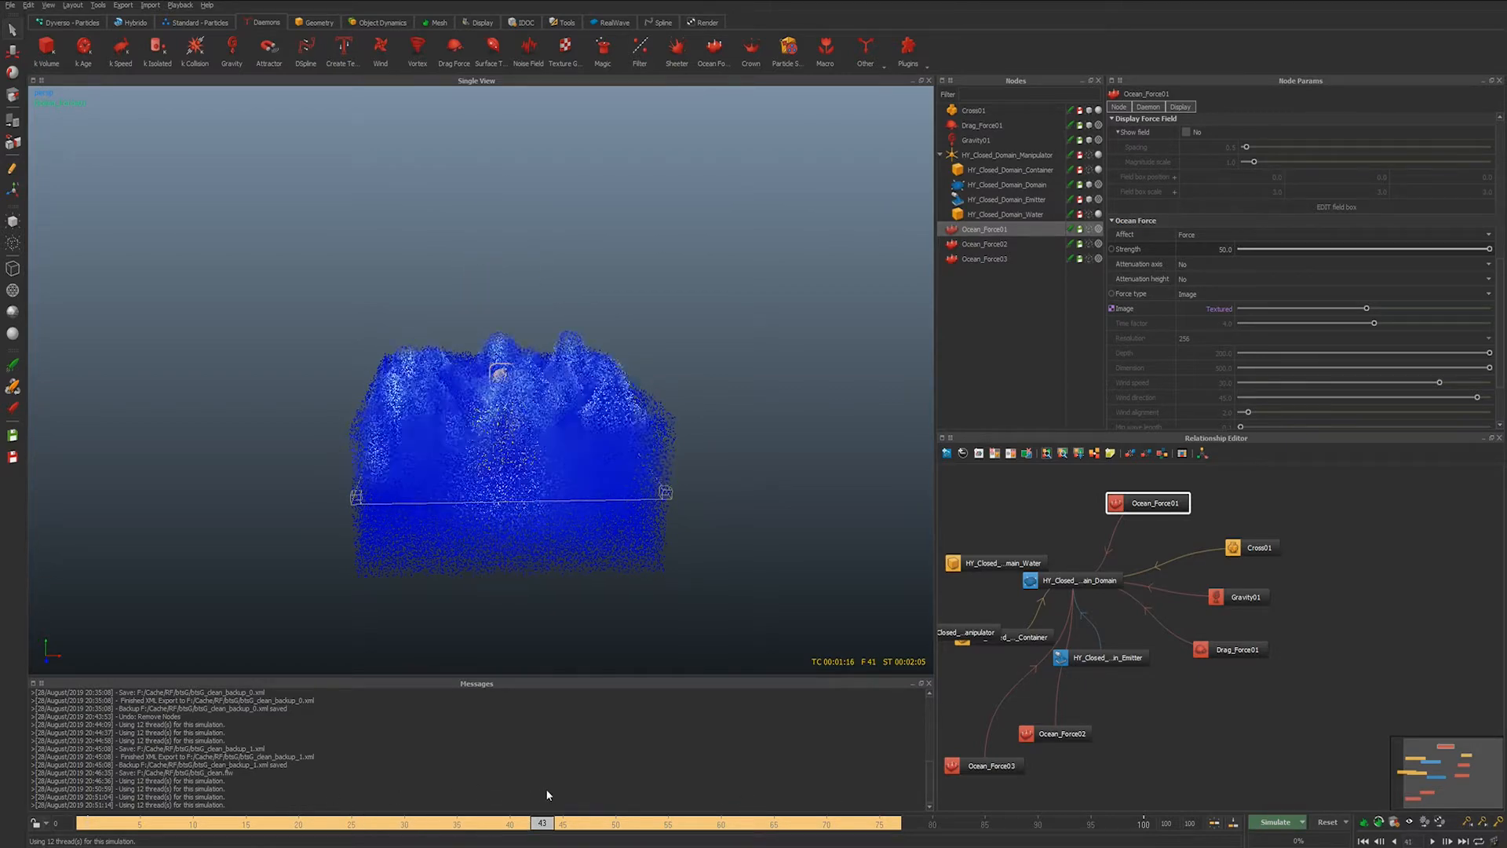
{"action": "left_click", "coordinate": [214, 822]}
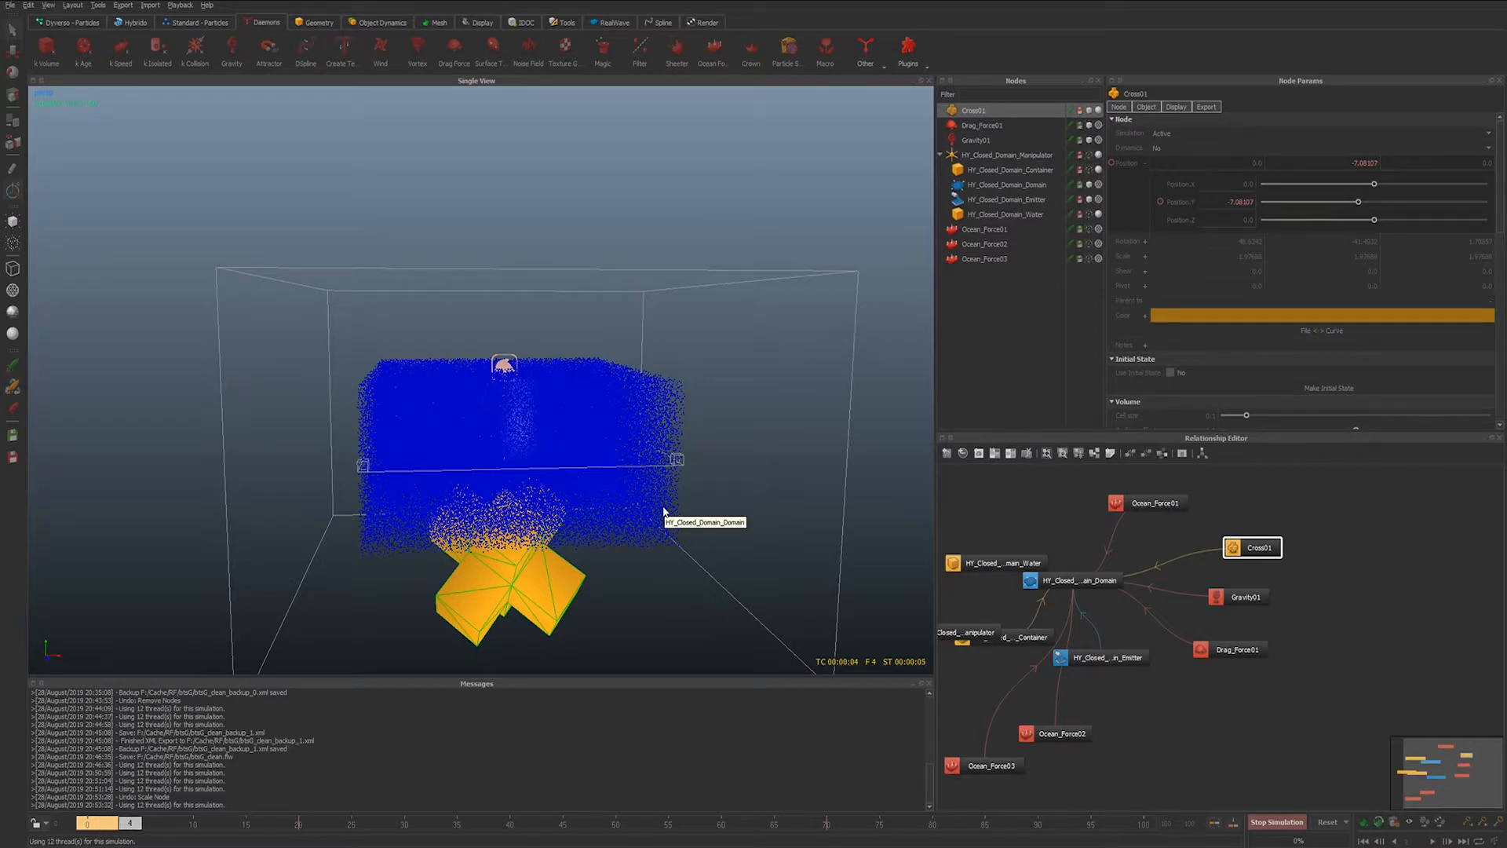
- Re-simulate the pool to frame 36, inspect Ocean_Force01's gizmo, then open 190826_teaserG.mp4 in VLC
{"action": "left_click", "coordinate": [1435, 822]}
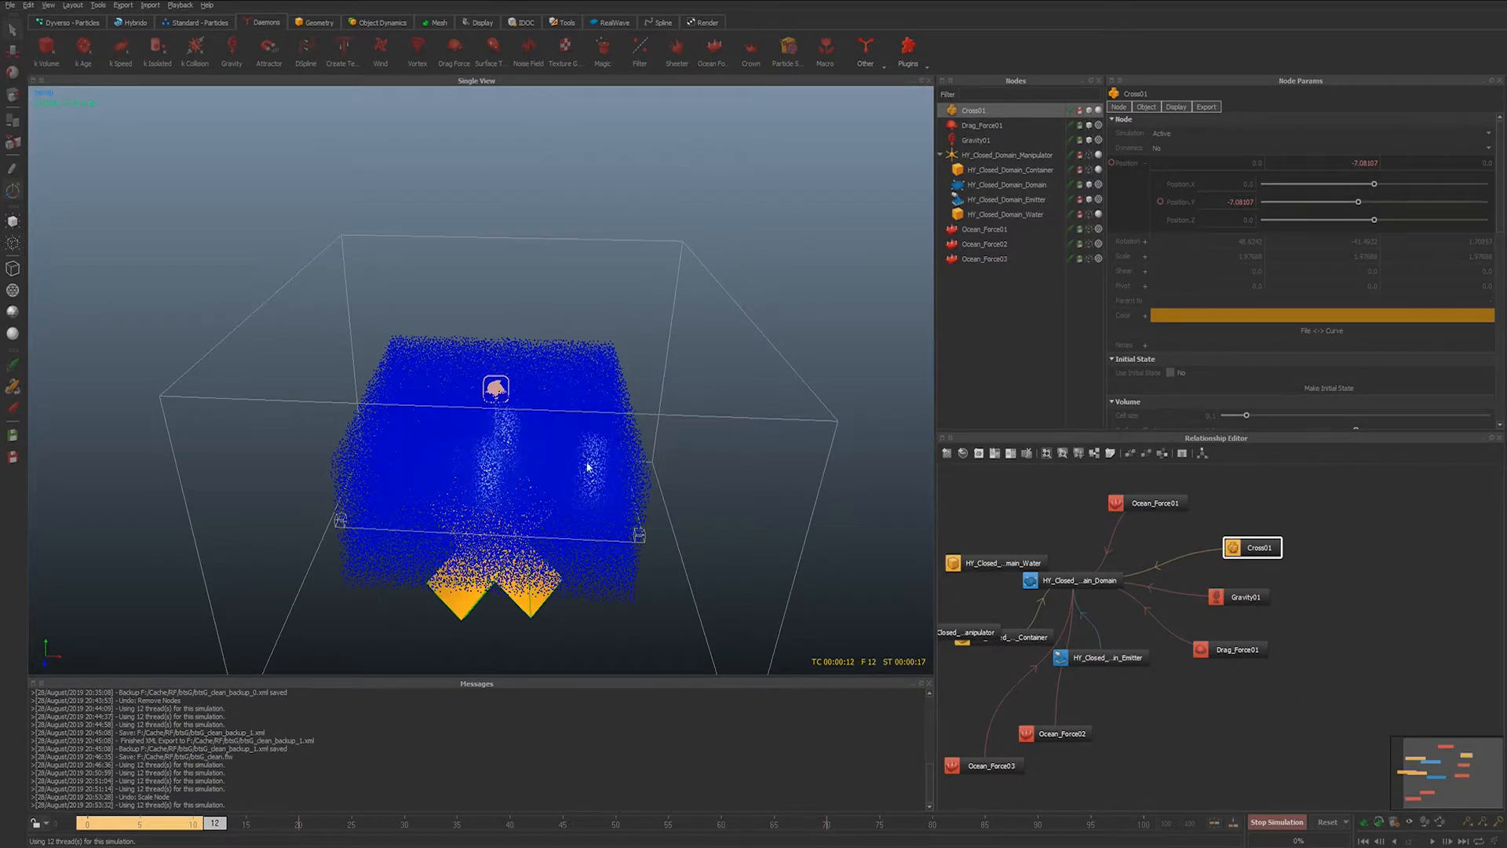
{"action": "left_click", "coordinate": [984, 228]}
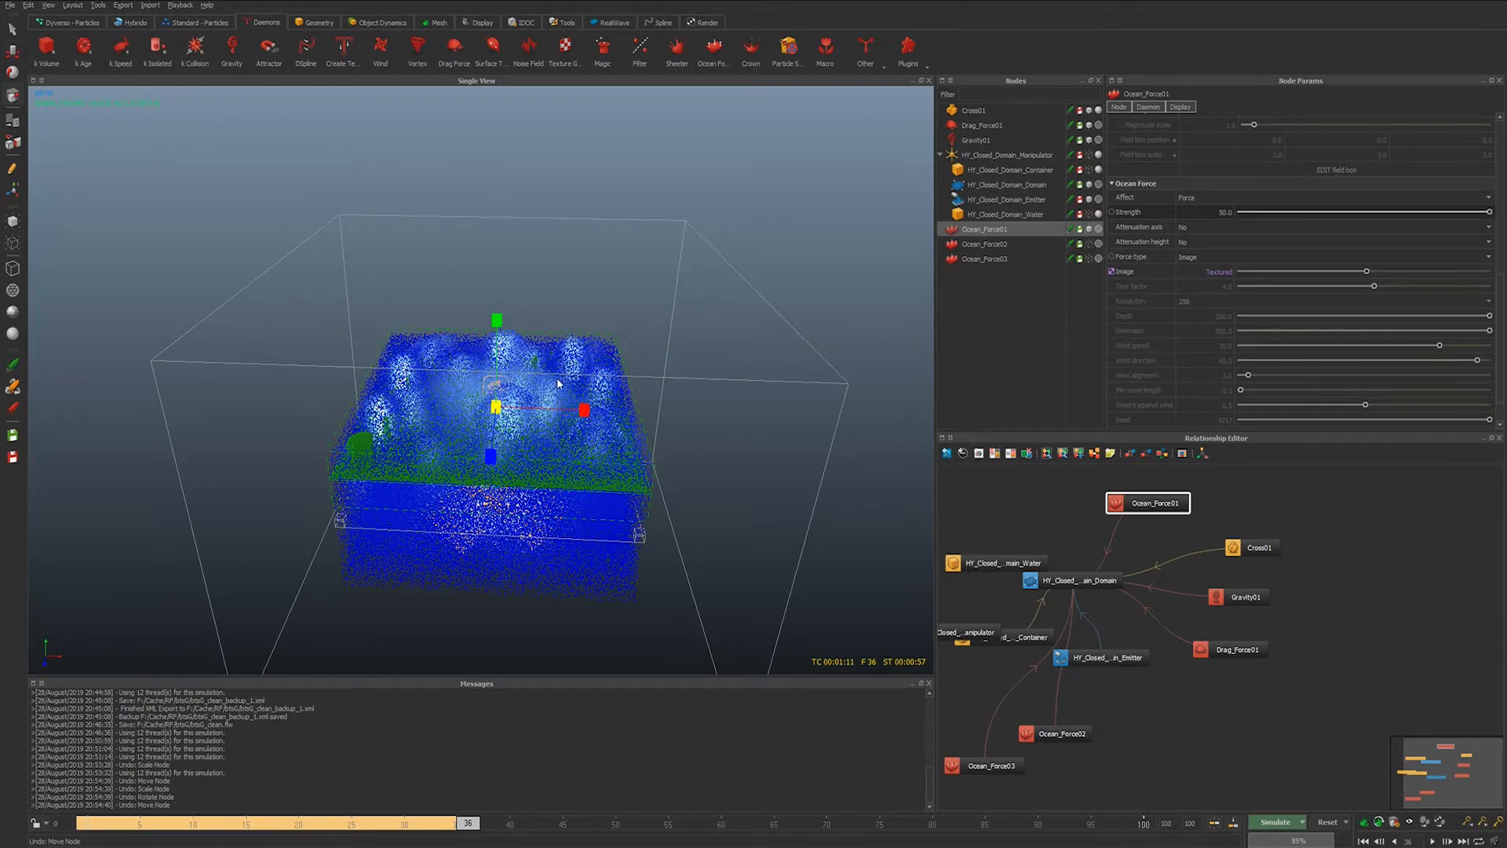
{"action": "left_click", "coordinate": [1276, 821]}
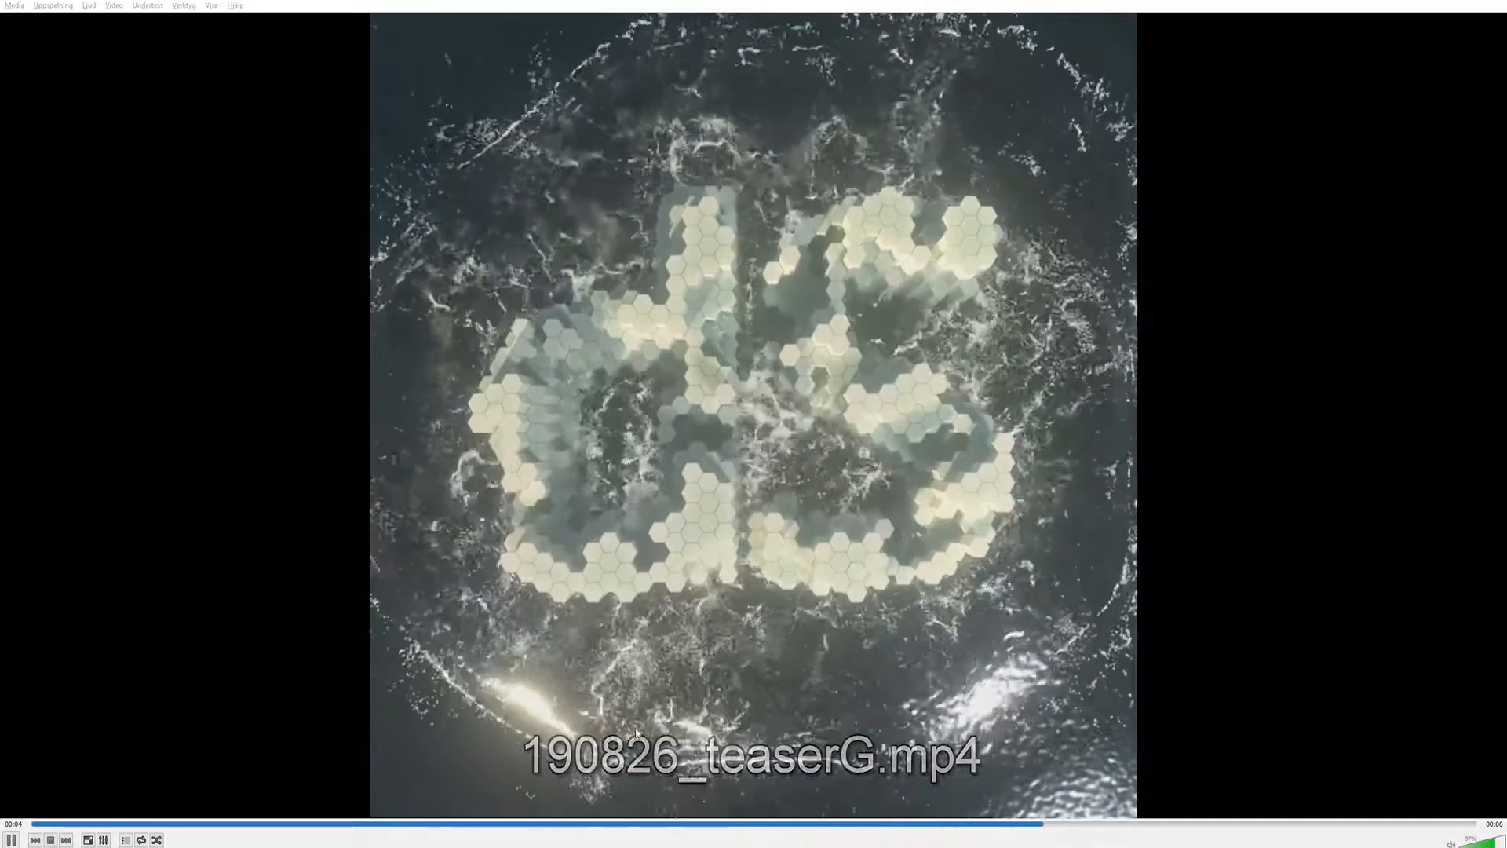
- Play the 190826_teaserG.mp4 hexagon-tile clip through to its end
{"action": "left_click", "coordinate": [65, 839]}
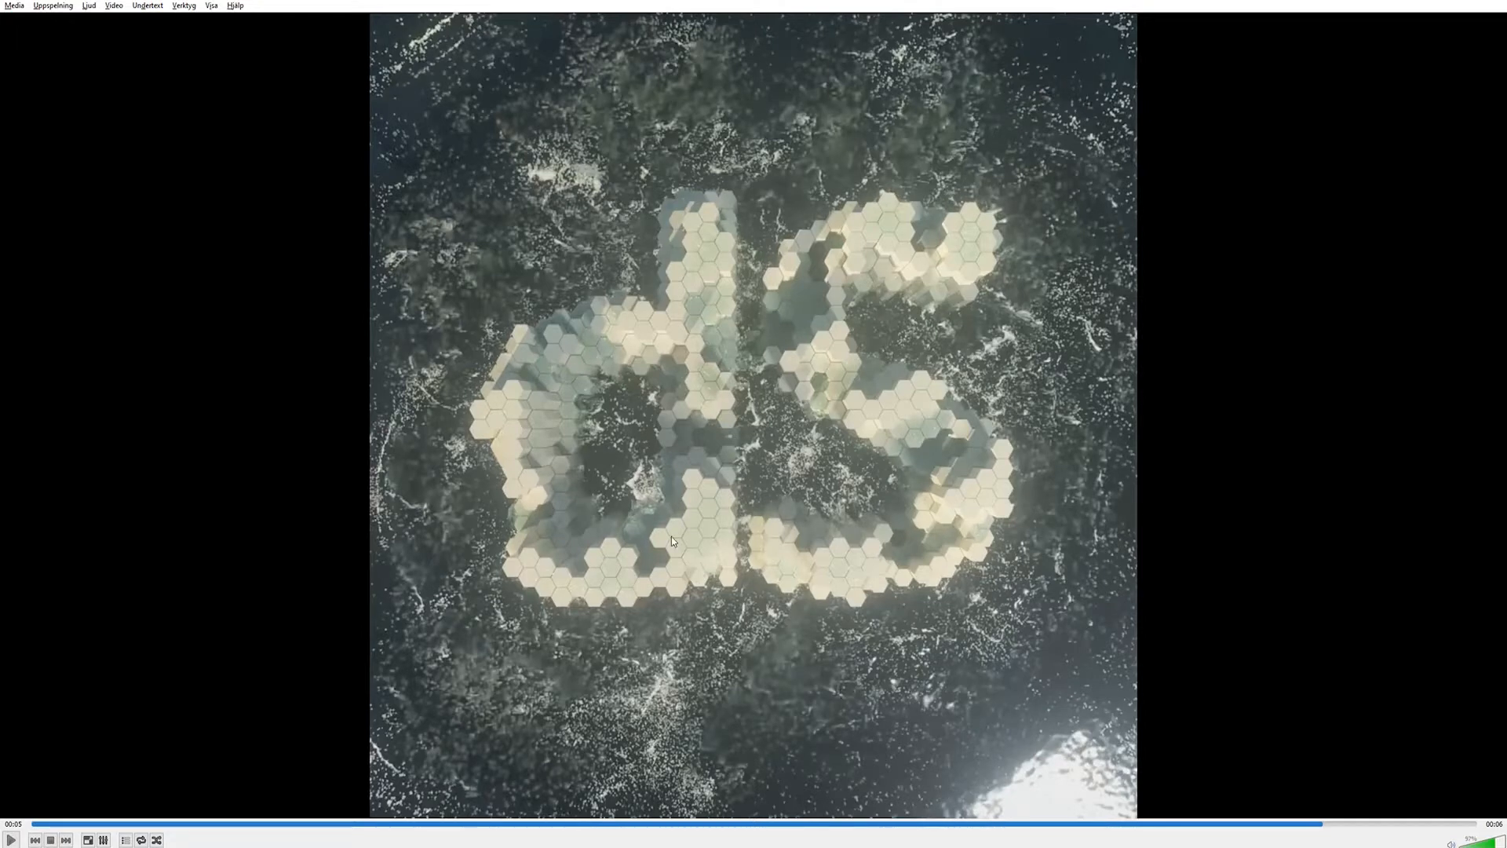
{"action": "mouse_move", "coordinate": [805, 374]}
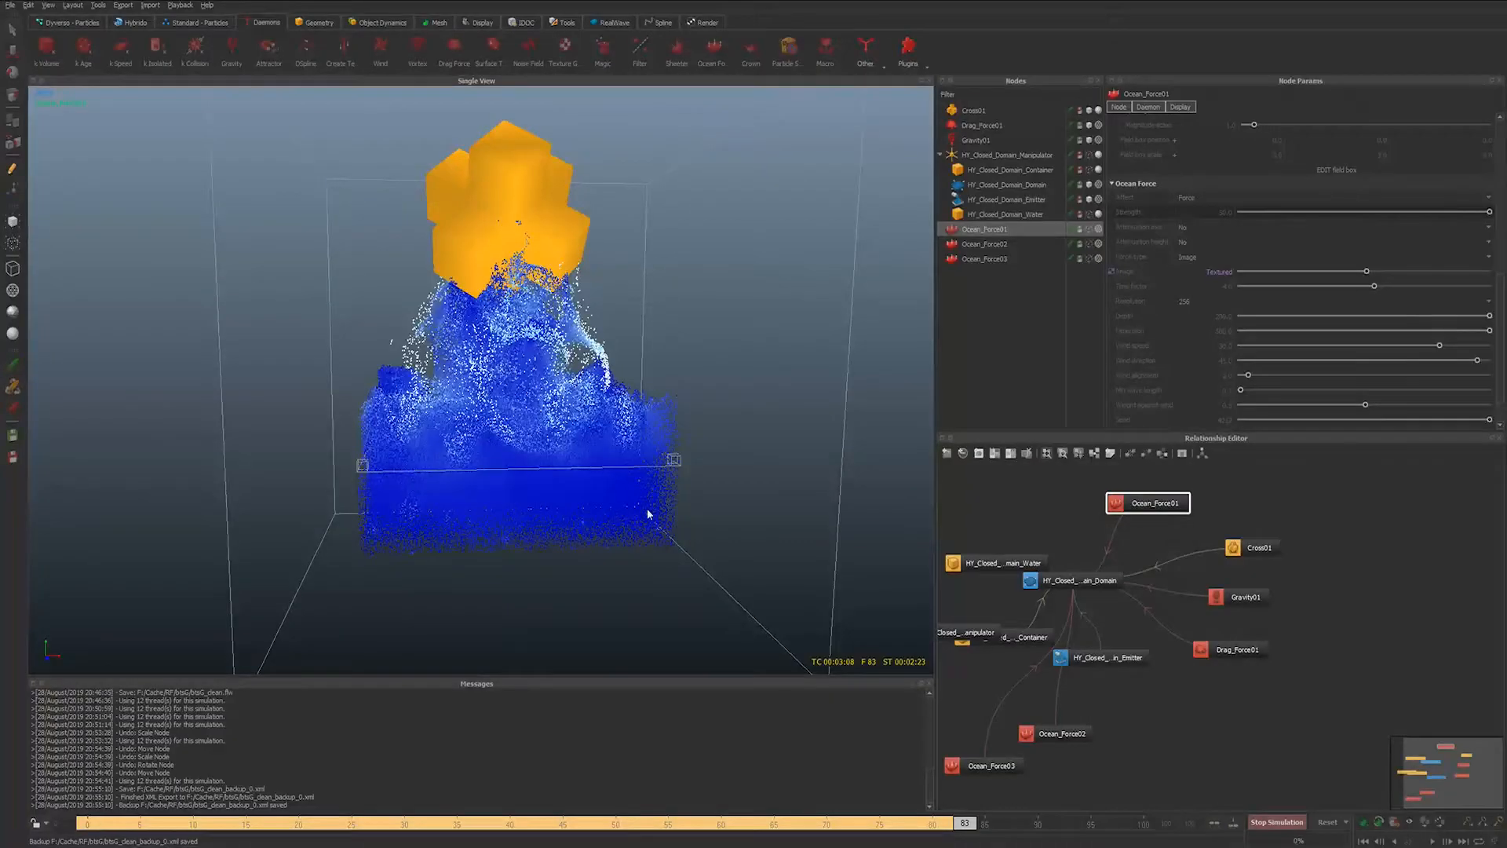
- Scrub cached frames 29, 71 and 72, re-simulate past frame 74, and open the preview
{"action": "left_click", "coordinate": [1275, 822]}
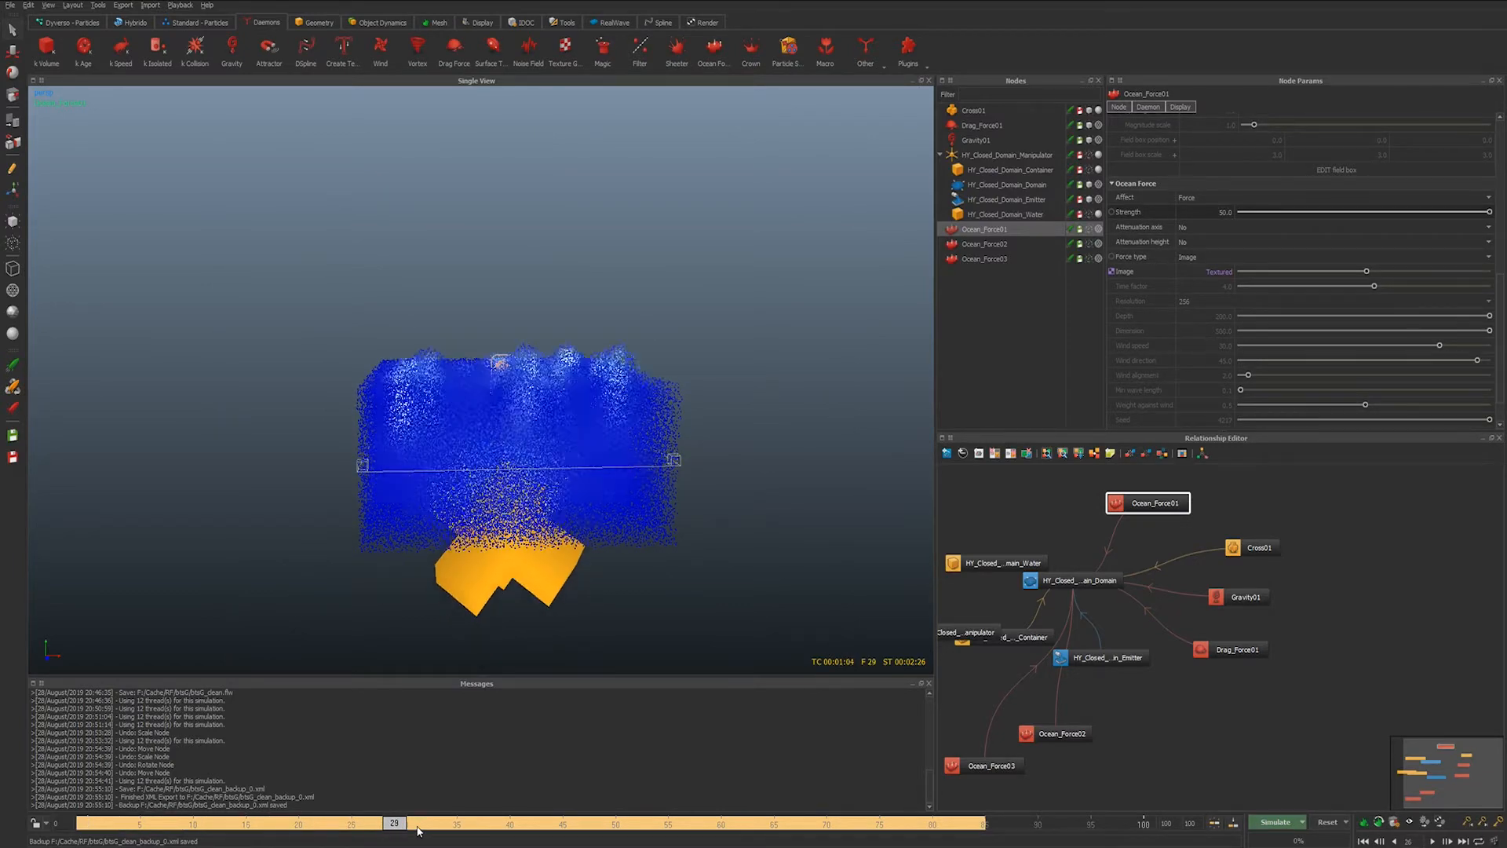
{"action": "left_click", "coordinate": [584, 823]}
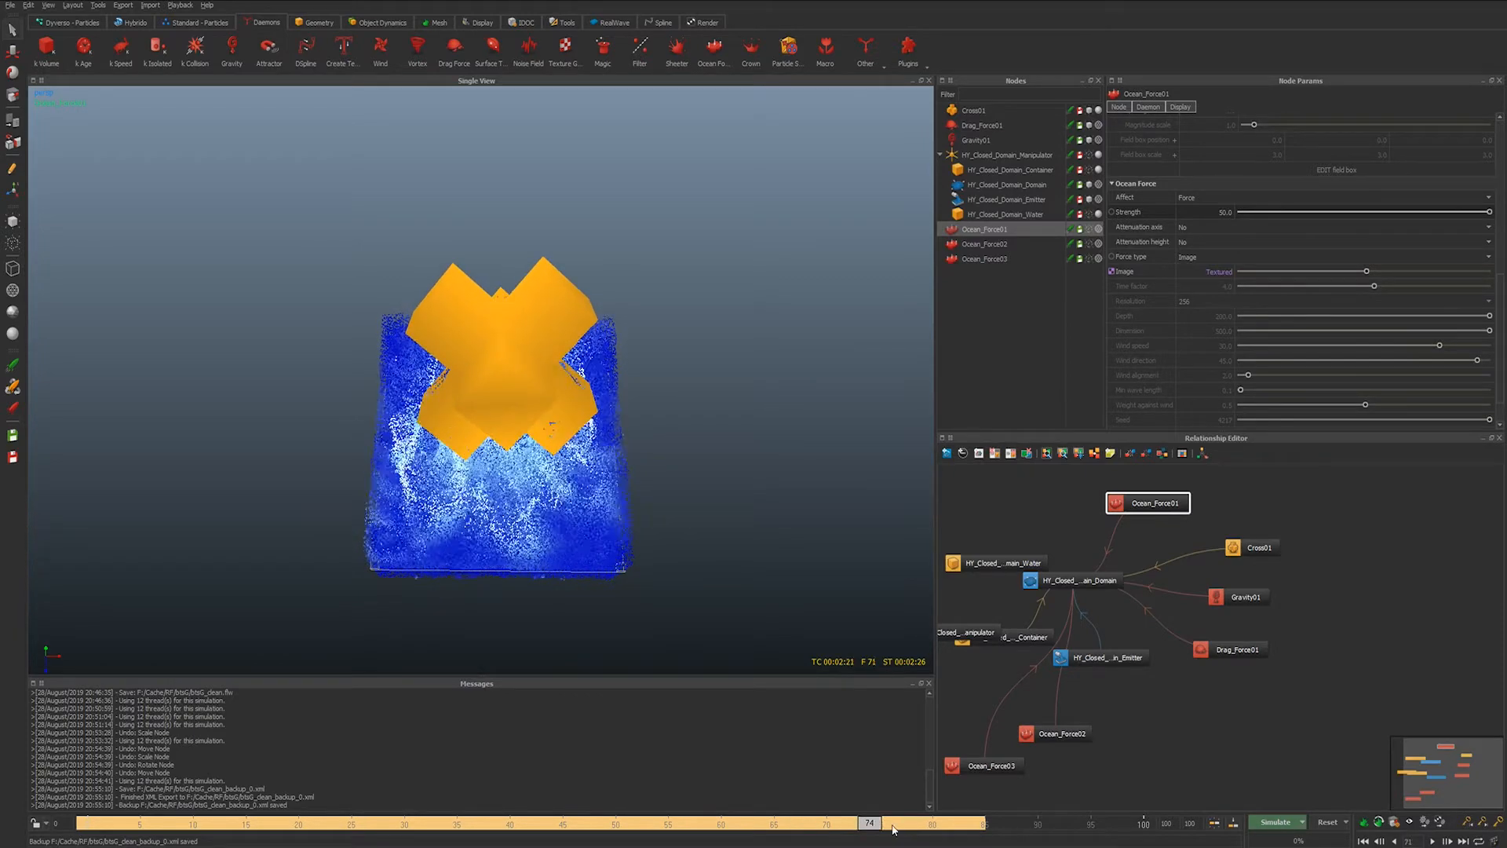
{"action": "left_click", "coordinate": [853, 822]}
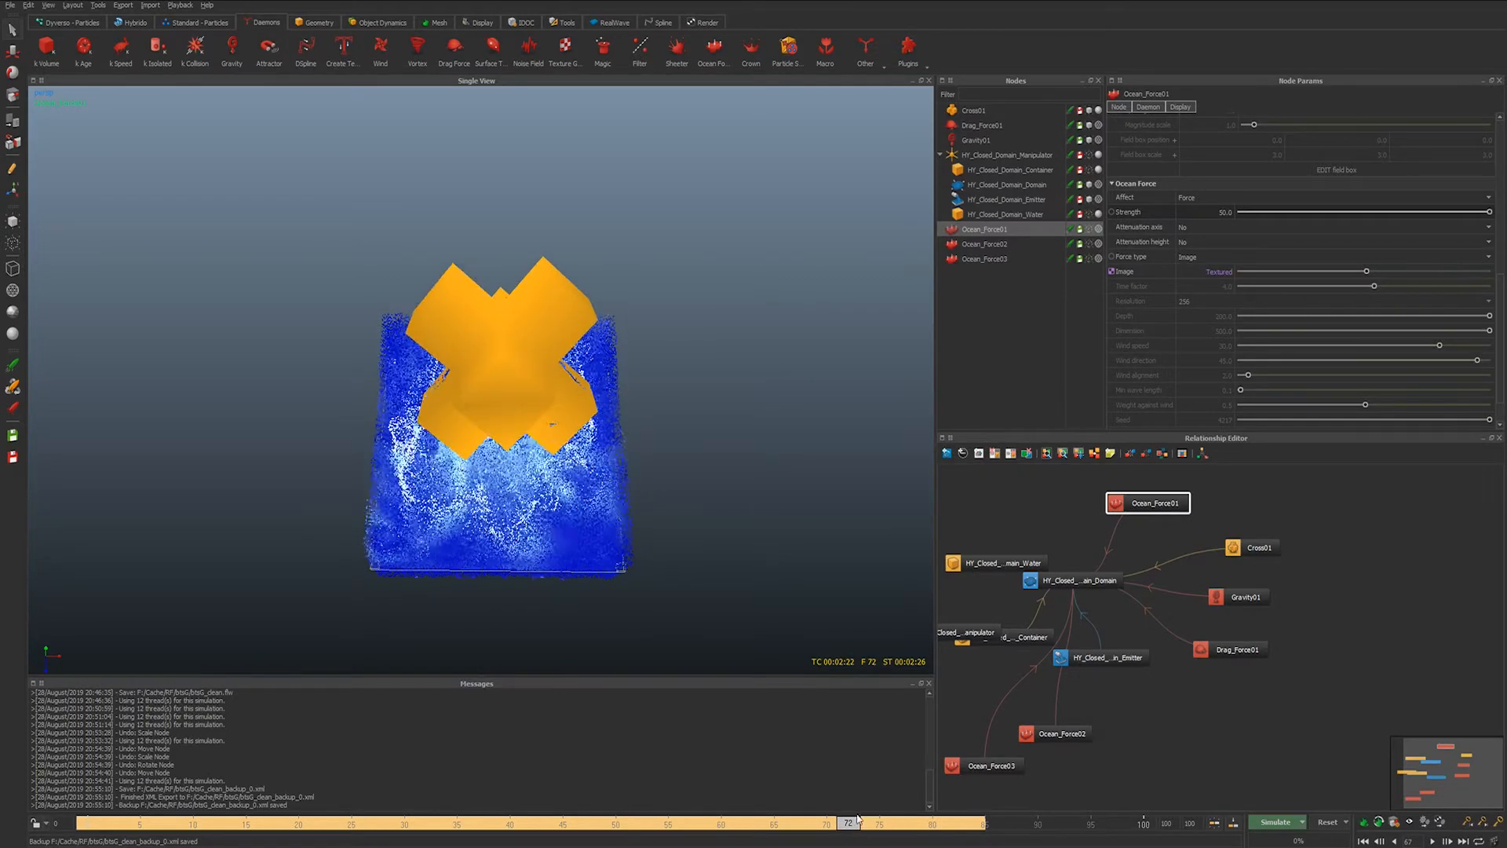
{"action": "left_click", "coordinate": [1275, 822]}
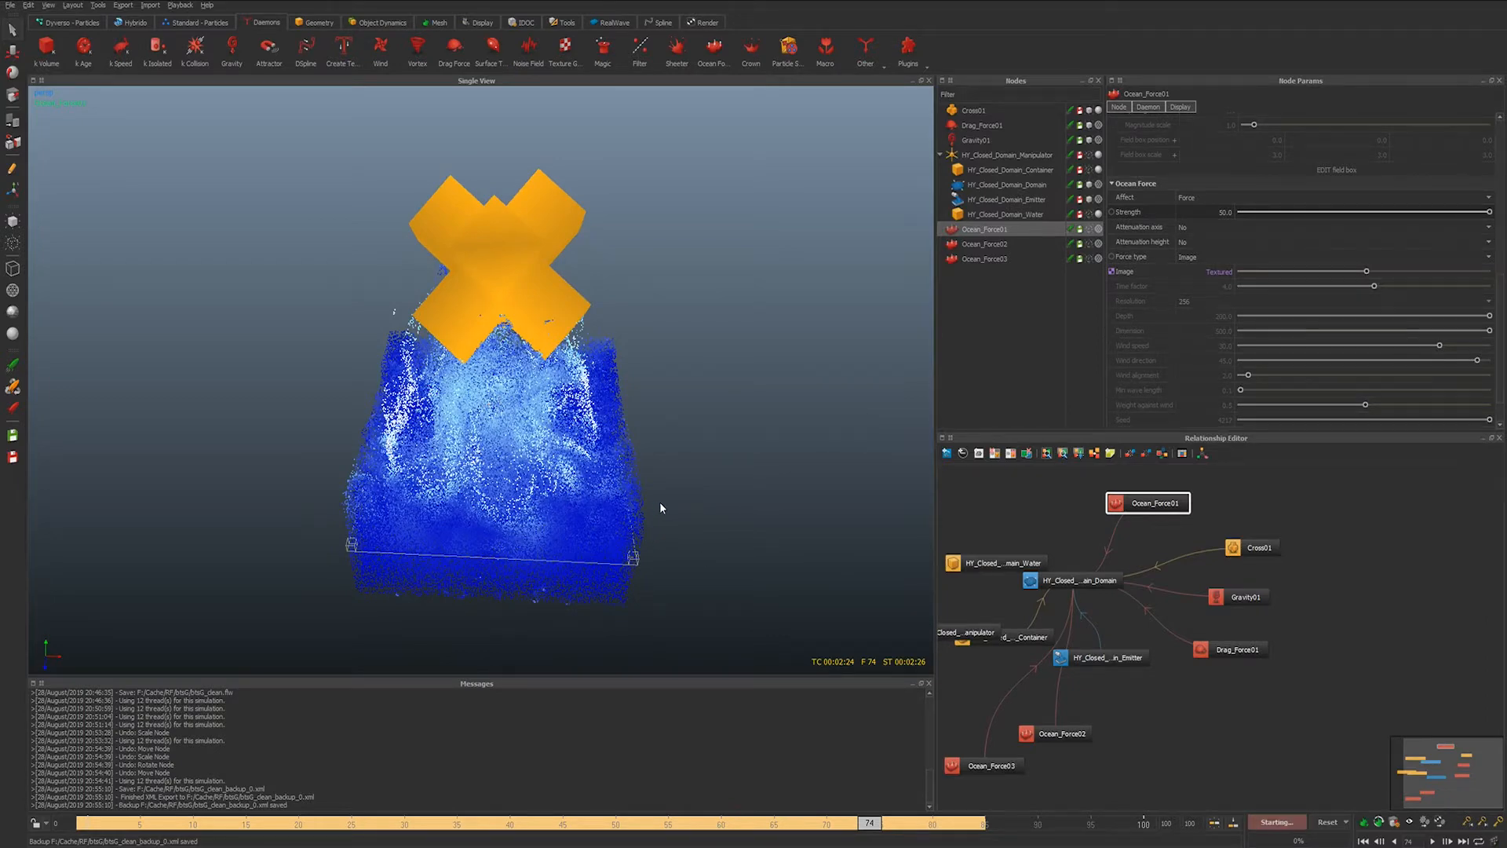
{"action": "mouse_move", "coordinate": [745, 525]}
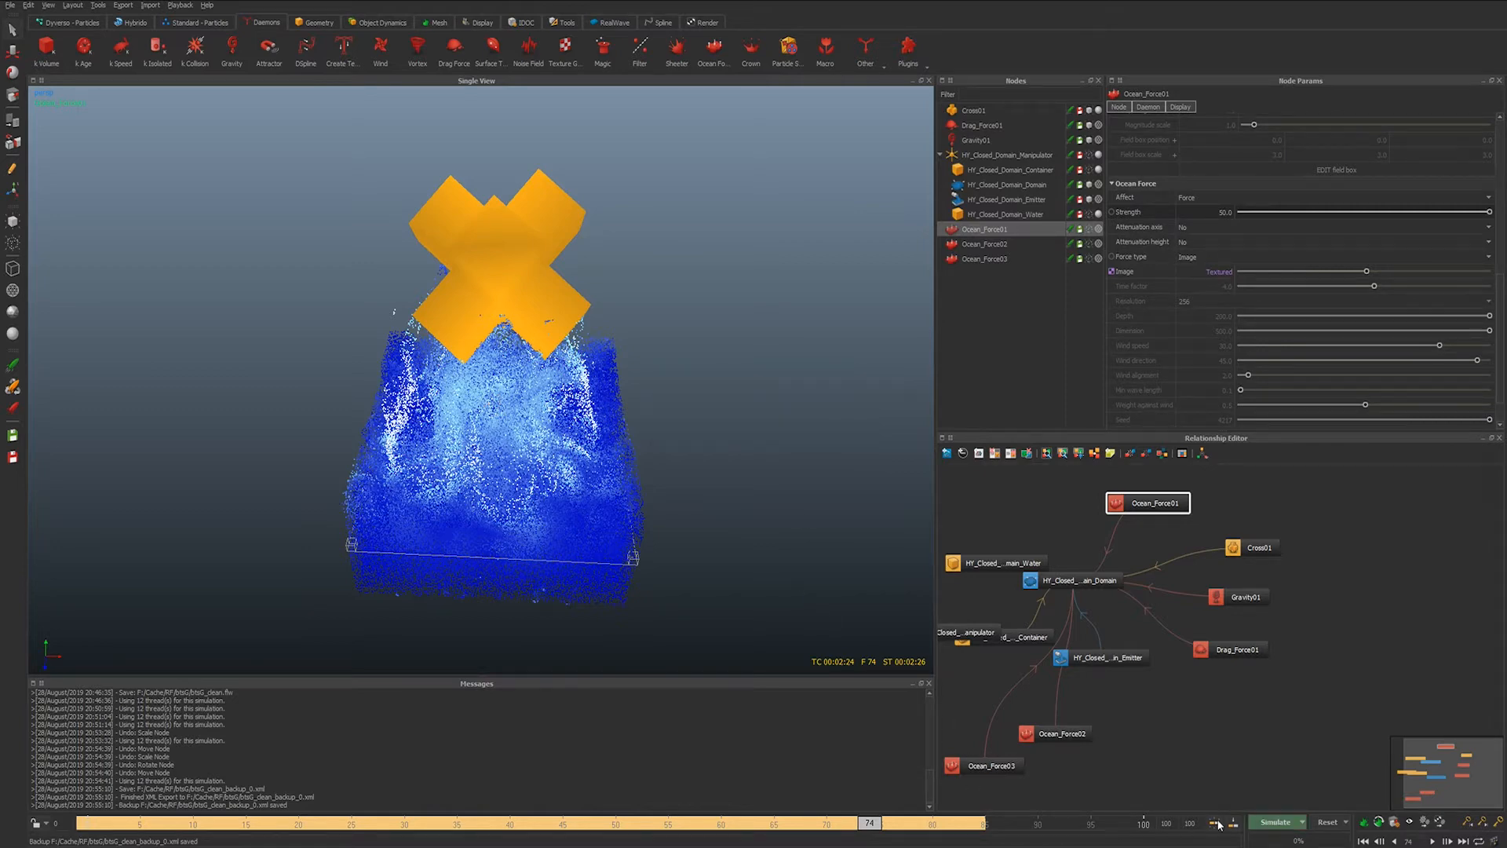
{"action": "left_click", "coordinate": [1276, 822]}
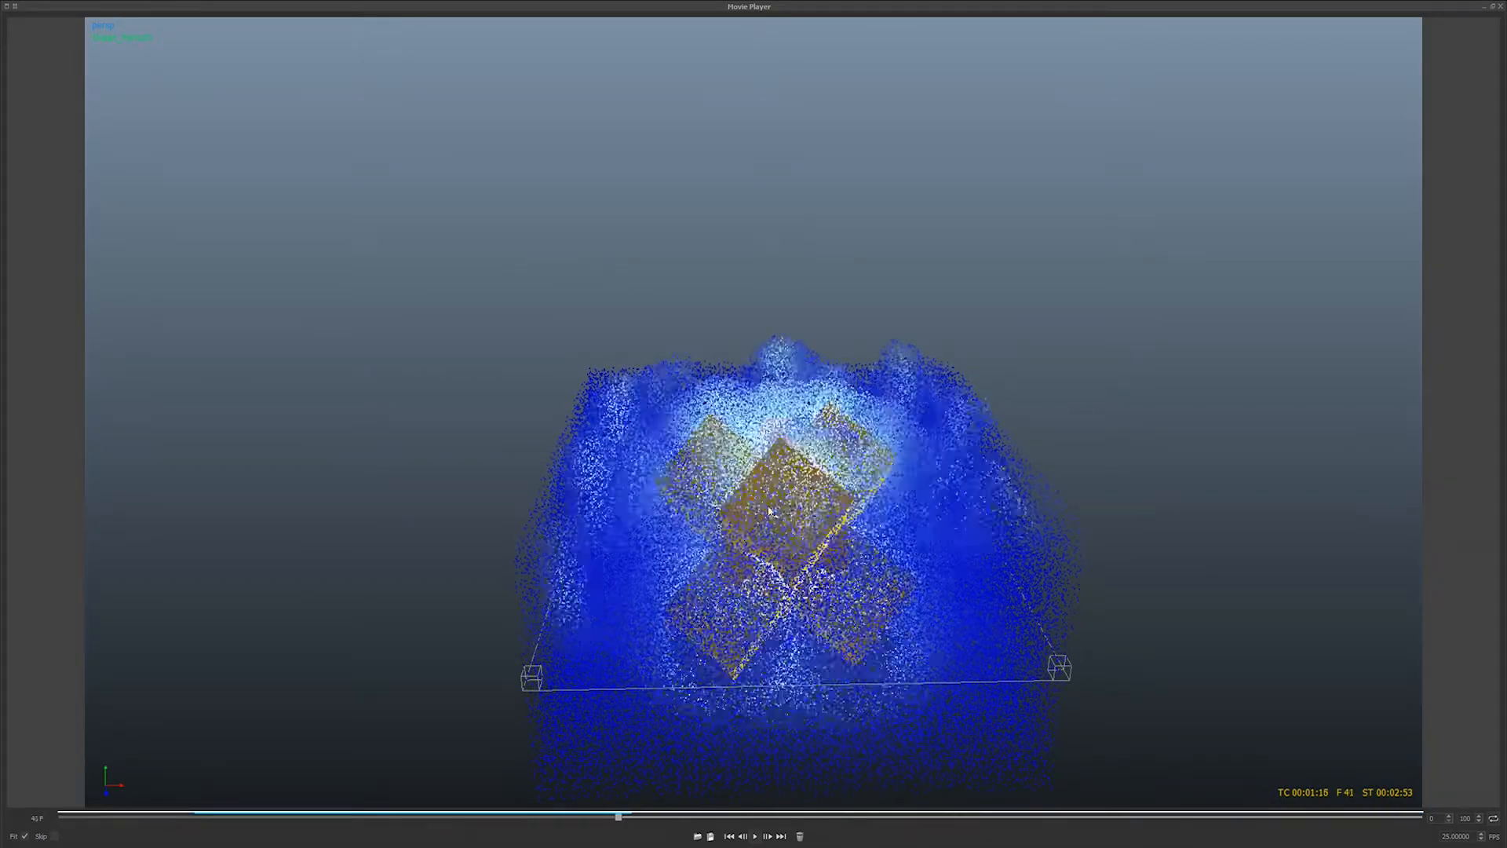
- Scrub the preview back near its start, then forward to frame 94 showing the cross above the splash
{"action": "left_click", "coordinate": [755, 835]}
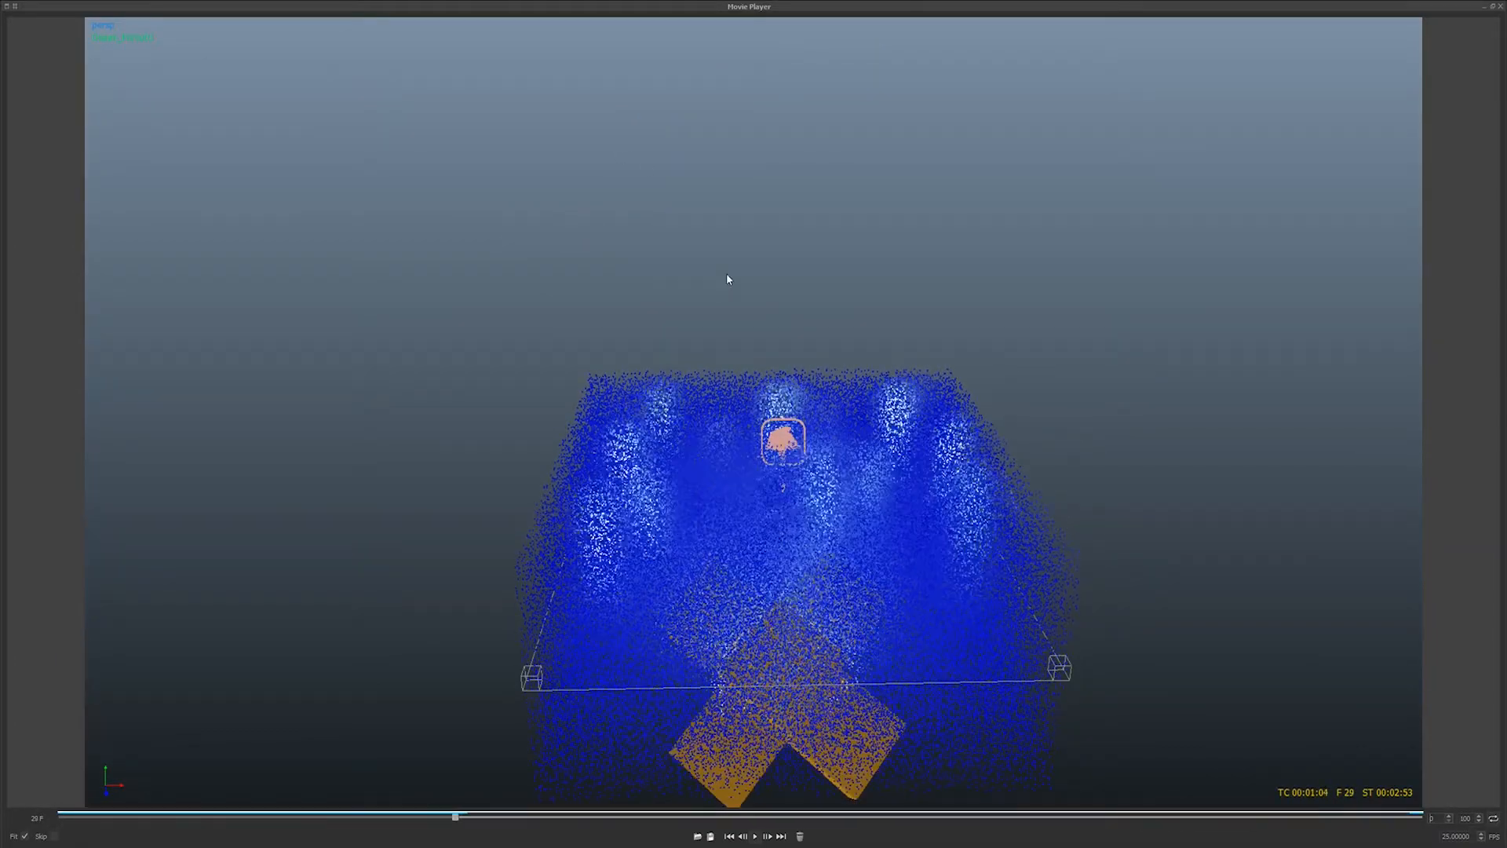
{"action": "left_click", "coordinate": [754, 836]}
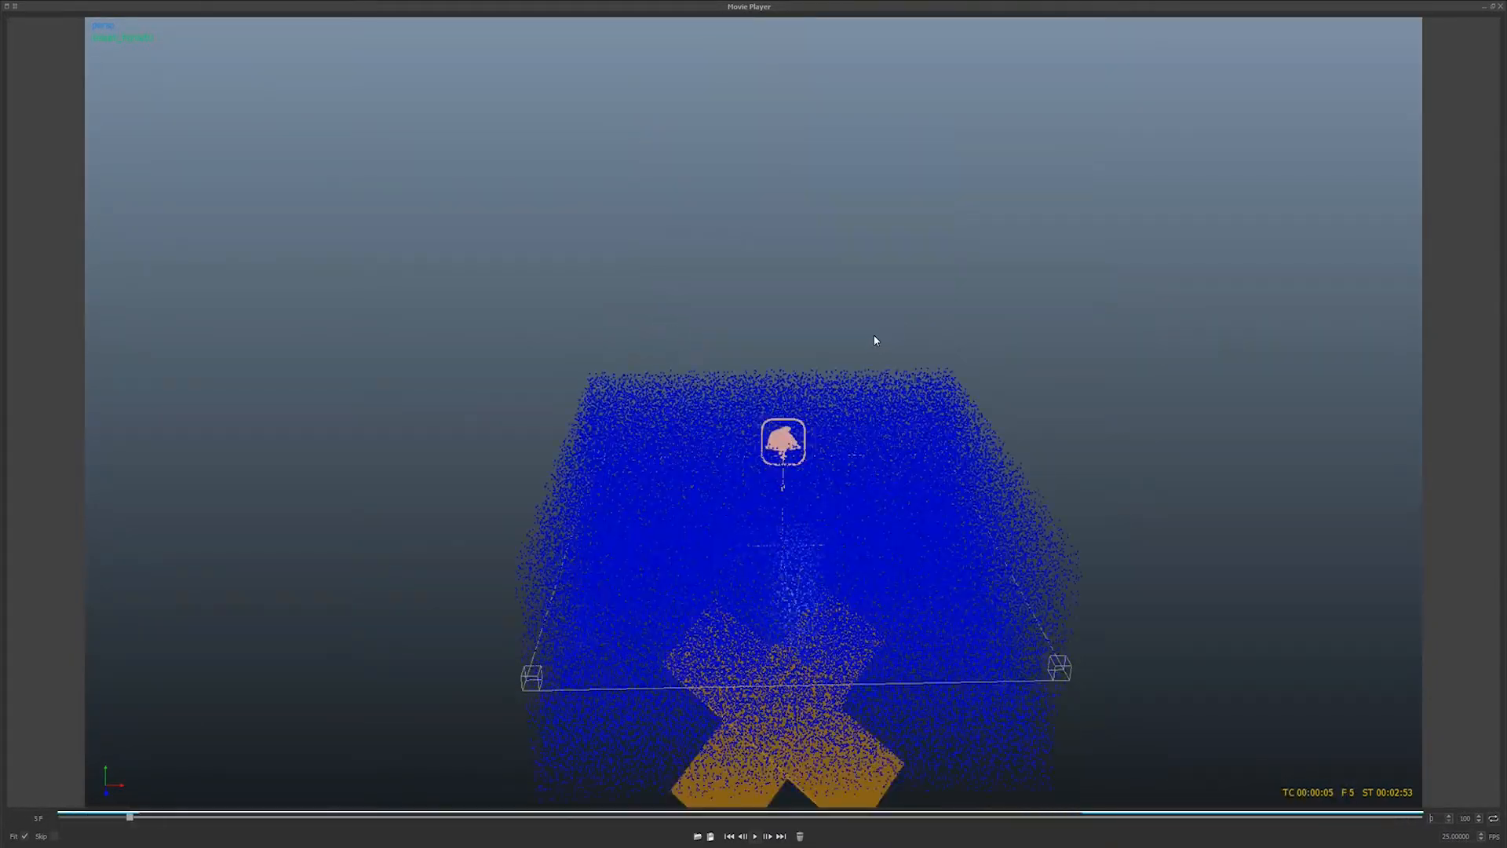
{"action": "left_click", "coordinate": [755, 835]}
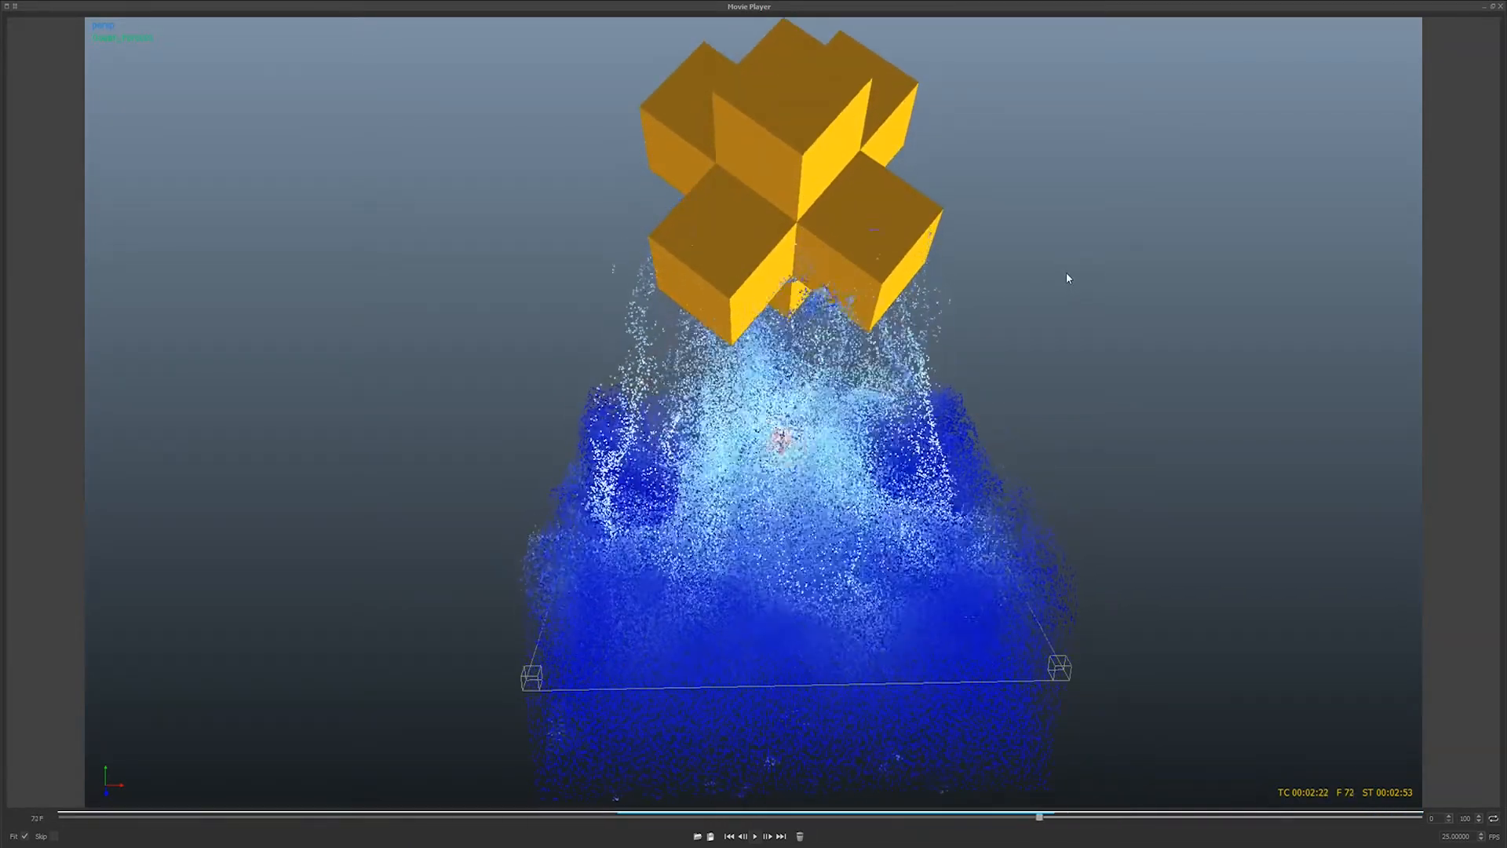
{"action": "left_click", "coordinate": [753, 835]}
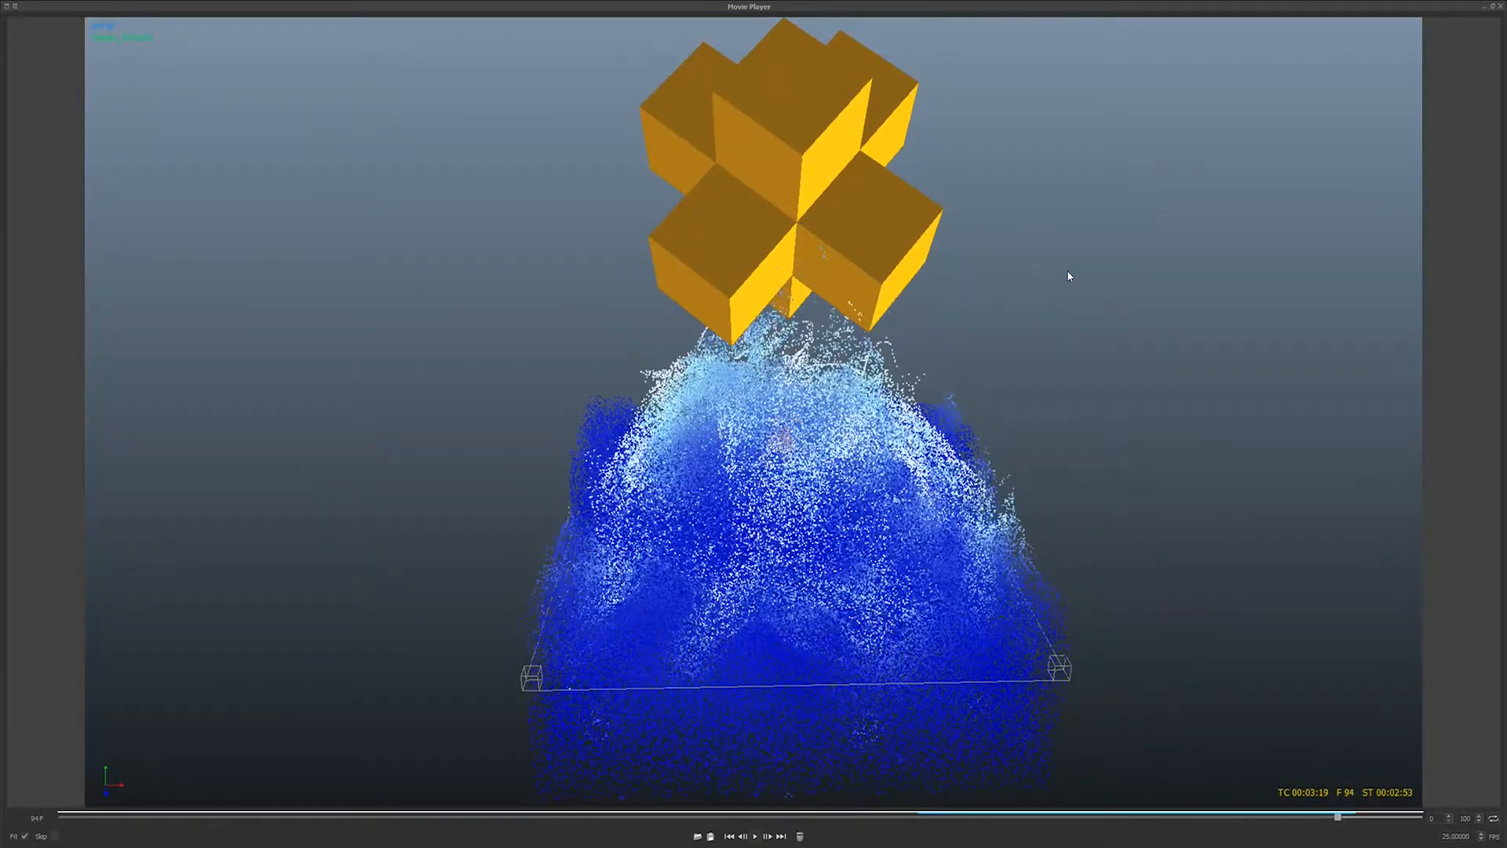